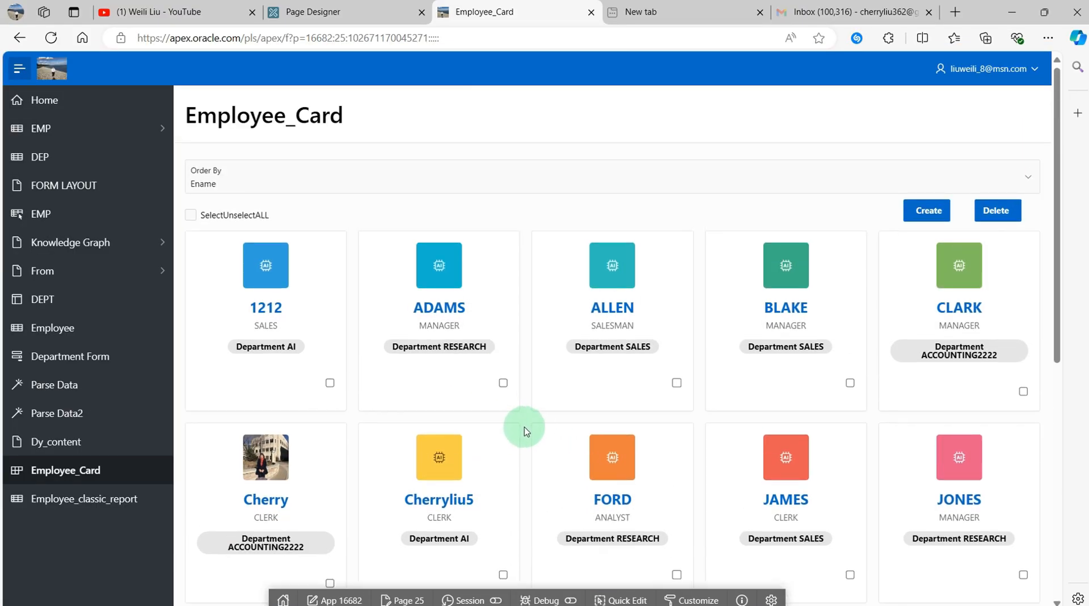
{"action": "mouse_move", "coordinate": [333, 395]}
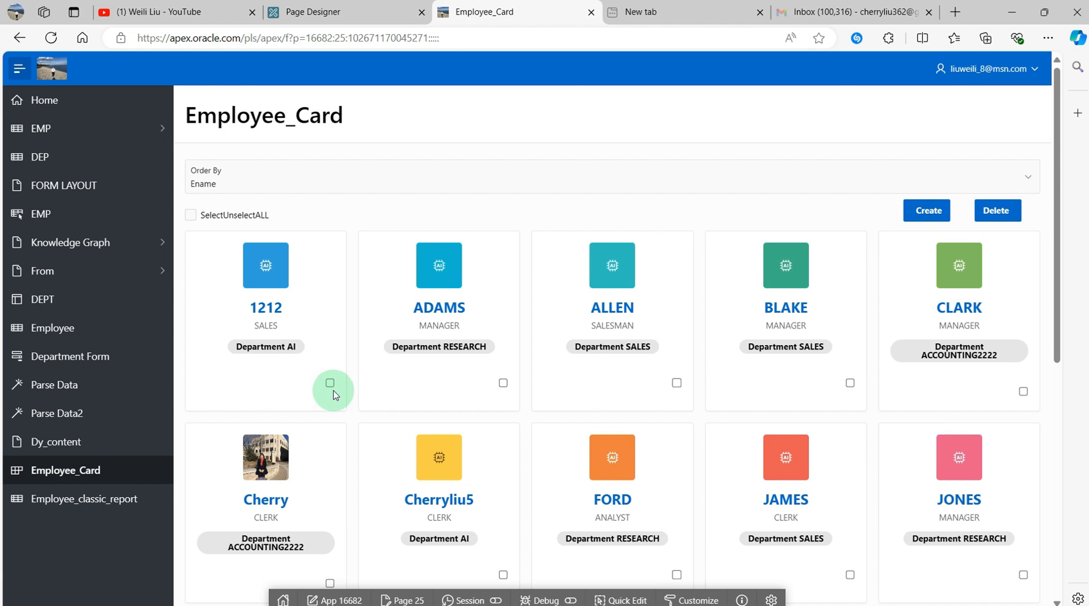
{"action": "mouse_move", "coordinate": [366, 494]}
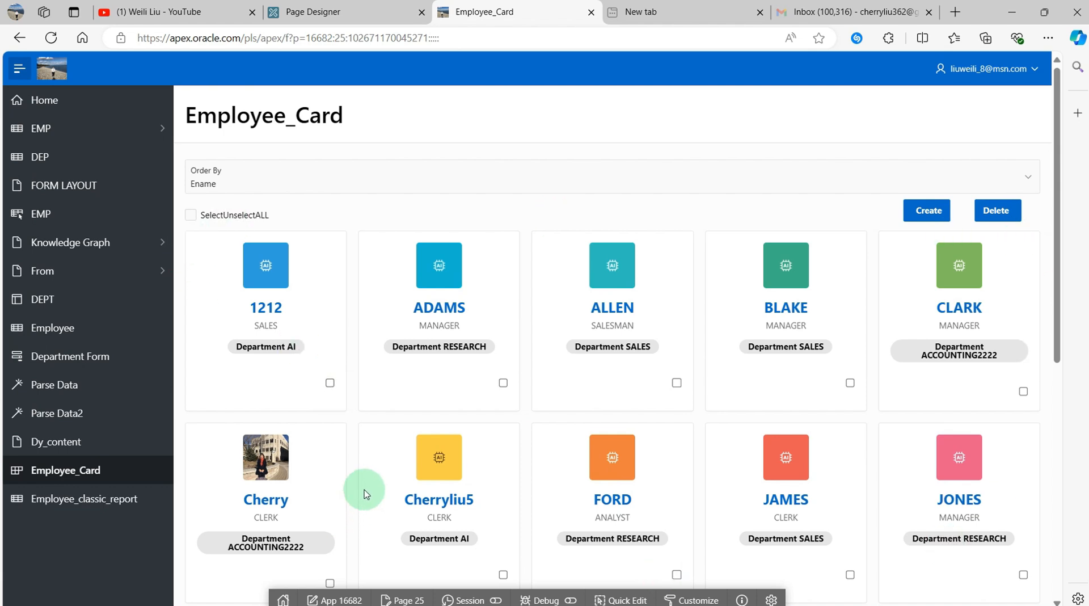
{"action": "mouse_move", "coordinate": [996, 210]}
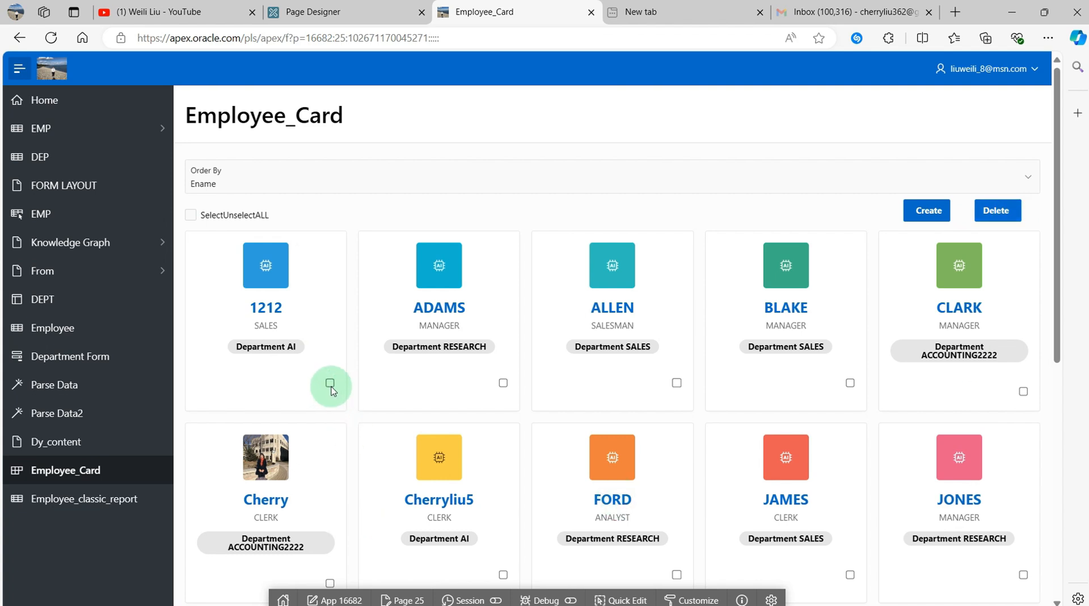
{"action": "mouse_move", "coordinate": [232, 298]}
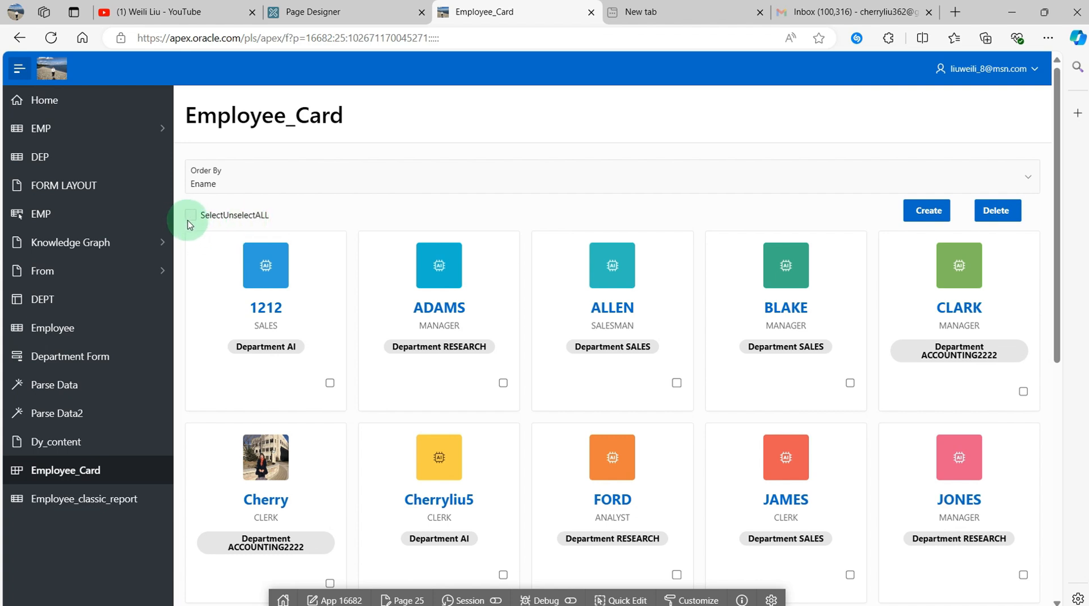
- Toggle the SelectUnselectALL checkbox on, off and on again, then unmark ADAMS's card
{"action": "left_click", "coordinate": [189, 214]}
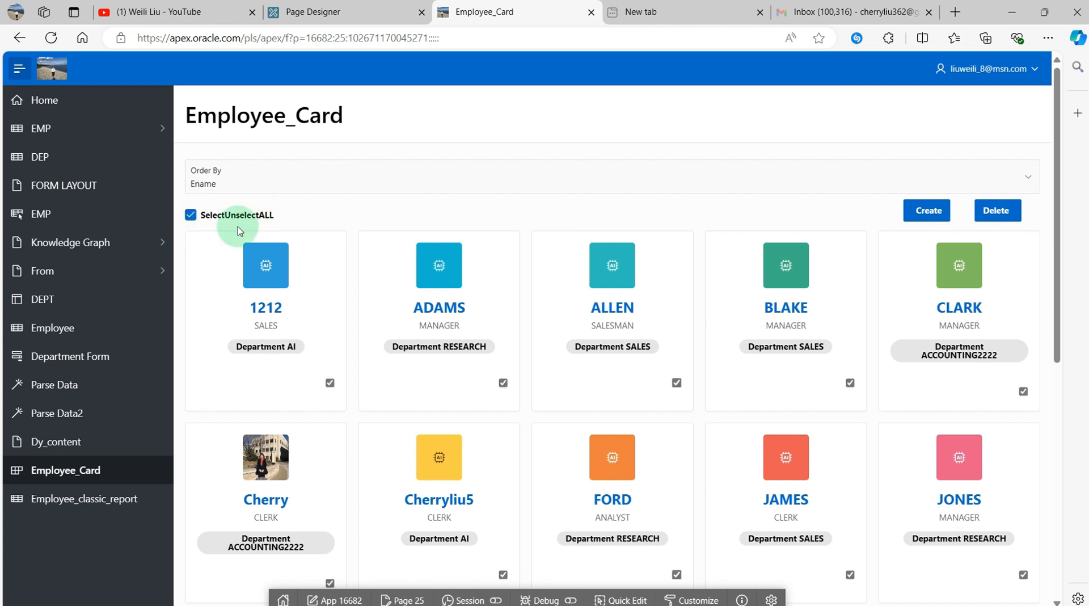
{"action": "mouse_move", "coordinate": [522, 420]}
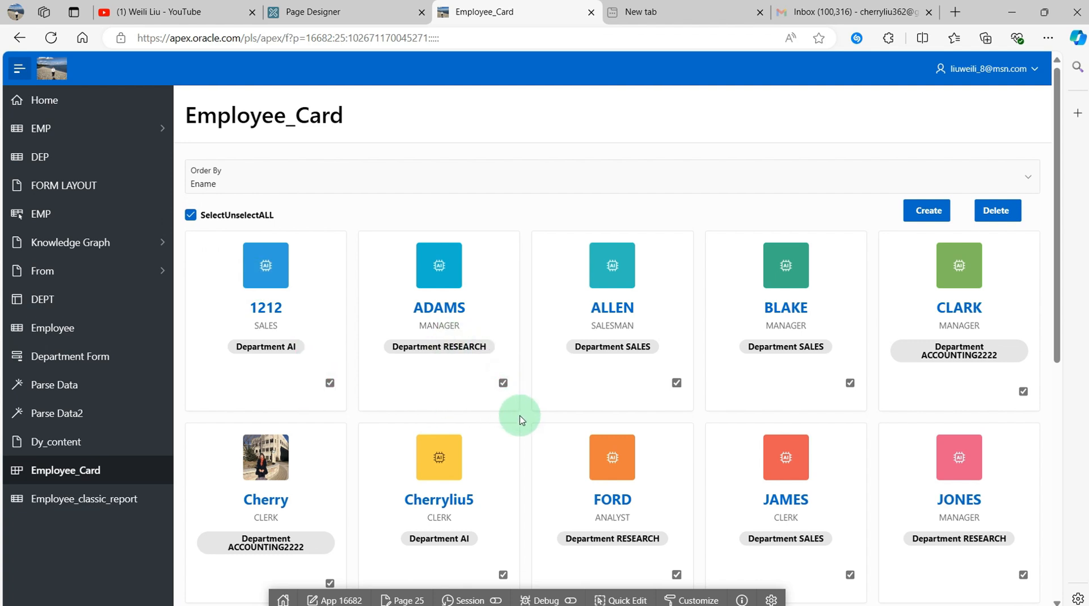
{"action": "mouse_move", "coordinate": [479, 424]}
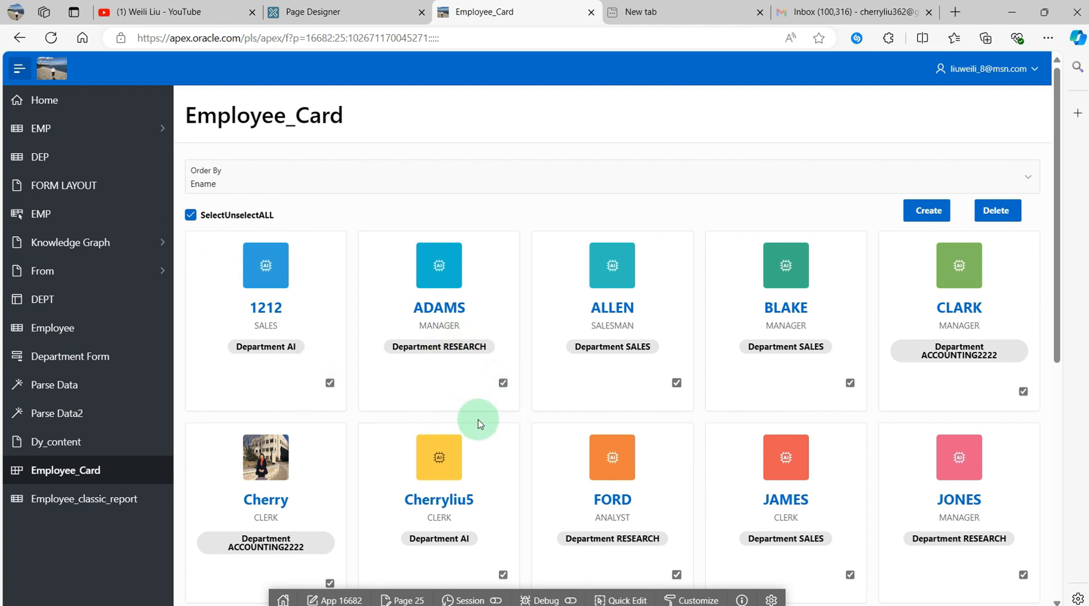
{"action": "left_click", "coordinate": [189, 214]}
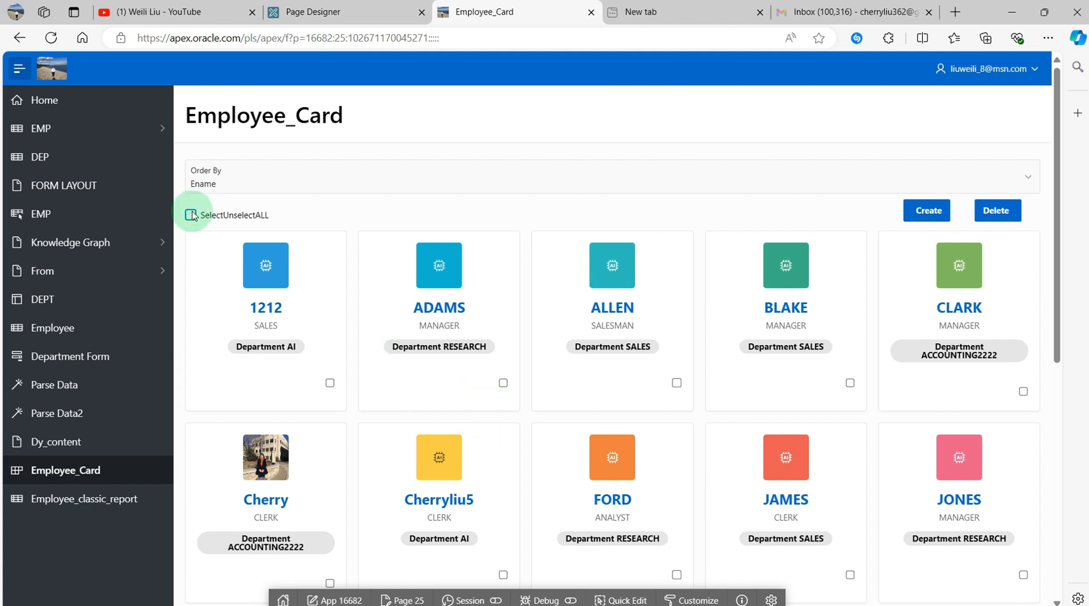
{"action": "left_click", "coordinate": [189, 214]}
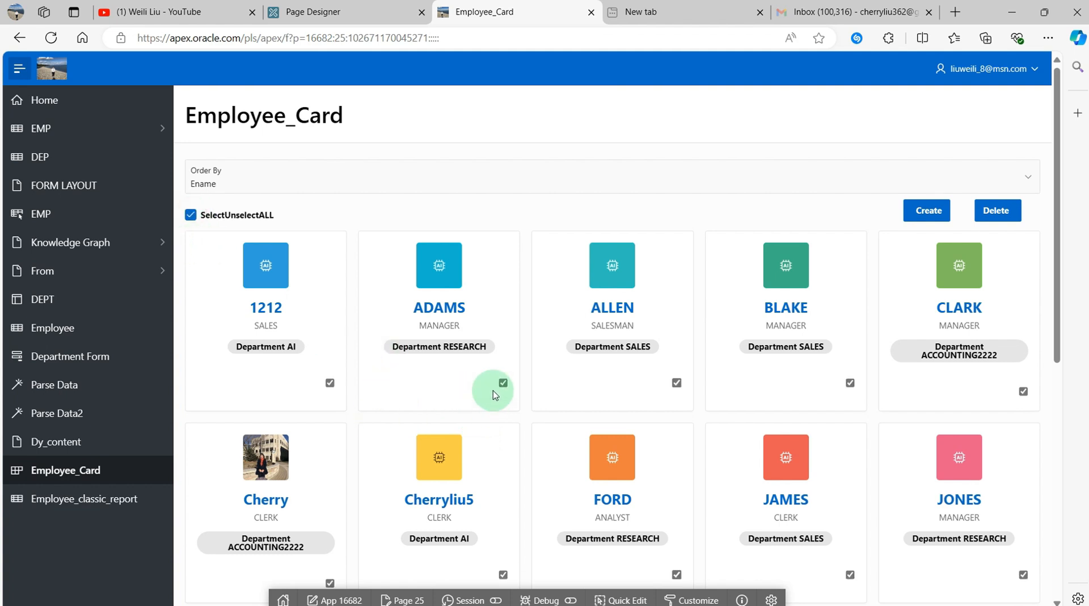
{"action": "mouse_move", "coordinate": [461, 384]}
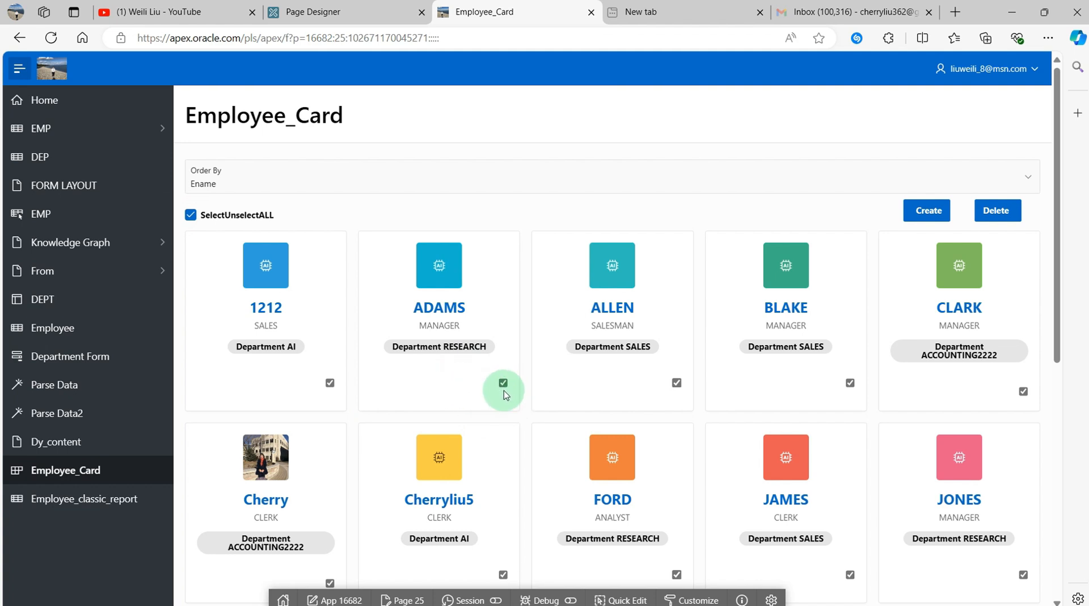
{"action": "left_click", "coordinate": [189, 215]}
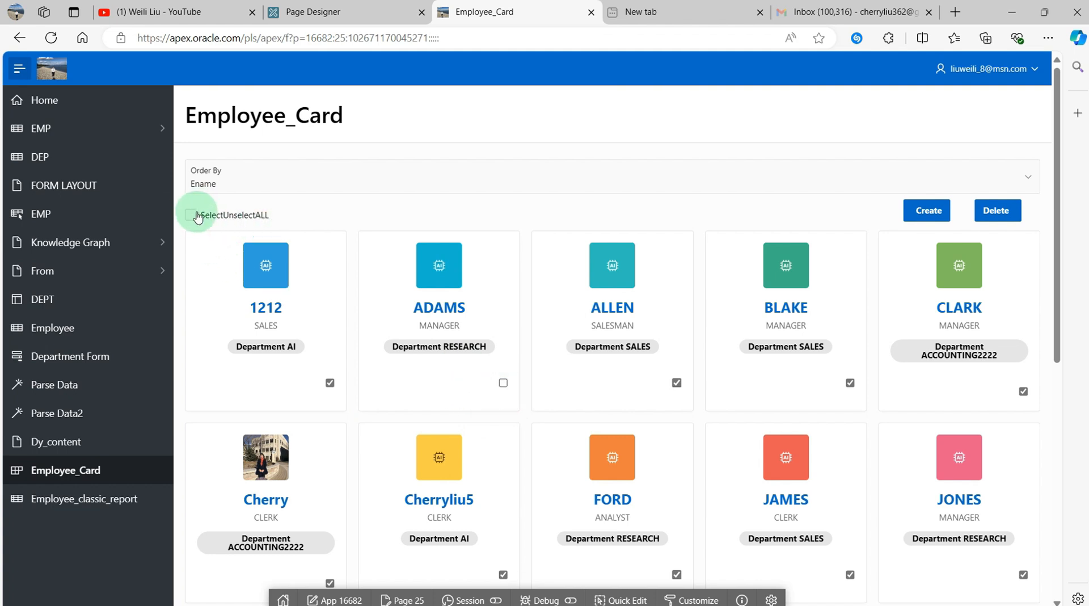
{"action": "mouse_move", "coordinate": [896, 244]}
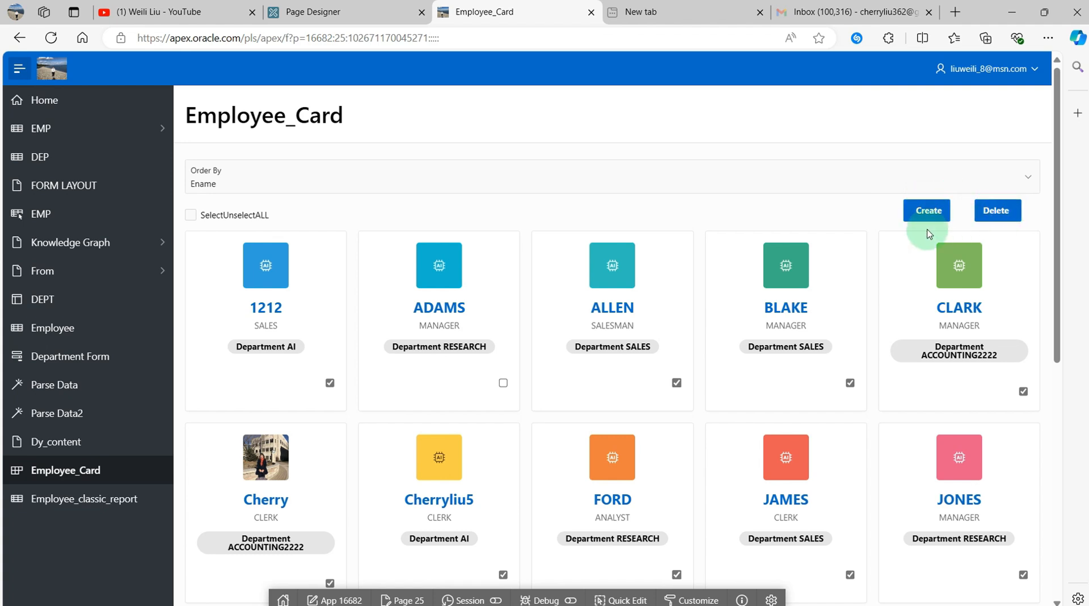
{"action": "mouse_move", "coordinate": [984, 236]}
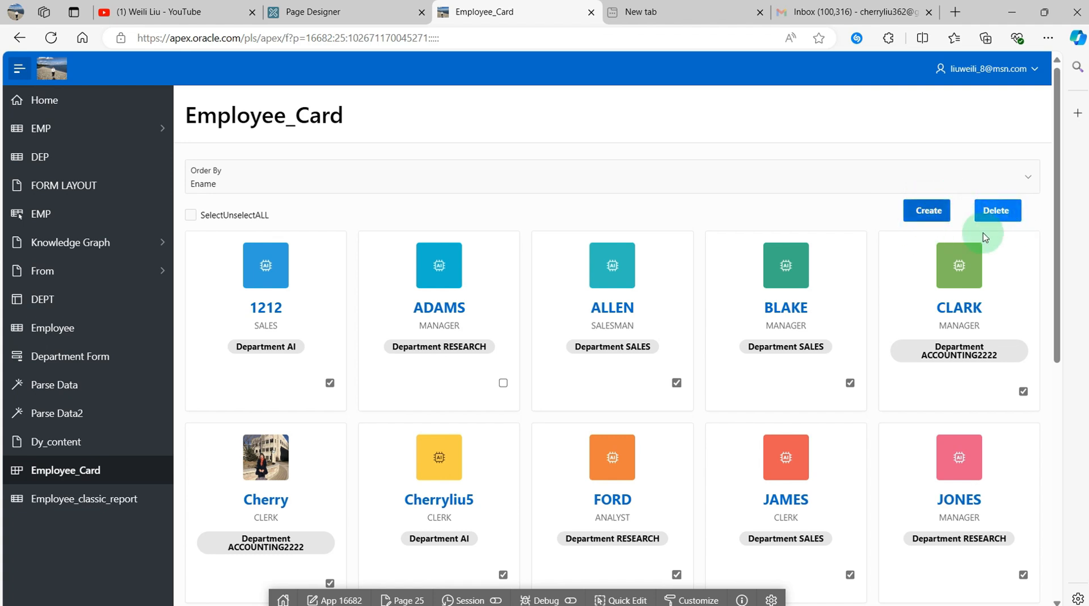
- Create employee wendy123: job SALES, manager JONES, hired 9/02/2024, salary 6000, commission 12
{"action": "left_click", "coordinate": [926, 209]}
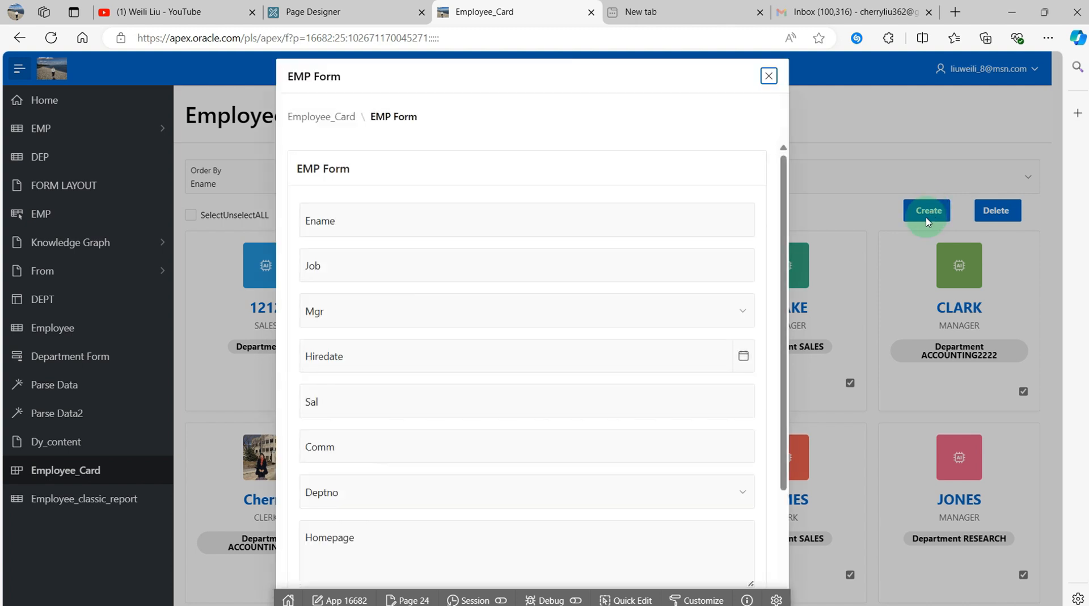
{"action": "mouse_move", "coordinate": [523, 250]}
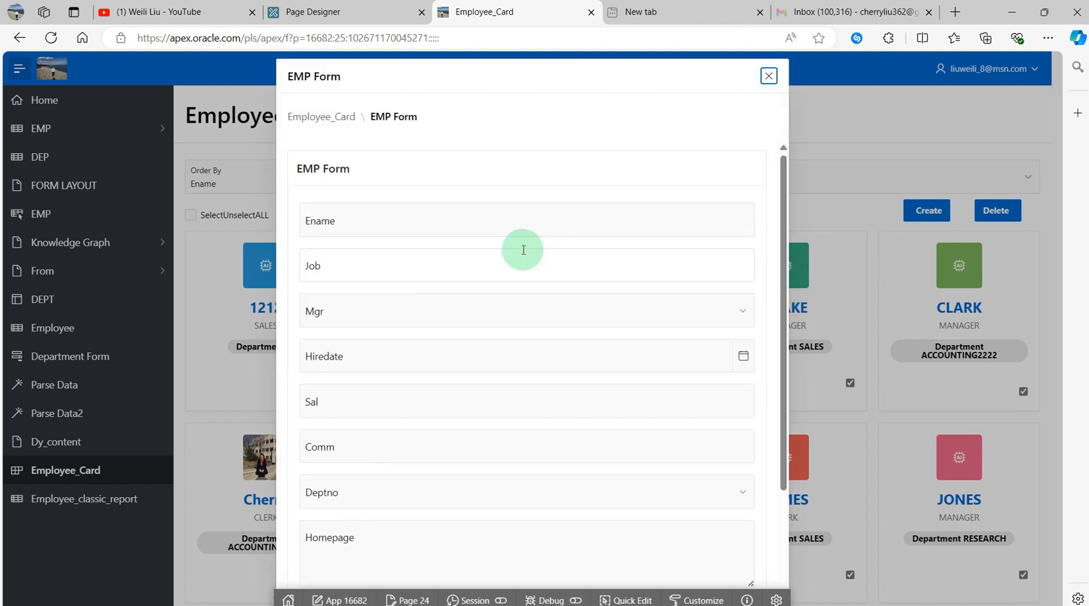
{"action": "mouse_move", "coordinate": [313, 188]}
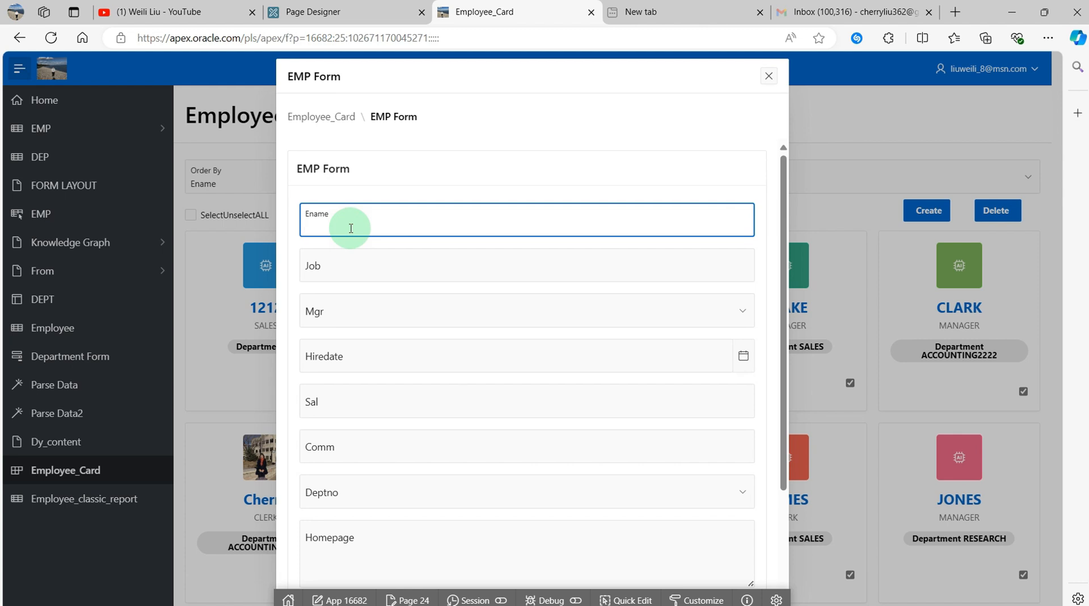
{"action": "type", "text": "wend"}
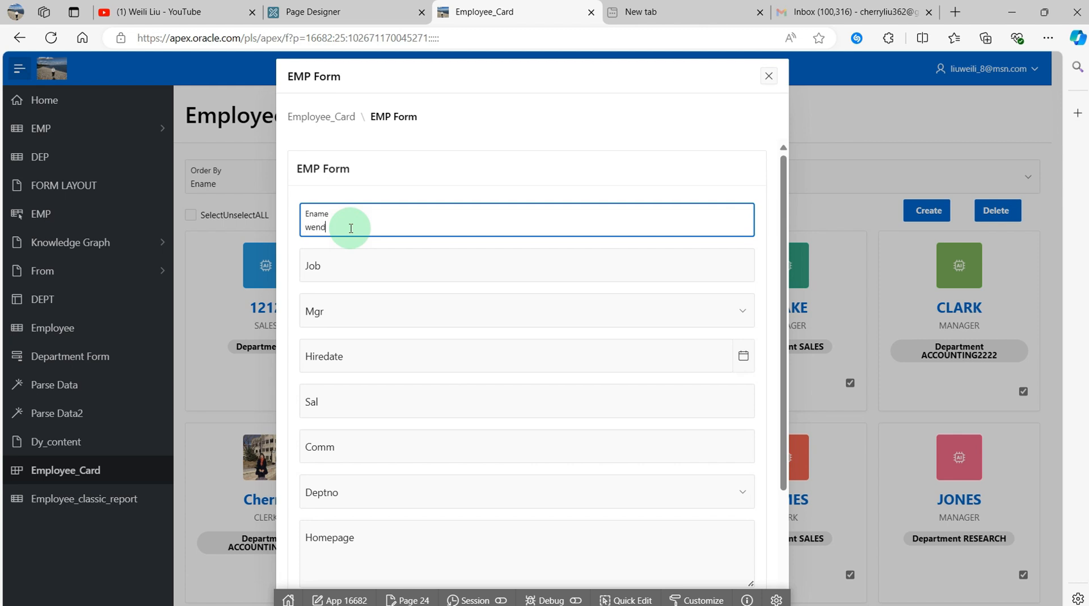
{"action": "type", "text": "y123"}
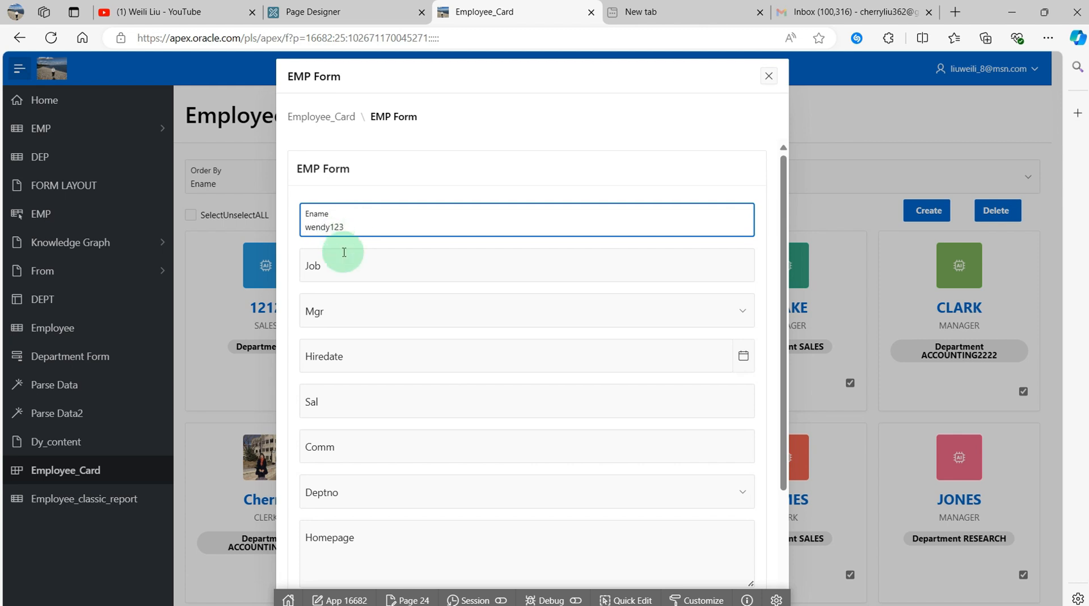
{"action": "type", "text": "SALE"}
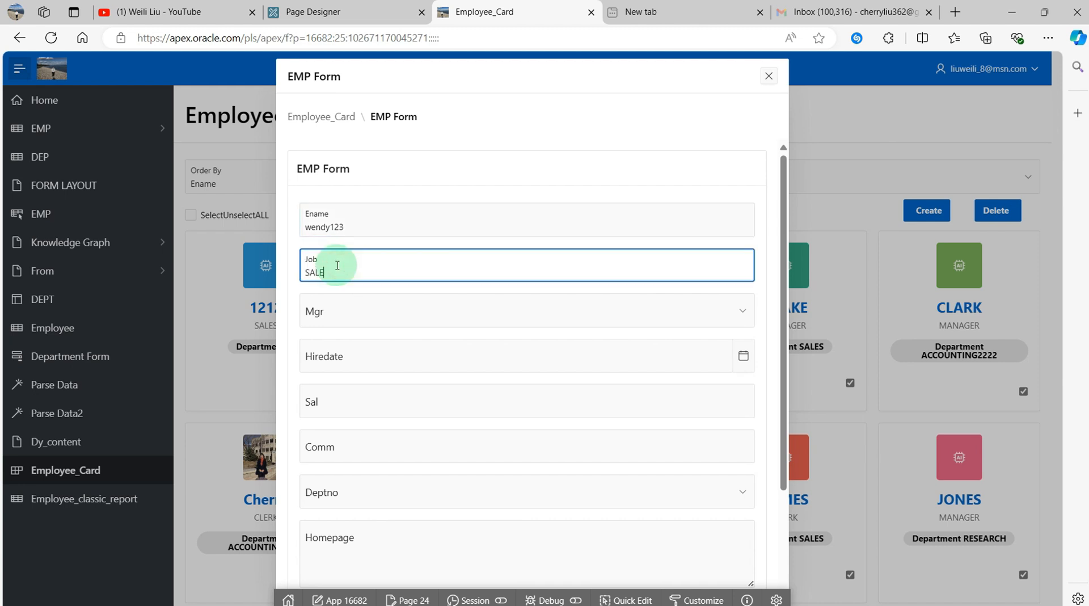
{"action": "left_click", "coordinate": [526, 310]}
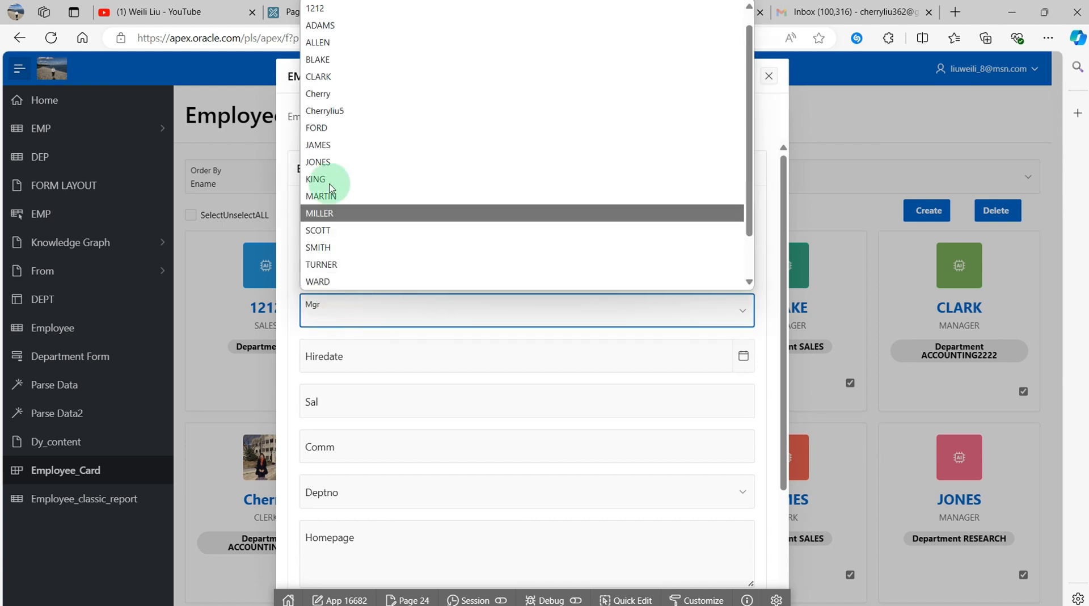
{"action": "left_click", "coordinate": [318, 163]}
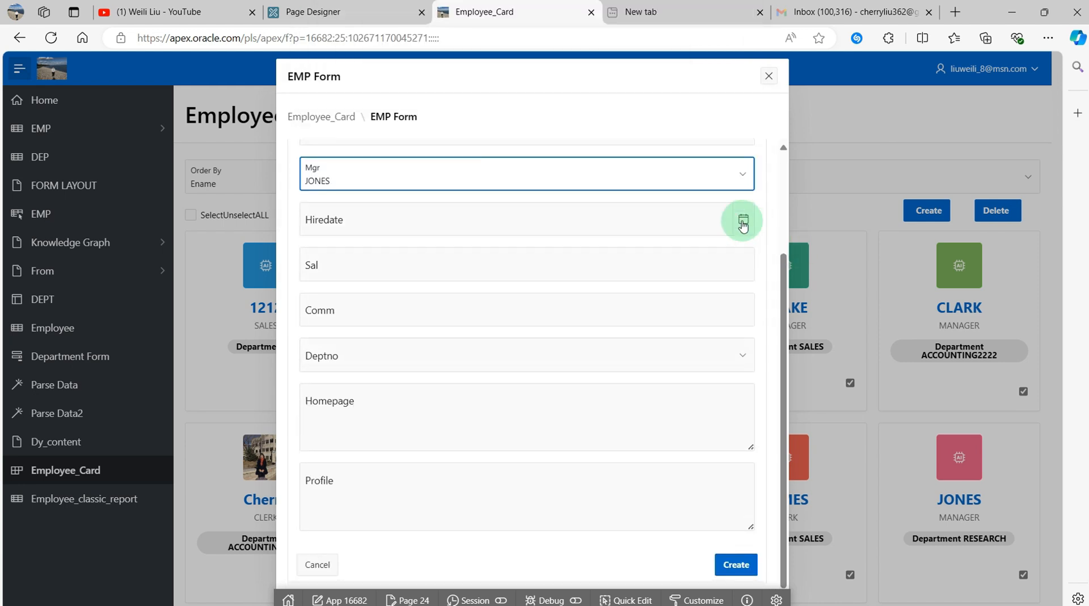
{"action": "type", "text": "9/02/2024"}
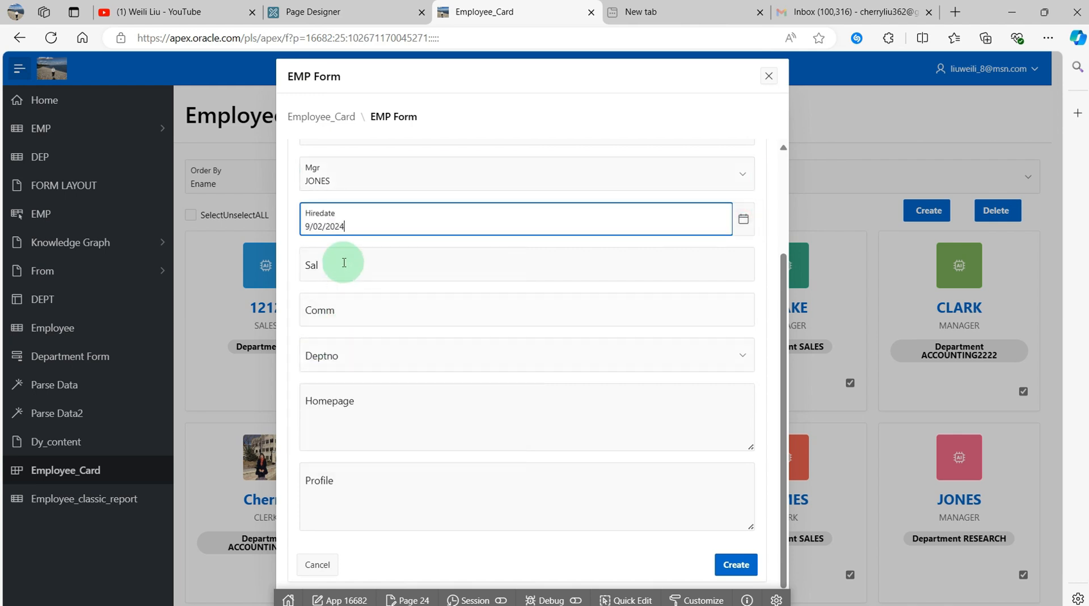
{"action": "type", "text": "6000"}
{"action": "left_click", "coordinate": [527, 310]}
{"action": "type", "text": "12"}
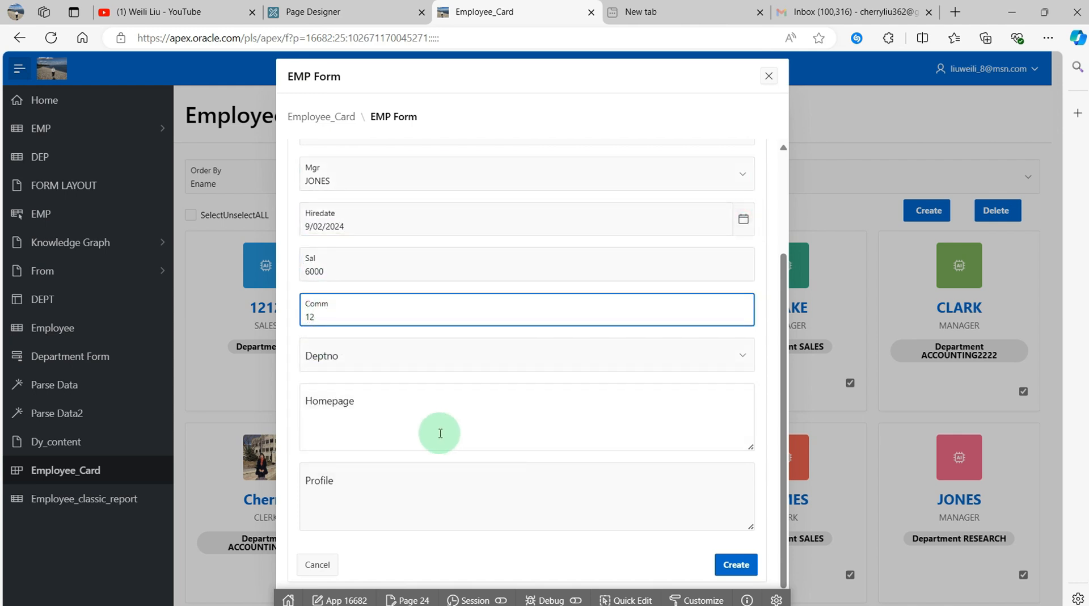
{"action": "left_click", "coordinate": [736, 564]}
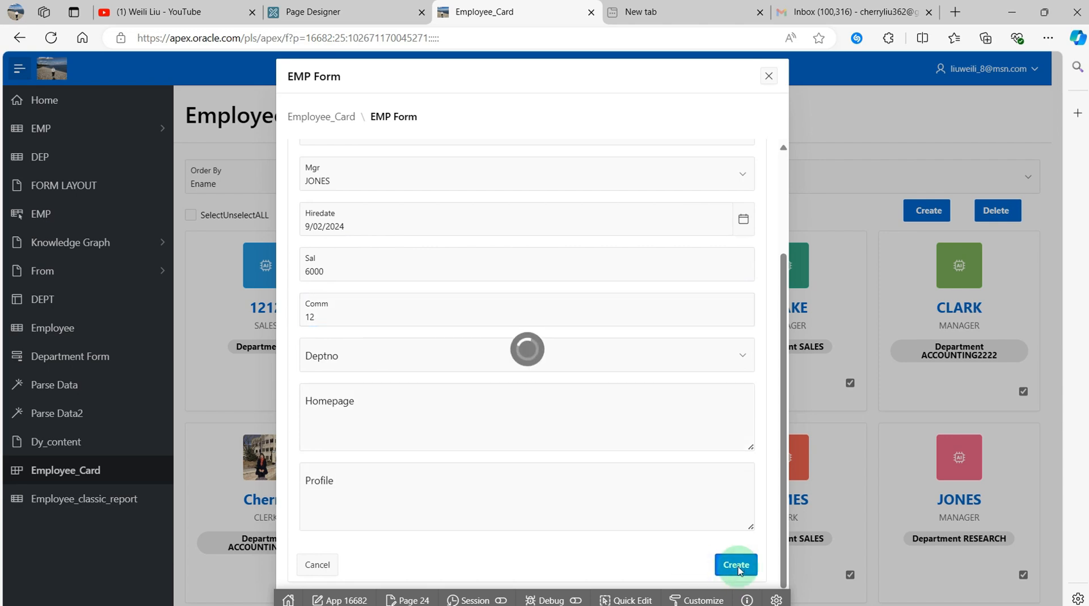
{"action": "left_click", "coordinate": [736, 564]}
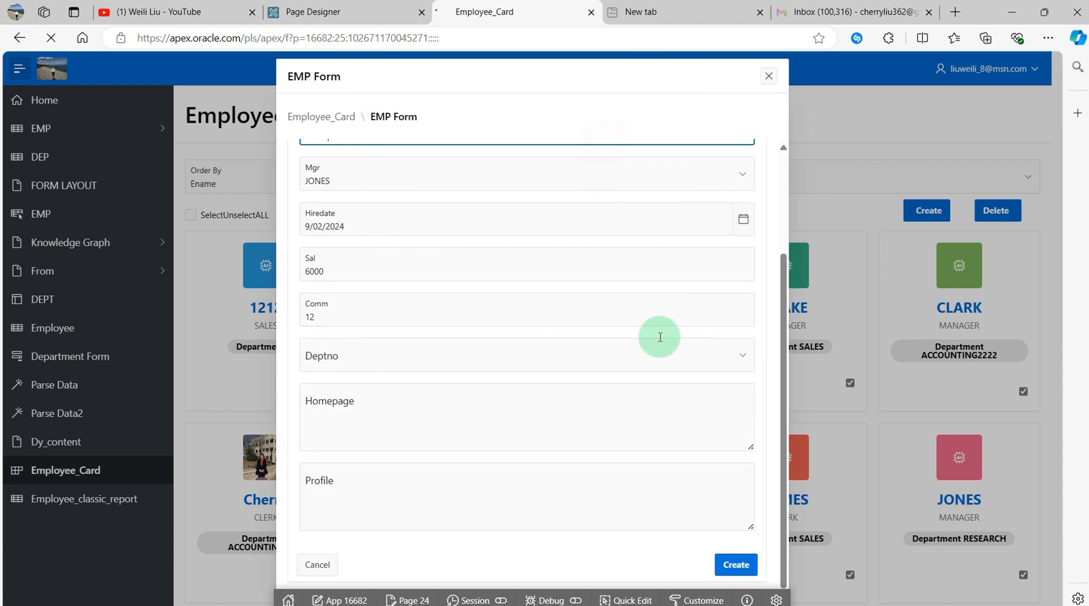
{"action": "left_click", "coordinate": [735, 565]}
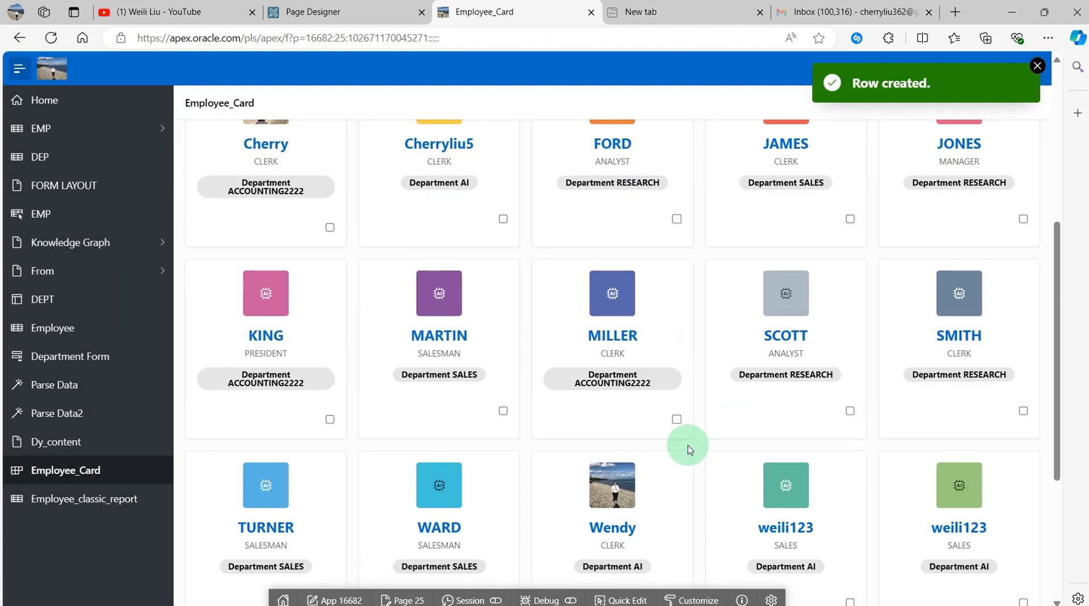
- Scroll through the Employee_Card cards to locate the new weili123 SALES card
{"action": "scroll", "scroll_direction": "down", "scroll_amount": 3}
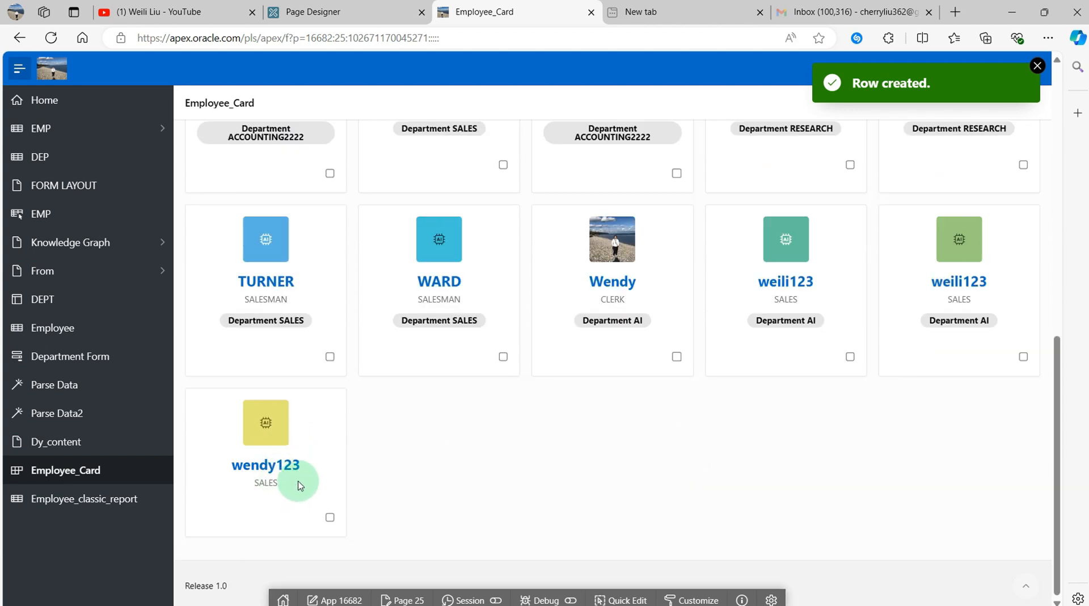
{"action": "scroll", "scroll_direction": "down", "scroll_amount": 3}
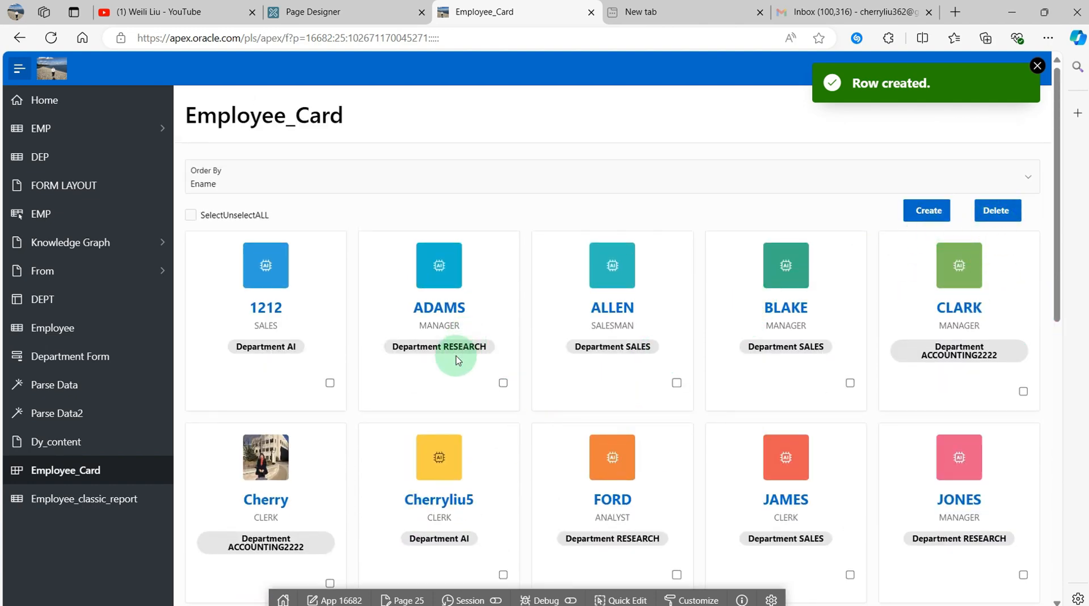
{"action": "scroll", "scroll_direction": "down", "scroll_amount": 3}
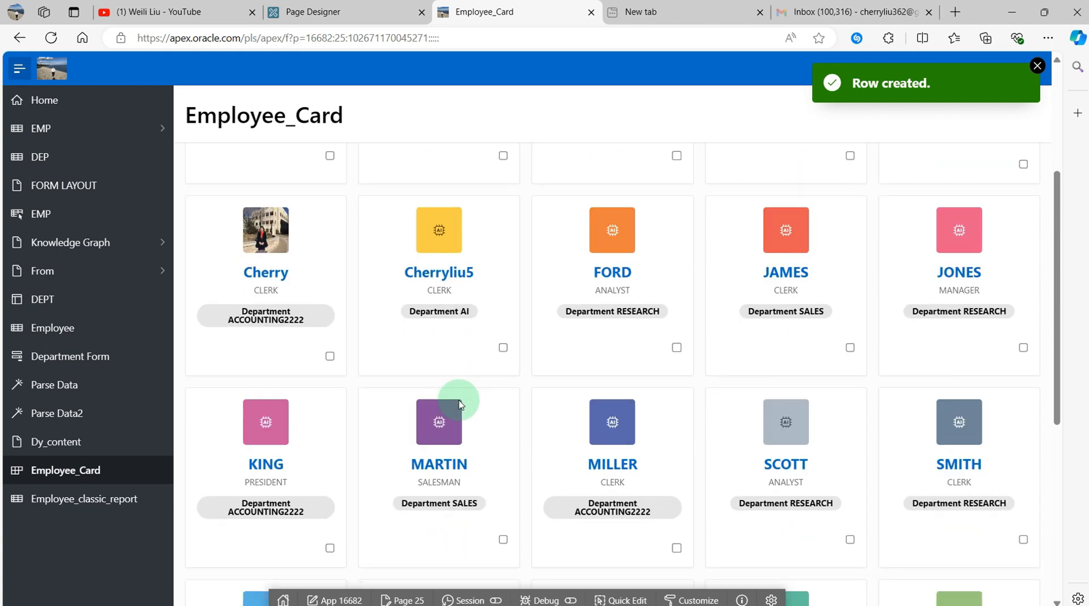
{"action": "scroll", "scroll_direction": "down", "scroll_amount": 3}
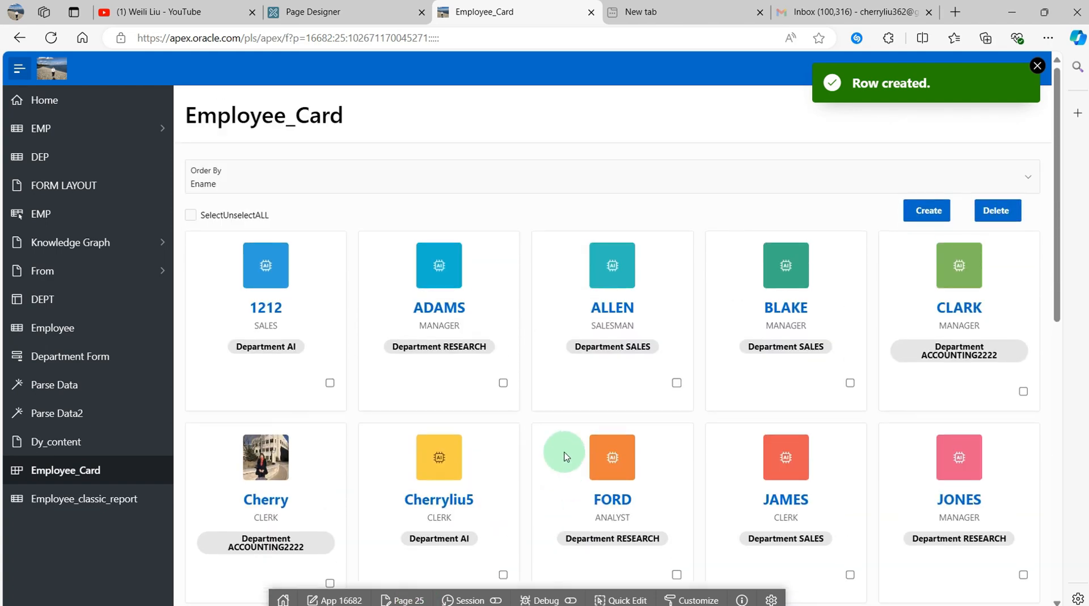
{"action": "scroll", "scroll_direction": "down", "scroll_amount": 3}
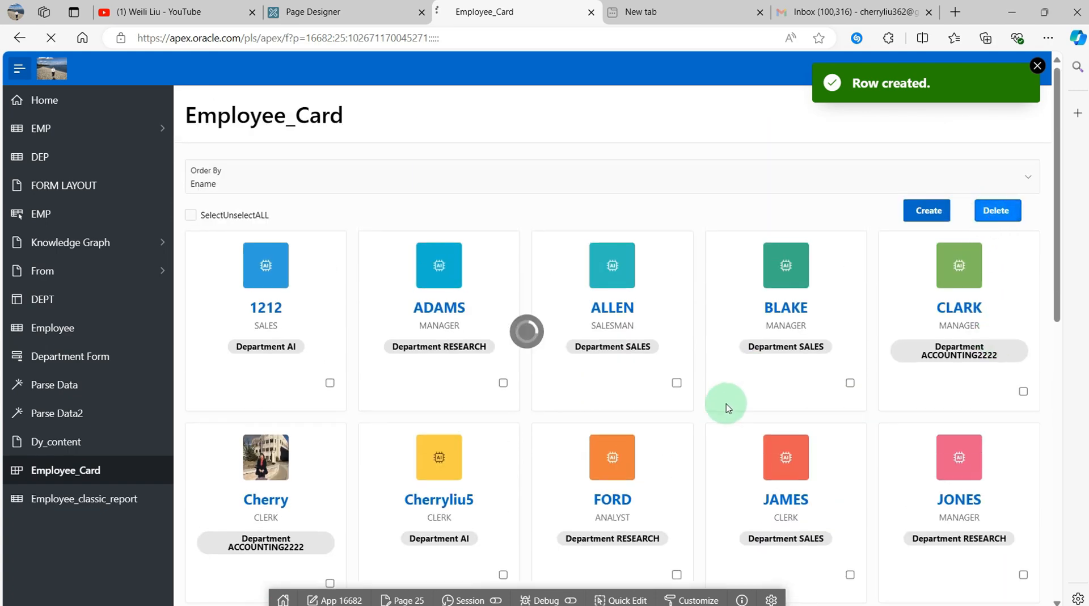
{"action": "scroll", "scroll_direction": "down", "scroll_amount": 3}
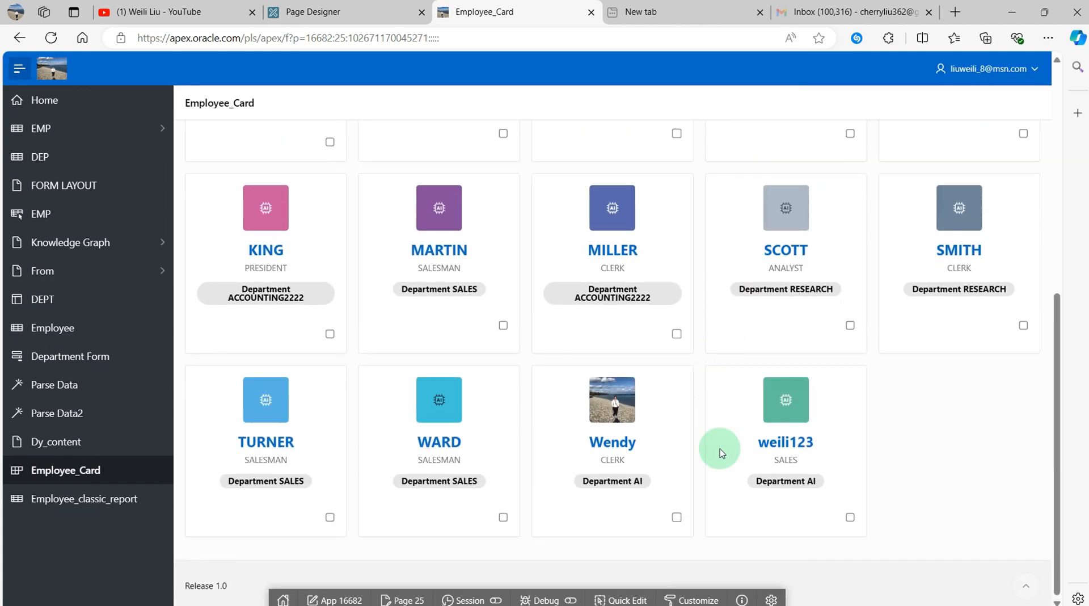
{"action": "scroll", "scroll_direction": "up", "scroll_amount": 3}
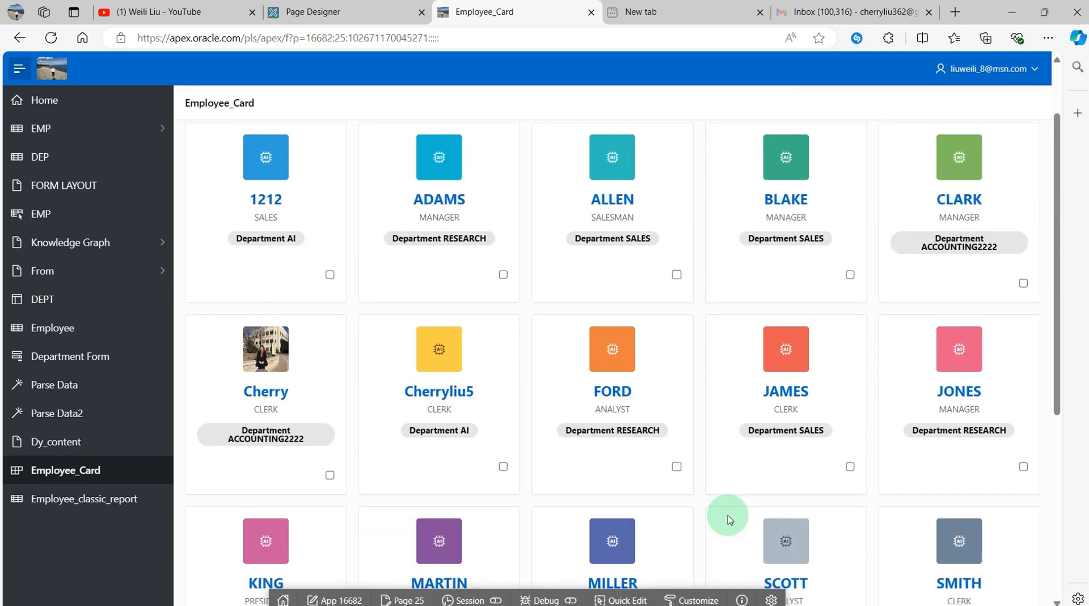
{"action": "scroll", "scroll_direction": "down", "scroll_amount": 3}
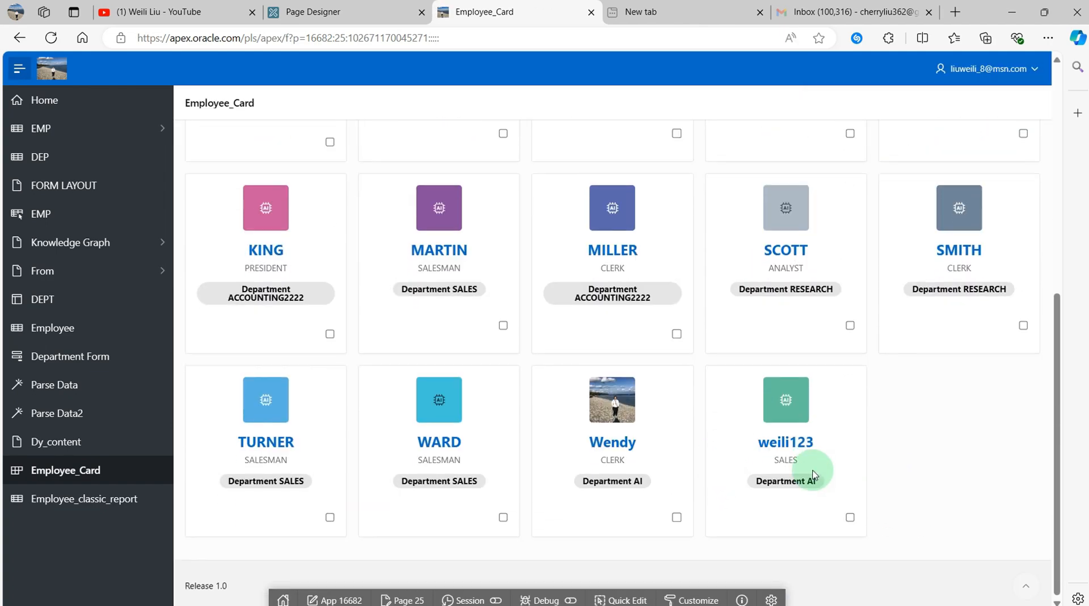
{"action": "scroll", "scroll_direction": "down", "scroll_amount": 3}
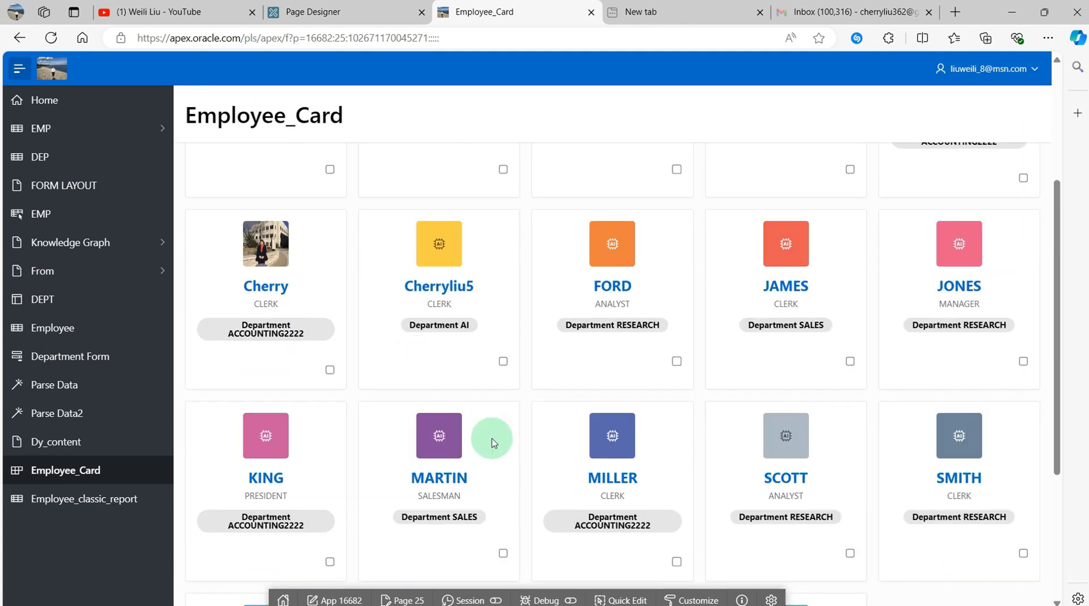
{"action": "mouse_move", "coordinate": [509, 463]}
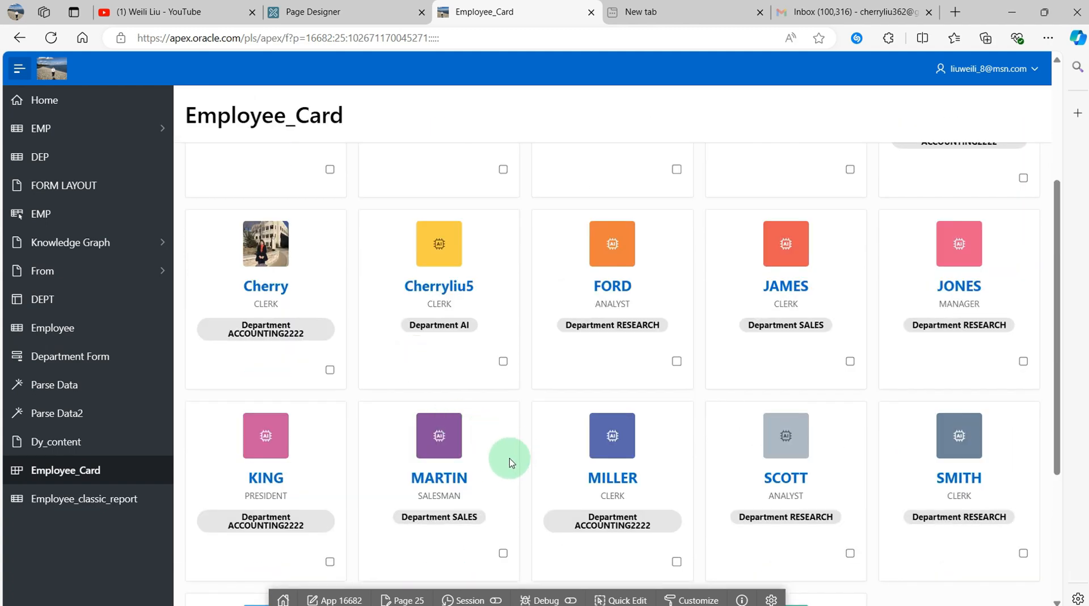
{"action": "mouse_move", "coordinate": [477, 486]}
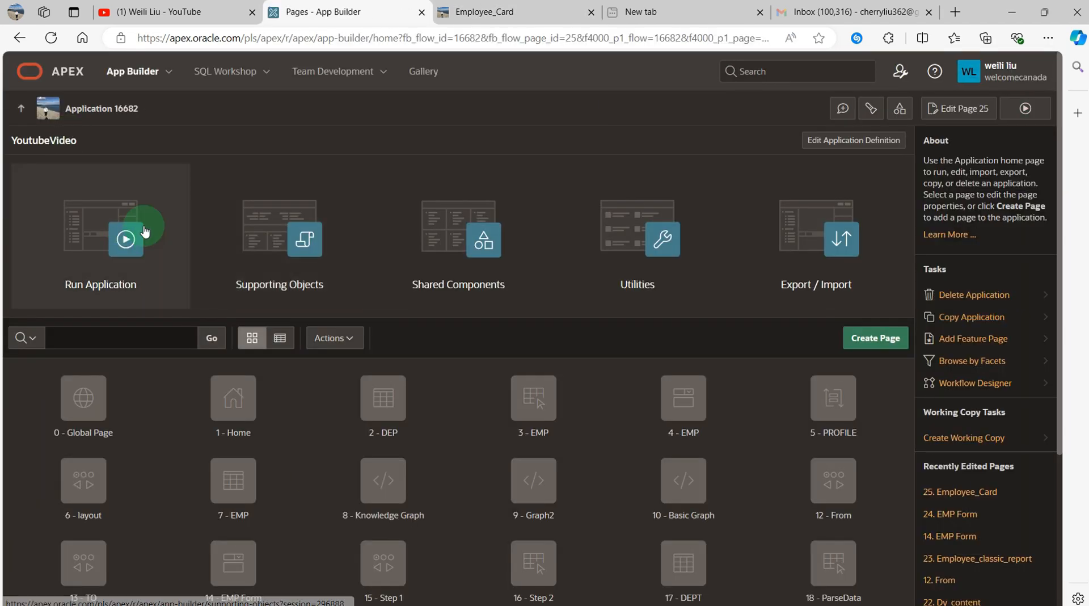
- Build Cards page 34 'Employee_Card' on table EMP, grid layout with ENAME titles and JOB body
{"action": "left_click", "coordinate": [874, 337]}
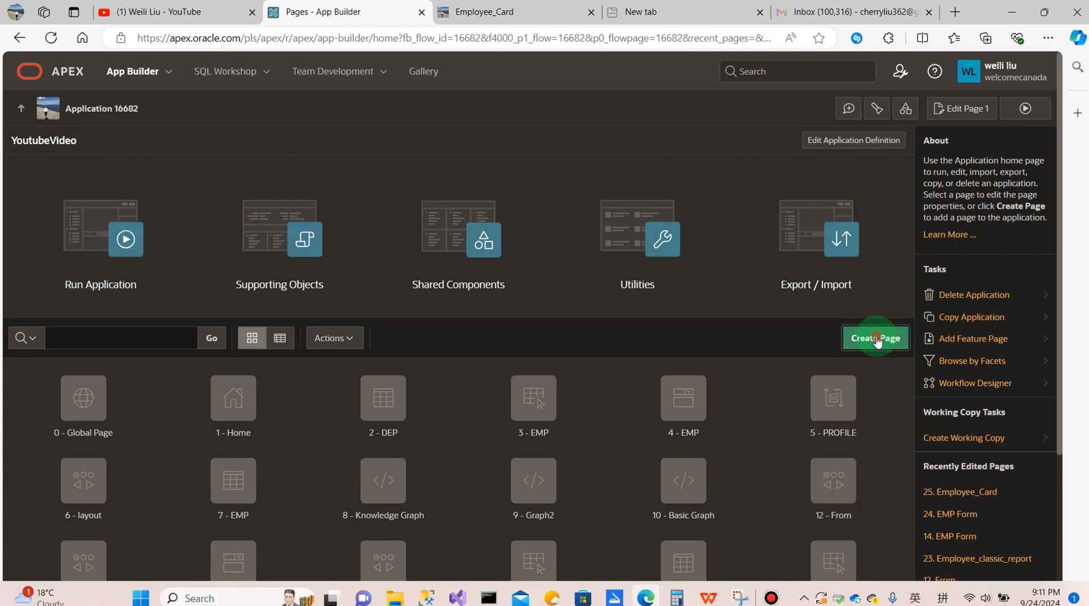
{"action": "left_click", "coordinate": [875, 338]}
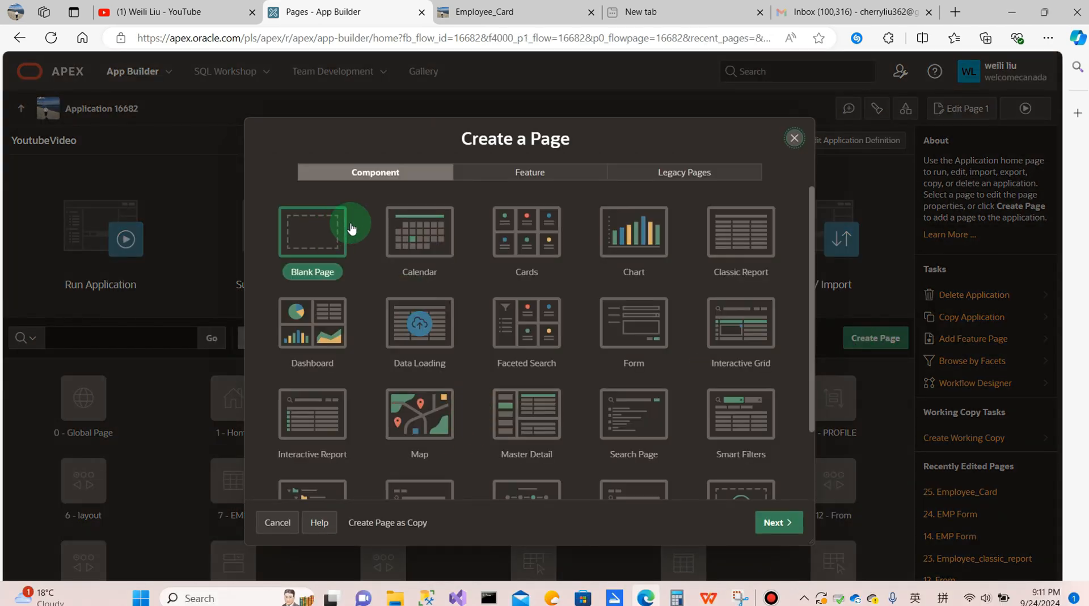
{"action": "mouse_move", "coordinate": [359, 446]}
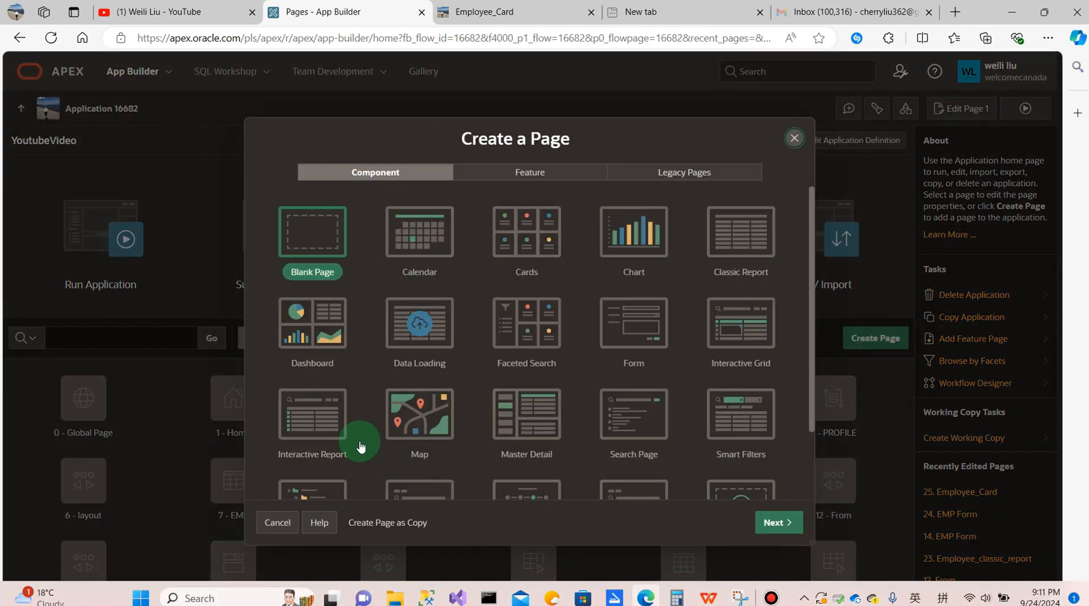
{"action": "mouse_move", "coordinate": [420, 263]}
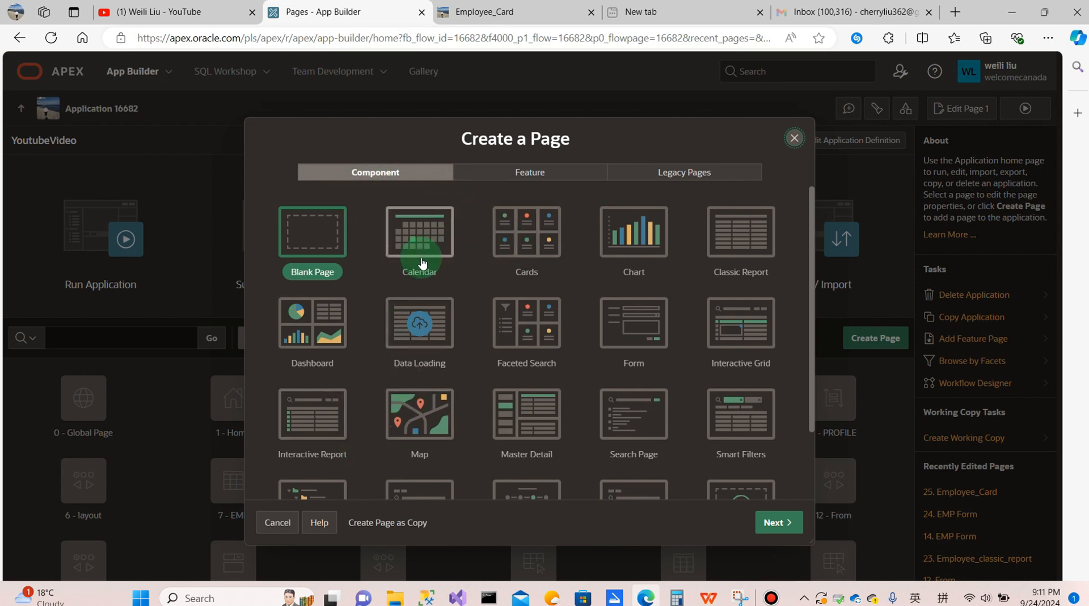
{"action": "mouse_move", "coordinate": [526, 240]}
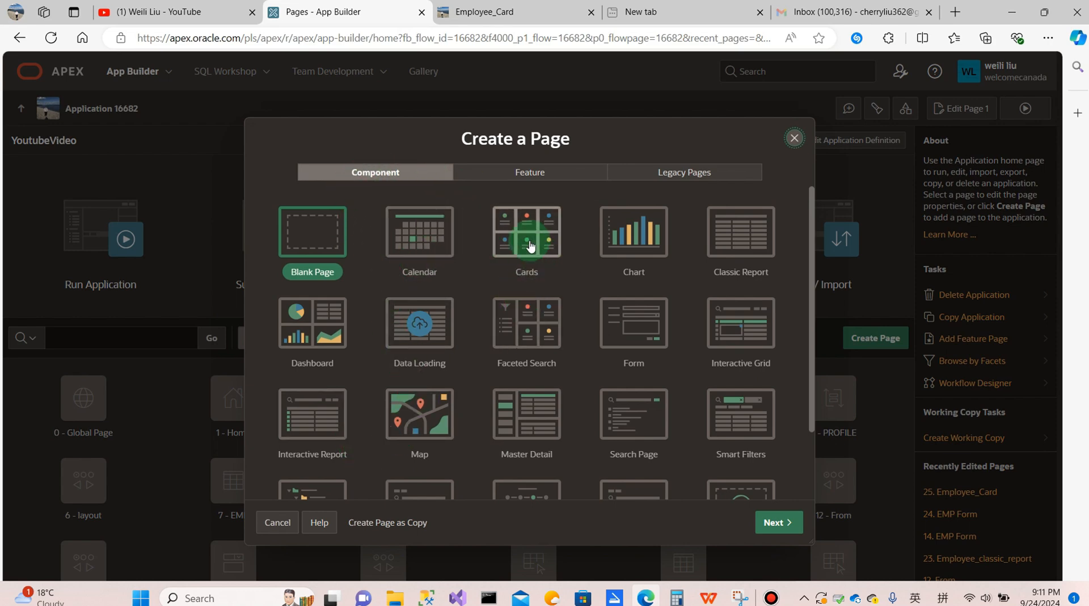
{"action": "left_click", "coordinate": [526, 232]}
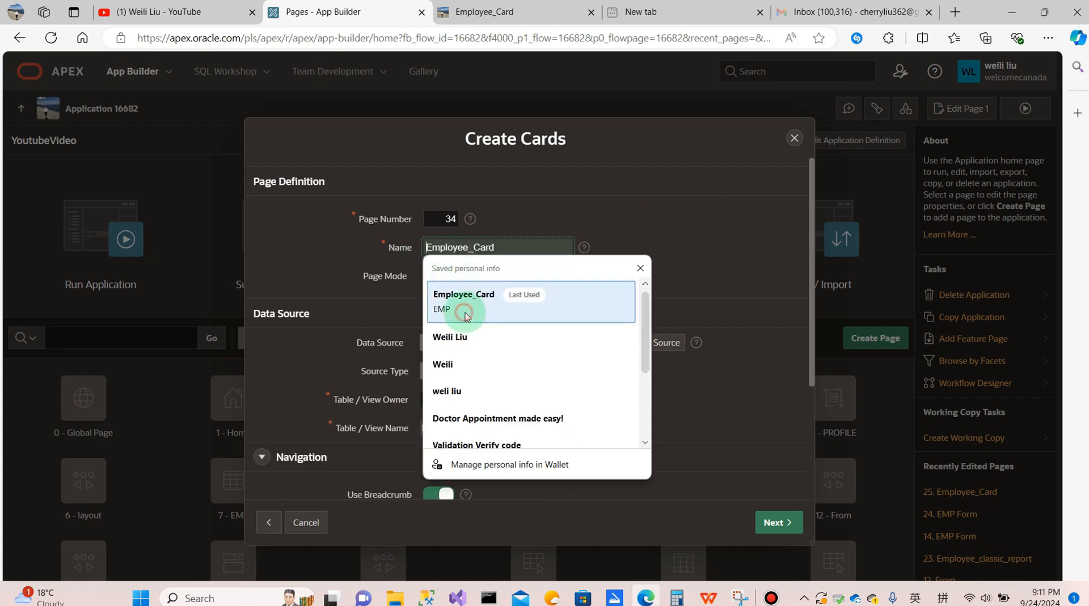
{"action": "left_click", "coordinate": [489, 248]}
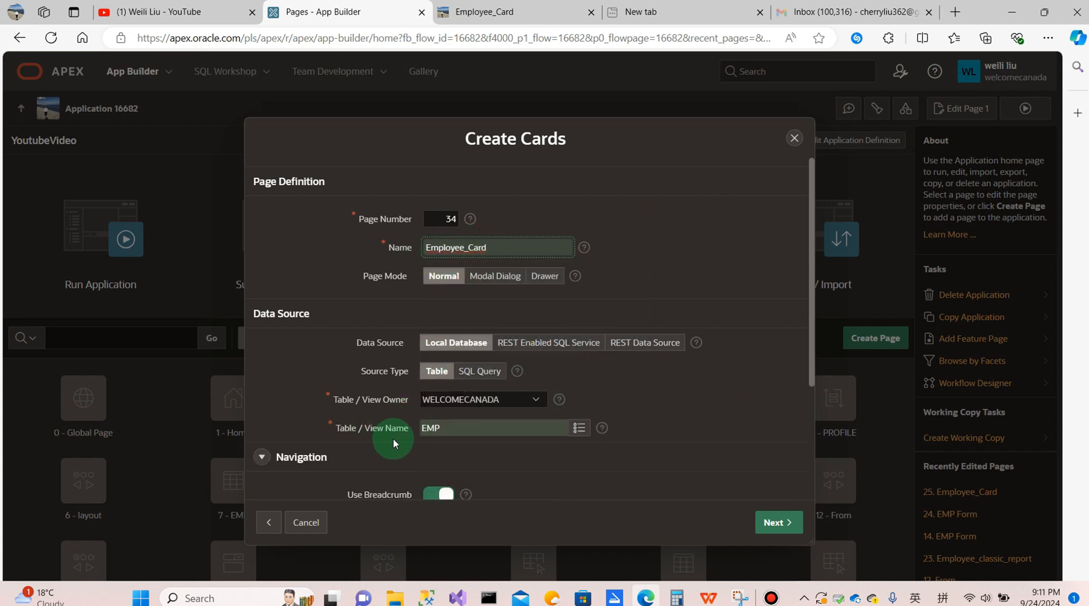
{"action": "mouse_move", "coordinate": [778, 522]}
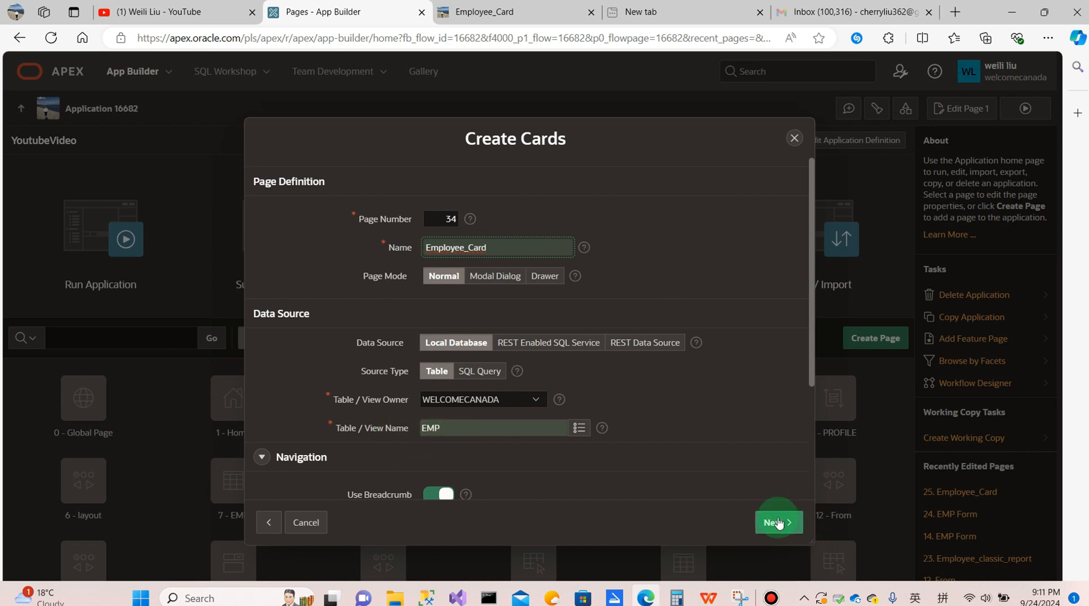
{"action": "left_click", "coordinate": [777, 522]}
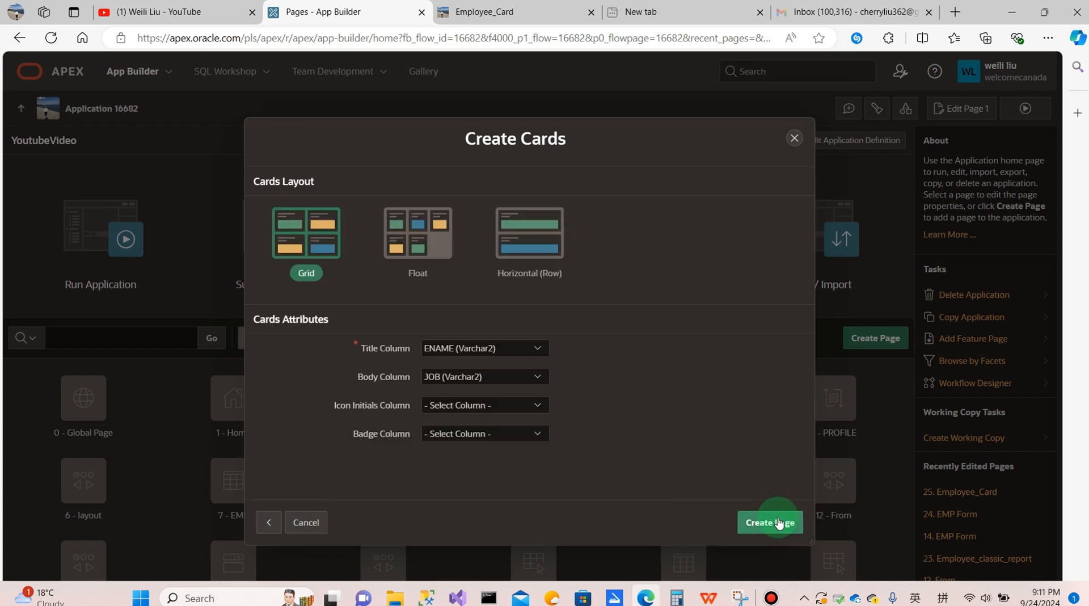
{"action": "mouse_move", "coordinate": [305, 233]}
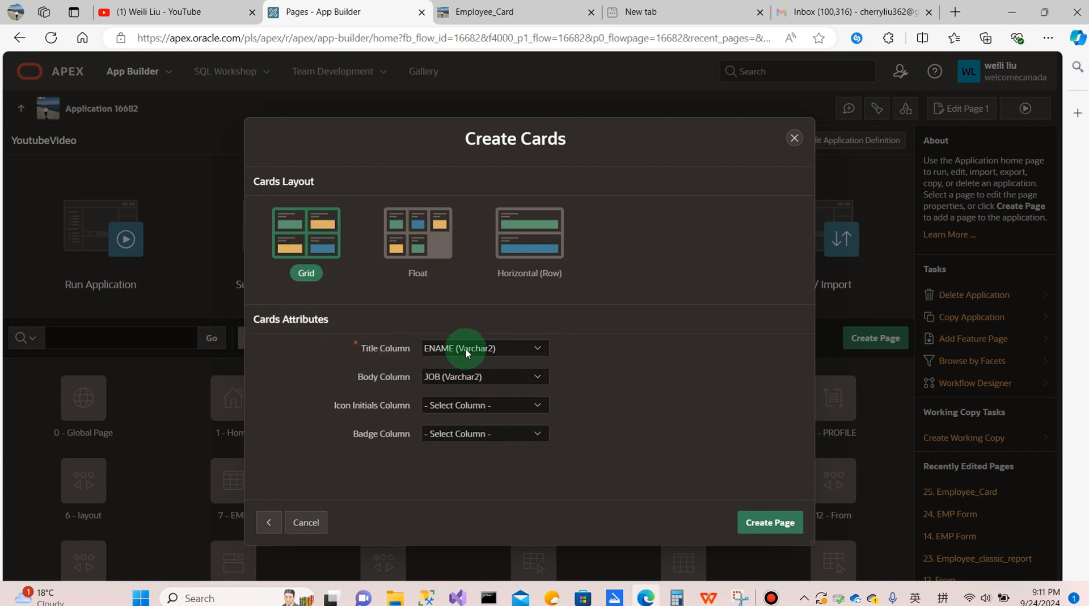
{"action": "mouse_move", "coordinate": [448, 380]}
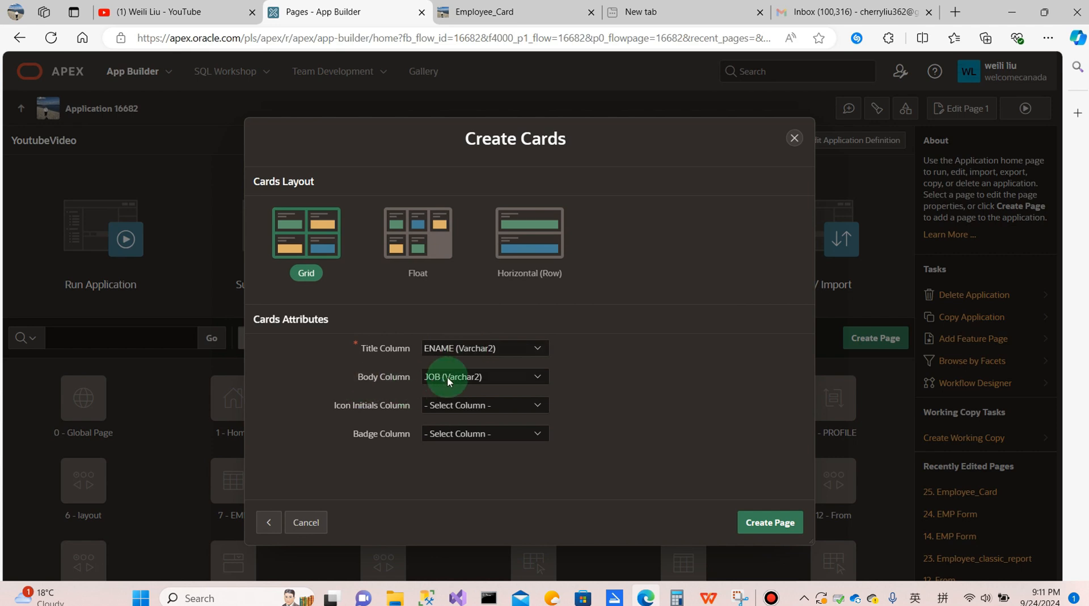
{"action": "left_click", "coordinate": [769, 522]}
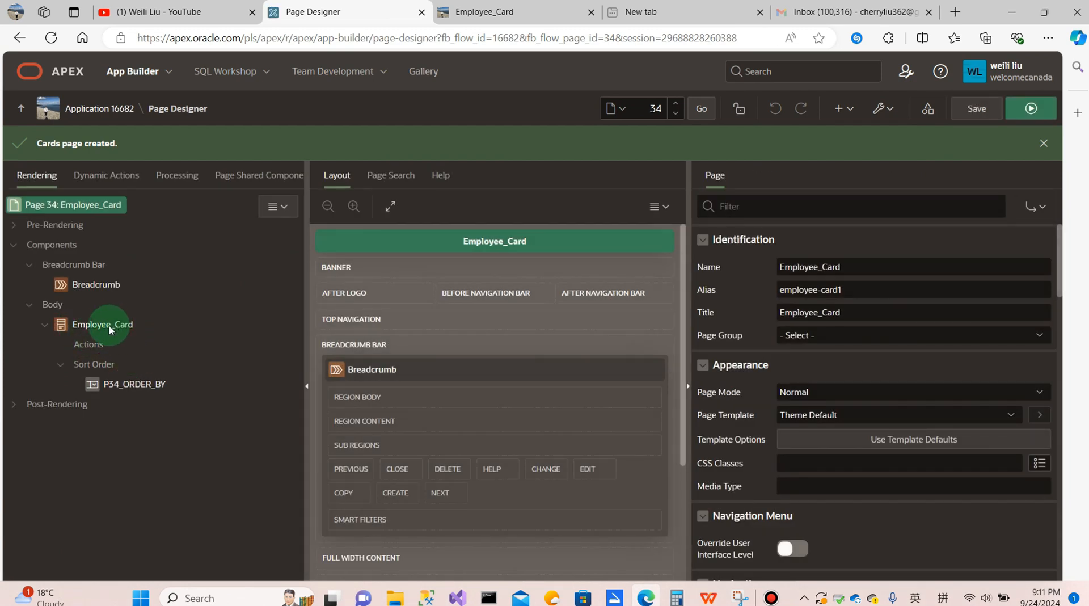
- Select the Employee_Card region and review its EMP SQL query in the code editor
{"action": "left_click", "coordinate": [101, 325]}
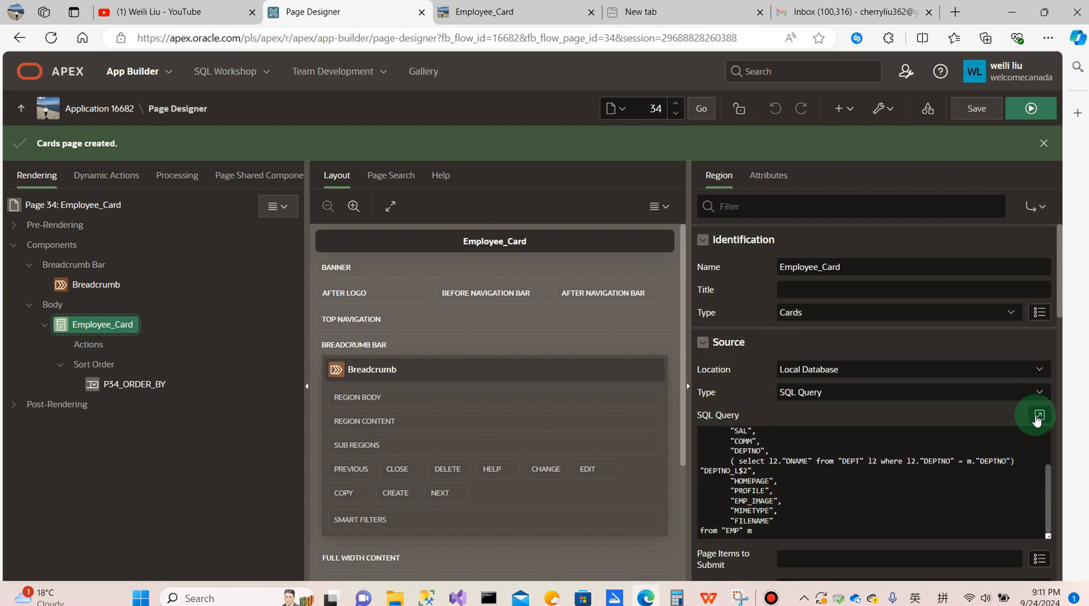
{"action": "left_click", "coordinate": [1036, 417]}
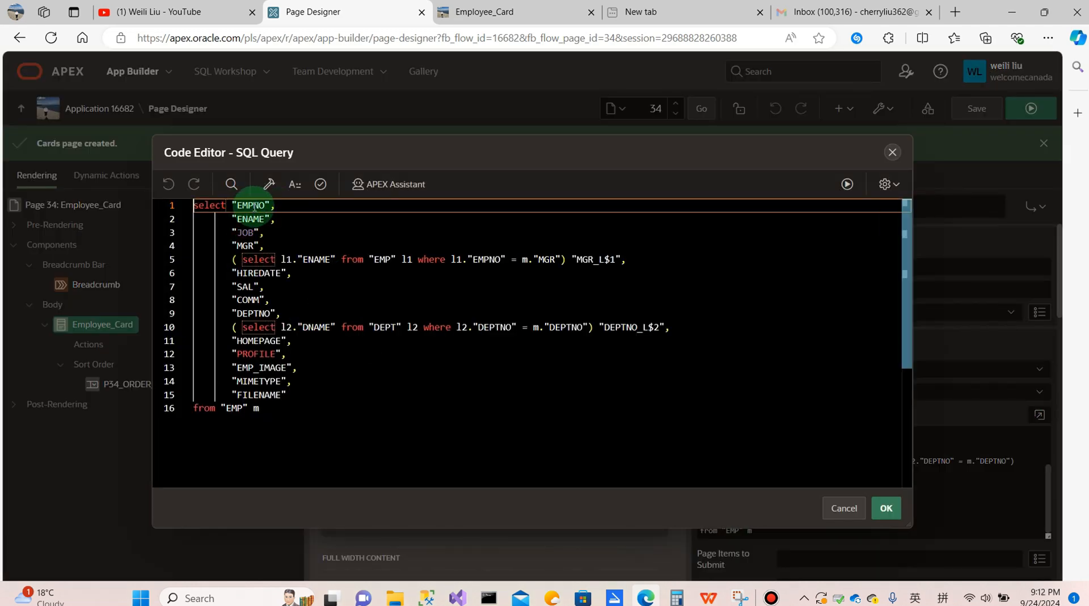
{"action": "left_click", "coordinate": [843, 508]}
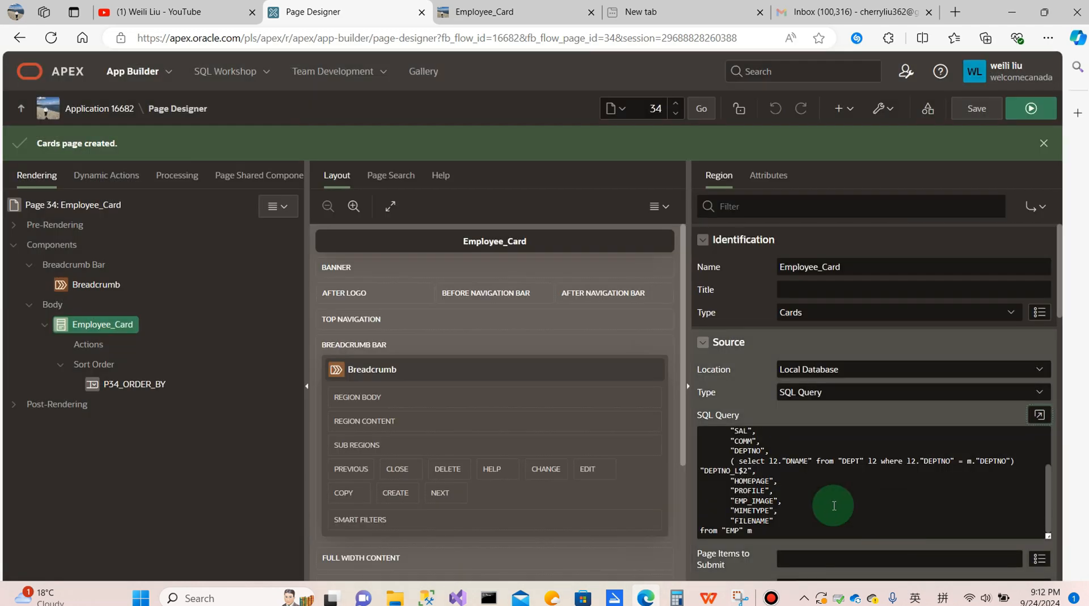
- Add page item P34_SELECTUNSELECTALL of type Checkbox to Employee_Card and save
{"action": "right_click", "coordinate": [102, 324]}
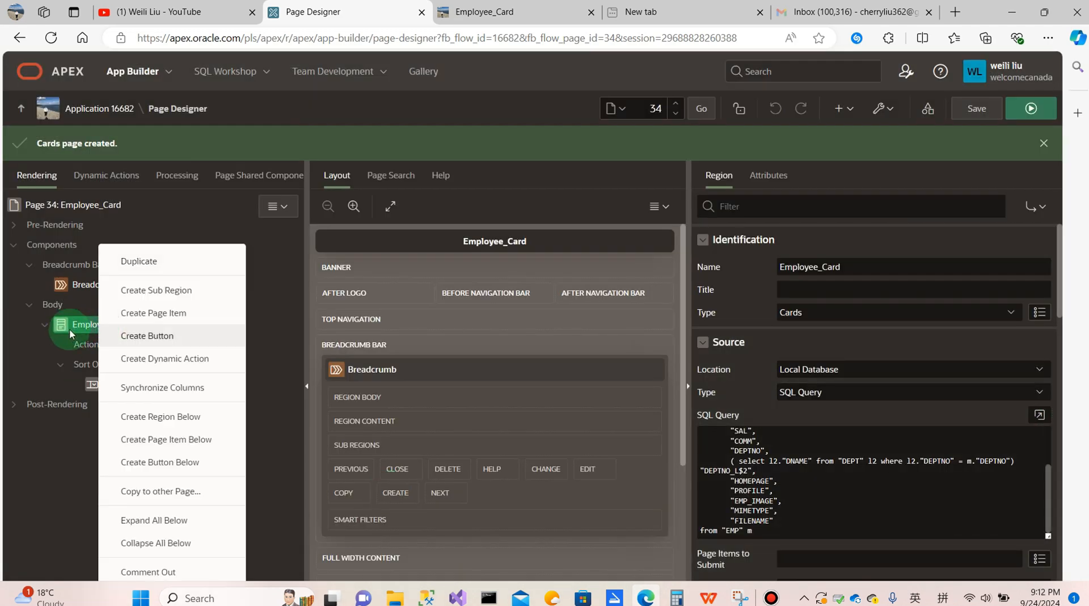
{"action": "mouse_move", "coordinate": [152, 341]}
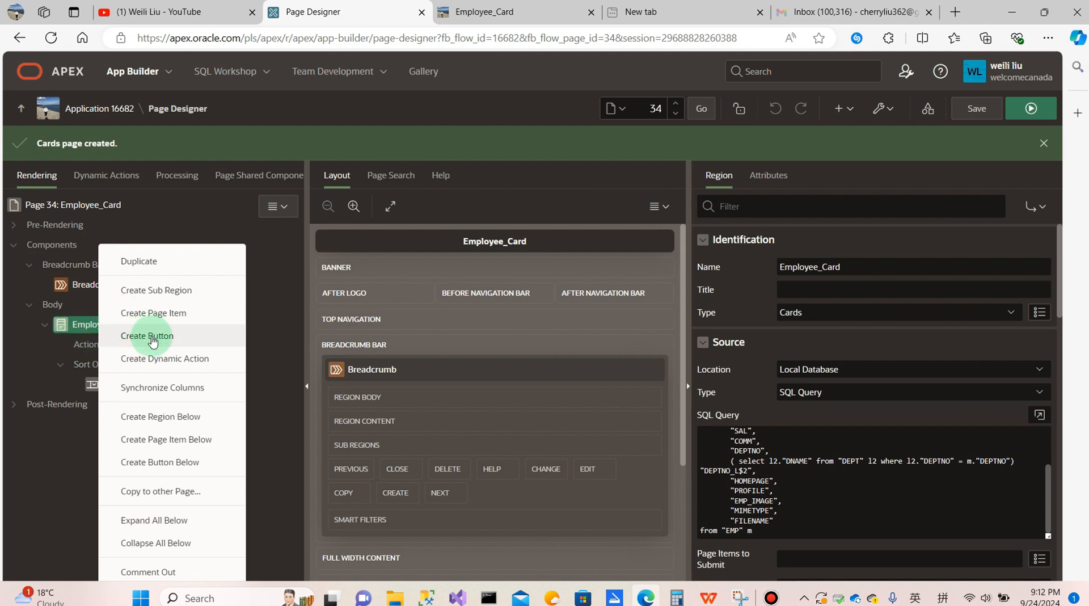
{"action": "mouse_move", "coordinate": [154, 313]}
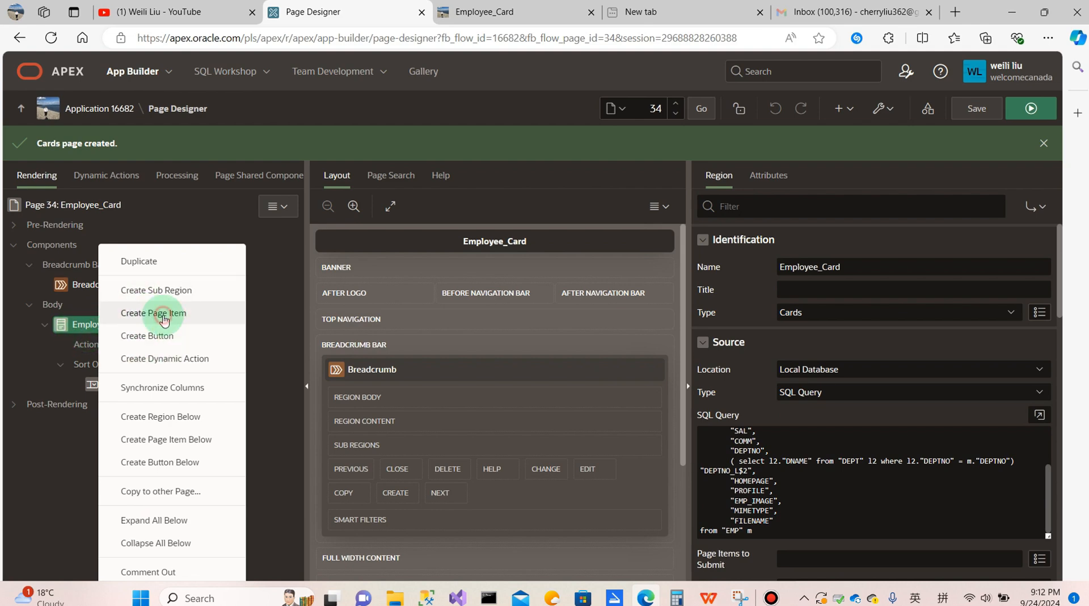
{"action": "left_click", "coordinate": [152, 312]}
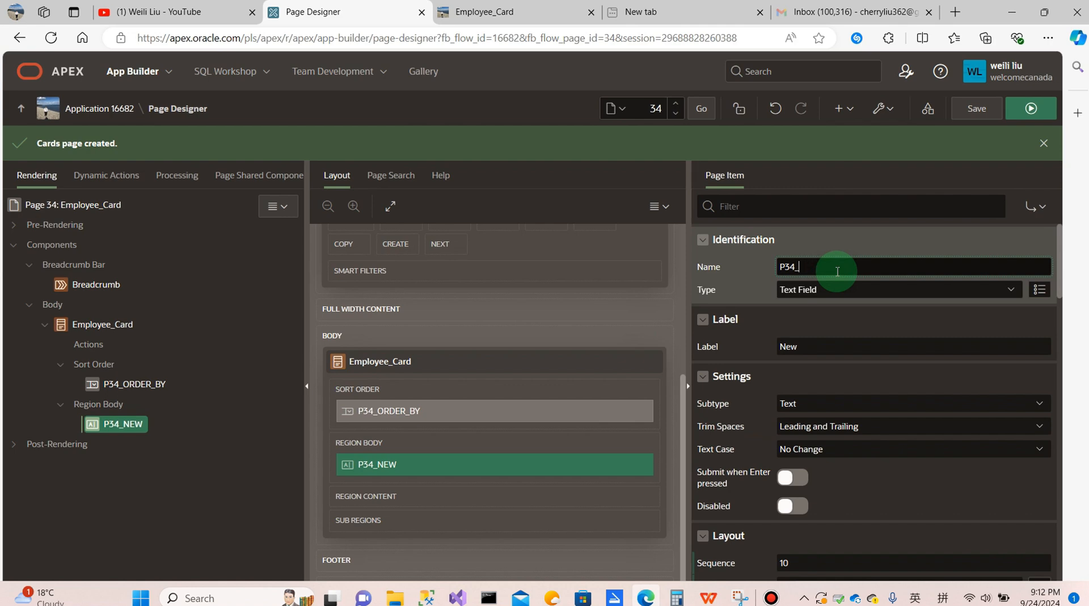
{"action": "type", "text": "SELECT"}
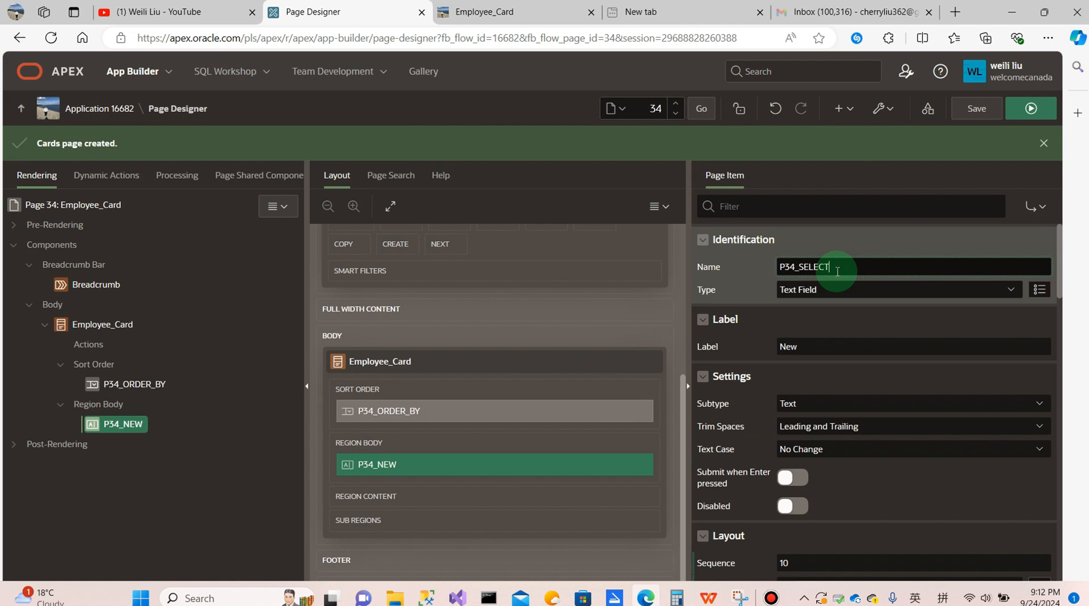
{"action": "type", "text": "UNSEL"}
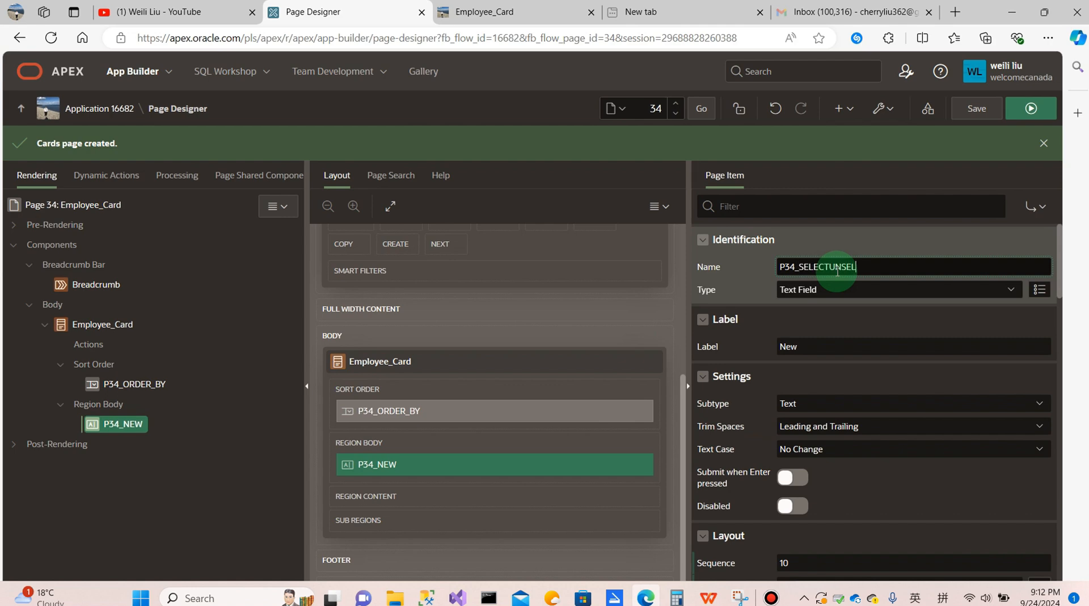
{"action": "type", "text": "ECTAL"}
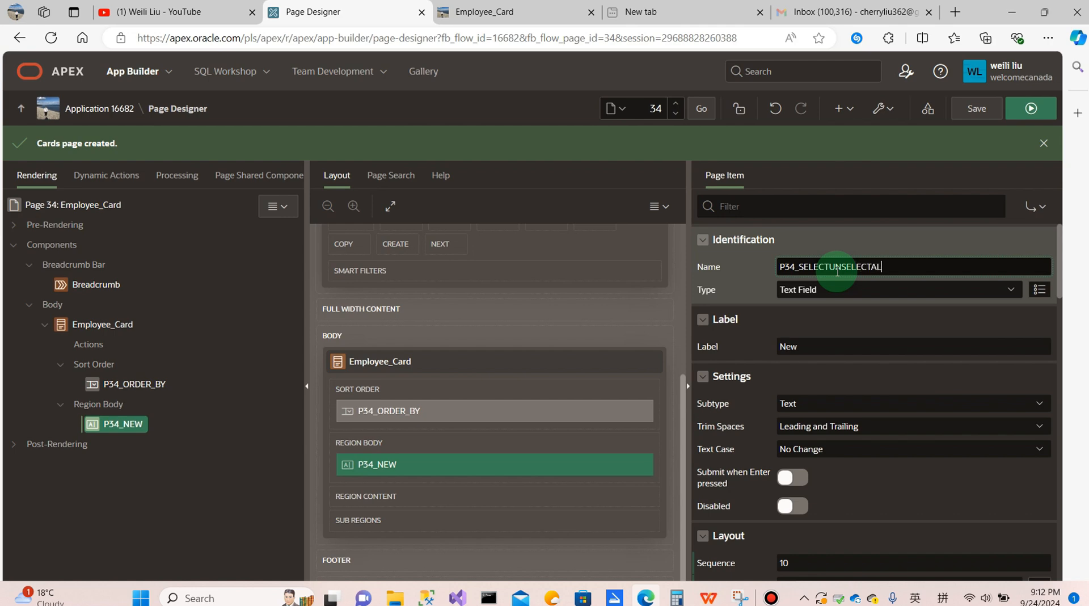
{"action": "left_click", "coordinate": [898, 289]}
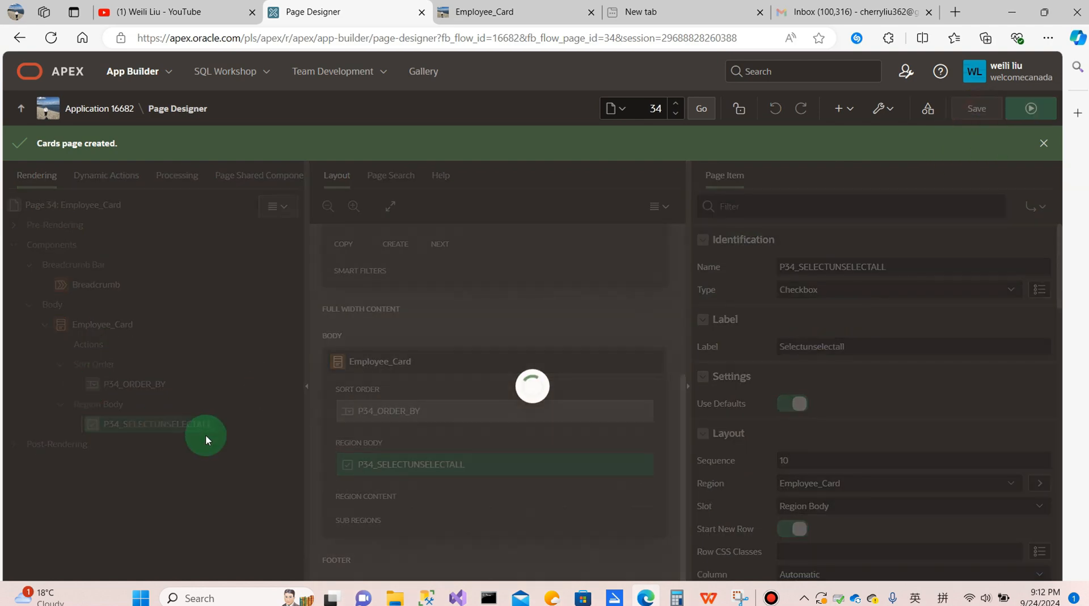
{"action": "left_click", "coordinate": [975, 108]}
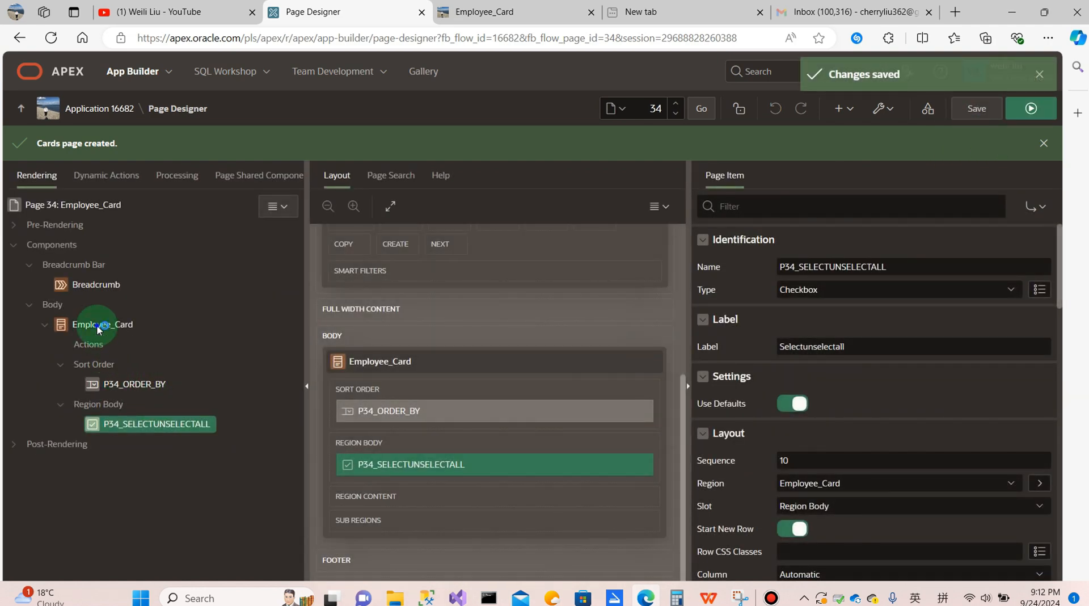
- Add a button named Create with label Create to the Employee_Card region
{"action": "right_click", "coordinate": [102, 324]}
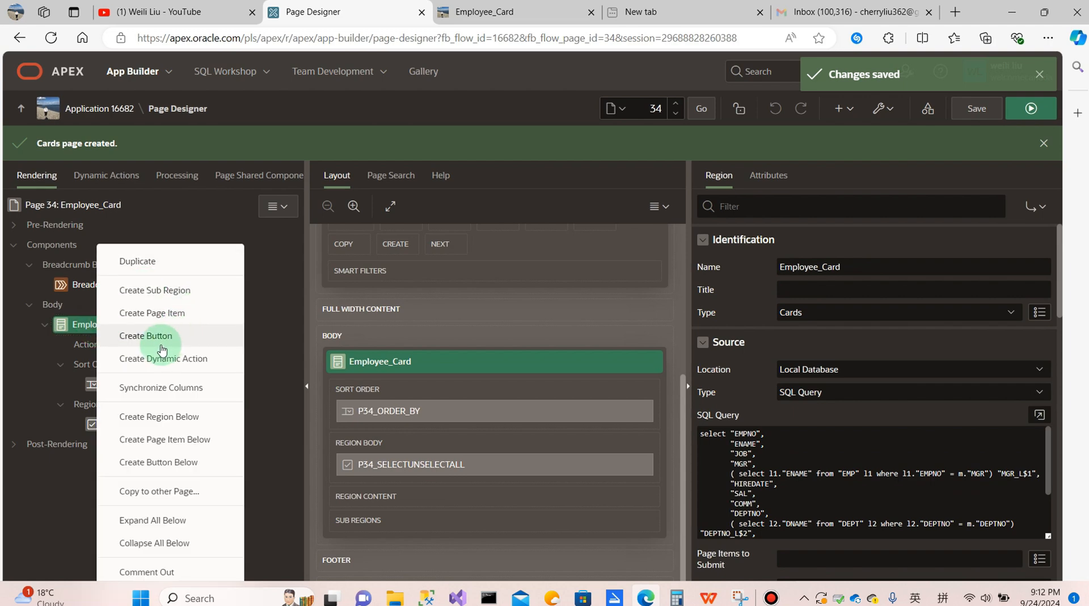
{"action": "left_click", "coordinate": [146, 336]}
{"action": "type", "text": "C"}
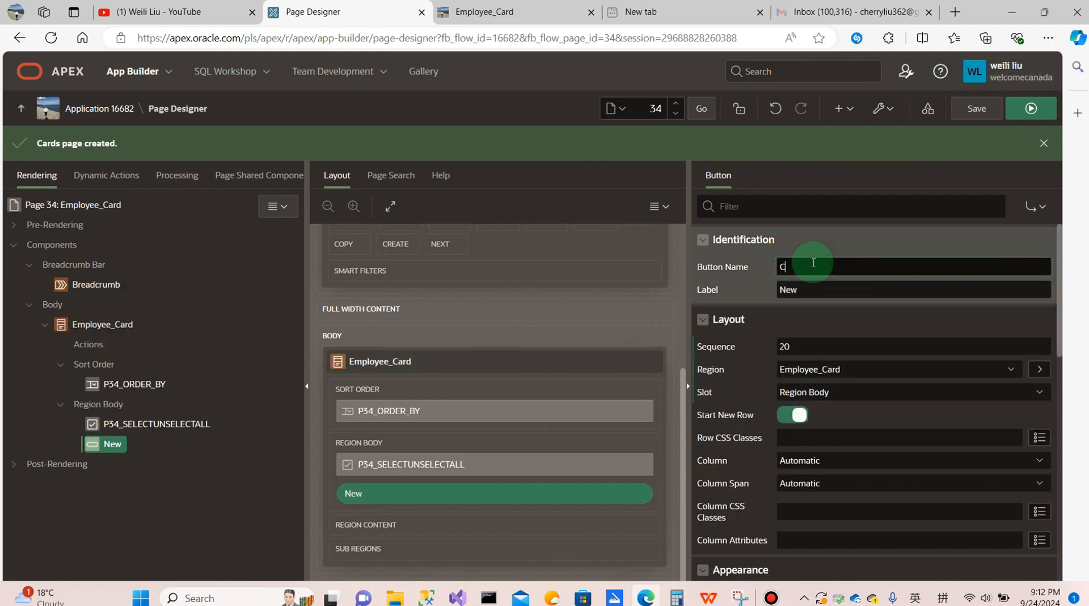
{"action": "type", "text": "reate"}
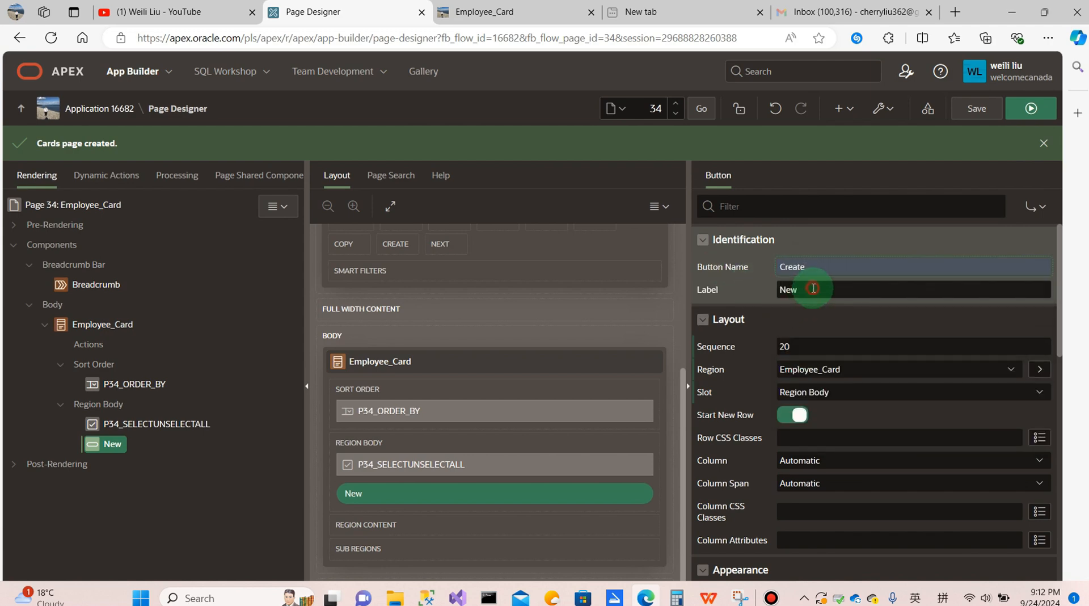
{"action": "type", "text": "Create"}
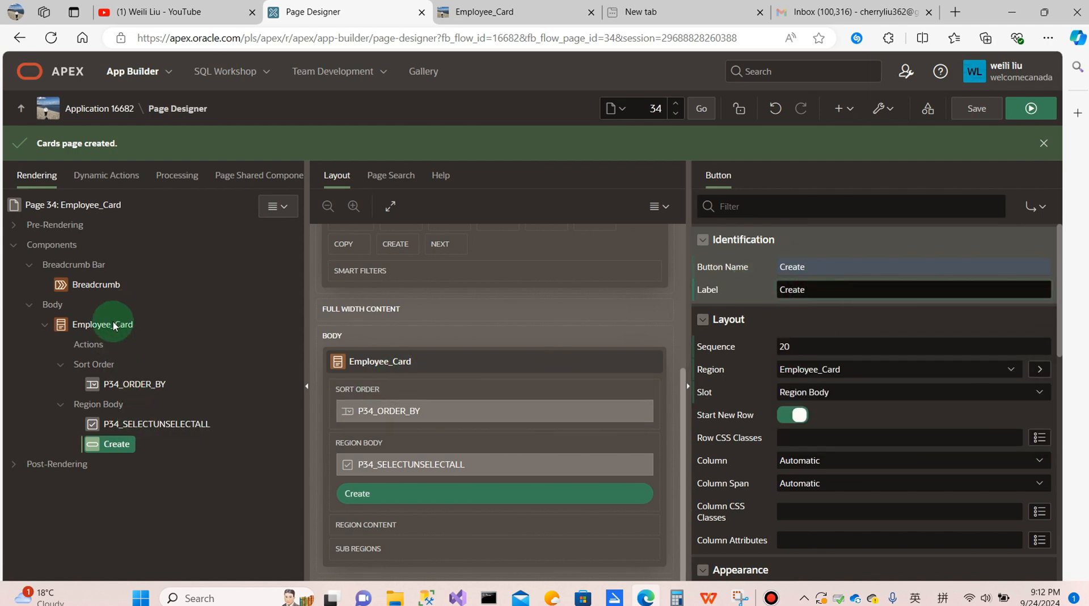
- Add a second button named Del labelled Delete, and save the page
{"action": "right_click", "coordinate": [102, 325]}
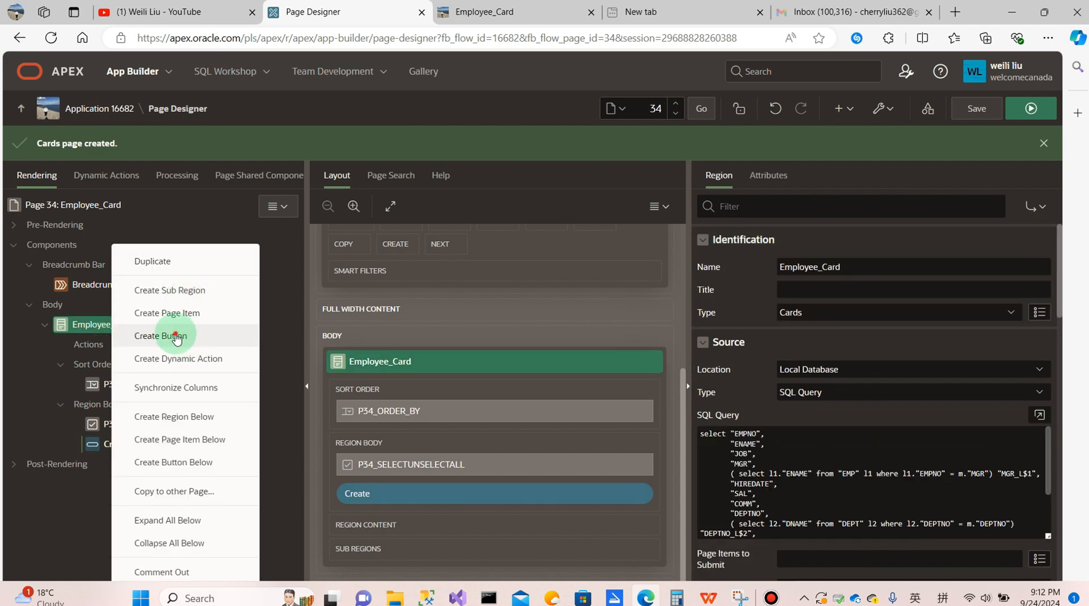
{"action": "left_click", "coordinate": [163, 336]}
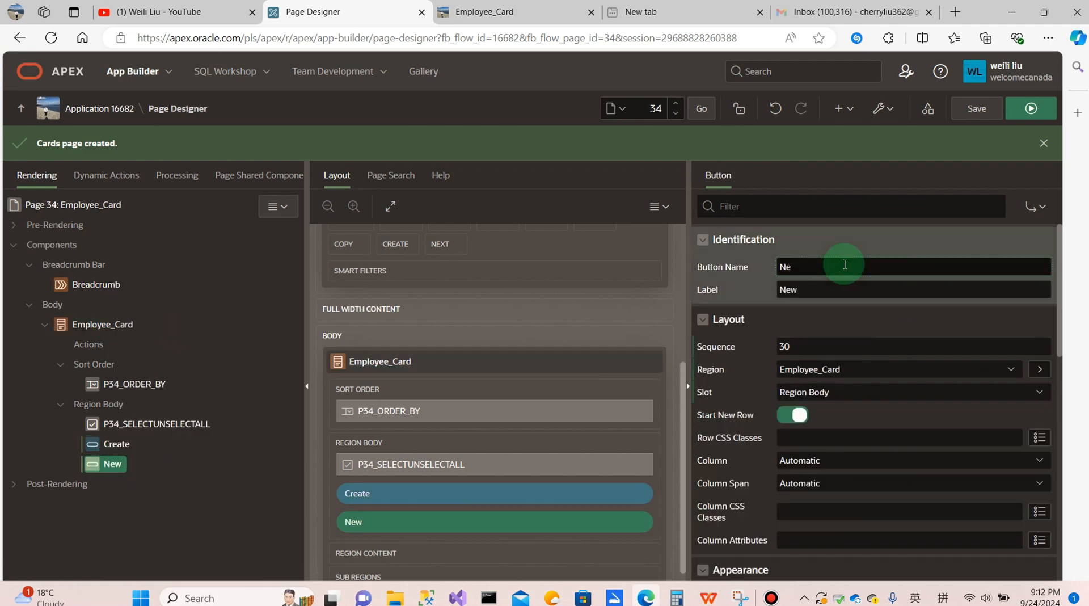
{"action": "type", "text": "Del"}
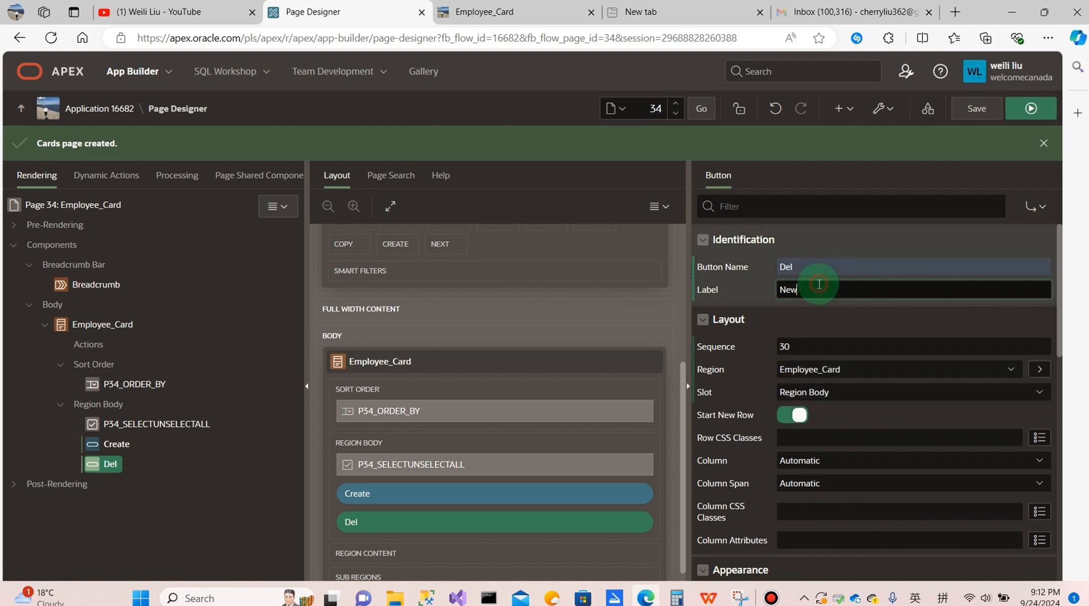
{"action": "type", "text": "Delete"}
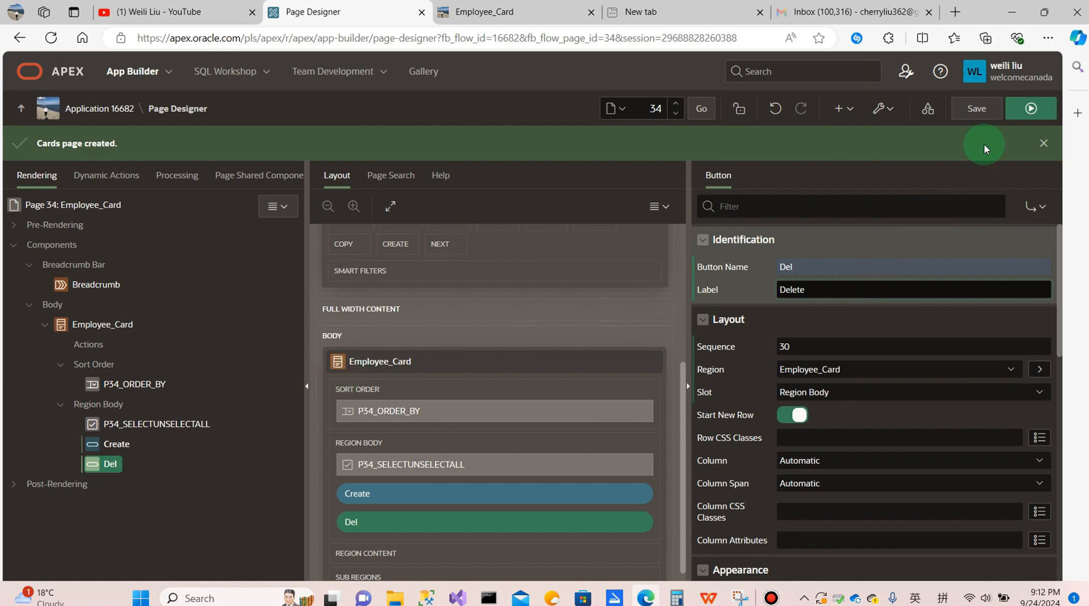
{"action": "left_click", "coordinate": [976, 108]}
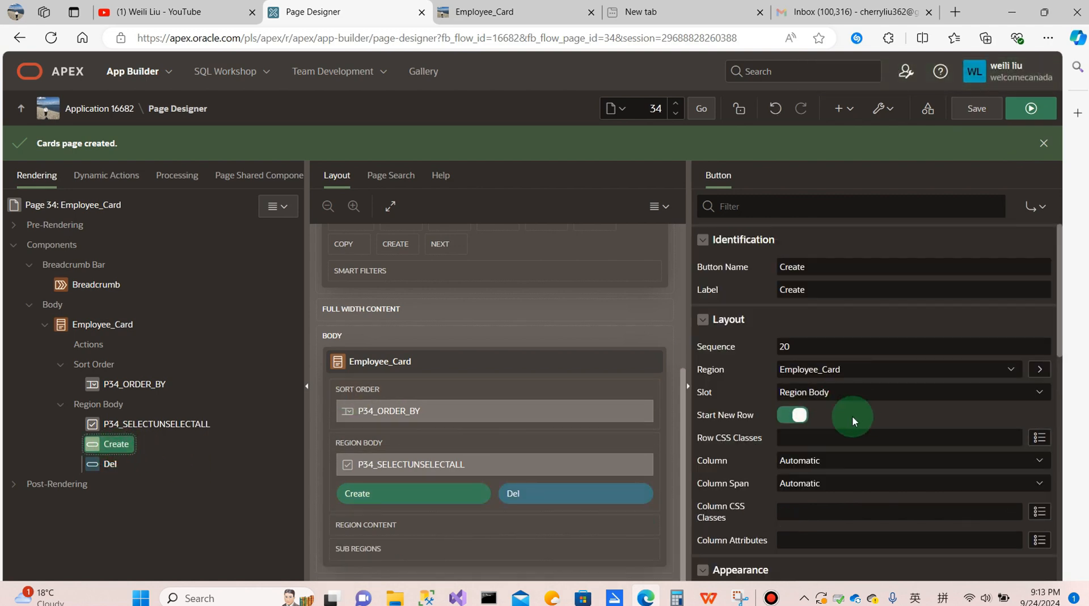
- Run the Employee_Card page, tick Selectunselectall, then return to the Page Designer
{"action": "left_click", "coordinate": [793, 415]}
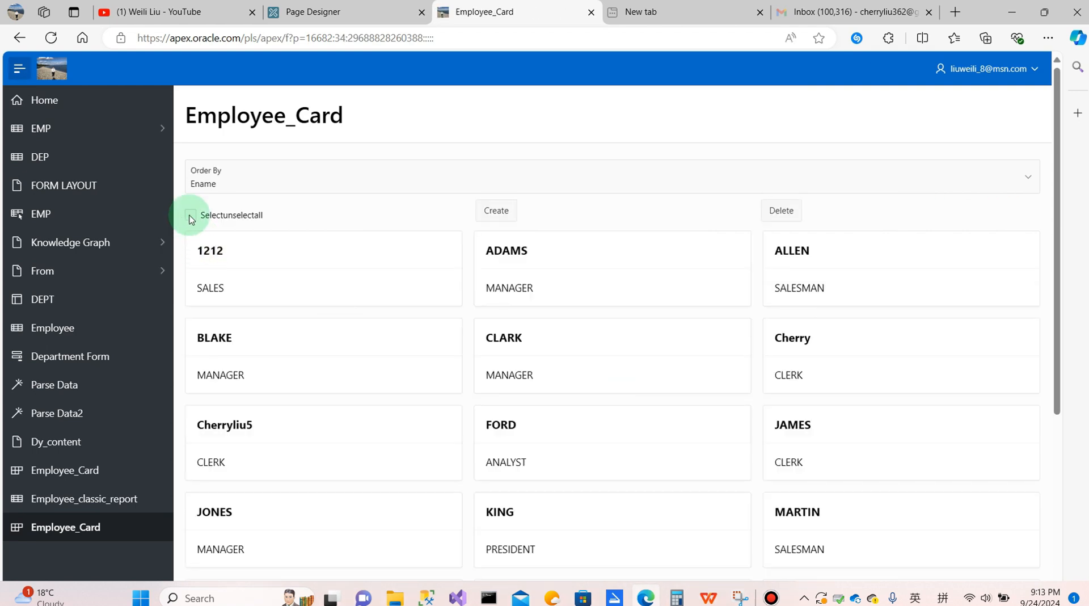
{"action": "left_click", "coordinate": [191, 214]}
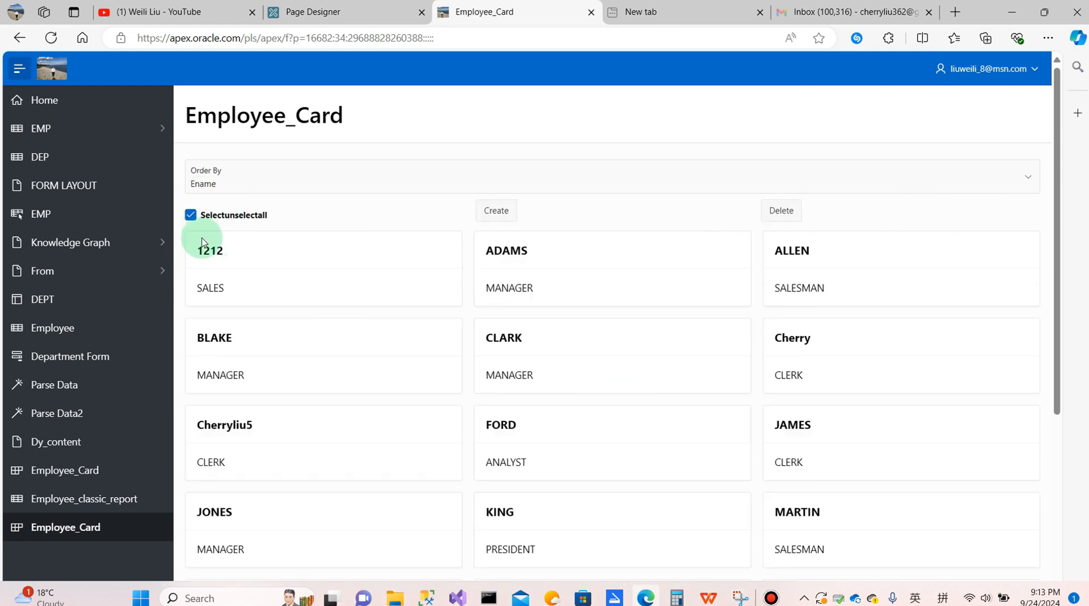
{"action": "mouse_move", "coordinate": [373, 283]}
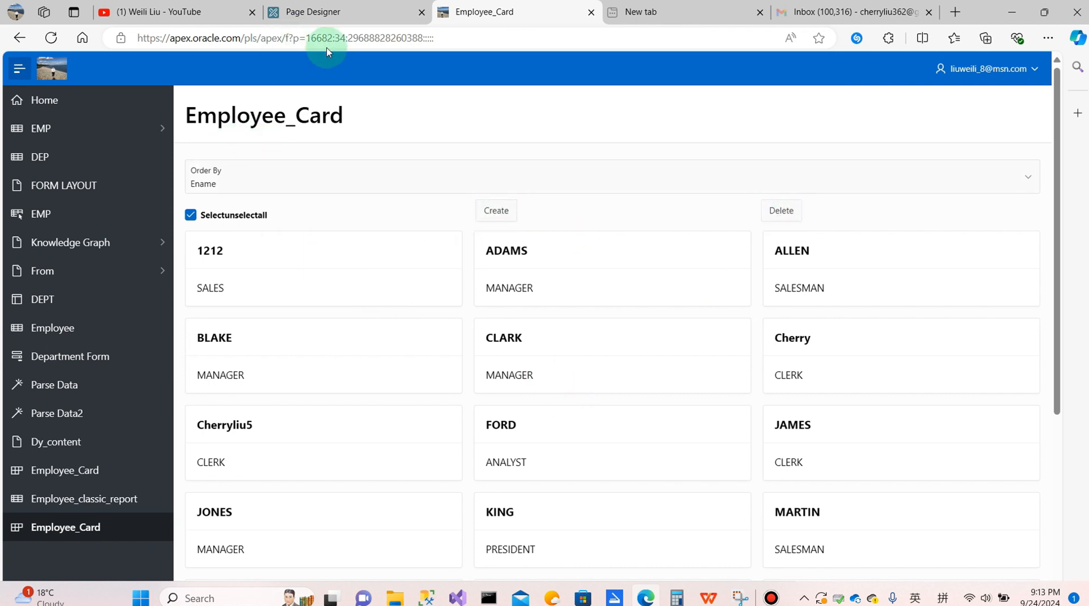
{"action": "left_click", "coordinate": [345, 12]}
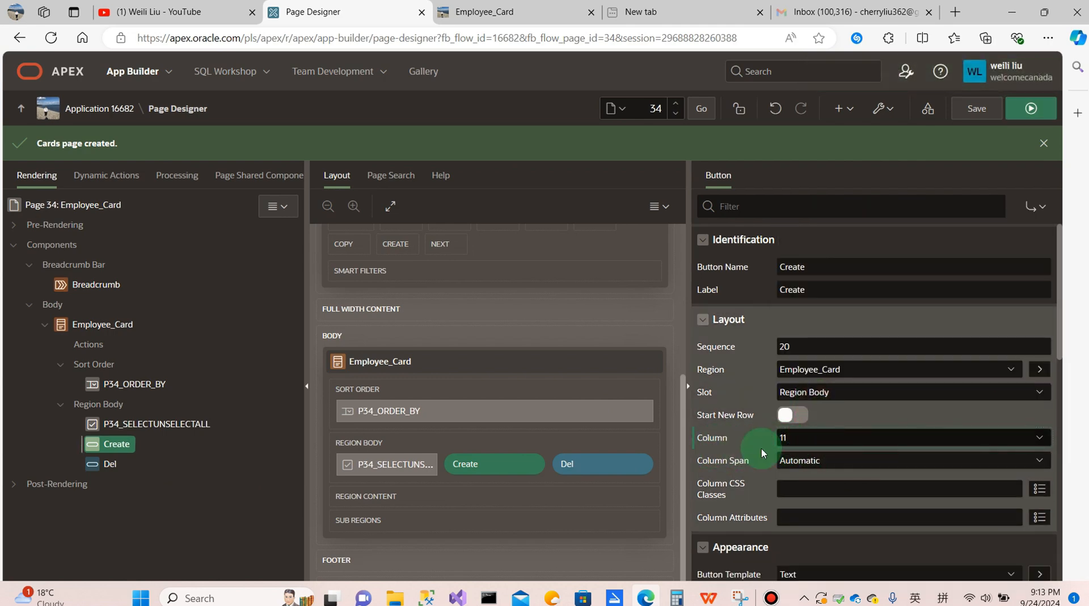
- Place Del in column 12, make both buttons Hot, save, and run the page
{"action": "left_click", "coordinate": [109, 464]}
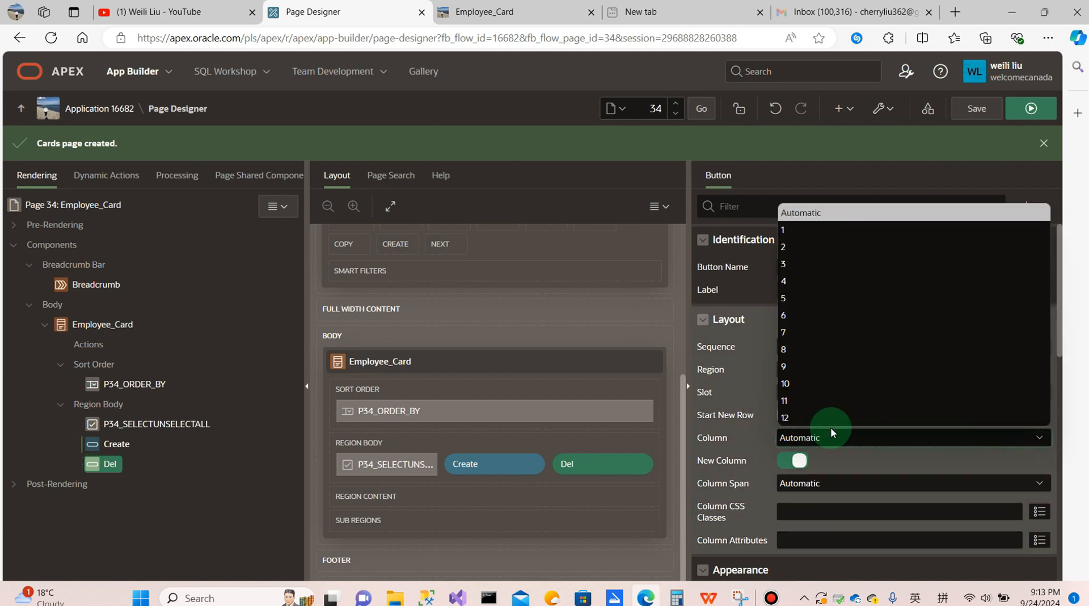
{"action": "left_click", "coordinate": [785, 417]}
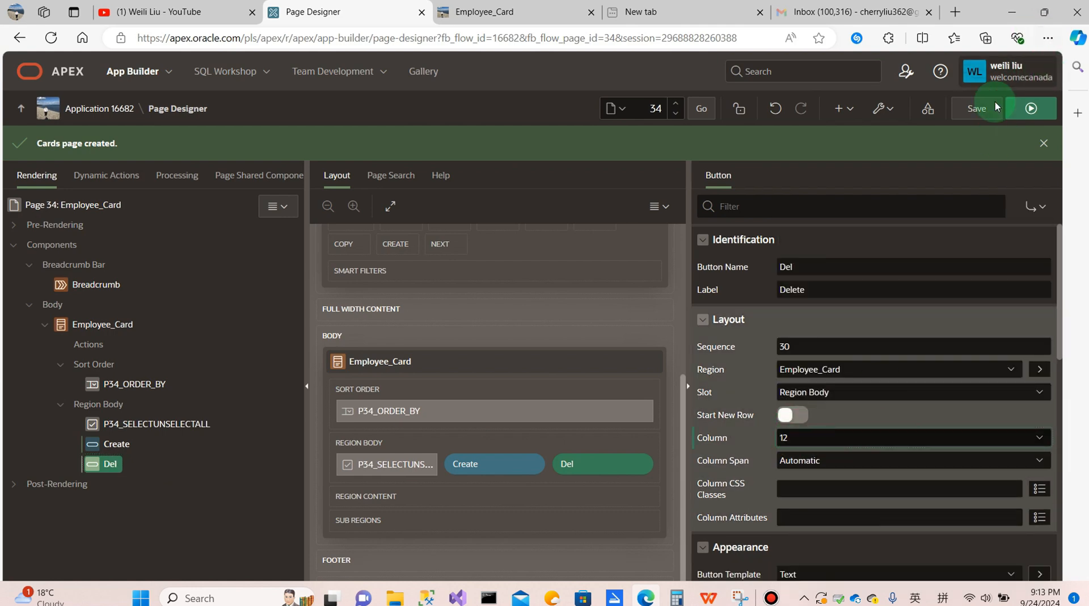
{"action": "left_click", "coordinate": [976, 109]}
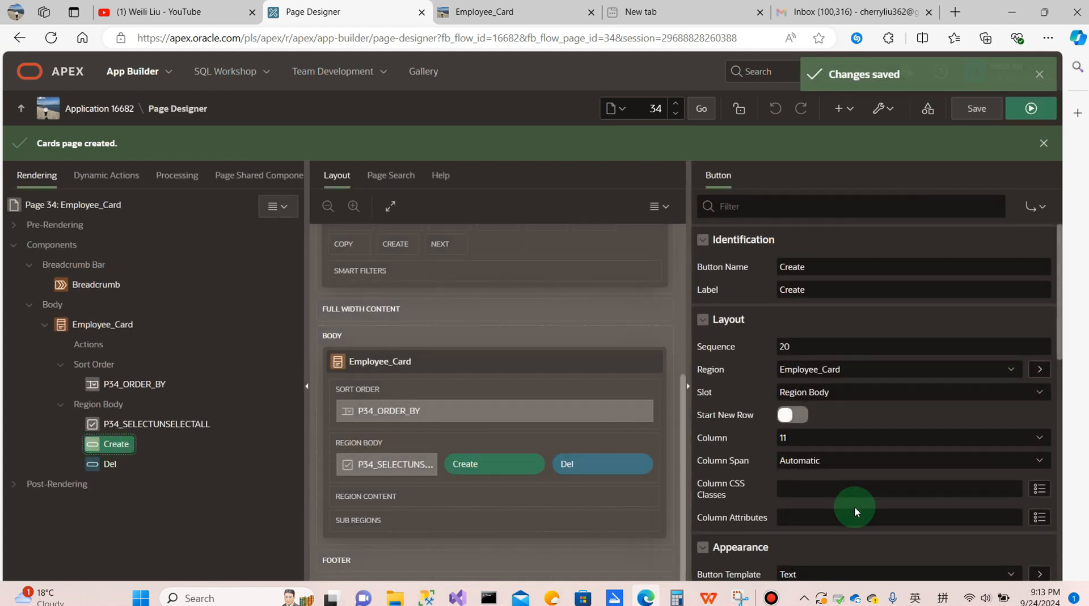
{"action": "scroll", "scroll_direction": "down", "scroll_amount": 3}
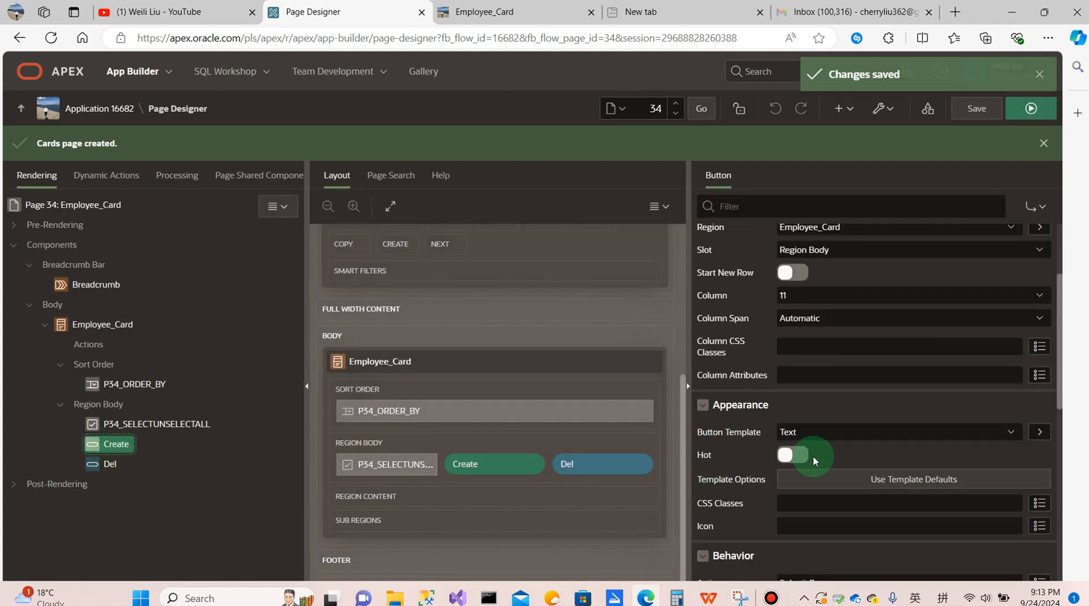
{"action": "left_click", "coordinate": [109, 464]}
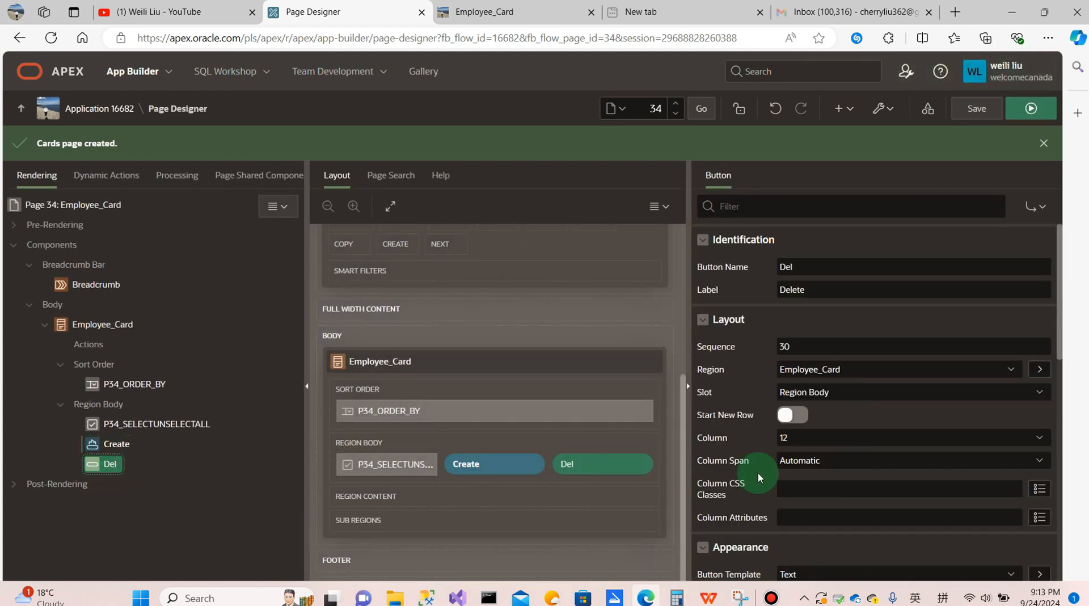
{"action": "scroll", "scroll_direction": "down", "scroll_amount": 3}
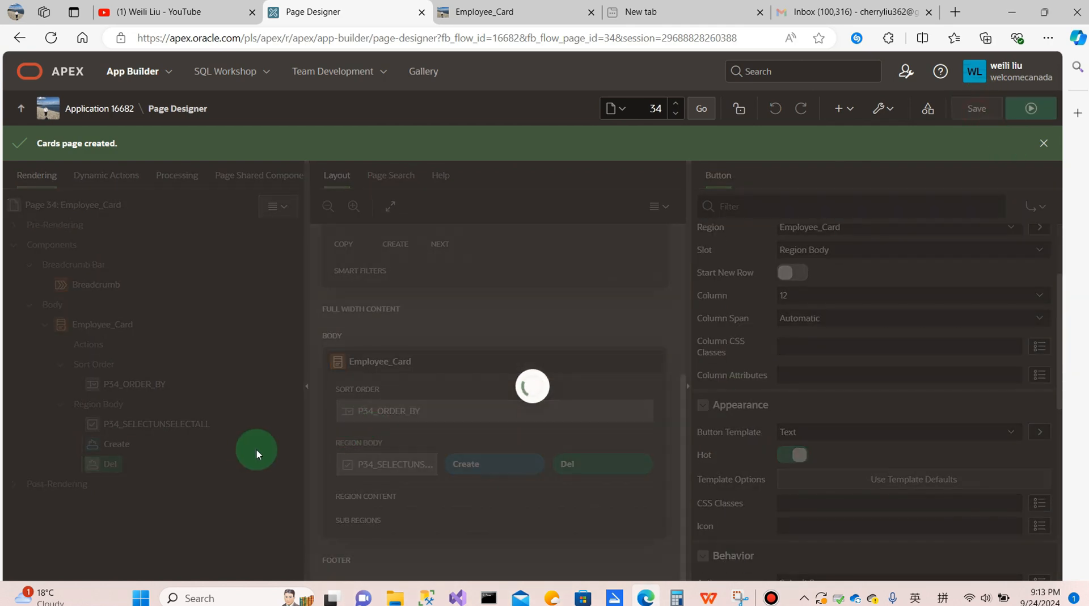
{"action": "left_click", "coordinate": [975, 108]}
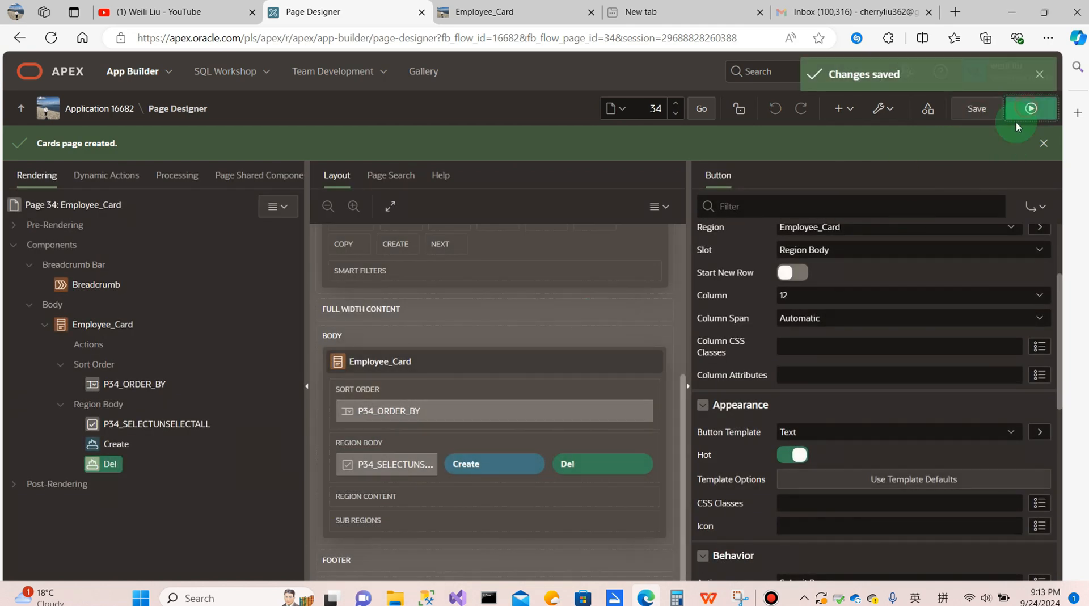
{"action": "left_click", "coordinate": [1030, 108]}
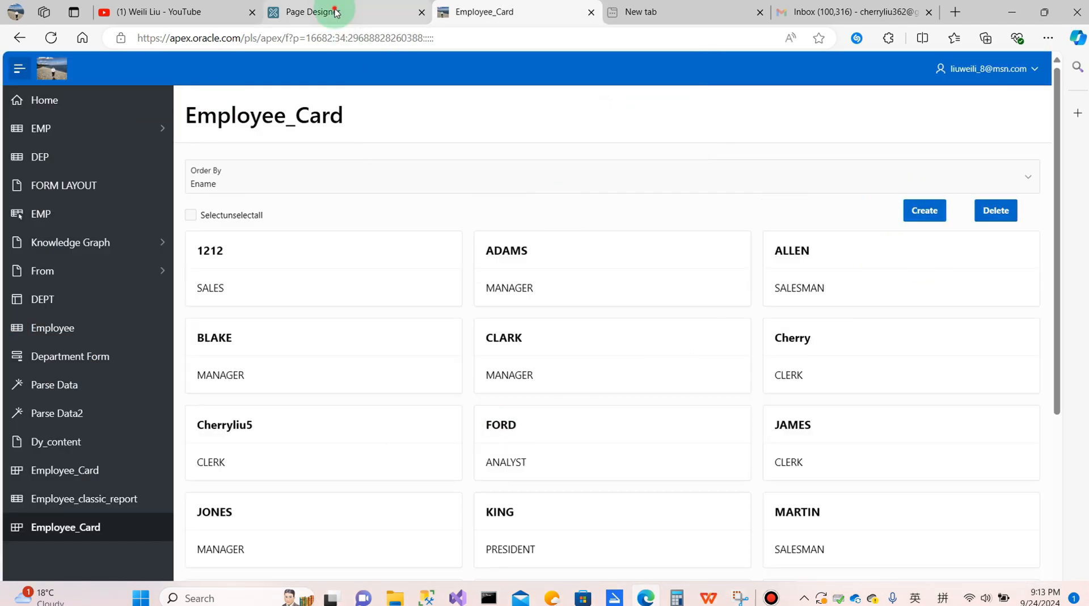
- Back in Page Designer, select the Employee_Card region and go to its Static ID setting
{"action": "left_click", "coordinate": [313, 12]}
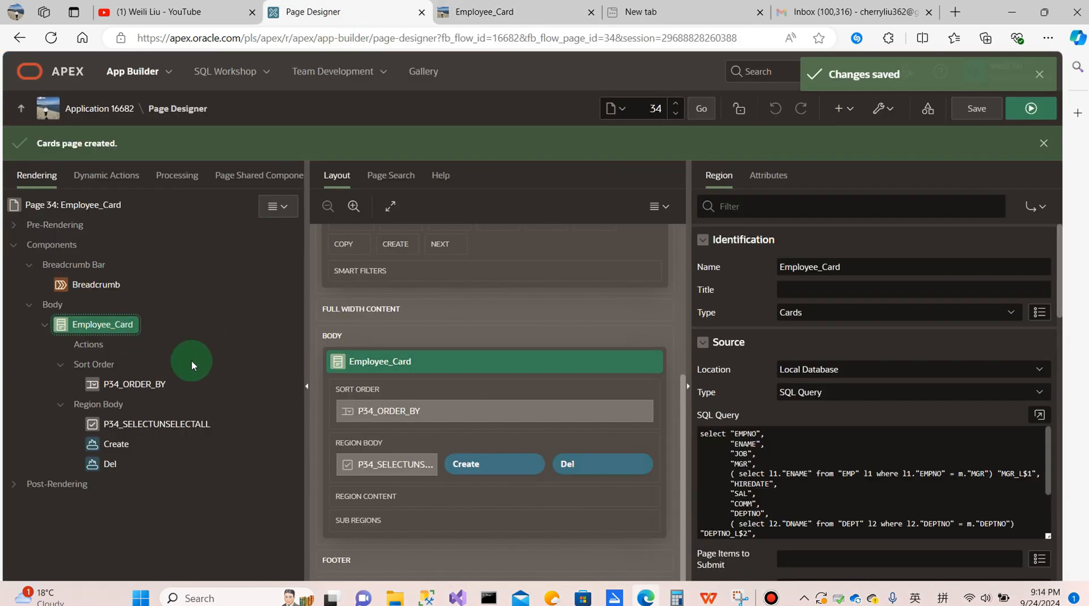
{"action": "scroll", "scroll_direction": "down", "scroll_amount": 3}
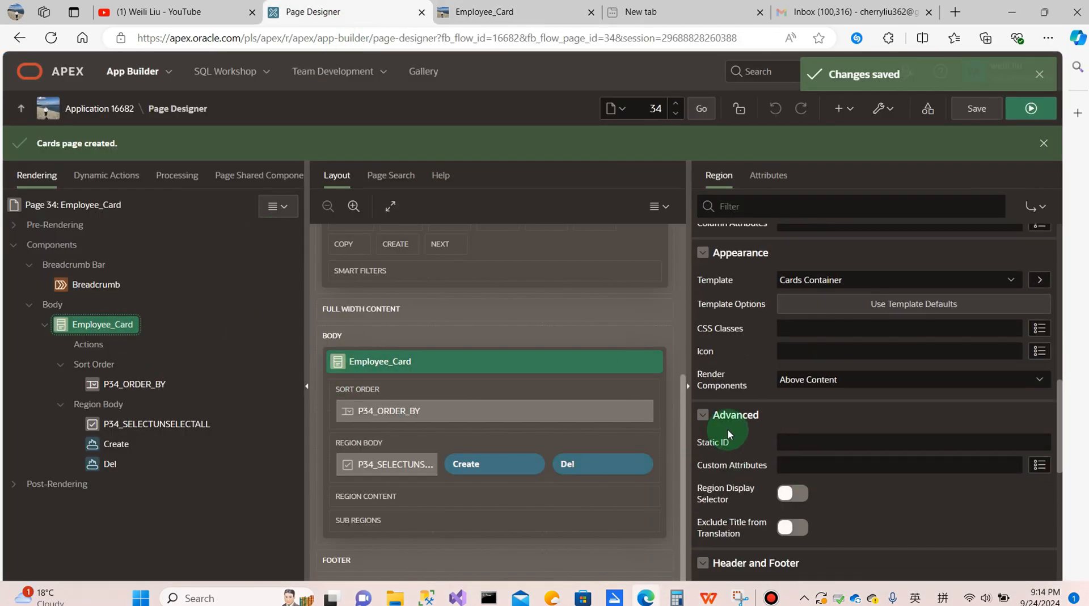
{"action": "mouse_move", "coordinate": [706, 451]}
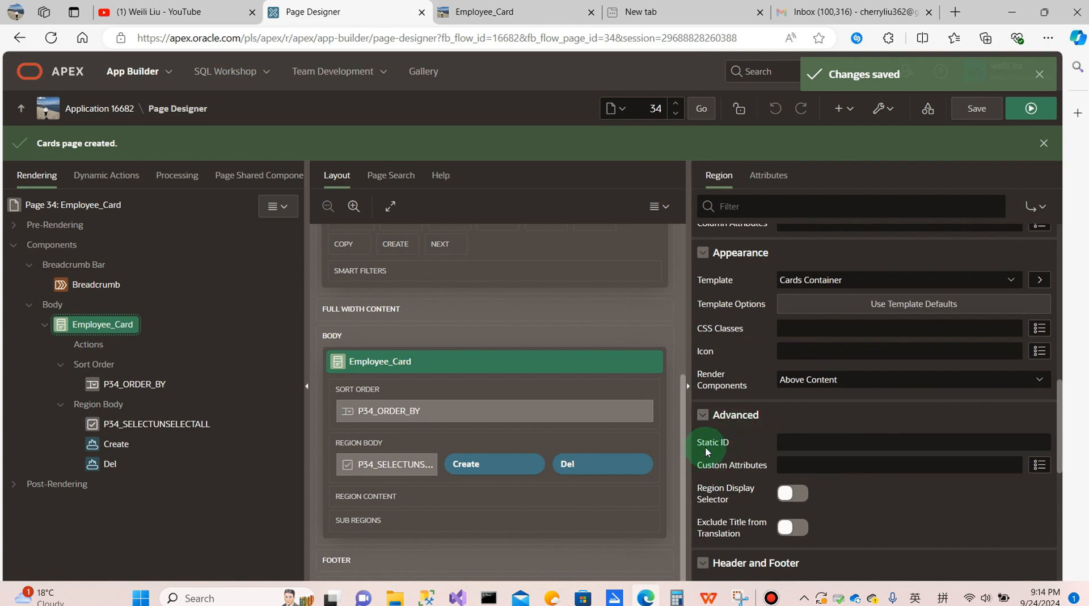
{"action": "left_click", "coordinate": [898, 441]}
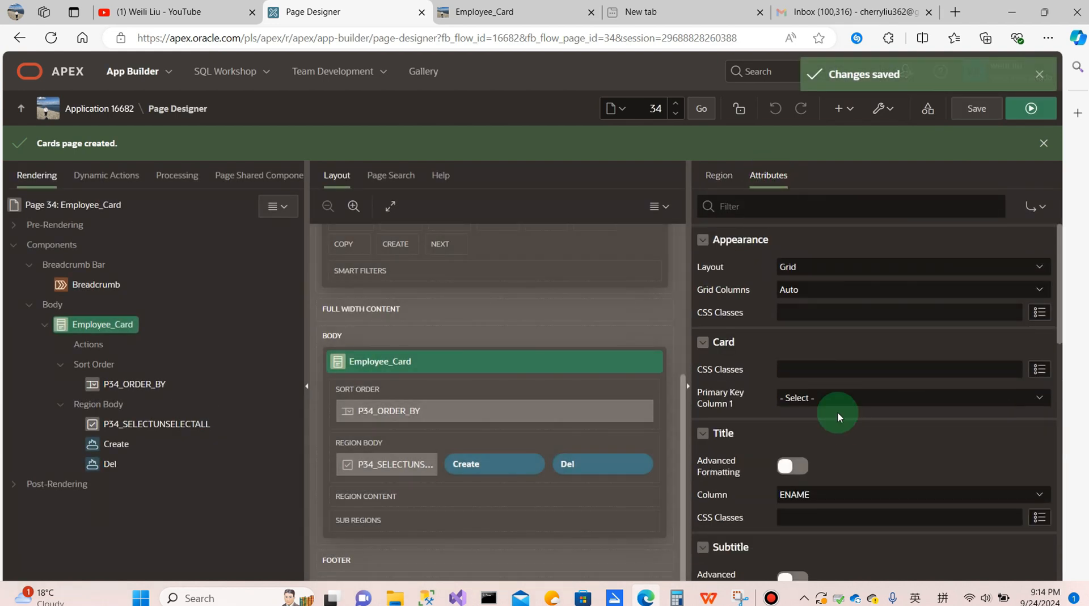
{"action": "mouse_move", "coordinate": [715, 279]}
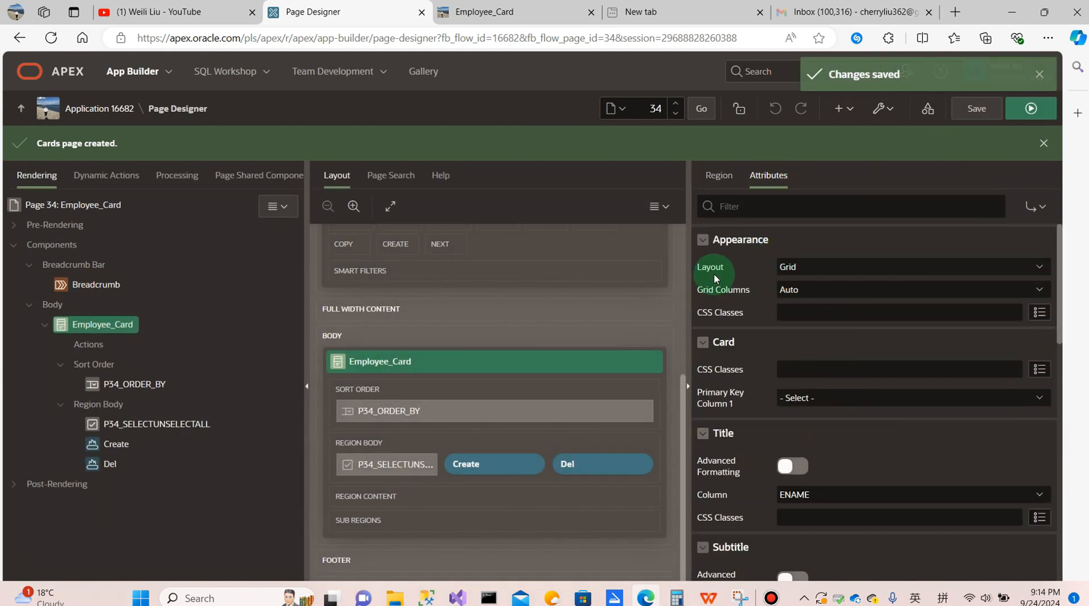
{"action": "mouse_move", "coordinate": [712, 302]}
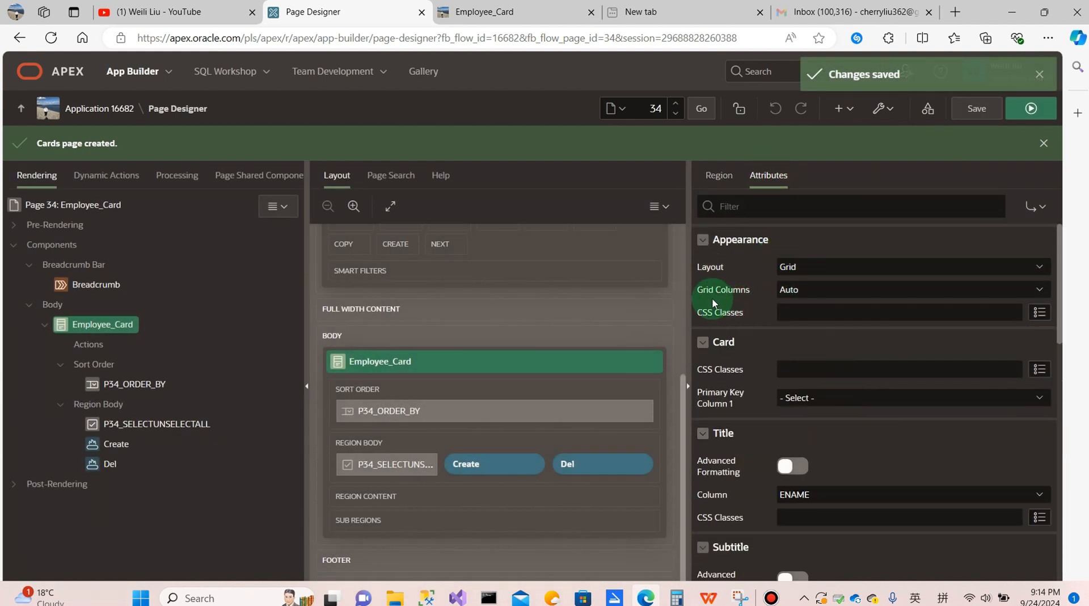
- Set the card Grid Columns to 5 Columns and Primary Key Column 1 to EMPNO
{"action": "left_click", "coordinate": [910, 289]}
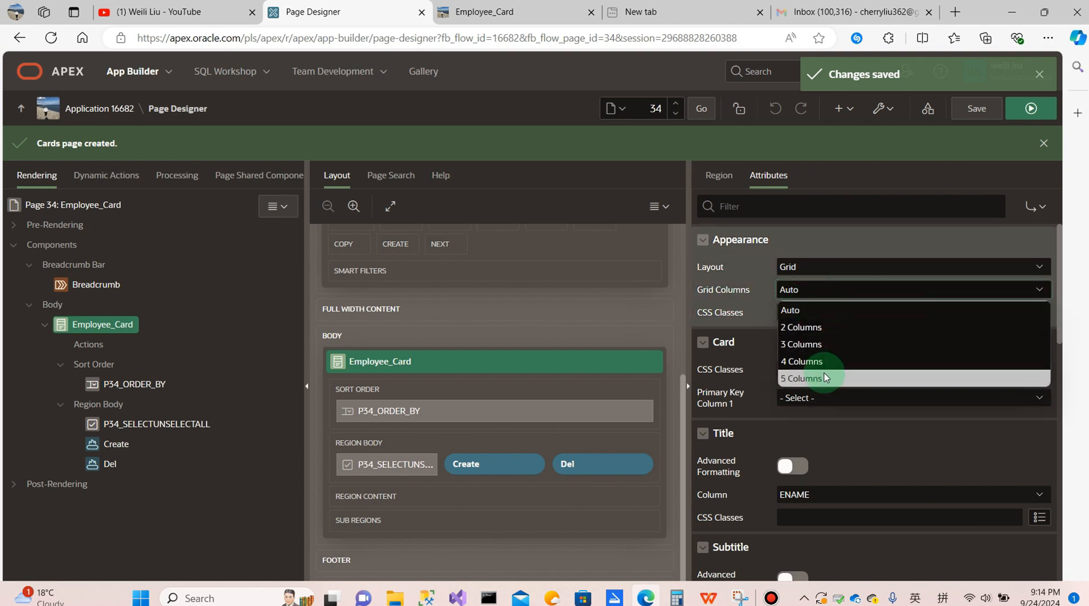
{"action": "left_click", "coordinate": [802, 378]}
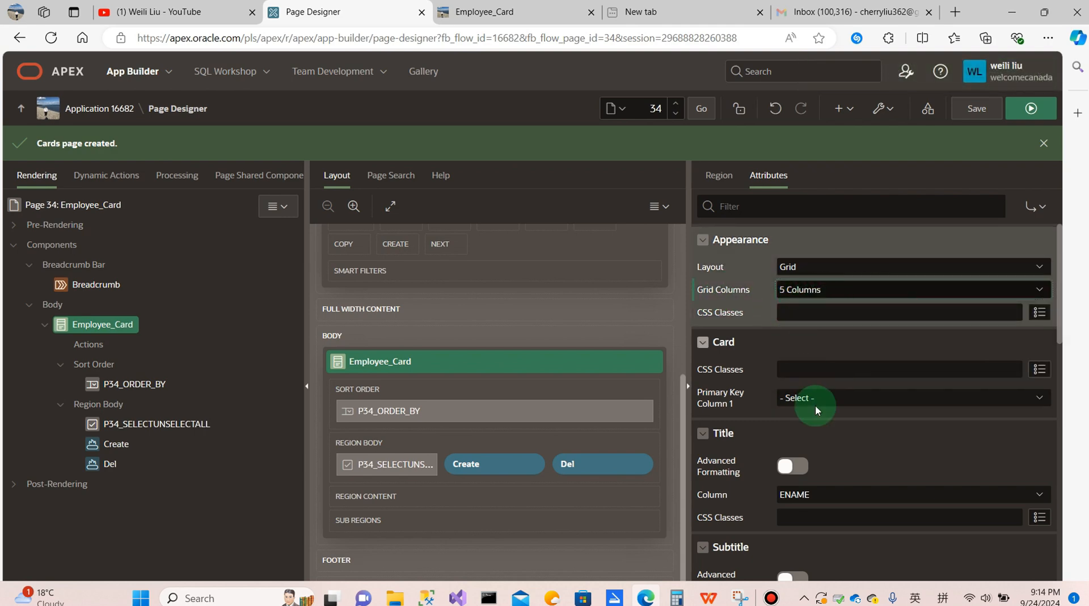
{"action": "mouse_move", "coordinate": [712, 406]}
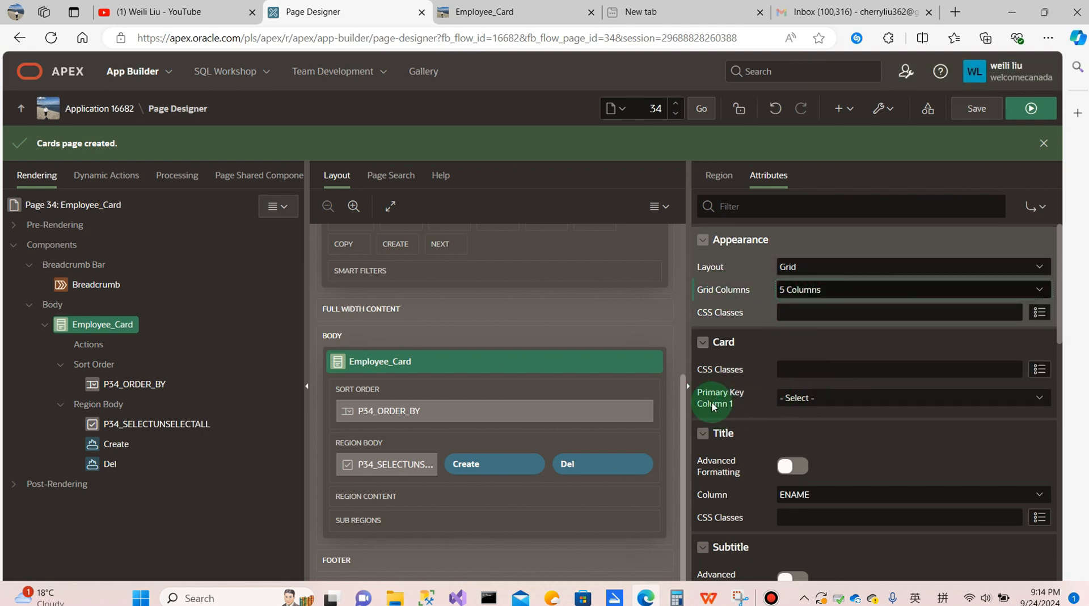
{"action": "left_click", "coordinate": [911, 398]}
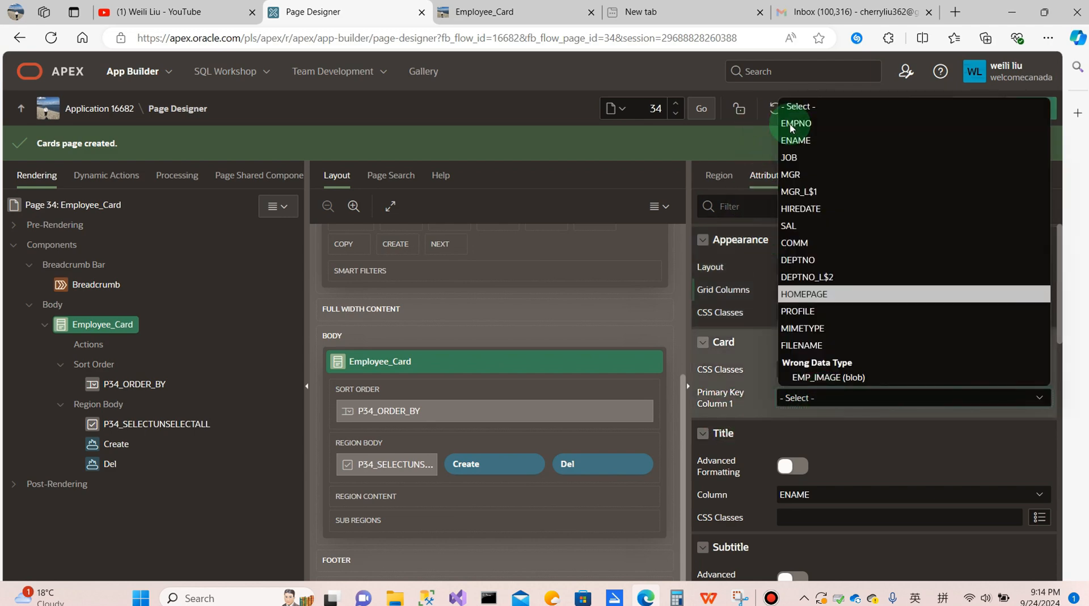
{"action": "left_click", "coordinate": [795, 123]}
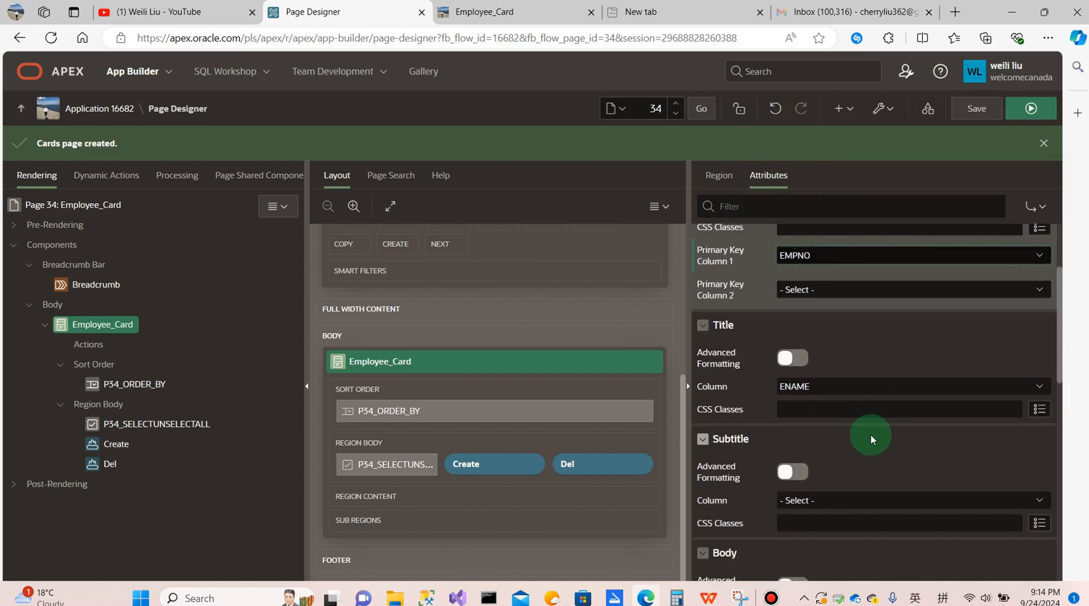
{"action": "mouse_move", "coordinate": [796, 394]}
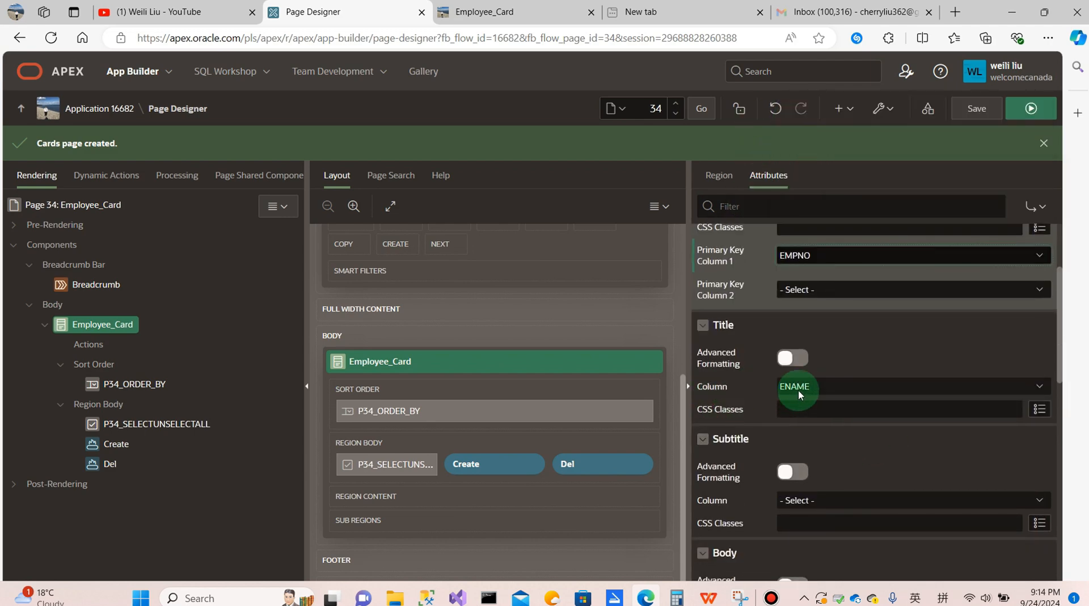
{"action": "scroll", "scroll_direction": "down", "scroll_amount": 3}
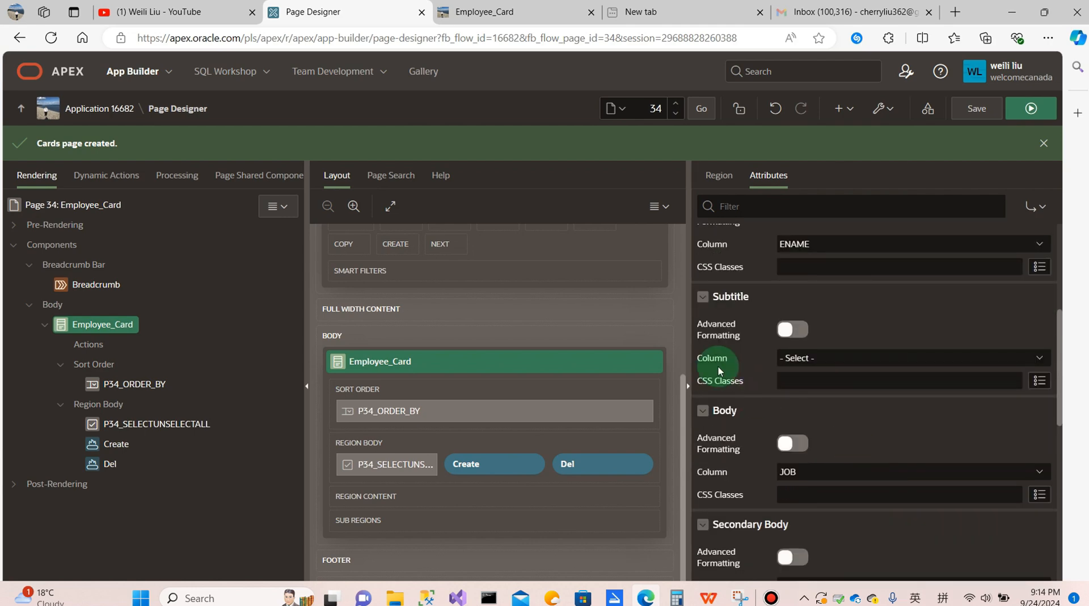
{"action": "left_click", "coordinate": [910, 357]}
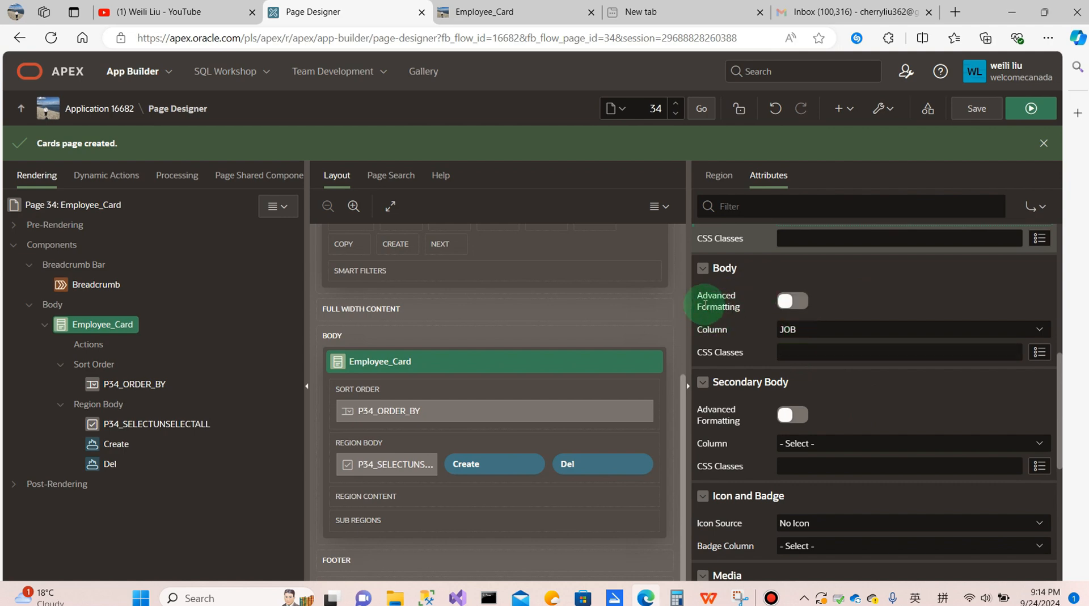
- Put a right-floated f01 checkbox valued &EMPNO. in the card body HTML, then save and run
{"action": "left_click", "coordinate": [792, 301]}
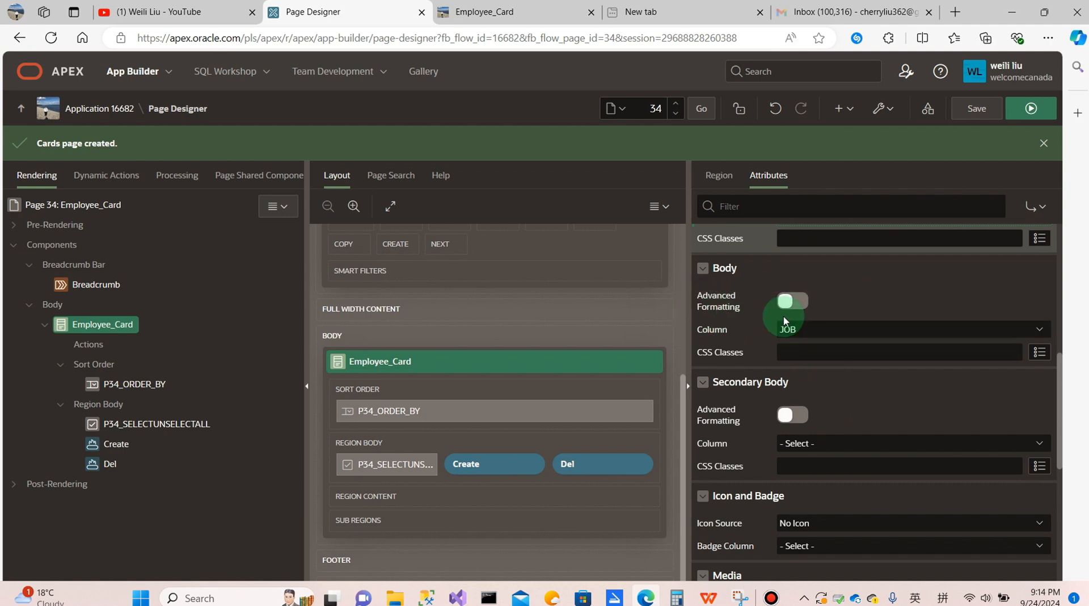
{"action": "left_click", "coordinate": [791, 301]}
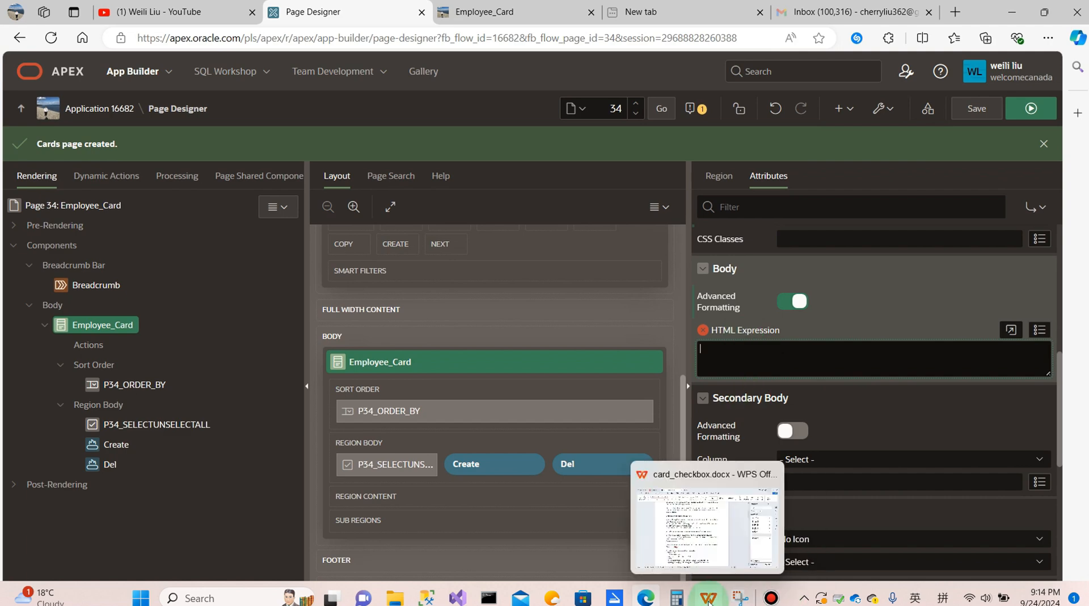
{"action": "type", "text": "<span style=\"float:right\"><input type=\"checkbox\" name=\"f01\" value=\"&EMPNO.\"></span>"}
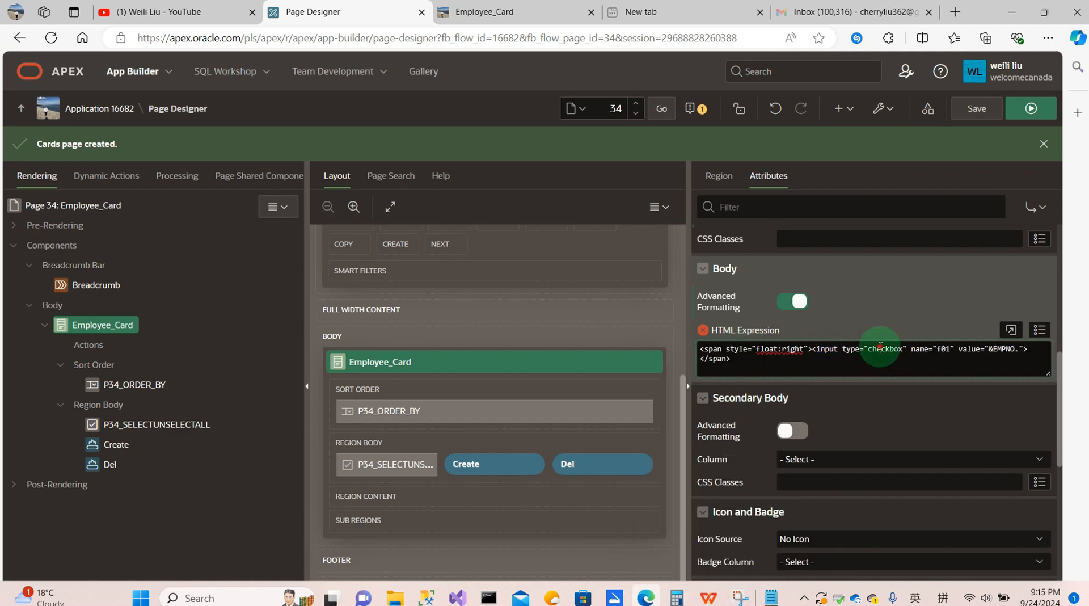
{"action": "double_click", "coordinate": [884, 348]}
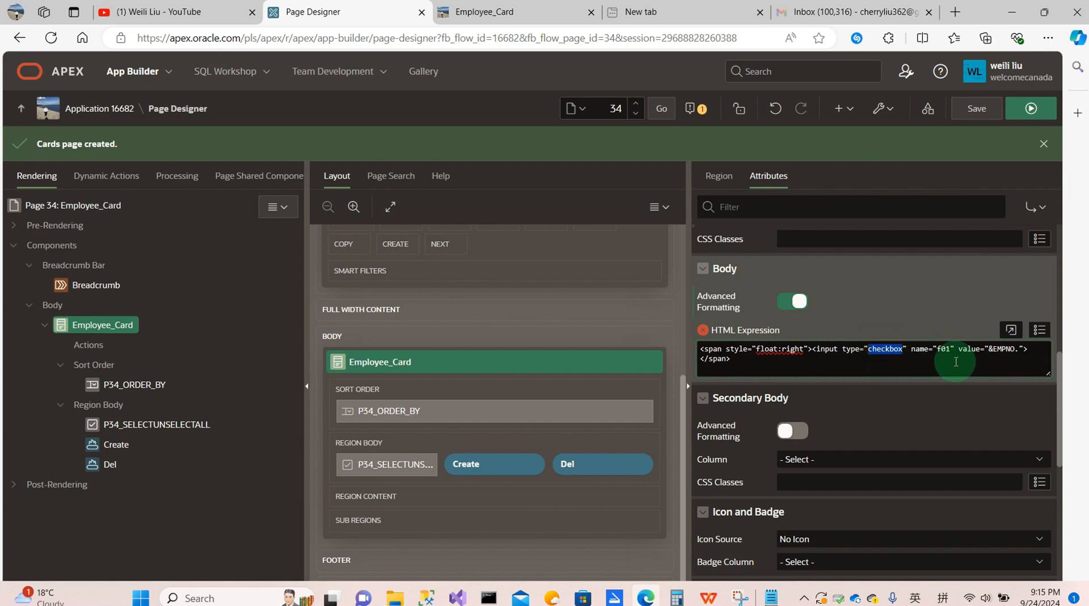
{"action": "mouse_move", "coordinate": [977, 365]}
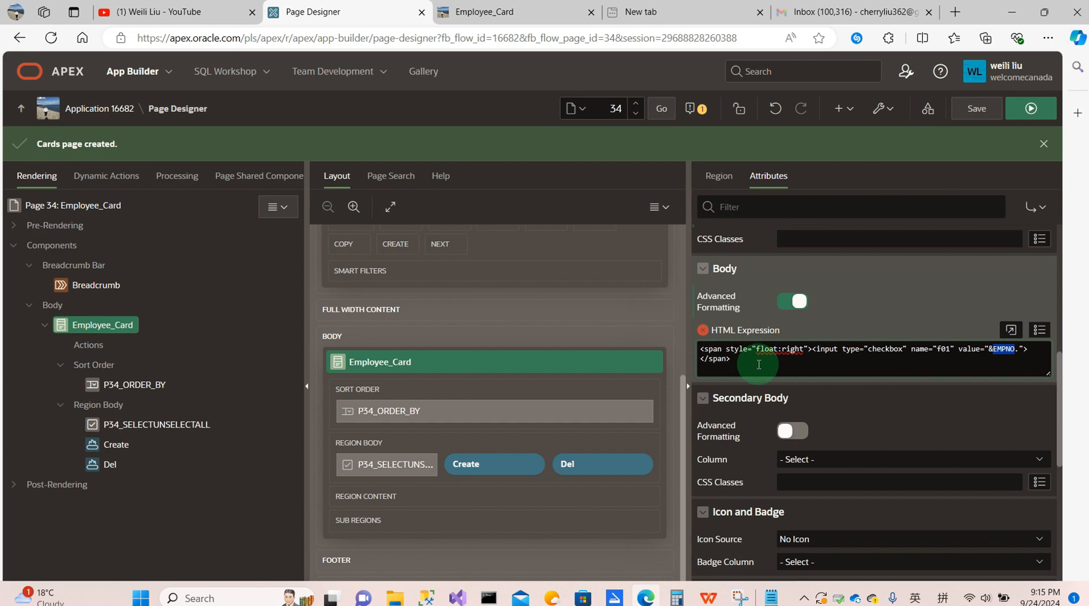
{"action": "mouse_move", "coordinate": [947, 133]}
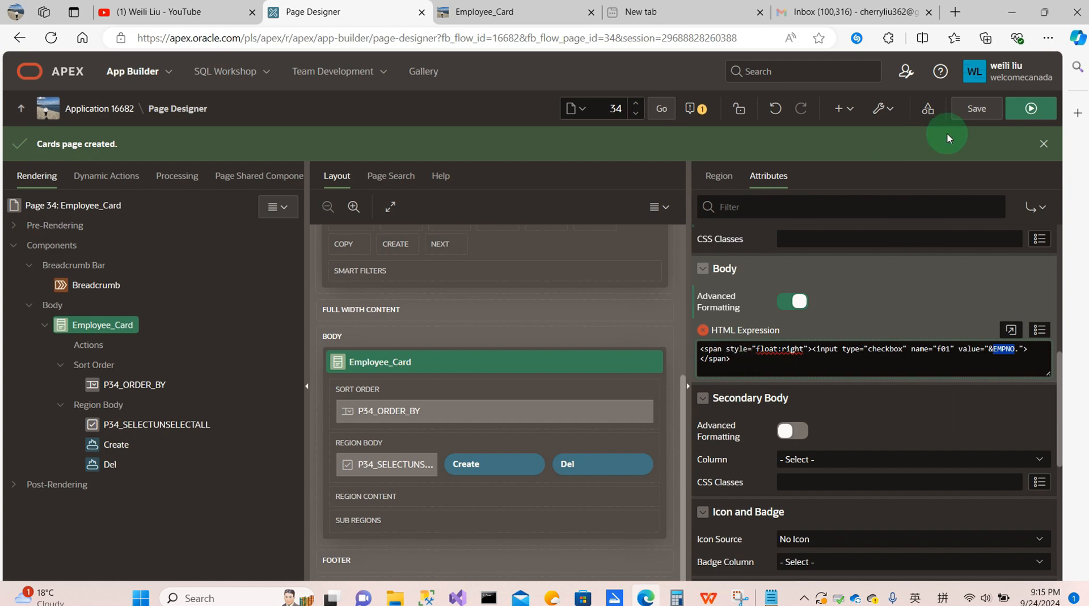
{"action": "left_click", "coordinate": [975, 108]}
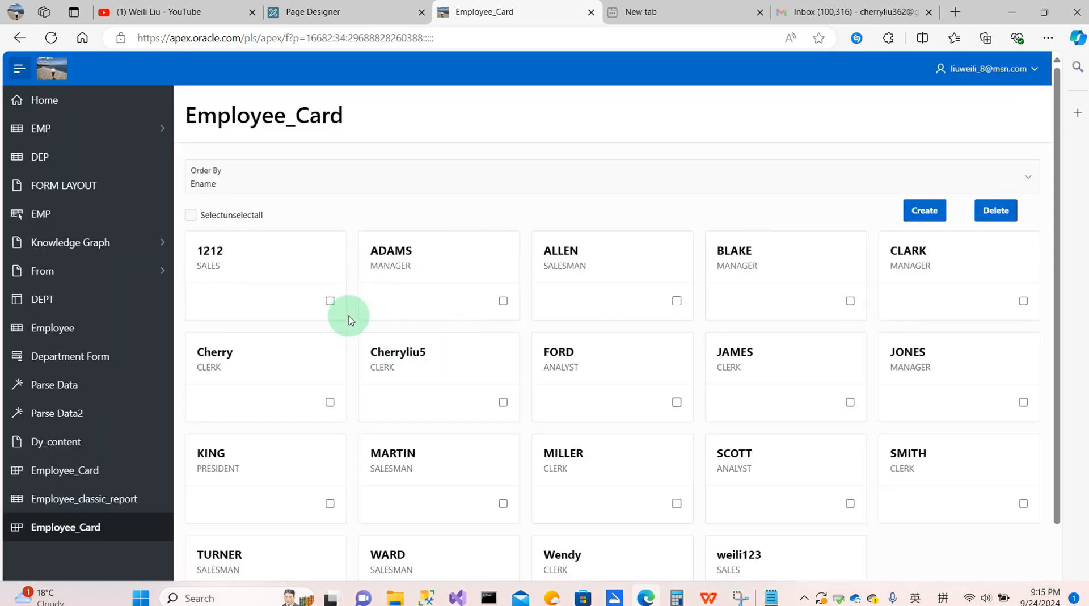
{"action": "mouse_move", "coordinate": [380, 302]}
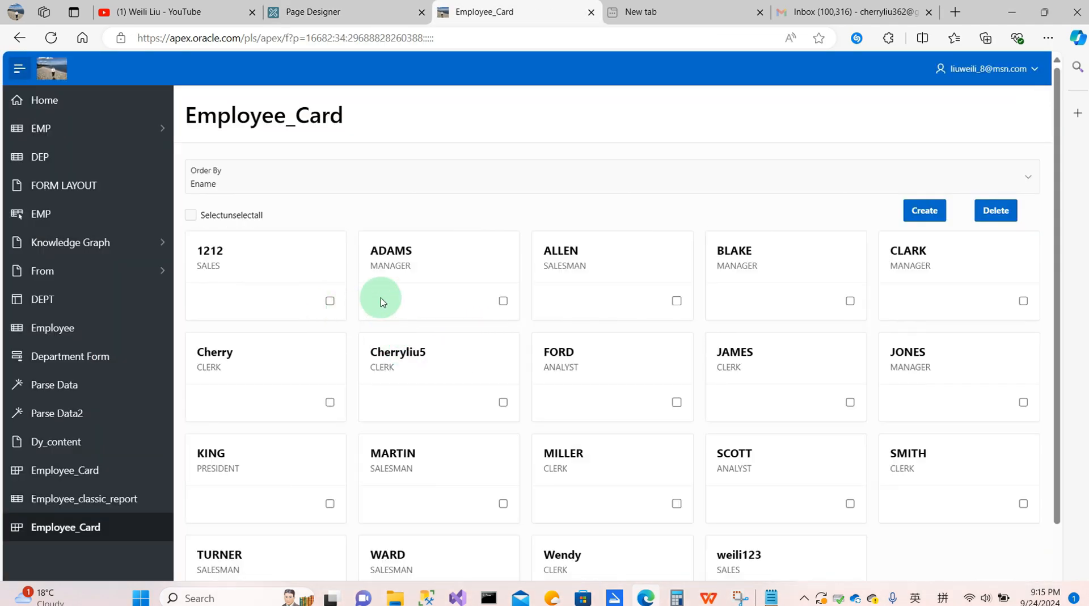
- Check the five-column cards with checkboxes, then return to the Page Designer tab
{"action": "left_click", "coordinate": [346, 12]}
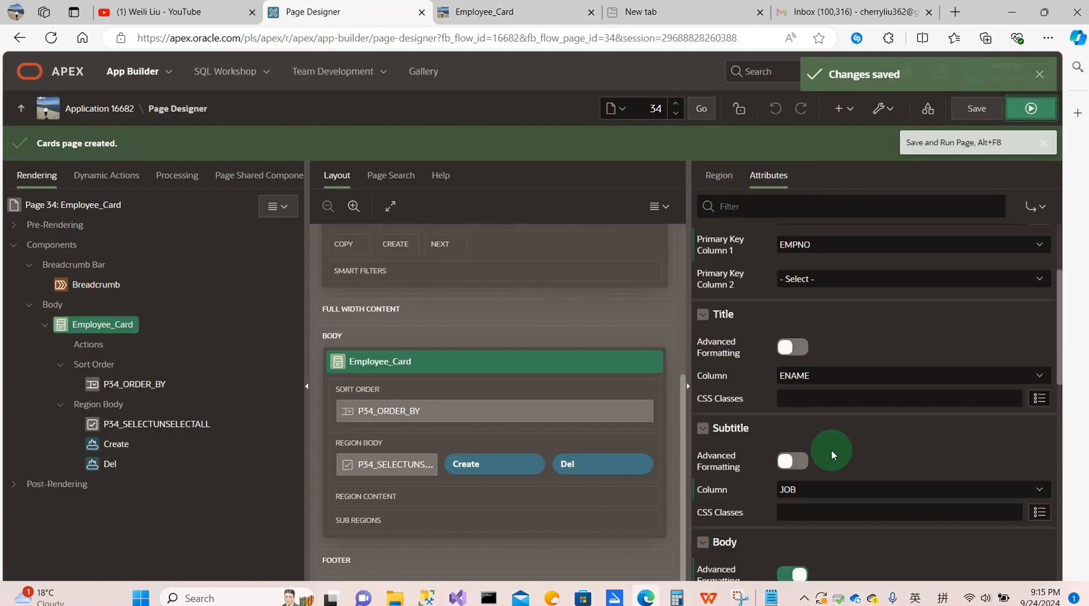
- Make the card icon source the EMP_IMAGE BLOB column
{"action": "scroll", "scroll_direction": "down", "scroll_amount": 3}
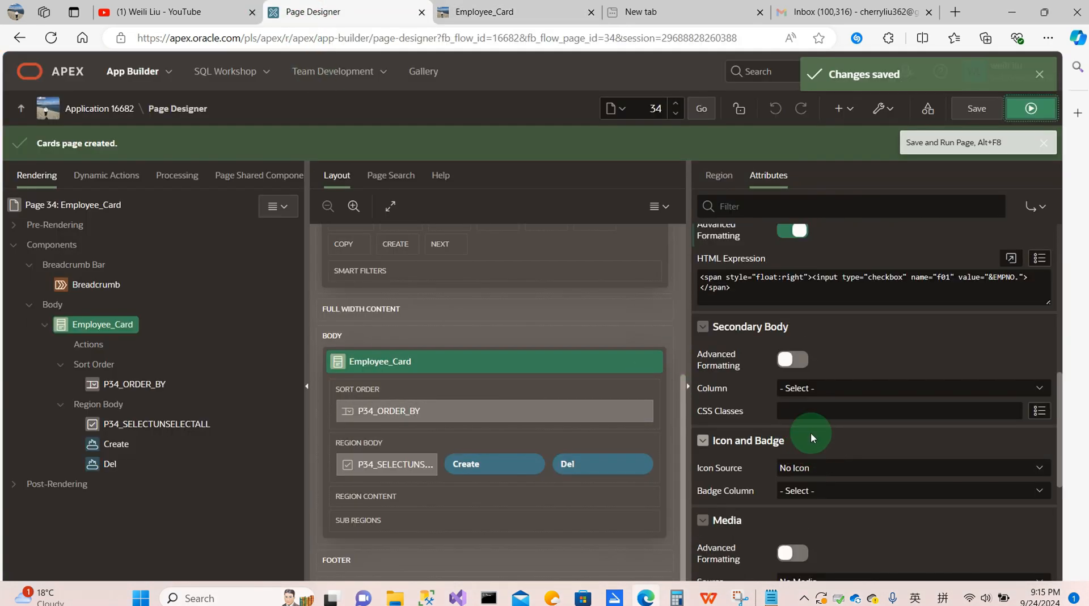
{"action": "scroll", "scroll_direction": "down", "scroll_amount": 3}
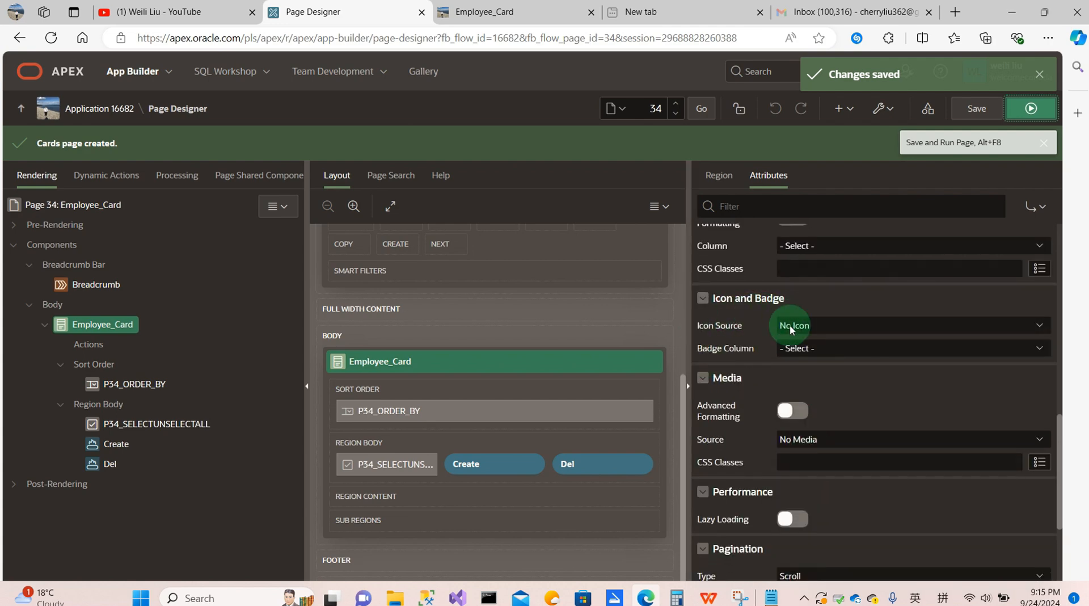
{"action": "left_click", "coordinate": [903, 325]}
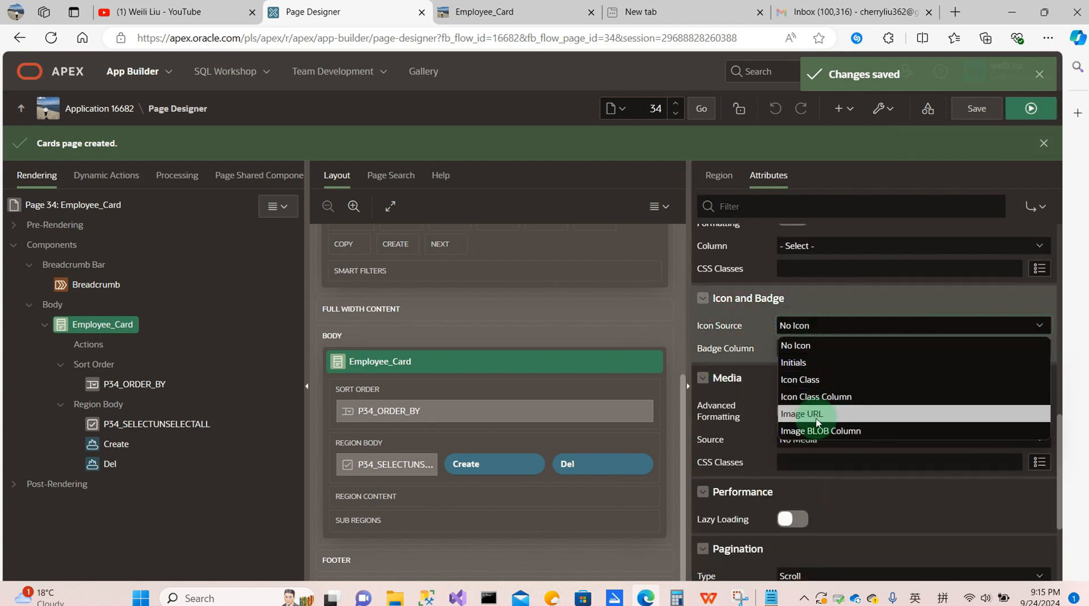
{"action": "left_click", "coordinate": [821, 430]}
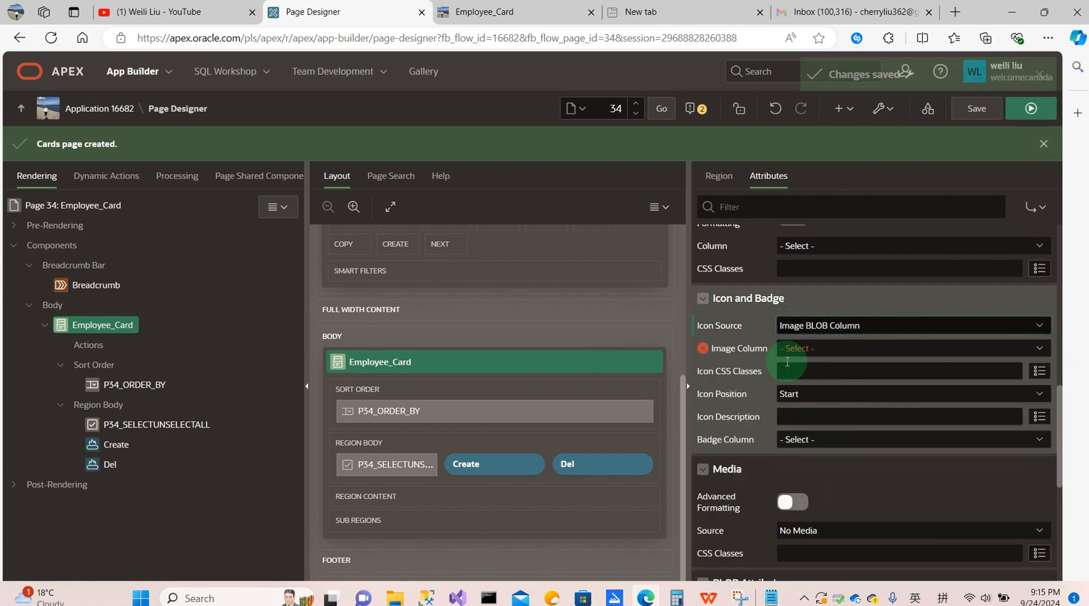
{"action": "left_click", "coordinate": [910, 349]}
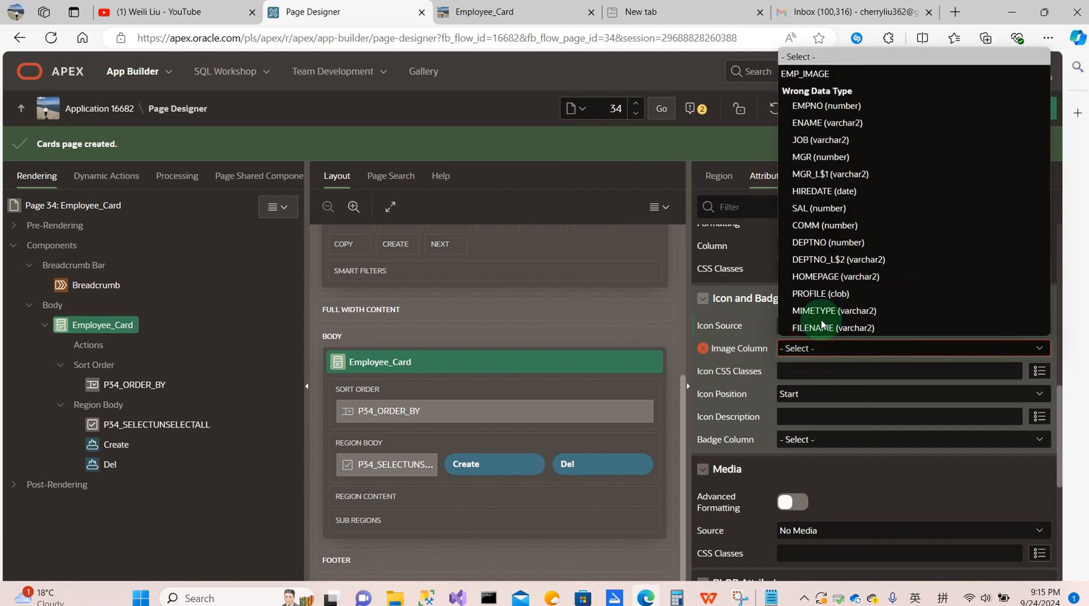
{"action": "left_click", "coordinate": [805, 73]}
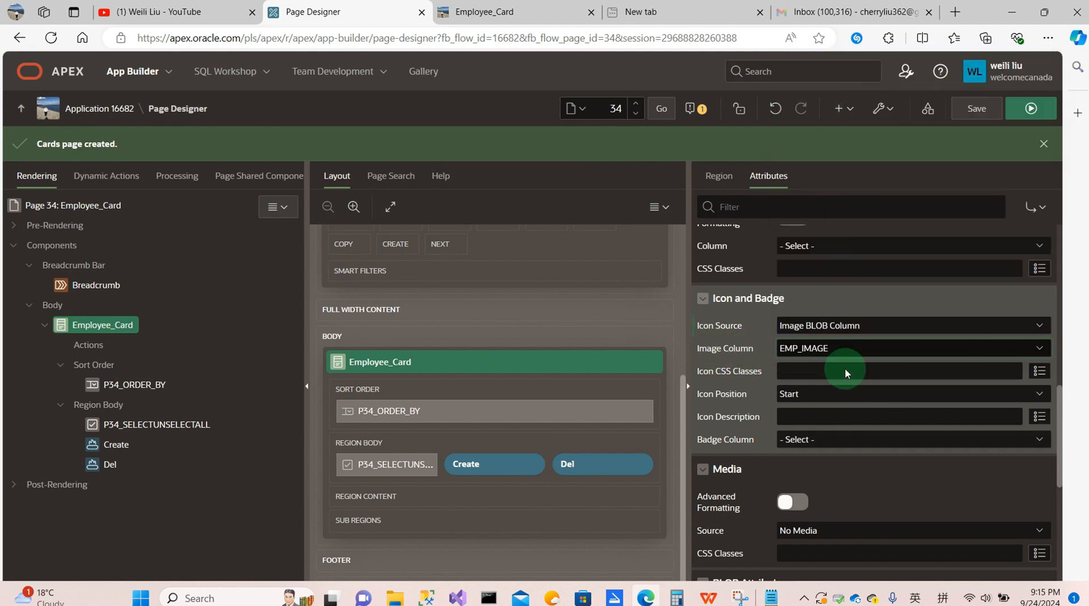
{"action": "mouse_move", "coordinate": [737, 383]}
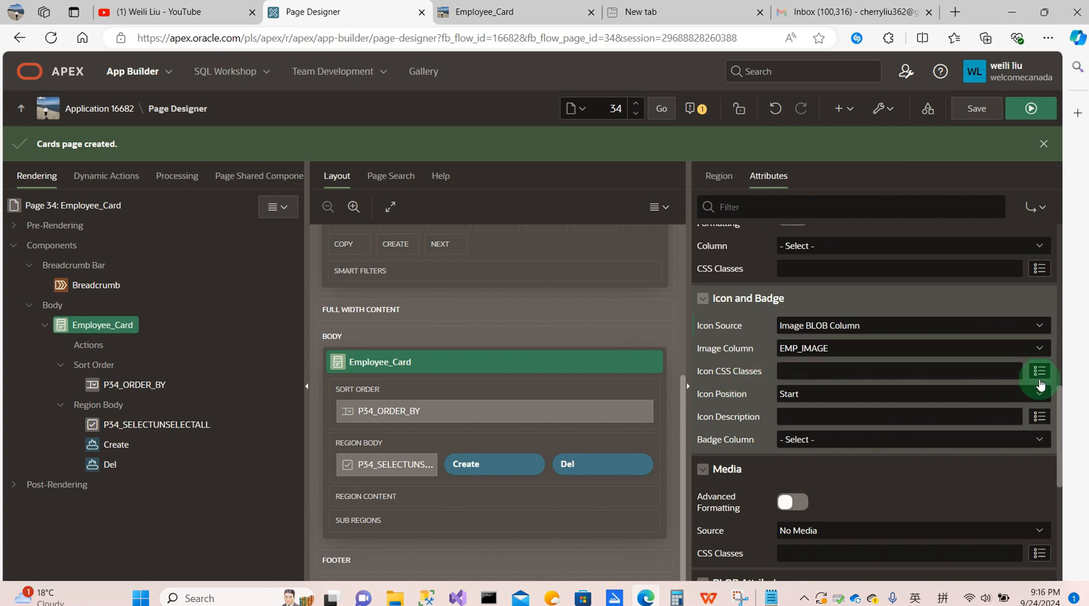
- Set icon class fa-ai-microchip and Icon Description &ENAME.--&JOB
{"action": "left_click", "coordinate": [1039, 371]}
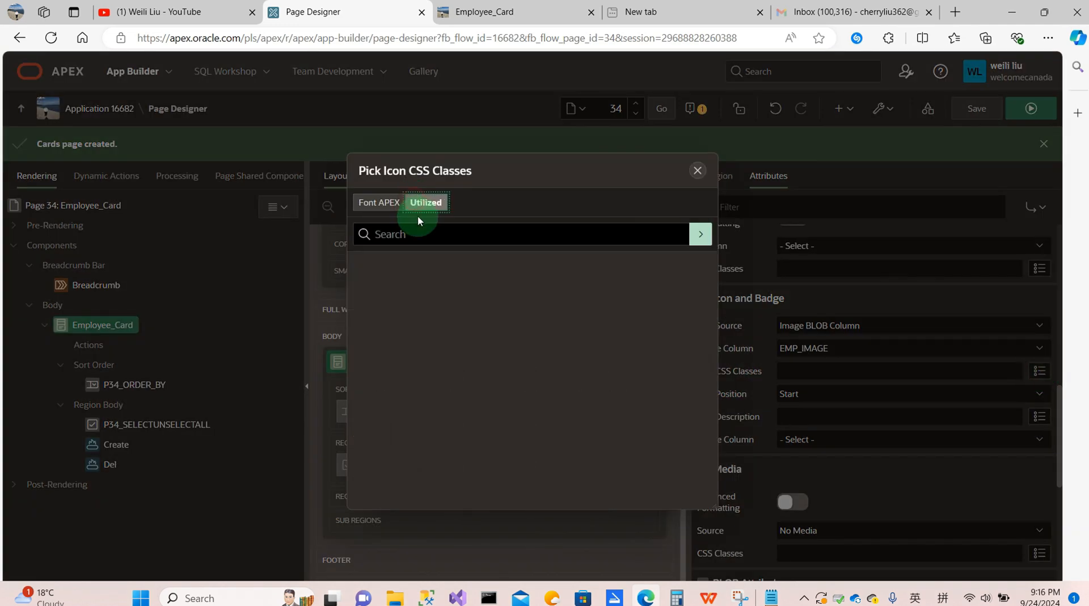
{"action": "left_click", "coordinate": [697, 170]}
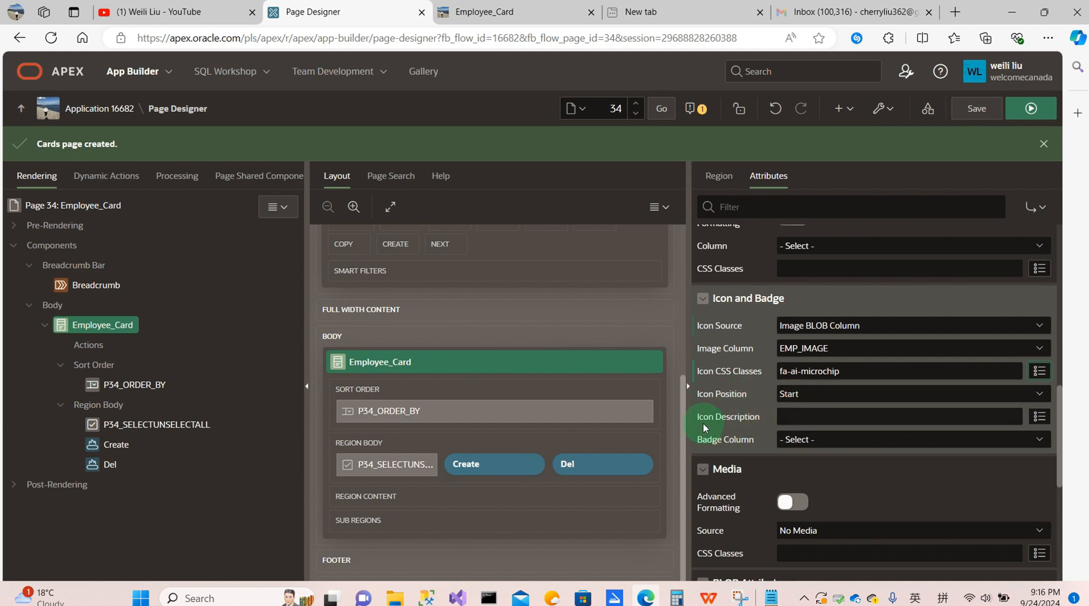
{"action": "mouse_move", "coordinate": [761, 424]}
{"action": "type", "text": "&ENAME."}
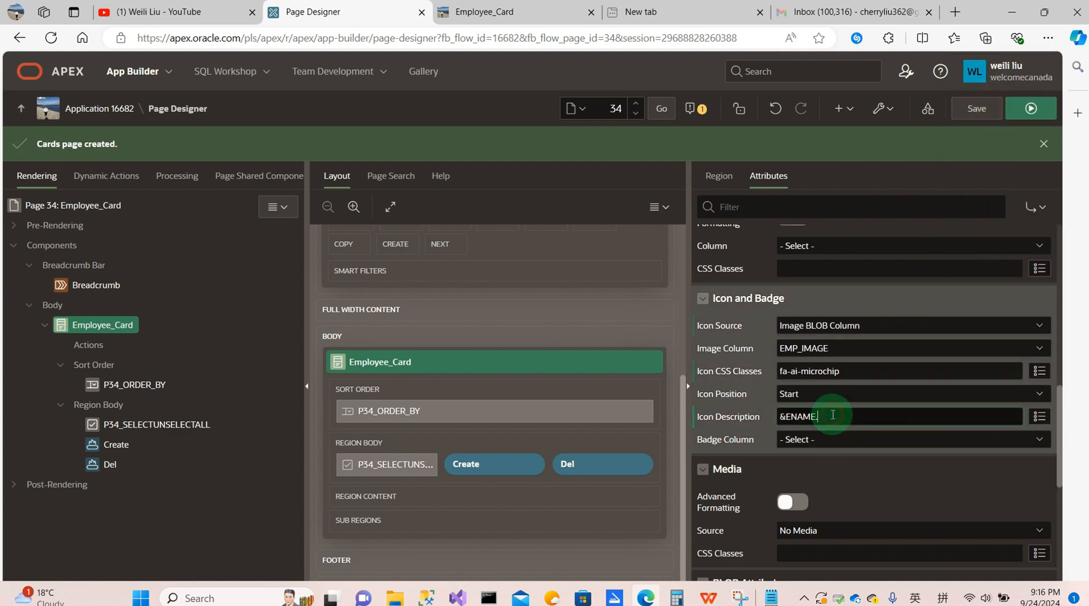
{"action": "type", "text": "--"}
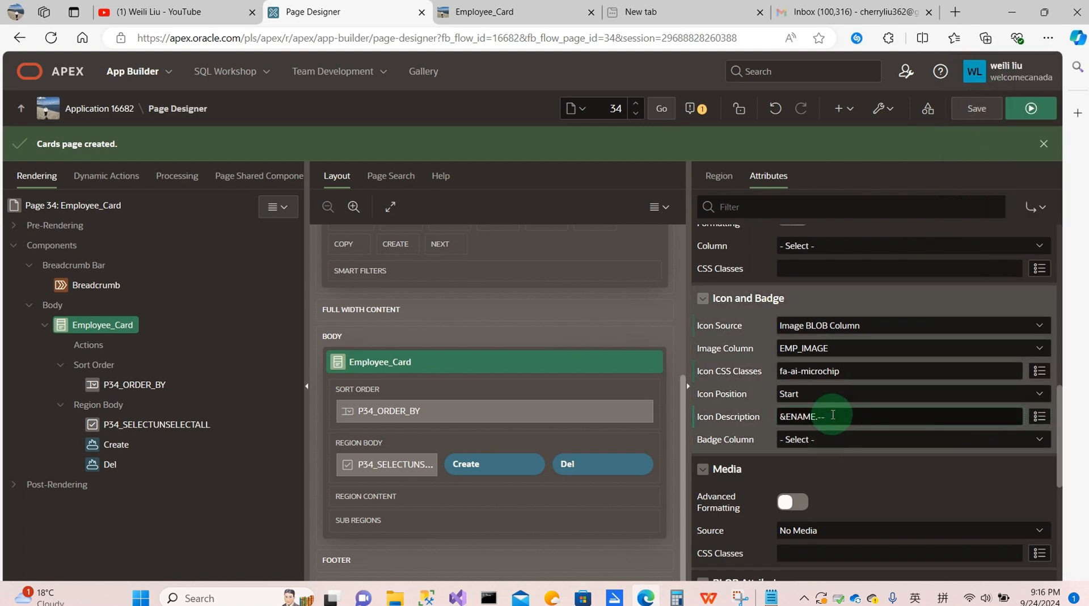
{"action": "type", "text": "&"}
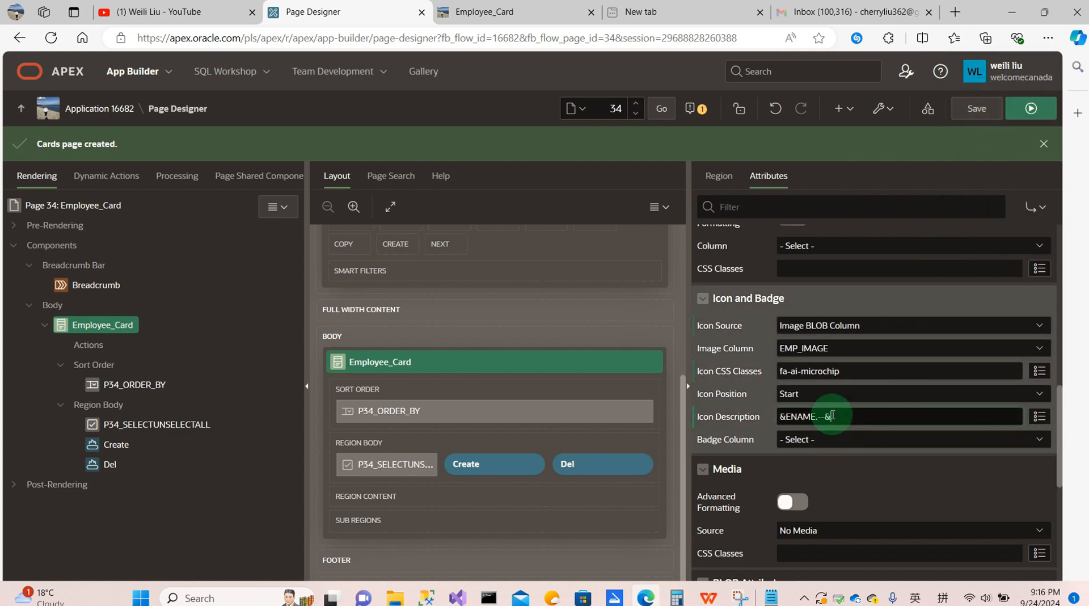
{"action": "type", "text": "JOB."}
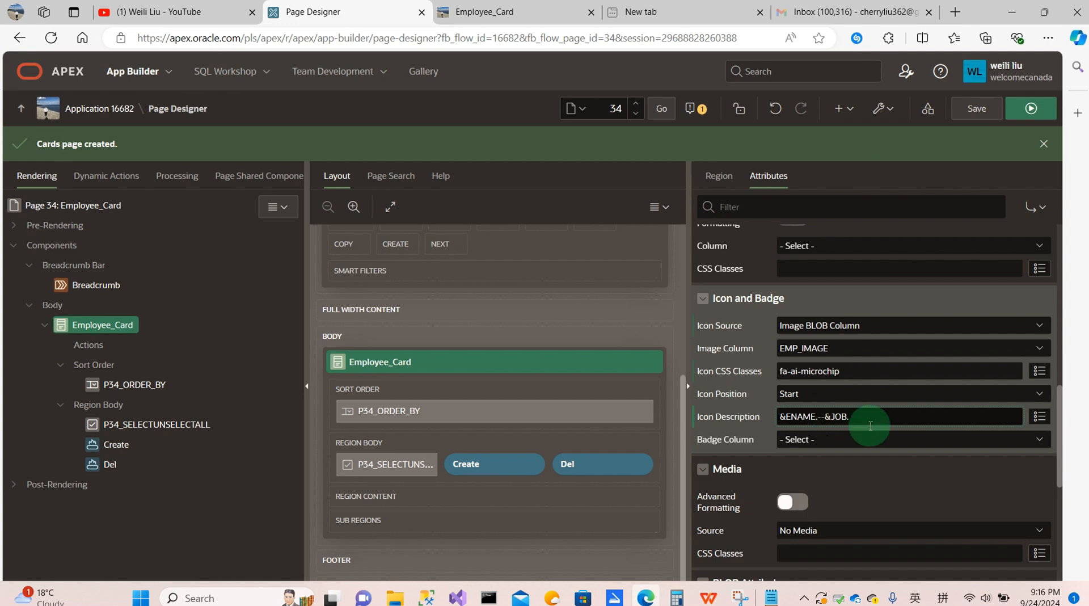
- Set Badge Column DEPTNO_L$2 labelled Department, and BLOB Mime Type Column MIMETYPE
{"action": "left_click", "coordinate": [910, 439]}
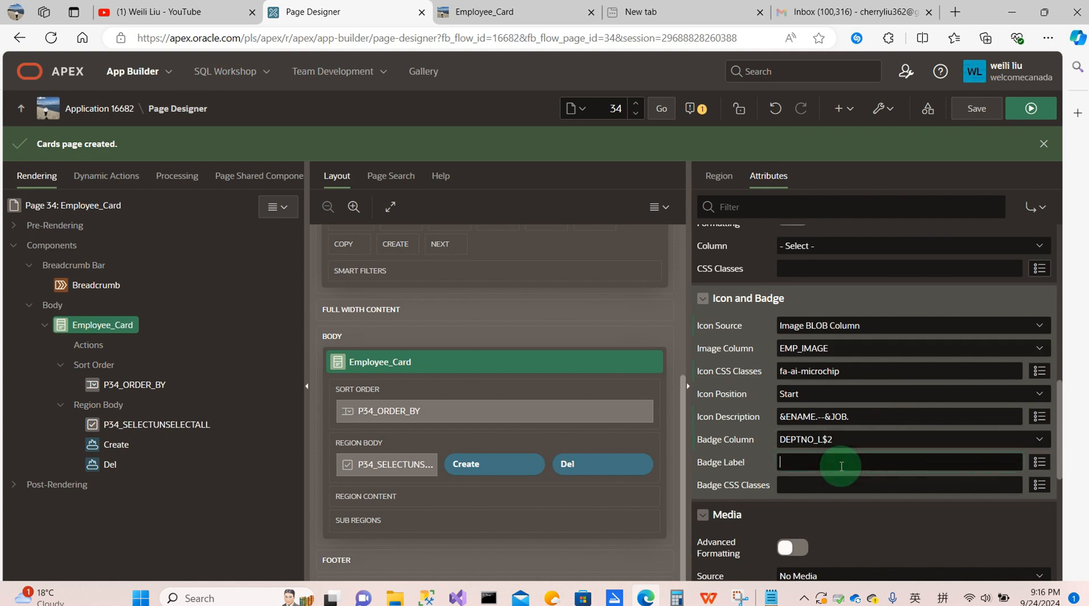
{"action": "type", "text": "Department"}
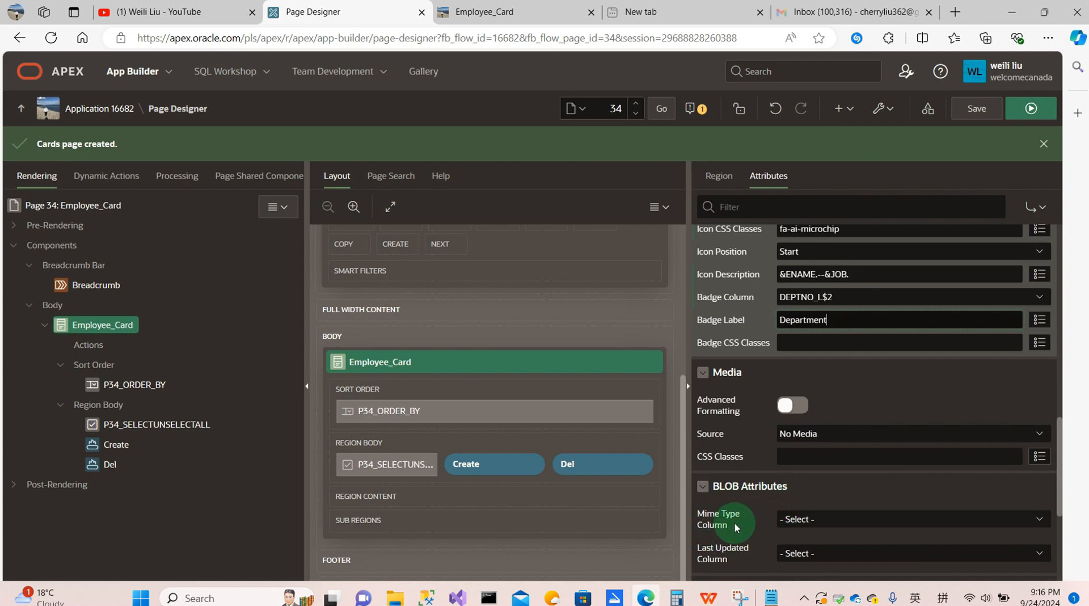
{"action": "left_click", "coordinate": [911, 519]}
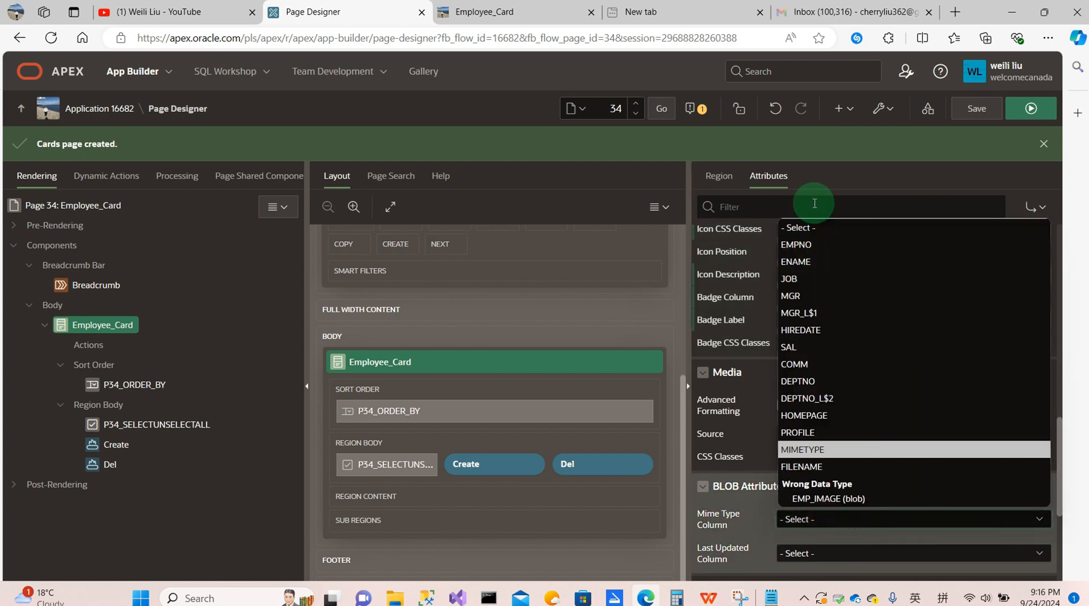
{"action": "mouse_move", "coordinate": [818, 449]}
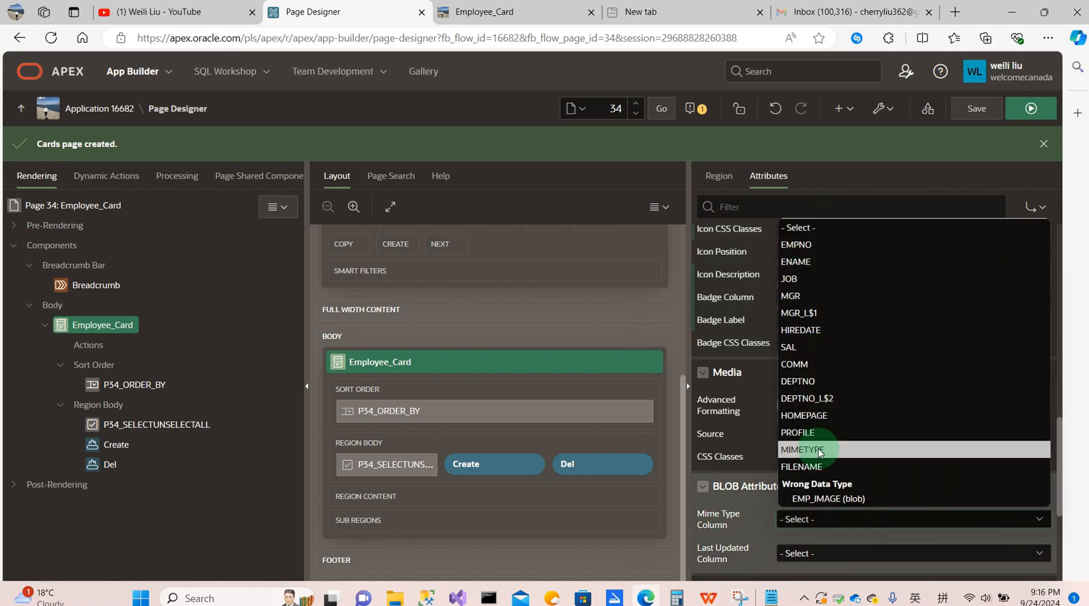
{"action": "left_click", "coordinate": [803, 449]}
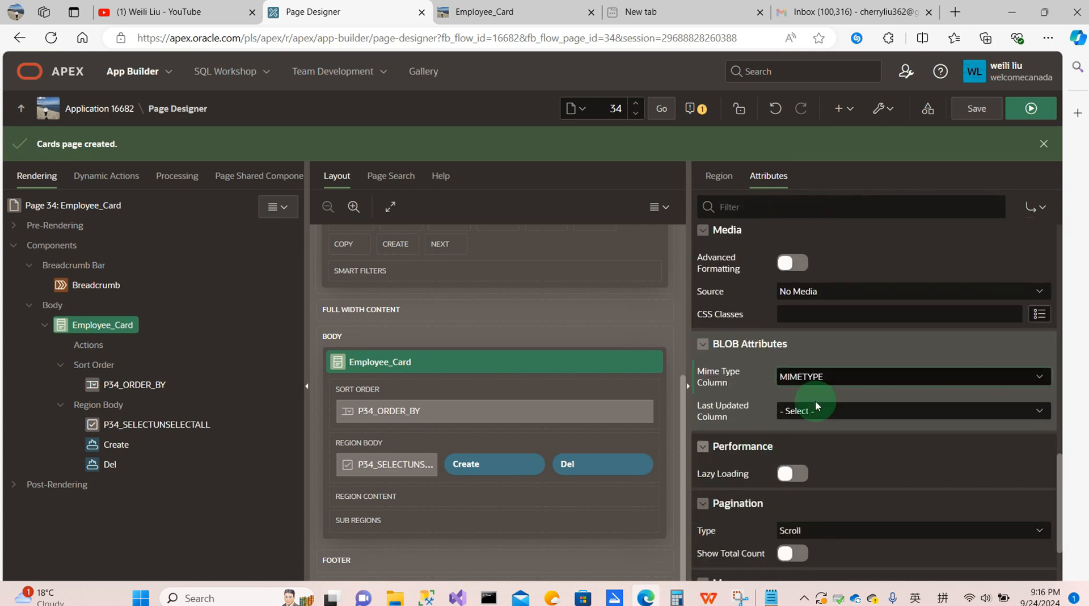
{"action": "left_click", "coordinate": [975, 108]}
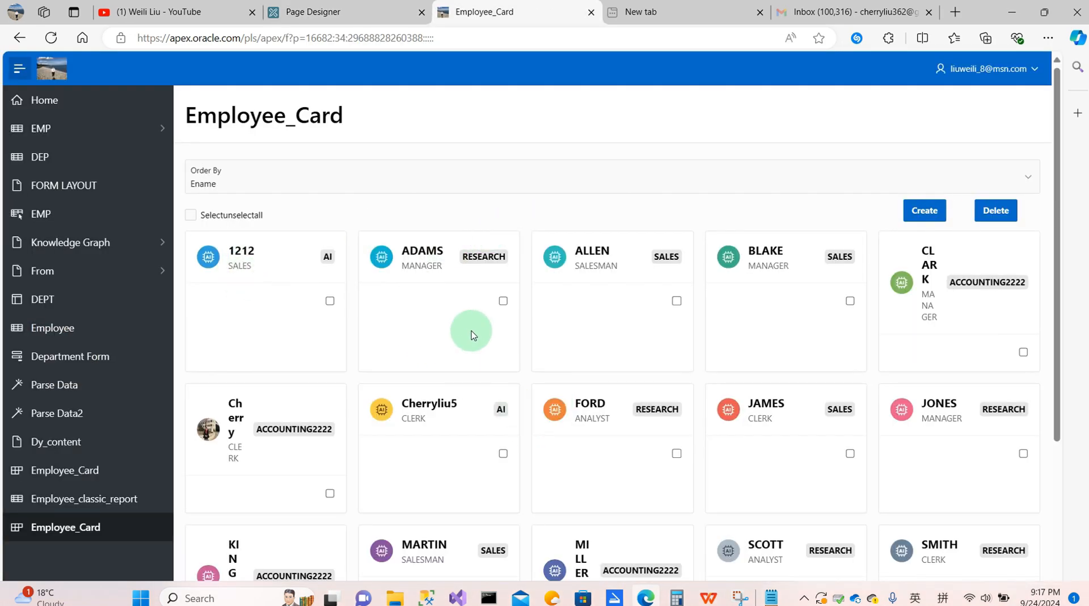
{"action": "mouse_move", "coordinate": [462, 342]}
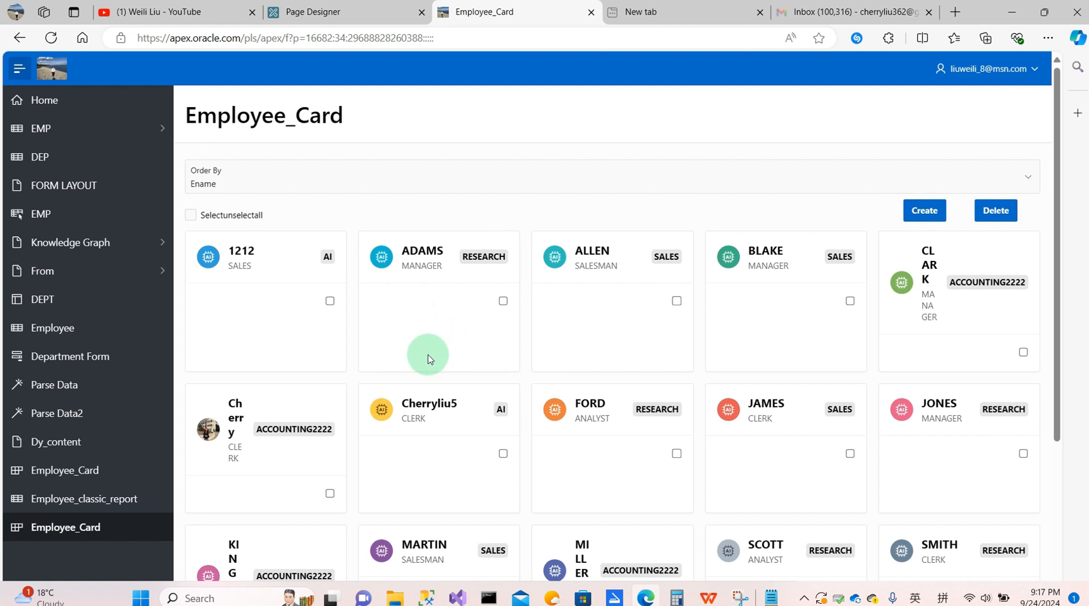
{"action": "mouse_move", "coordinate": [93, 503]}
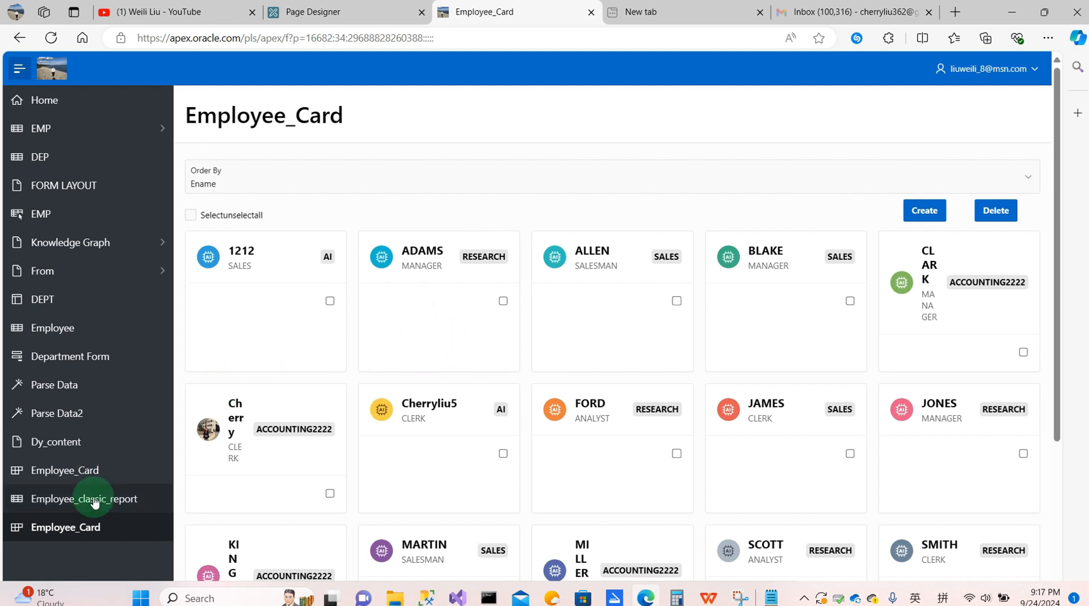
- Preview the cards with job and department badges, then return to Page Designer
{"action": "left_click", "coordinate": [341, 12]}
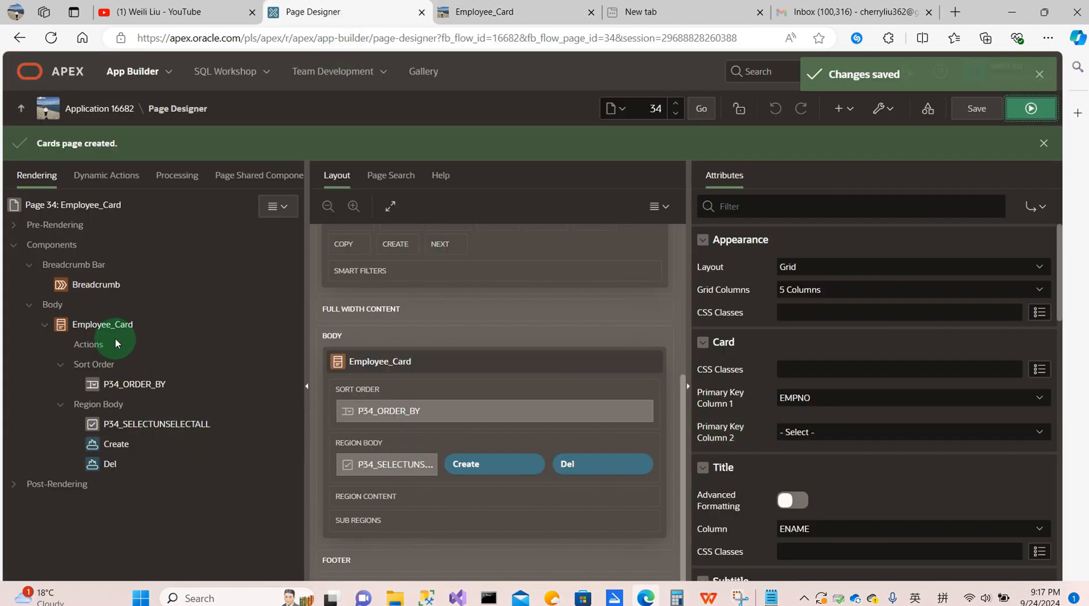
- Apply template Style B to the Employee_Card region, then save and run the page
{"action": "left_click", "coordinate": [102, 324]}
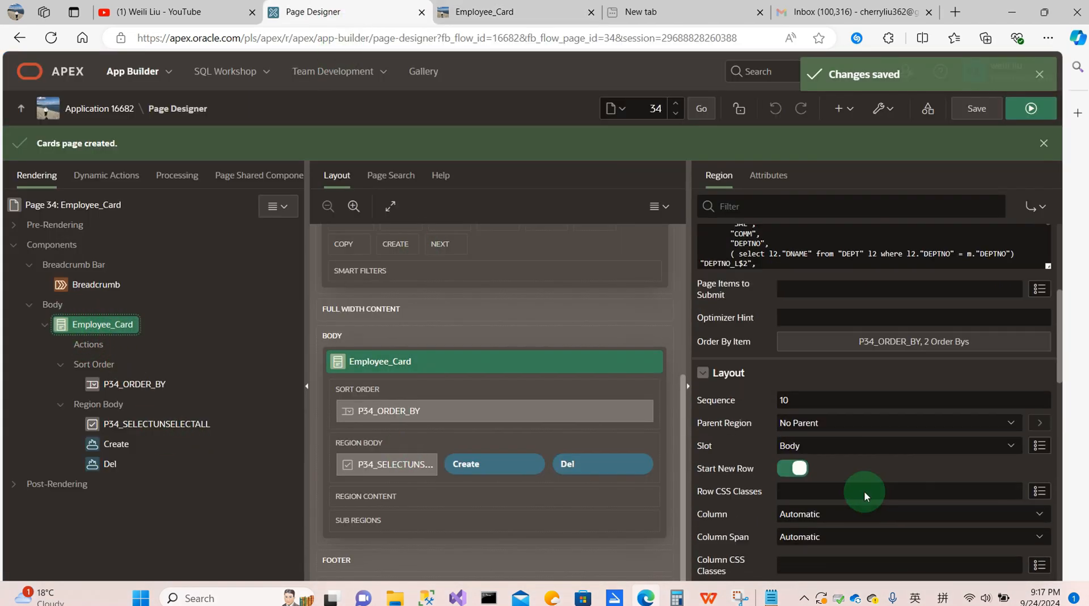
{"action": "scroll", "scroll_direction": "down", "scroll_amount": 3}
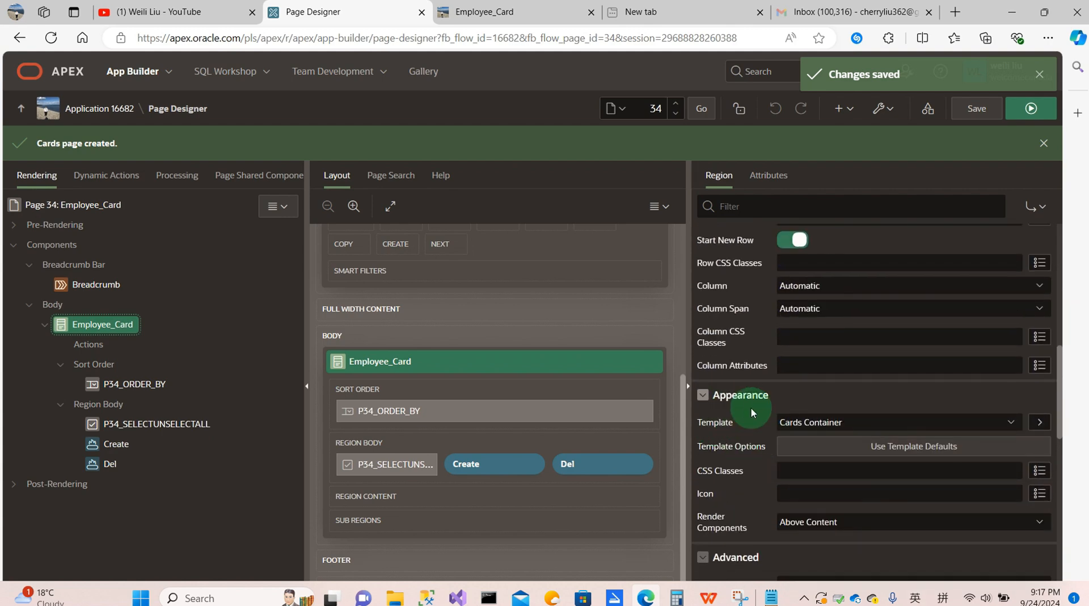
{"action": "mouse_move", "coordinate": [804, 431]}
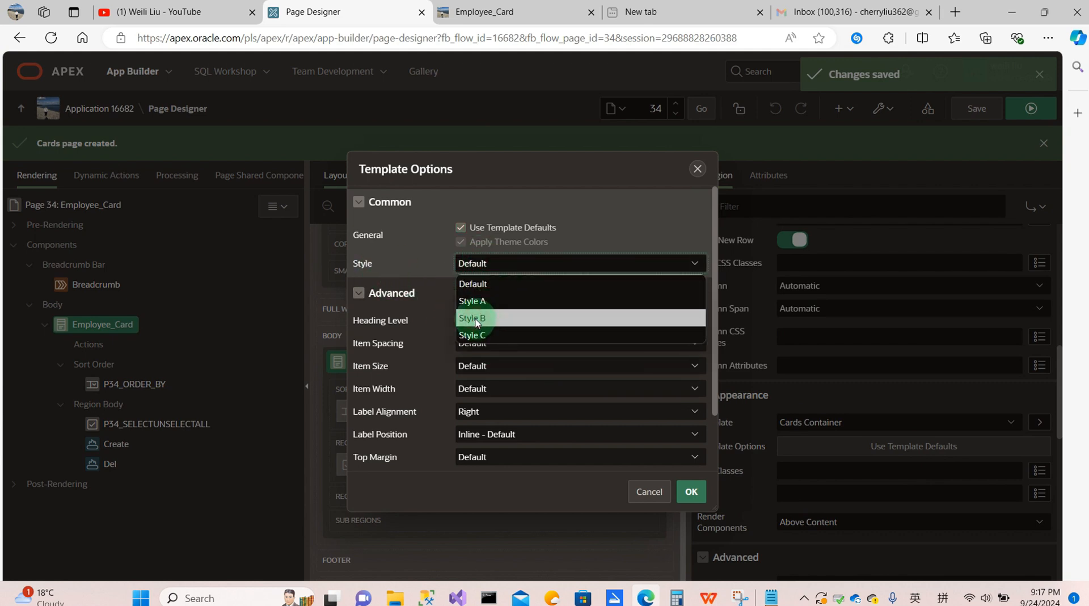
{"action": "left_click", "coordinate": [690, 491]}
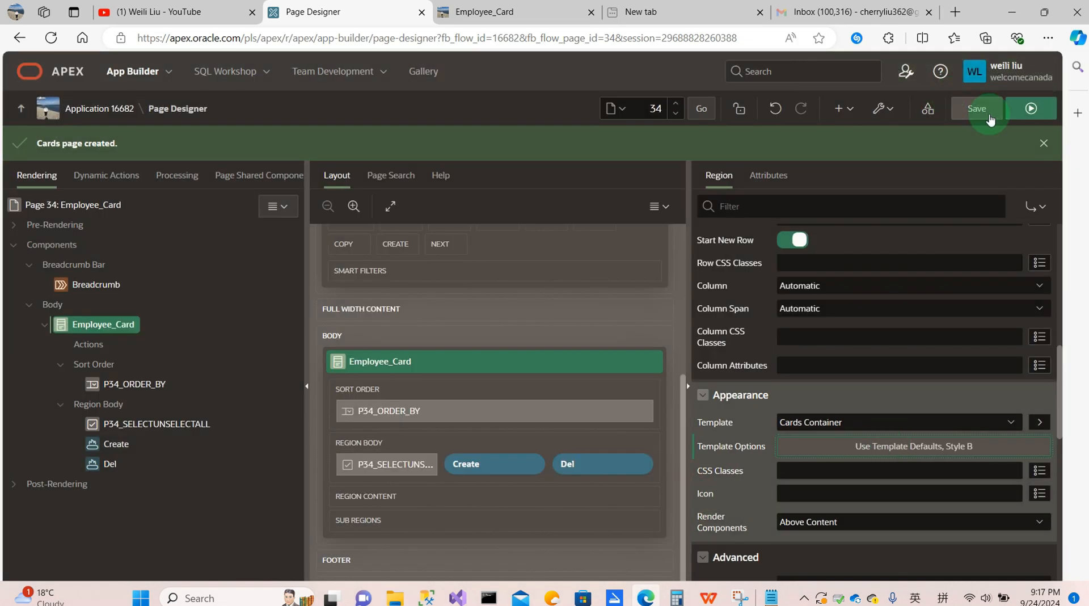
{"action": "left_click", "coordinate": [975, 109]}
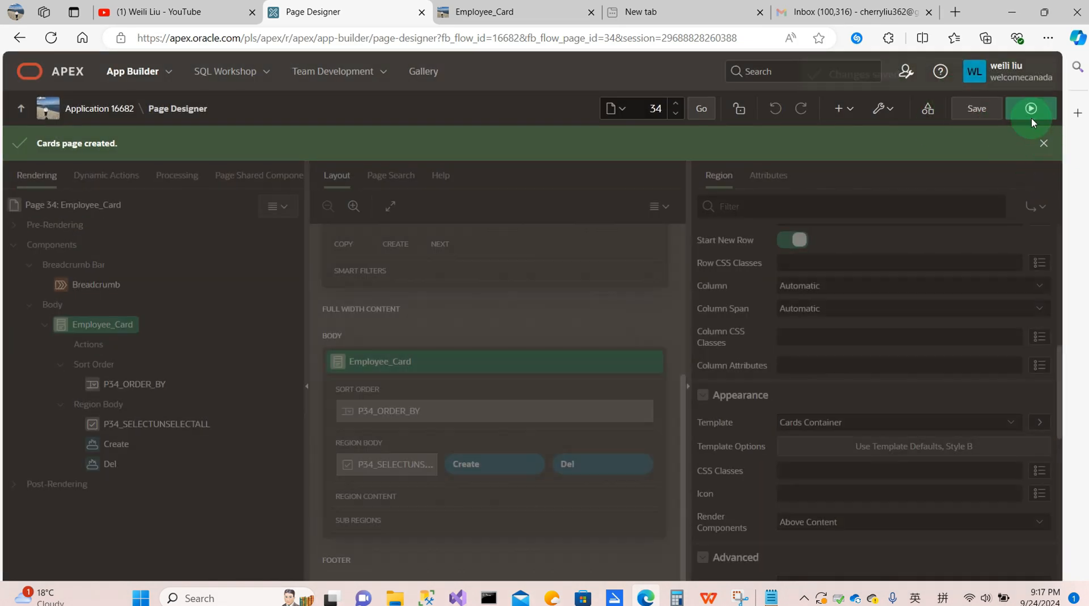
{"action": "left_click", "coordinate": [1030, 108]}
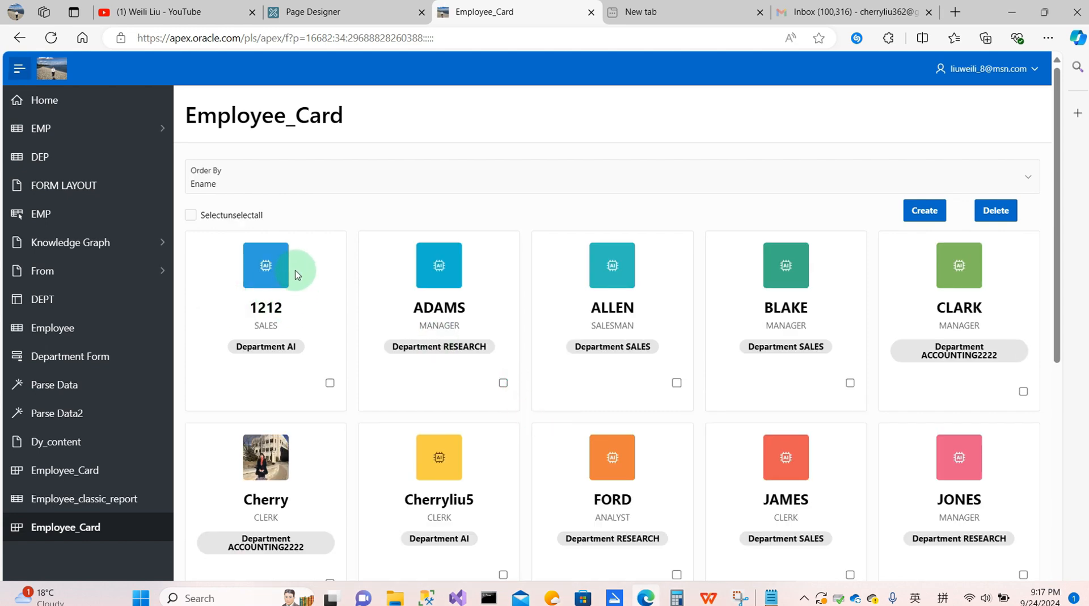
{"action": "mouse_move", "coordinate": [264, 307]}
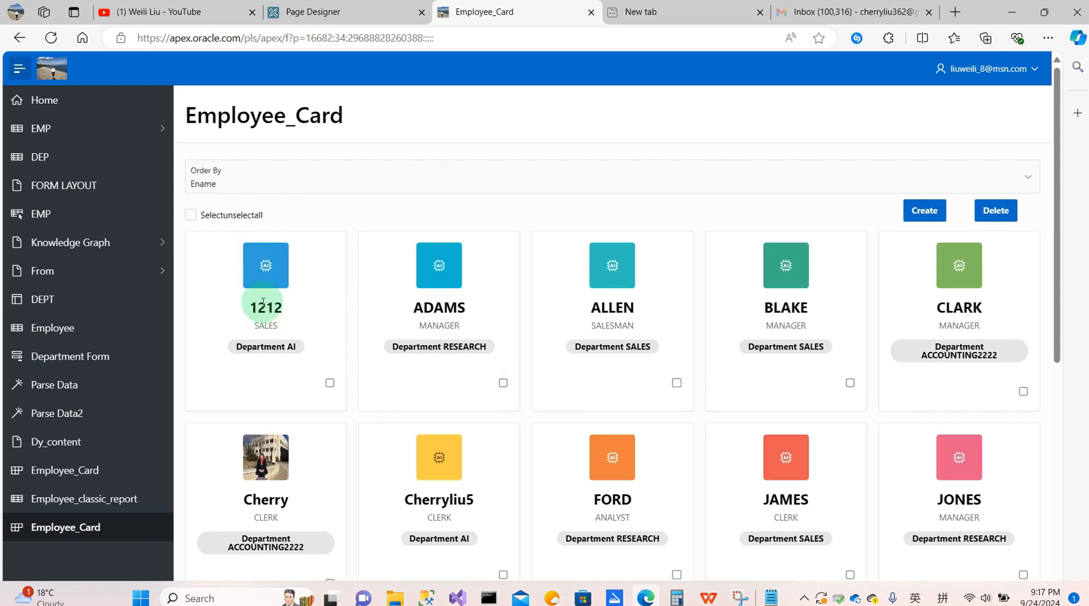
{"action": "mouse_move", "coordinate": [415, 308]}
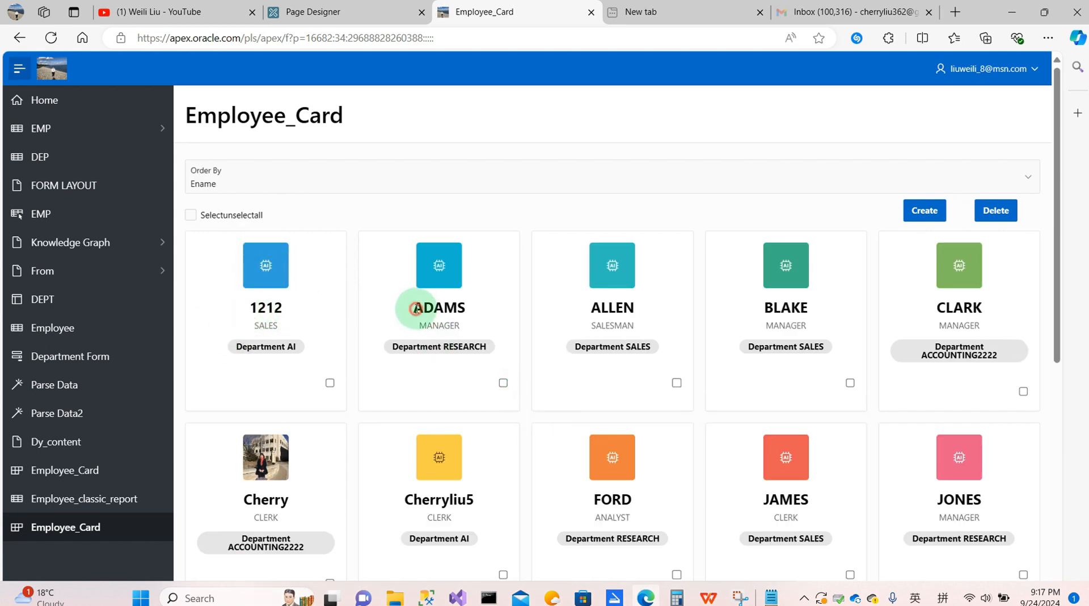
- Review the Style B cards, then select P34_SELECTUNSELECTALL in the Page Designer Rendering tree
{"action": "double_click", "coordinate": [438, 308]}
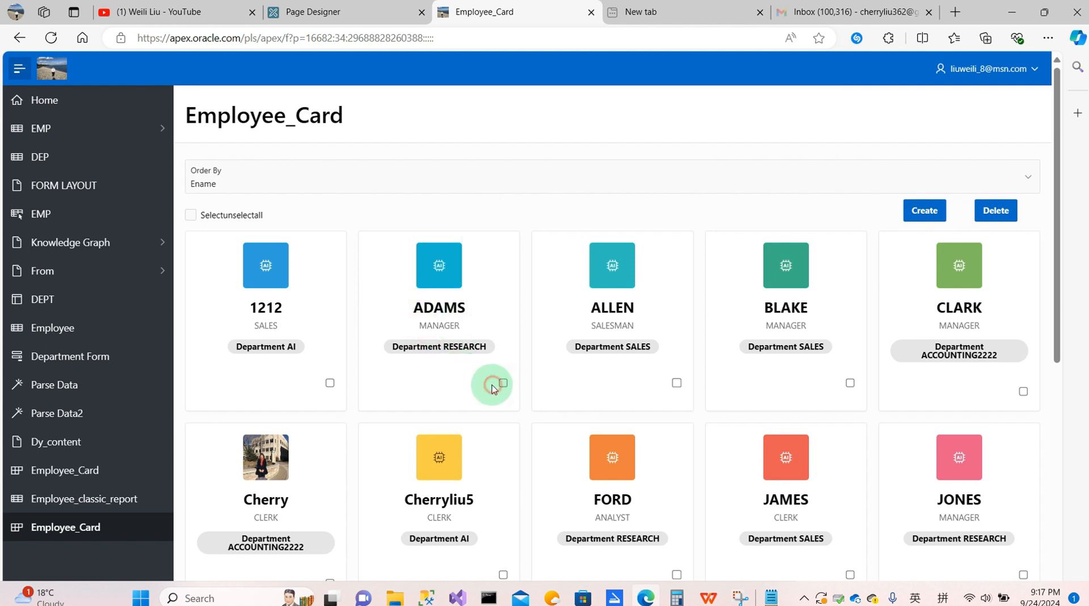
{"action": "mouse_move", "coordinate": [484, 363]}
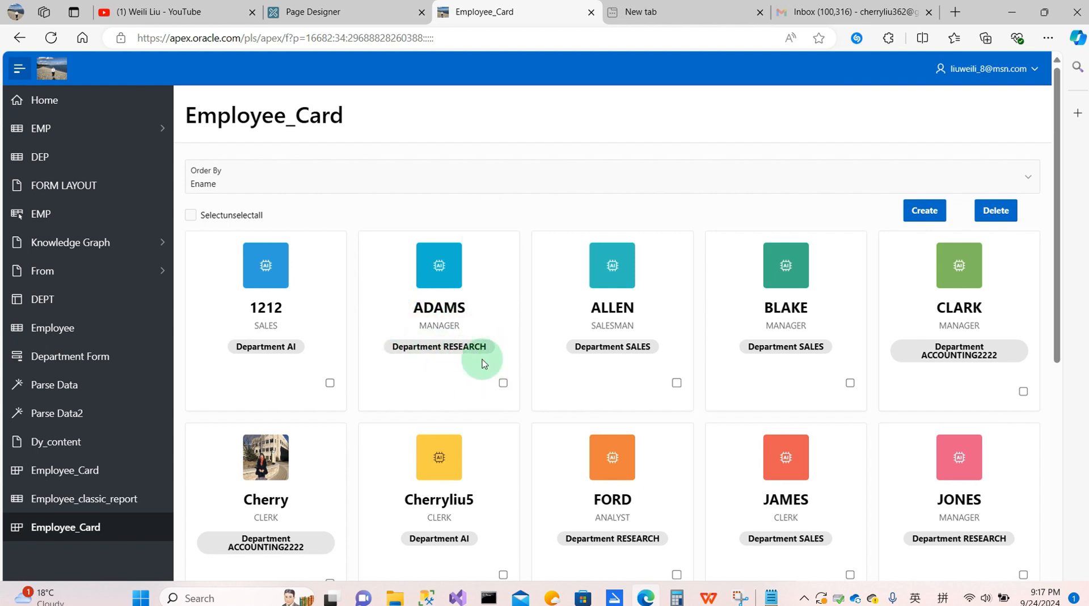
{"action": "mouse_move", "coordinate": [439, 414]}
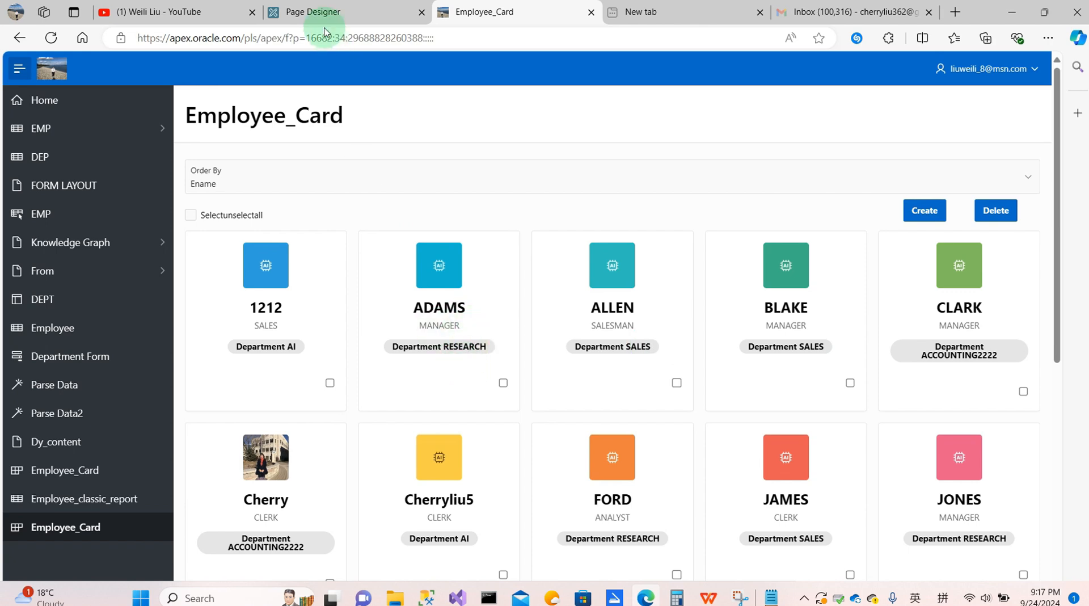
{"action": "left_click", "coordinate": [344, 12]}
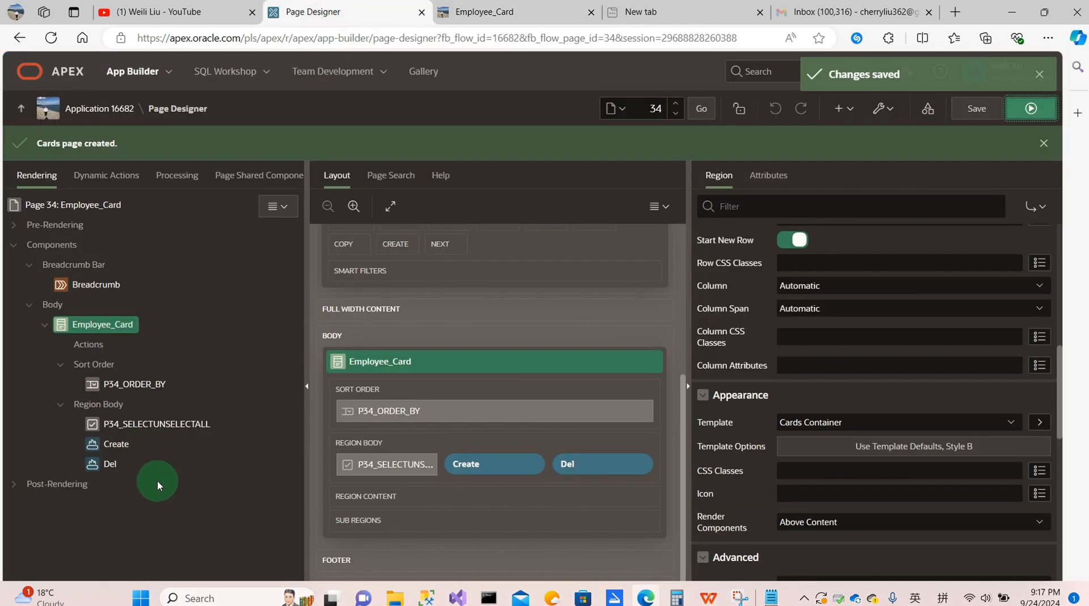
{"action": "left_click", "coordinate": [155, 424]}
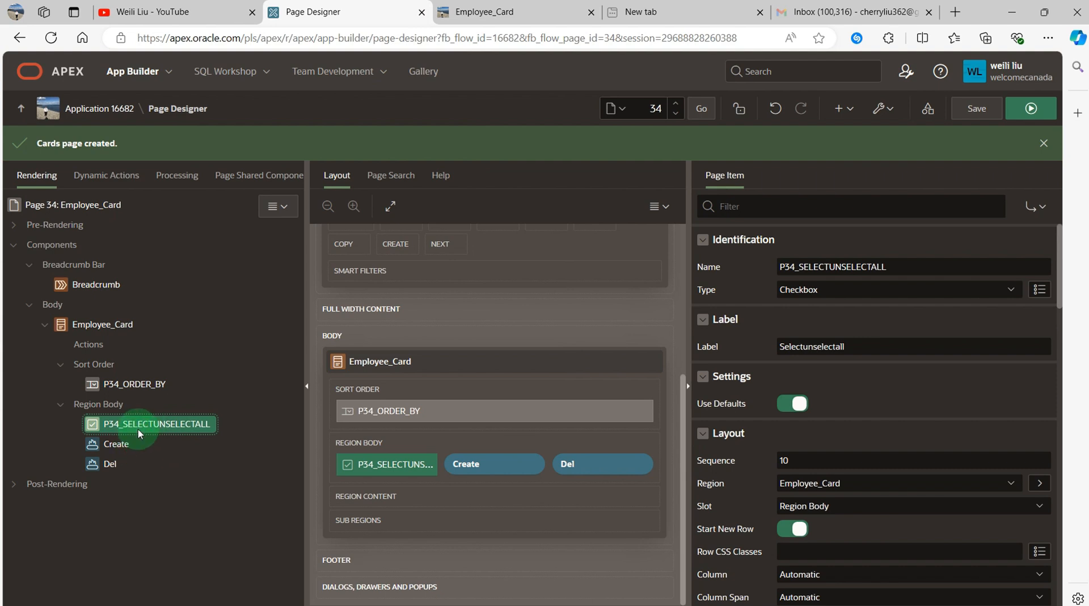
- Add a dynamic action named SelectUnselectAll on P34_SELECTUNSELECTALL that fires on Click
{"action": "right_click", "coordinate": [154, 423]}
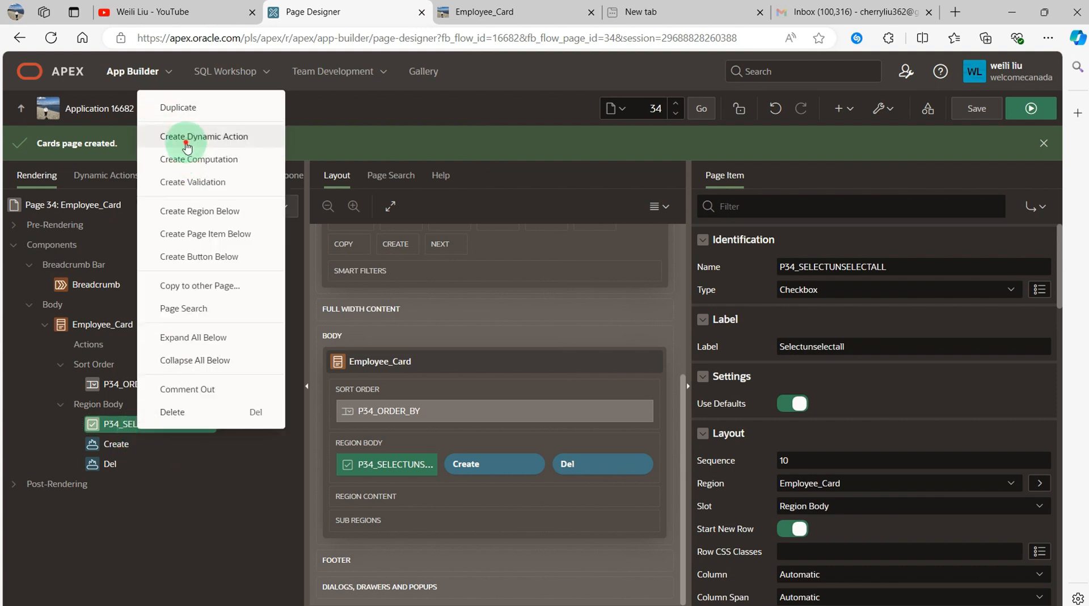
{"action": "left_click", "coordinate": [204, 136]}
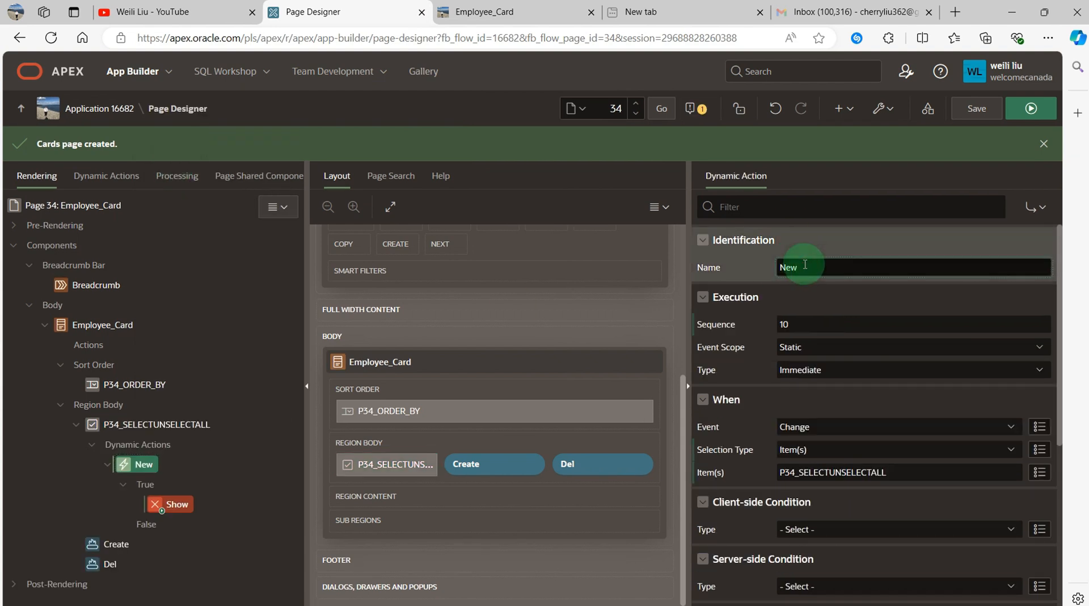
{"action": "type", "text": "SelectUn"}
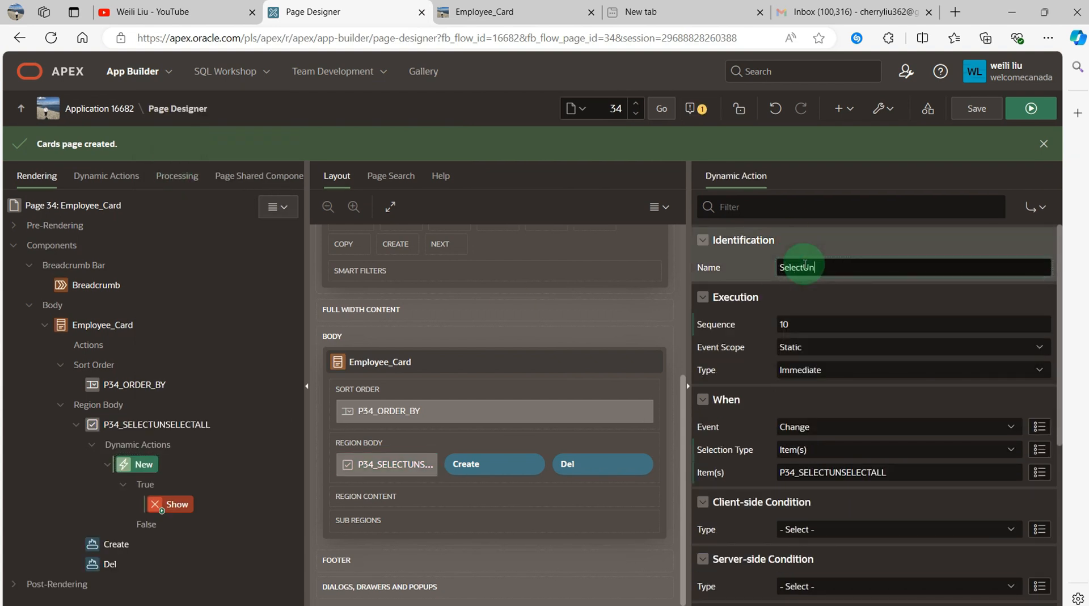
{"action": "type", "text": "select"}
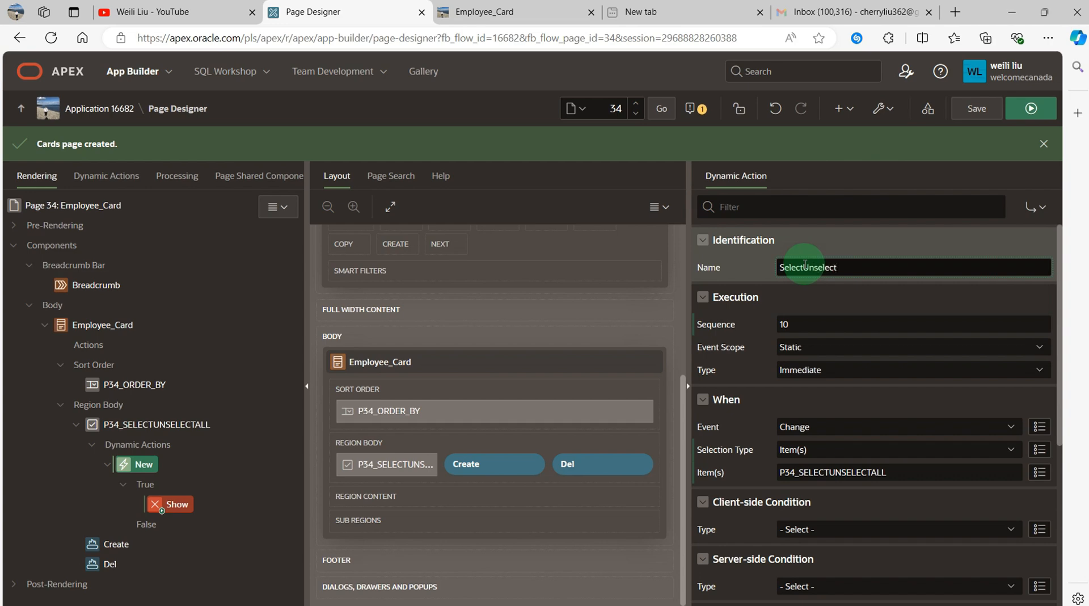
{"action": "type", "text": "All"}
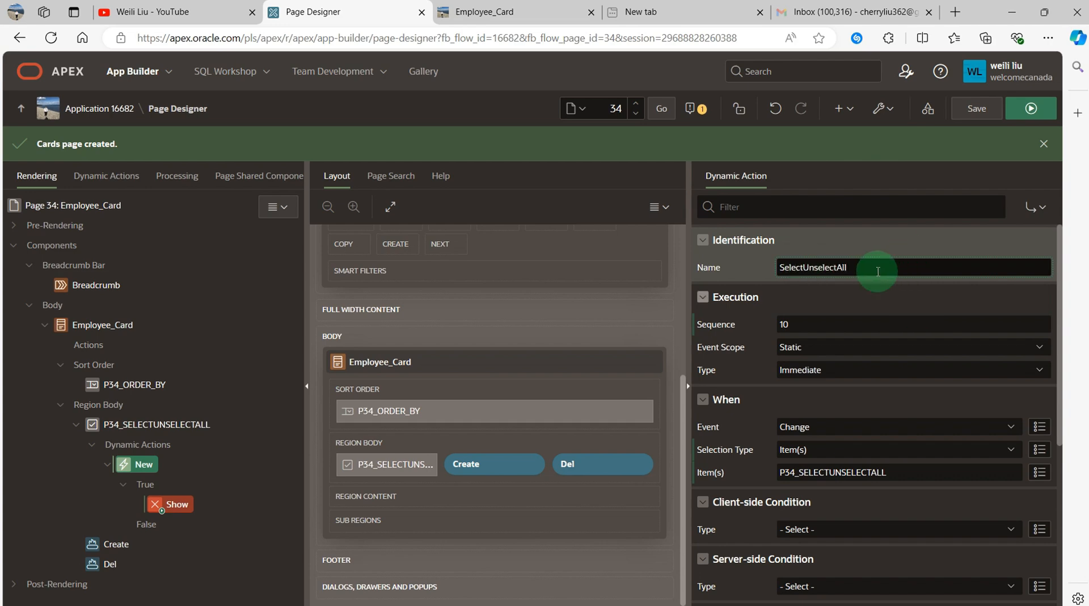
{"action": "mouse_move", "coordinate": [826, 444]}
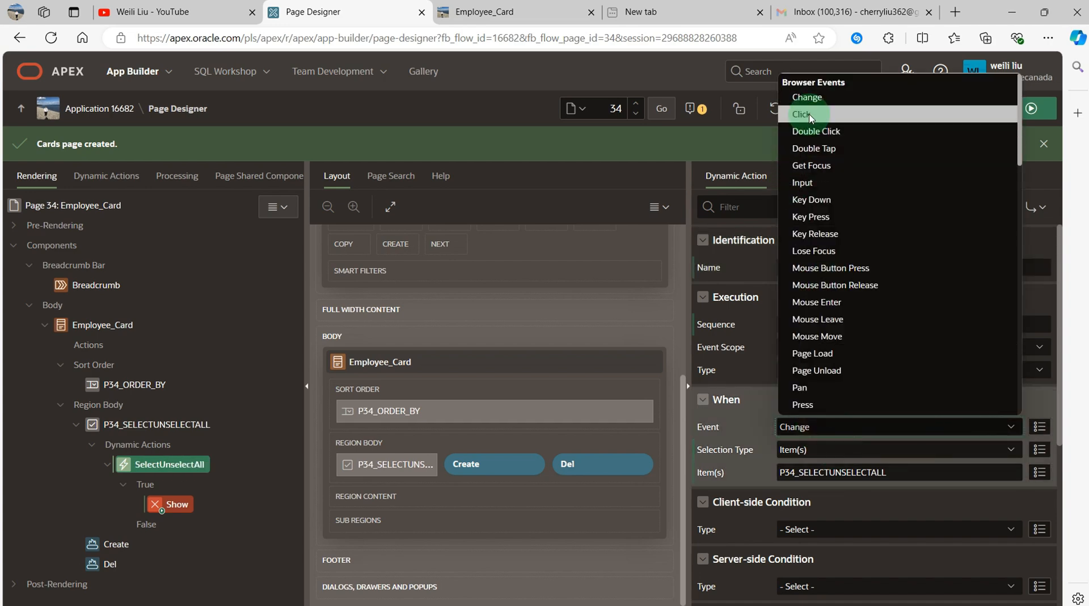
{"action": "left_click", "coordinate": [804, 114]}
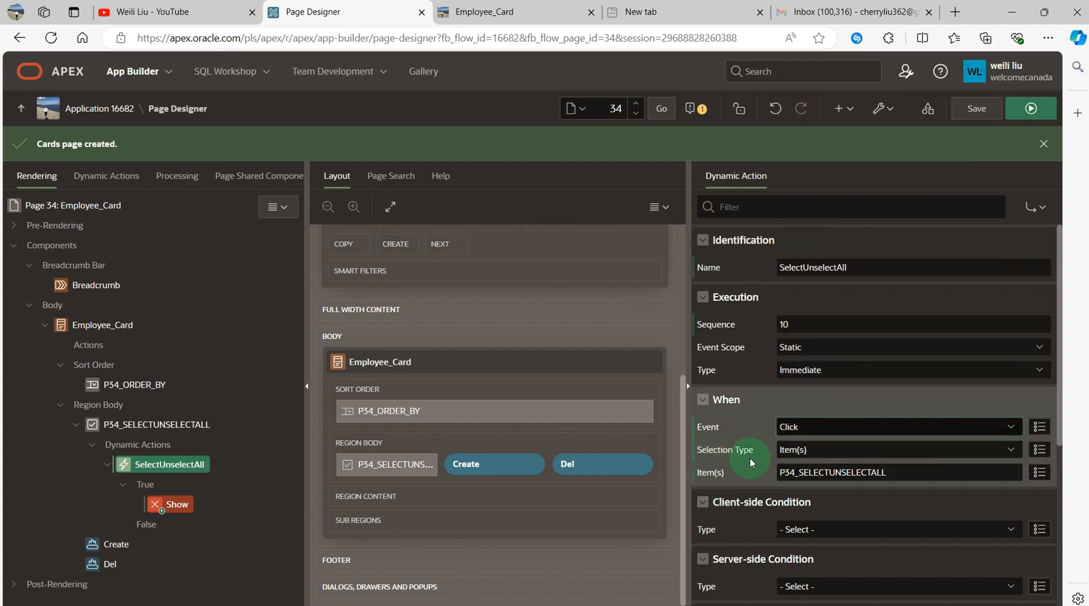
{"action": "mouse_move", "coordinate": [719, 484]}
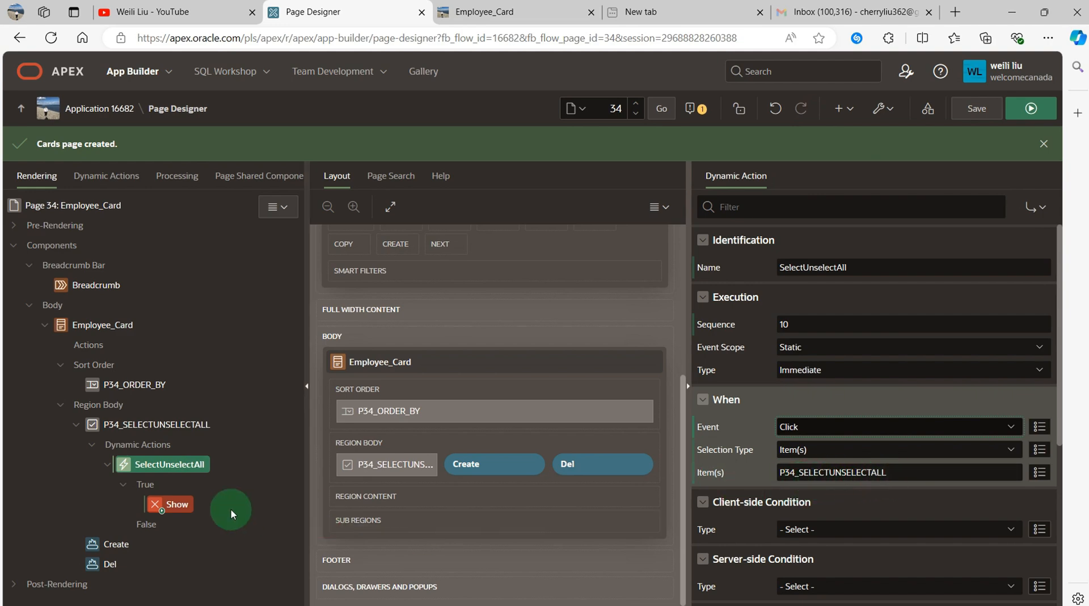
- Change the true action to Execute JavaScript Code, enter select/unselect-all code, and open the Code Editor
{"action": "left_click", "coordinate": [177, 504]}
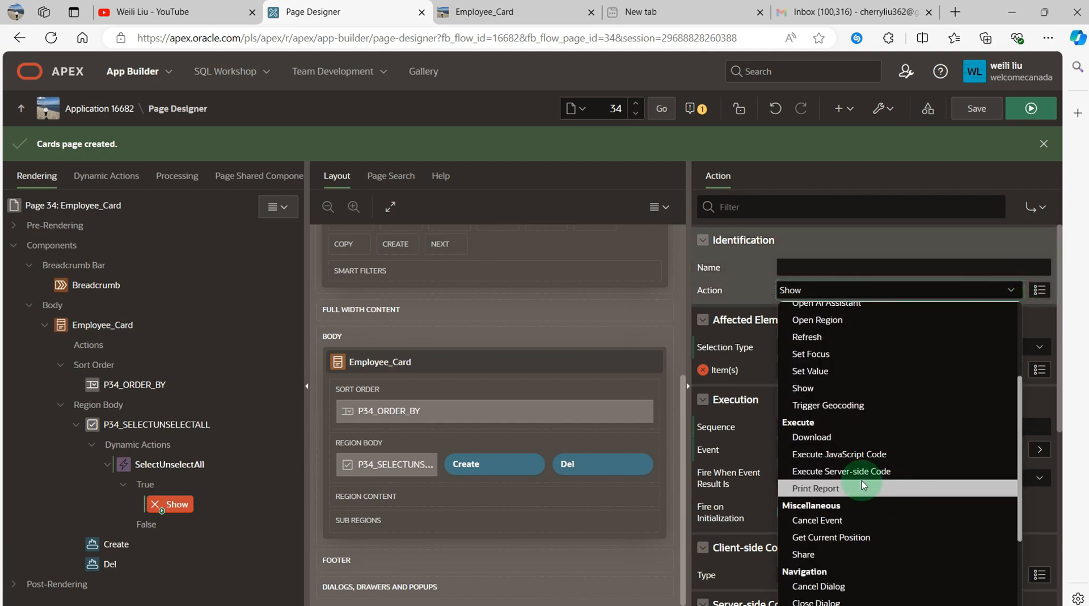
{"action": "left_click", "coordinate": [839, 454]}
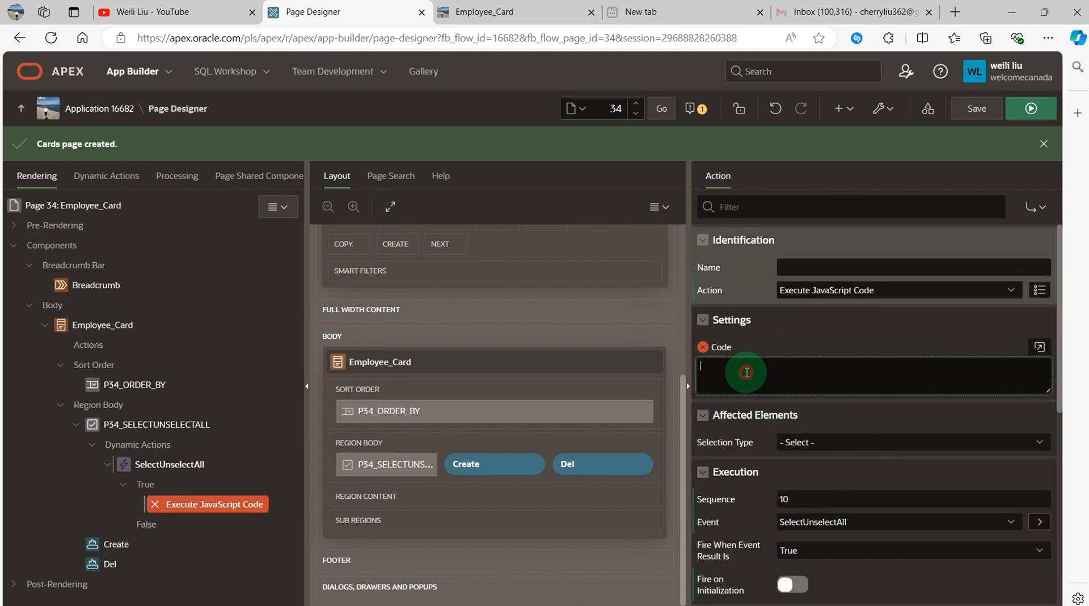
{"action": "left_click", "coordinate": [1039, 347]}
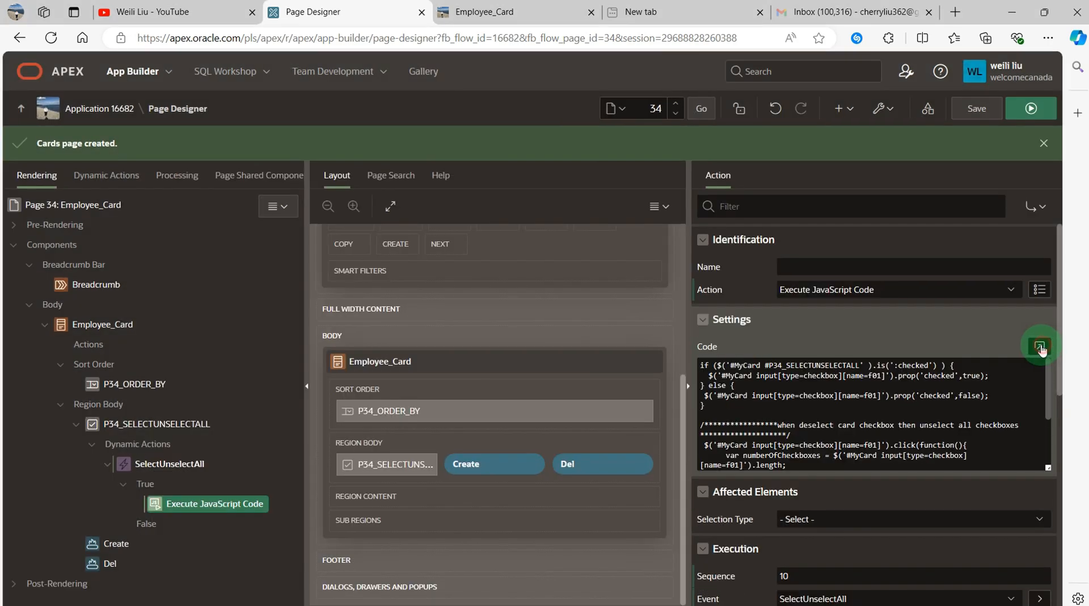
{"action": "left_click", "coordinate": [1040, 346]}
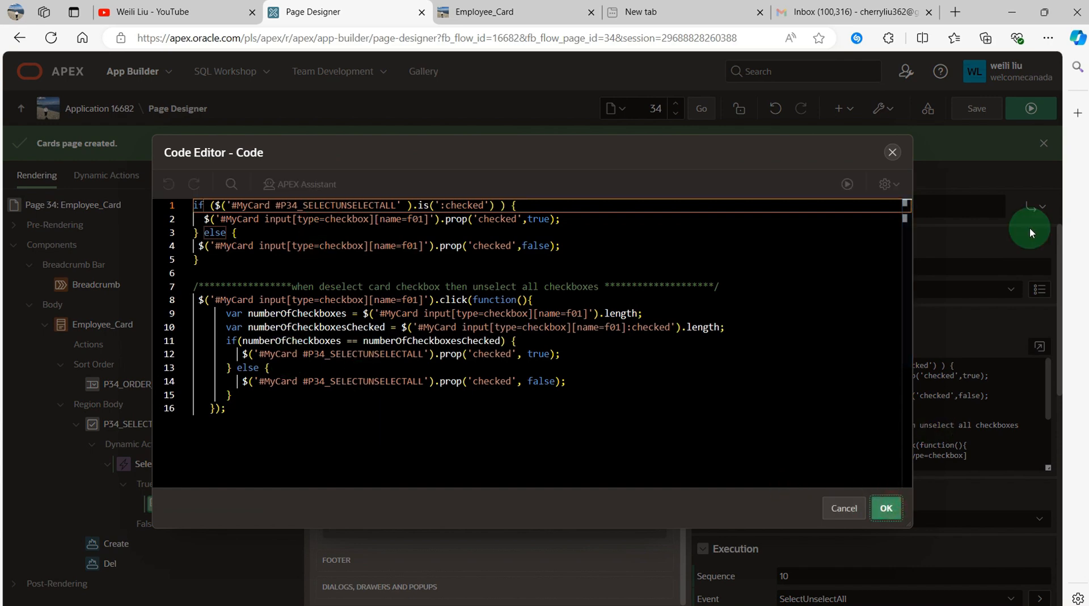
- Review the 16-line script, highlighting its MyCard and numberOfCheckboxesChecked references
{"action": "left_click", "coordinate": [885, 508]}
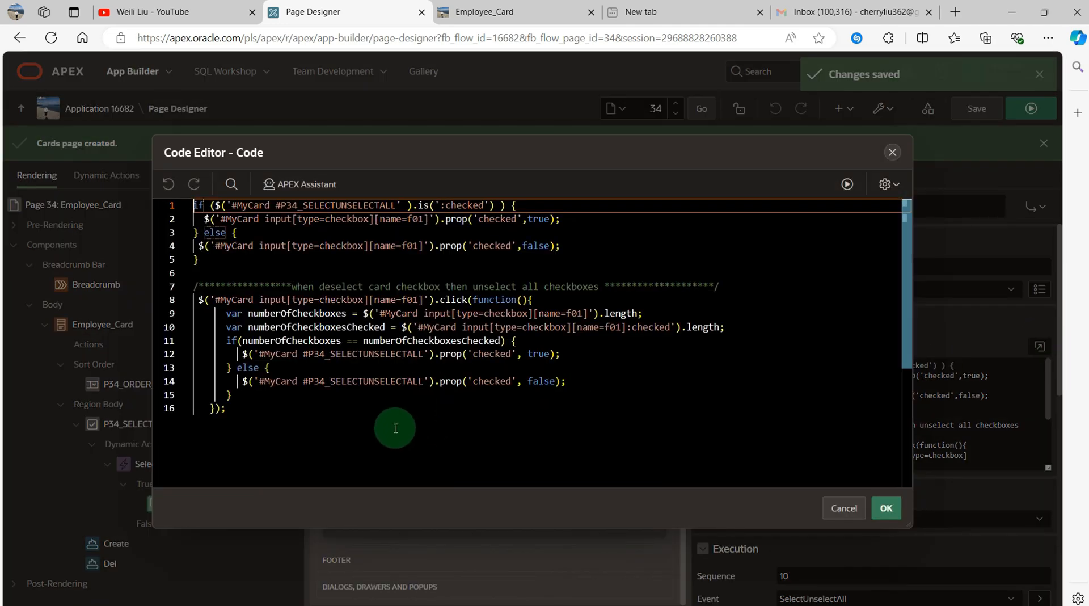
{"action": "mouse_move", "coordinate": [378, 427]}
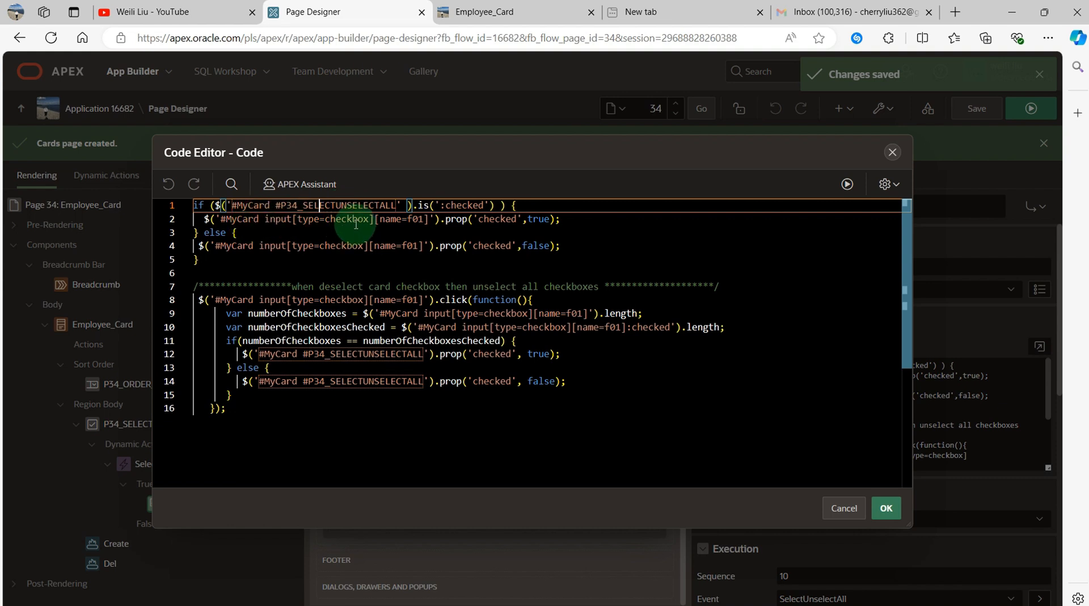
{"action": "mouse_move", "coordinate": [364, 240]}
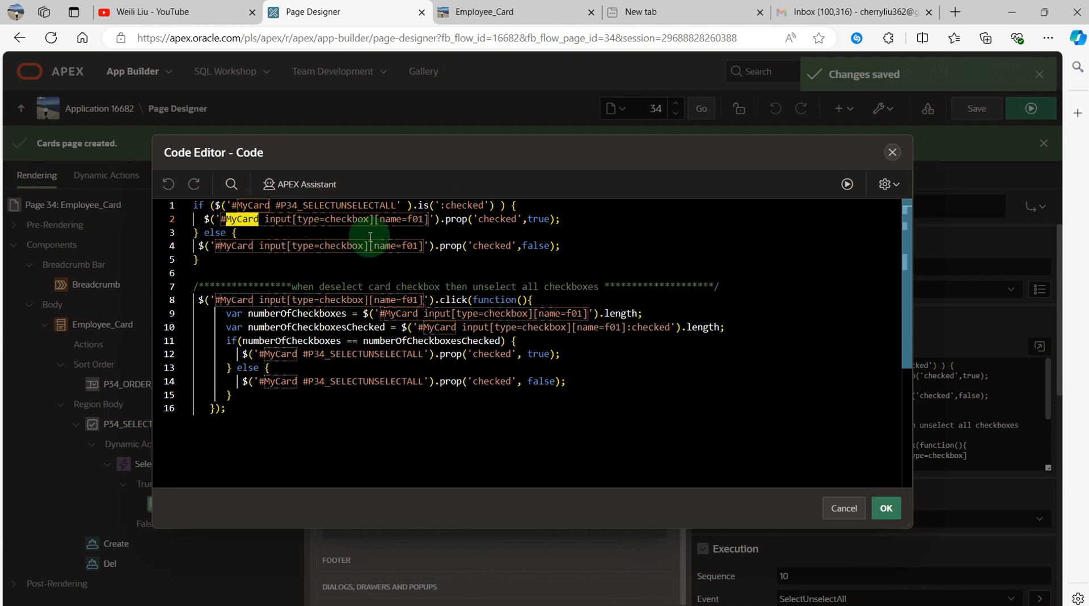
{"action": "mouse_move", "coordinate": [509, 225]}
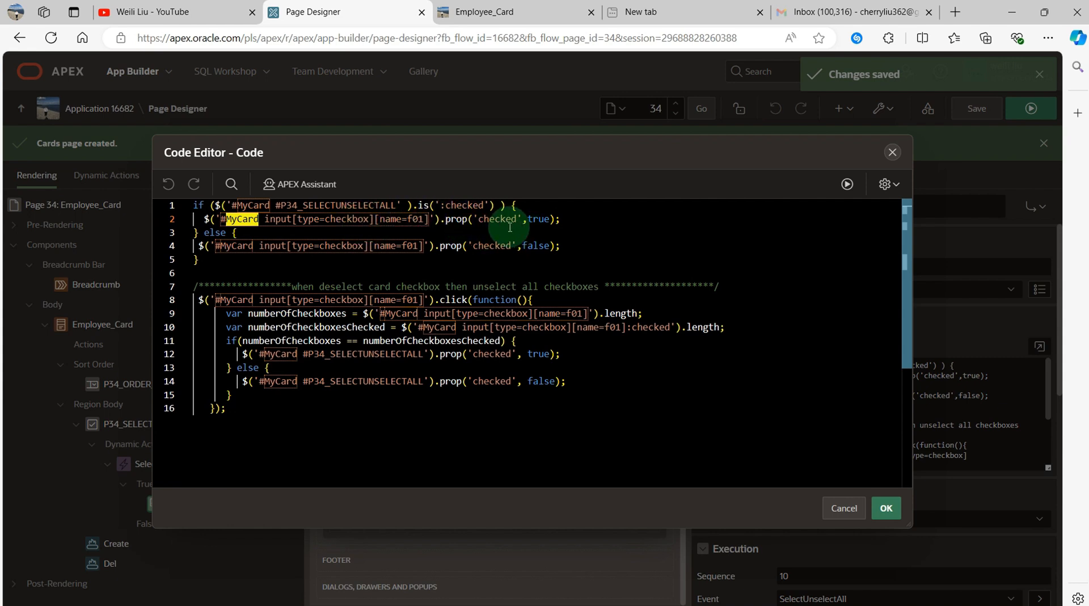
{"action": "mouse_move", "coordinate": [413, 268]}
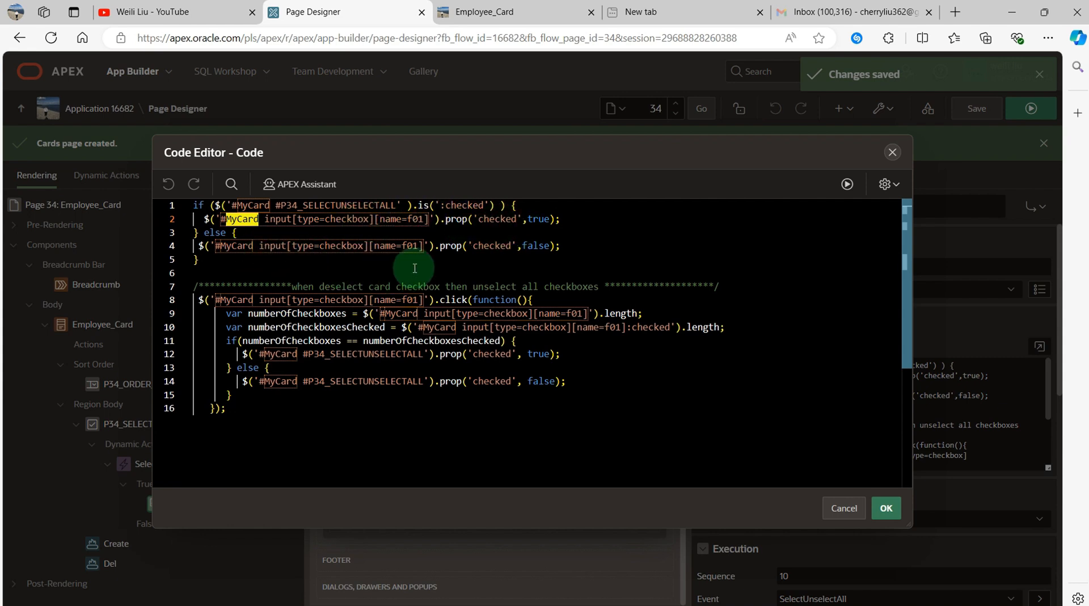
{"action": "mouse_move", "coordinate": [323, 309]}
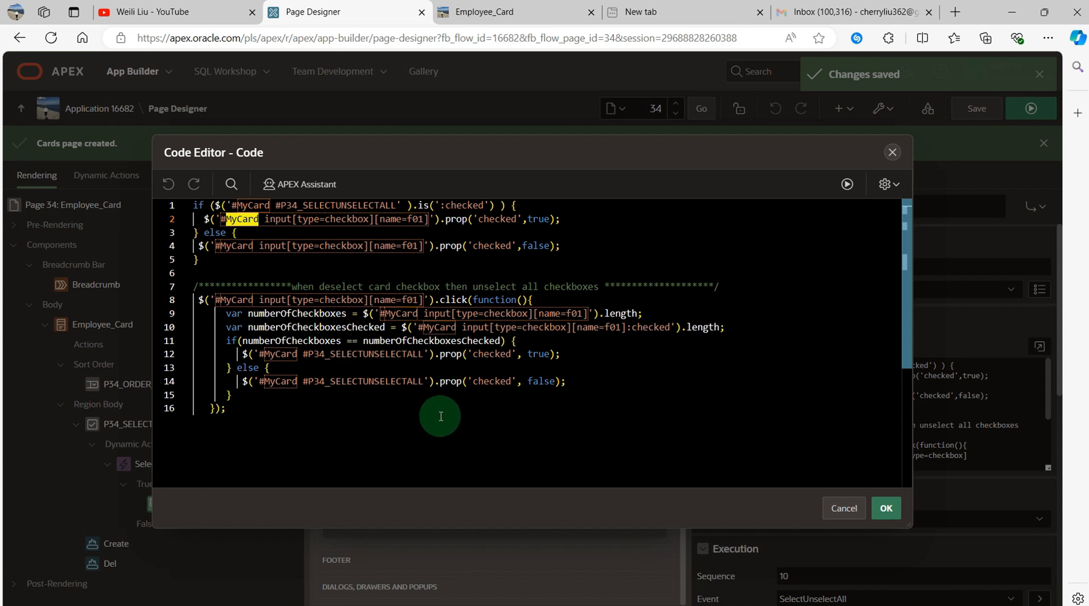
{"action": "mouse_move", "coordinate": [429, 418]}
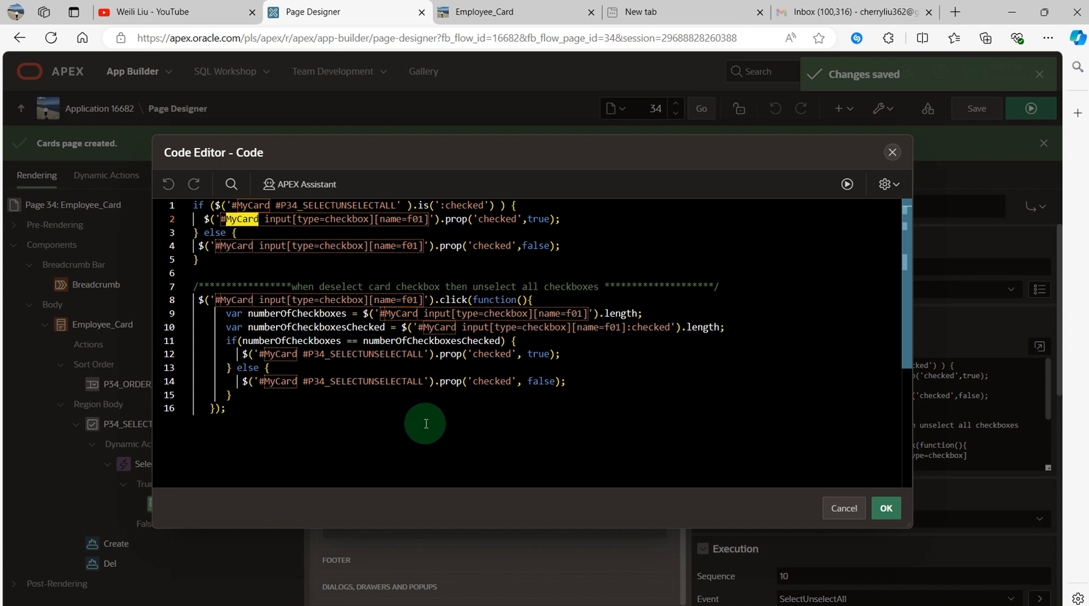
{"action": "left_click", "coordinate": [238, 300]}
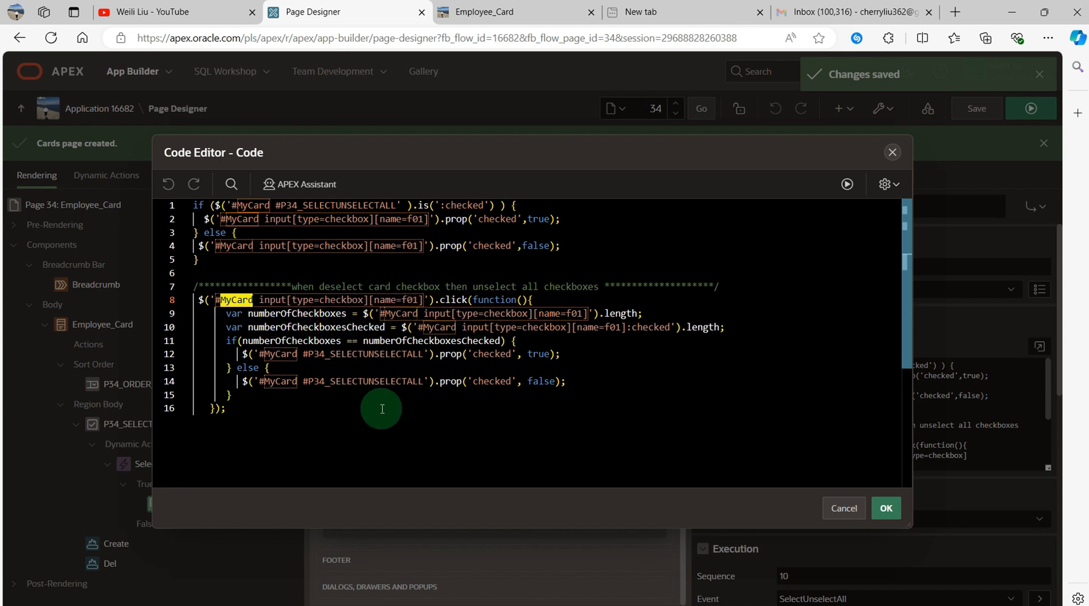
{"action": "mouse_move", "coordinate": [411, 420]}
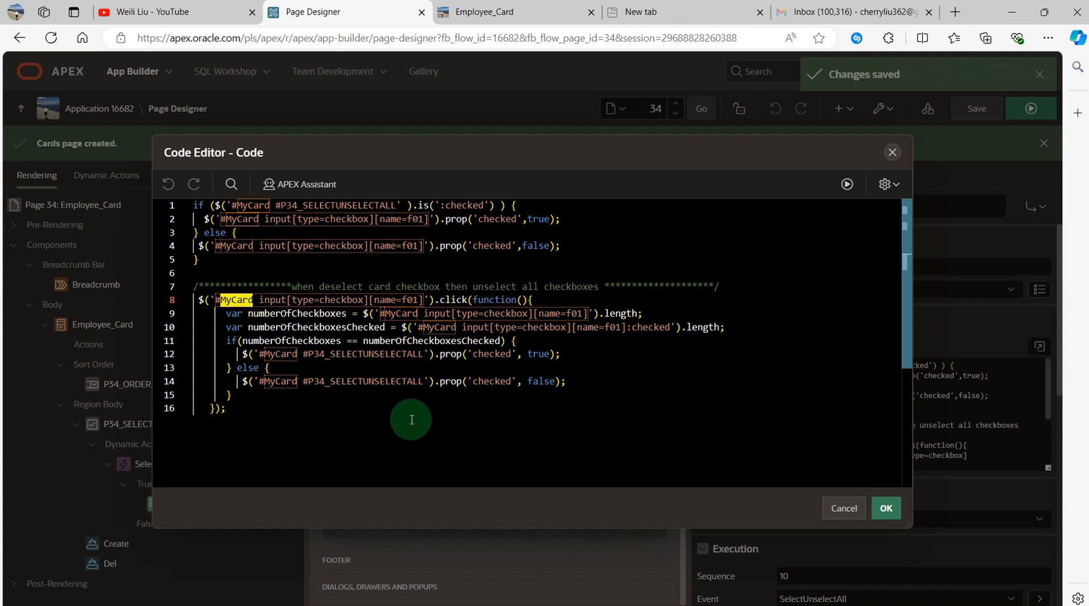
{"action": "mouse_move", "coordinate": [345, 387]}
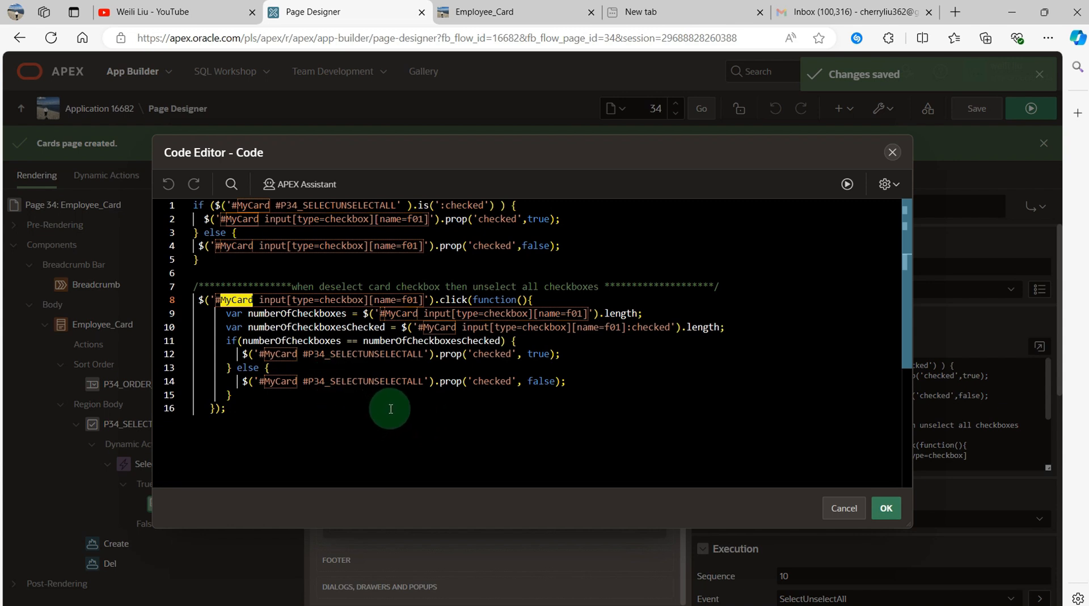
{"action": "left_click", "coordinate": [359, 327]}
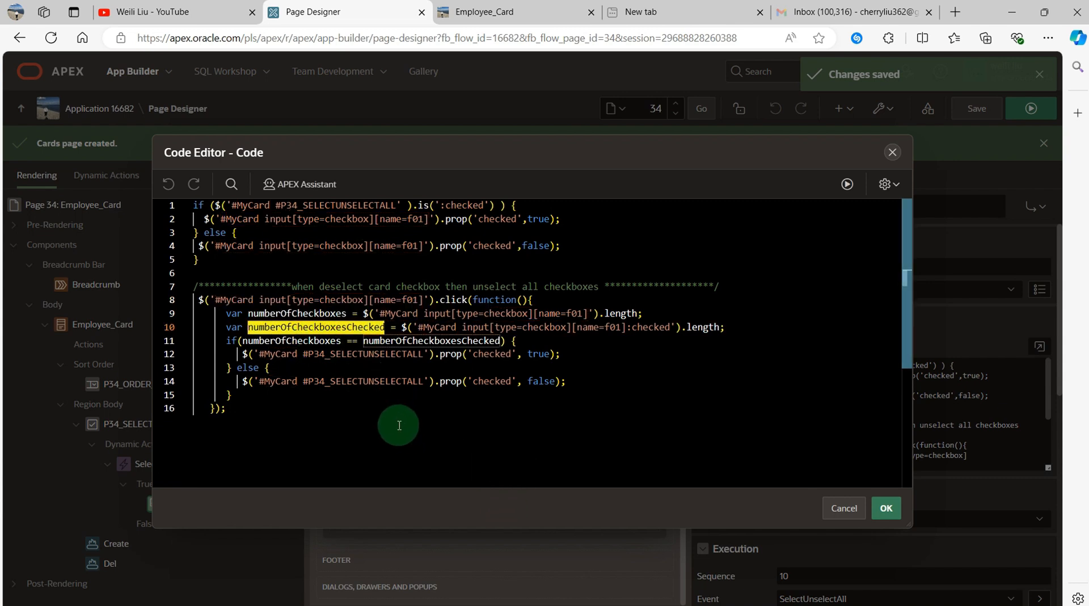
{"action": "mouse_move", "coordinate": [408, 429]}
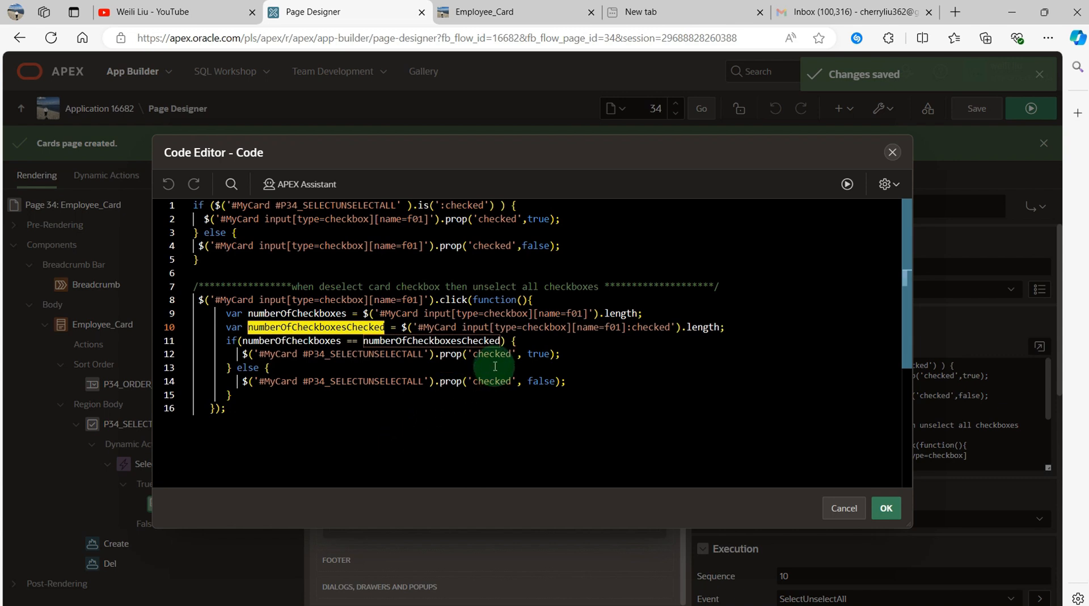
{"action": "mouse_move", "coordinate": [383, 415]}
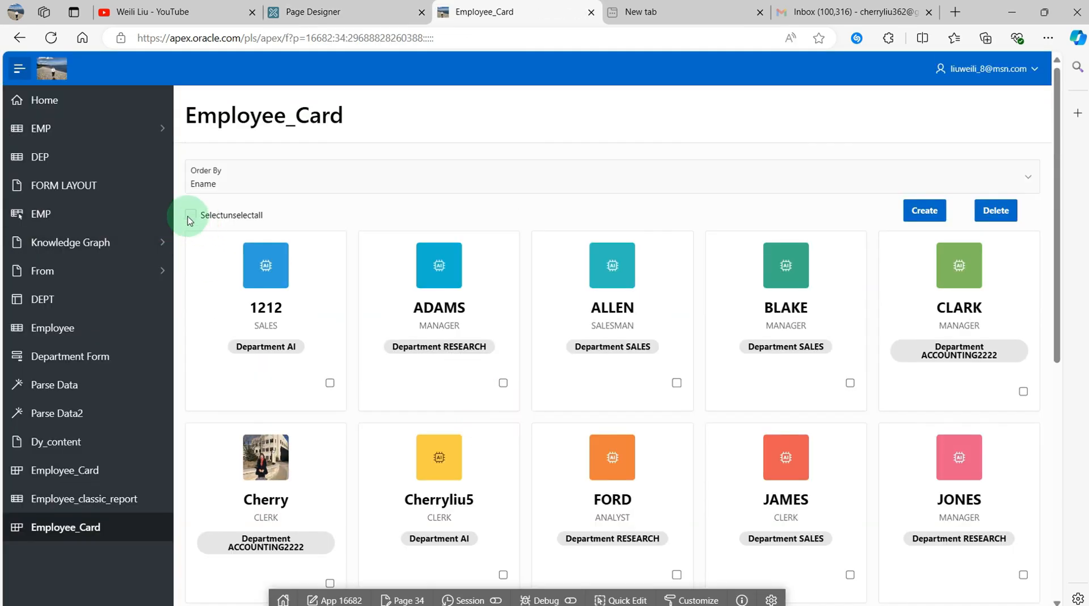
- Tick and untick Selectunselectall to check it selects and clears every employee card
{"action": "left_click", "coordinate": [191, 214]}
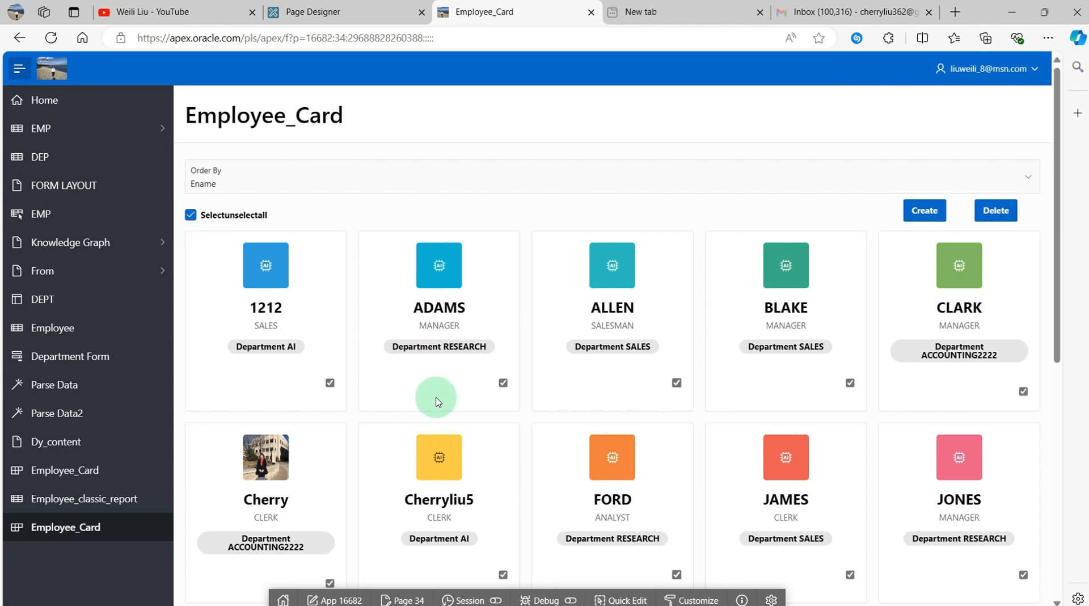
{"action": "left_click", "coordinate": [189, 215]}
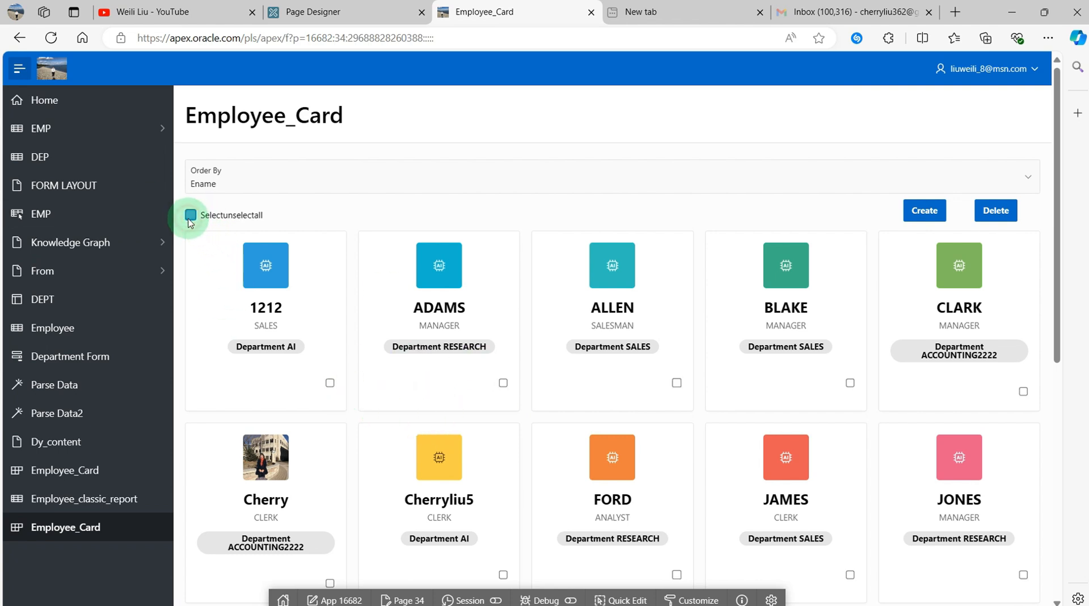
{"action": "left_click", "coordinate": [191, 215]}
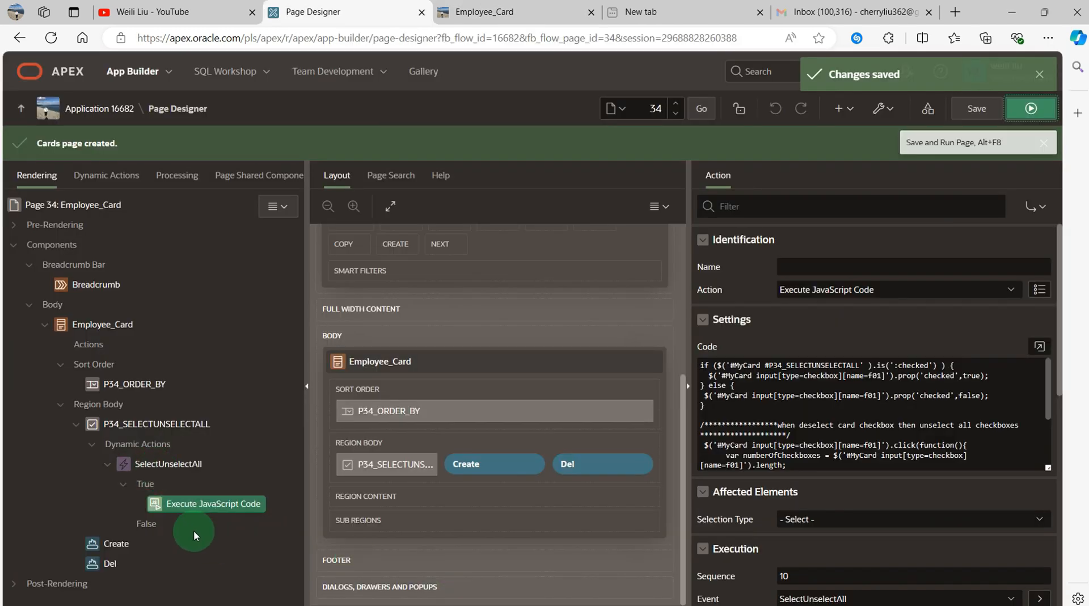
- Rerun the Employee_Card page, then return to the Page Designer tab
{"action": "left_click", "coordinate": [1030, 108]}
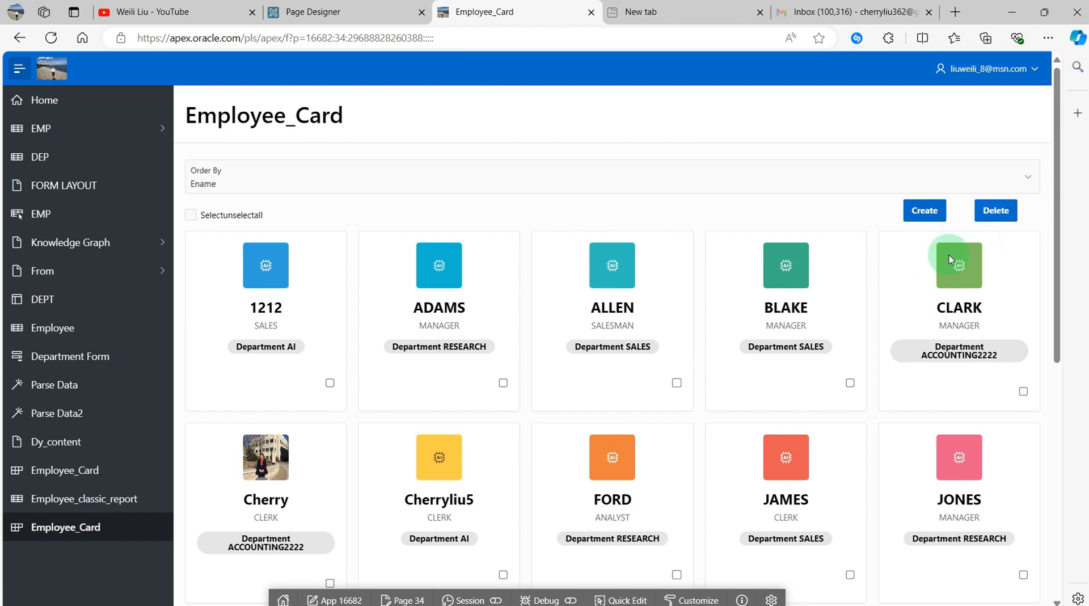
{"action": "scroll", "scroll_direction": "down", "scroll_amount": 3}
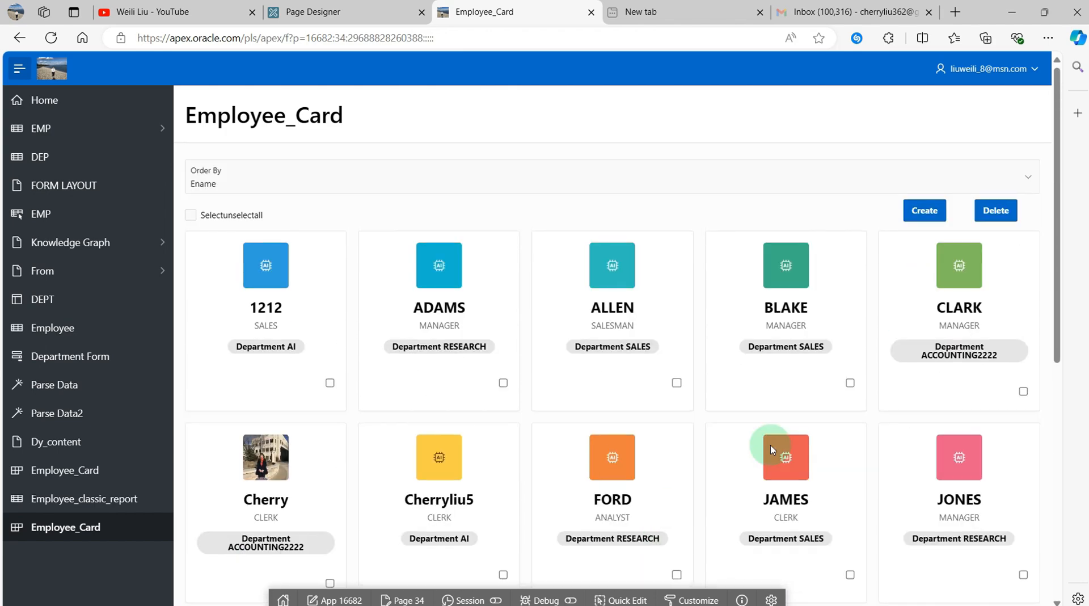
{"action": "left_click", "coordinate": [345, 12]}
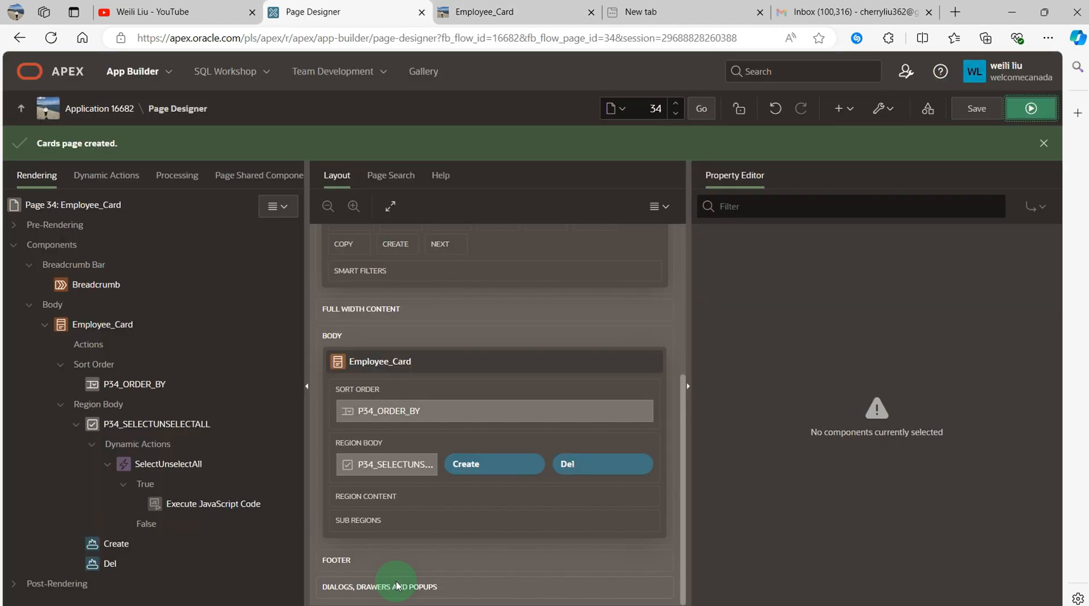
- Add the pasted PL/SQL delete loop to Del_Card and expand it in the Code Editor
{"action": "left_click", "coordinate": [176, 175]}
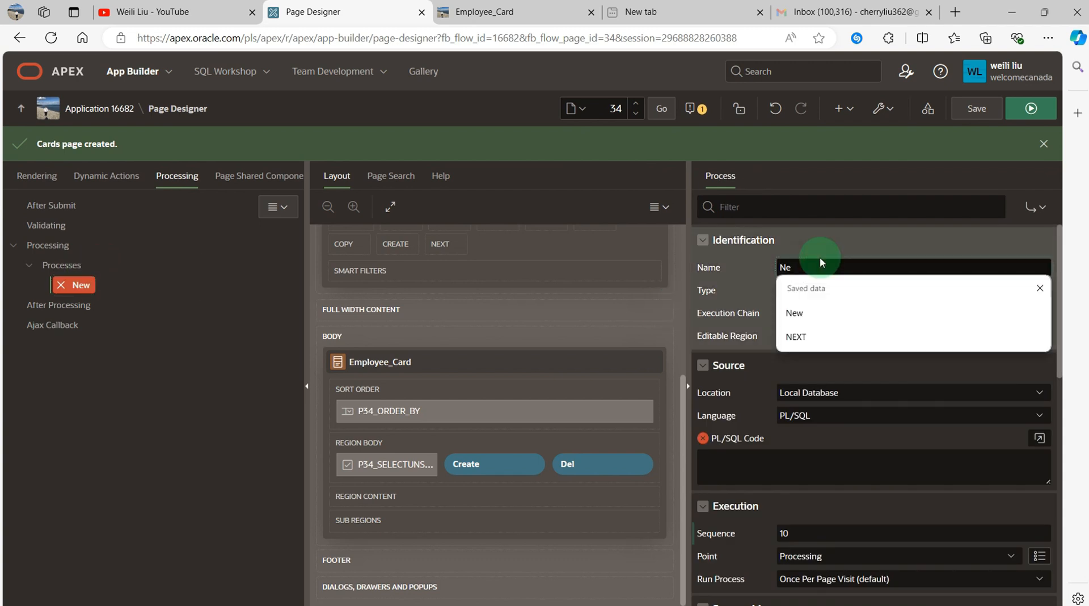
{"action": "type", "text": "DELETE_IMAGE"}
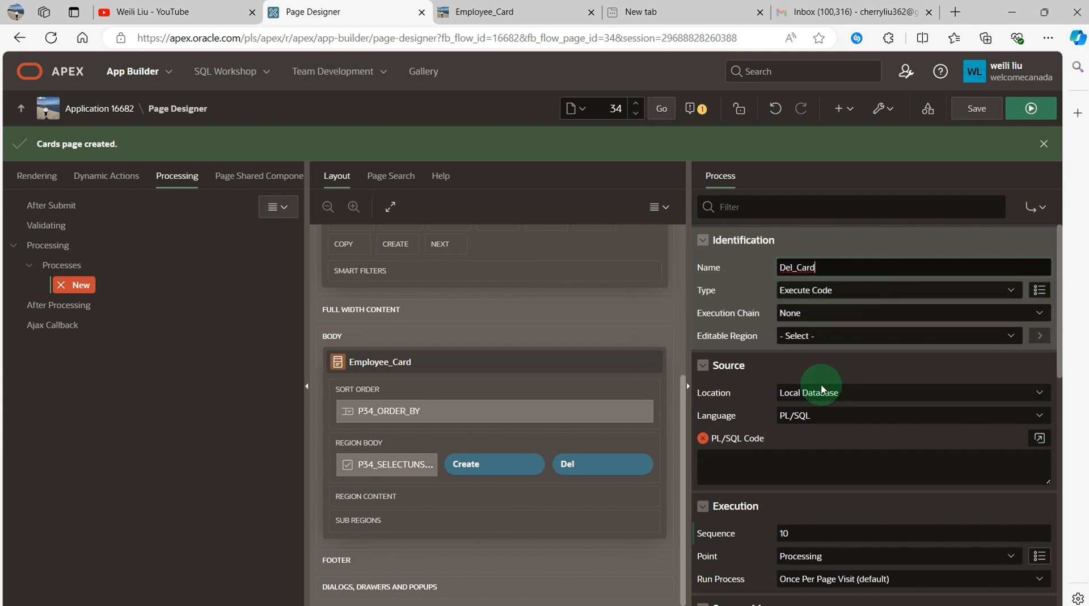
{"action": "left_click", "coordinate": [868, 465]}
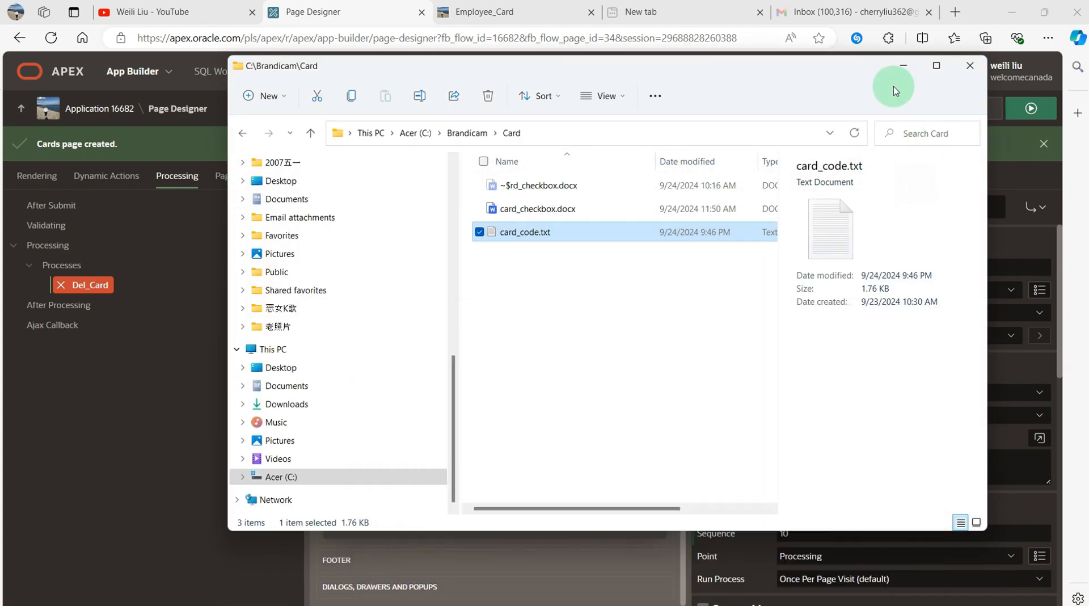
{"action": "left_click", "coordinate": [969, 66]}
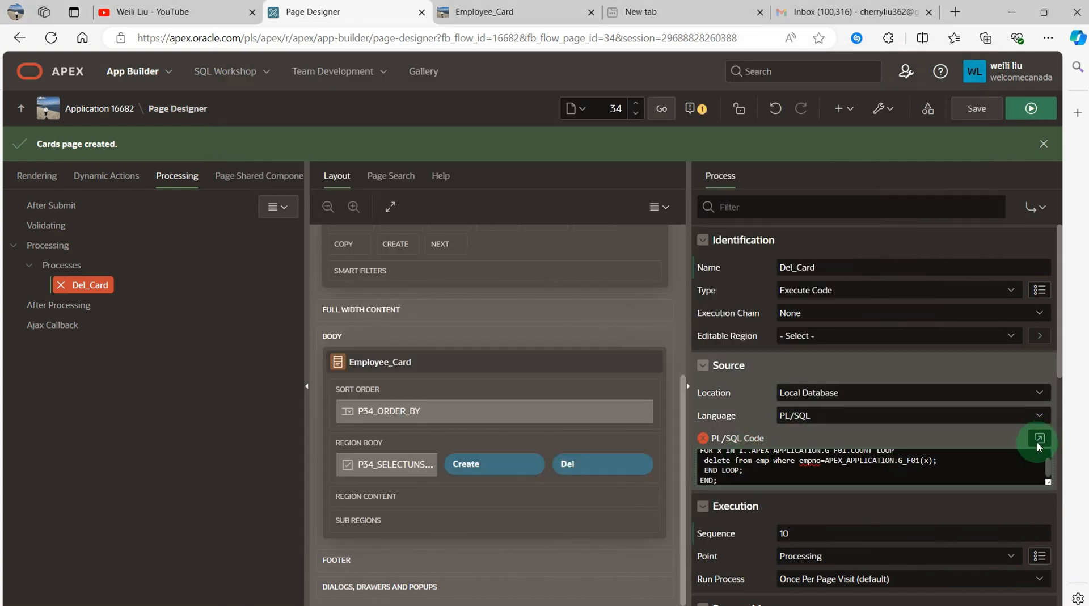
{"action": "left_click", "coordinate": [1038, 439]}
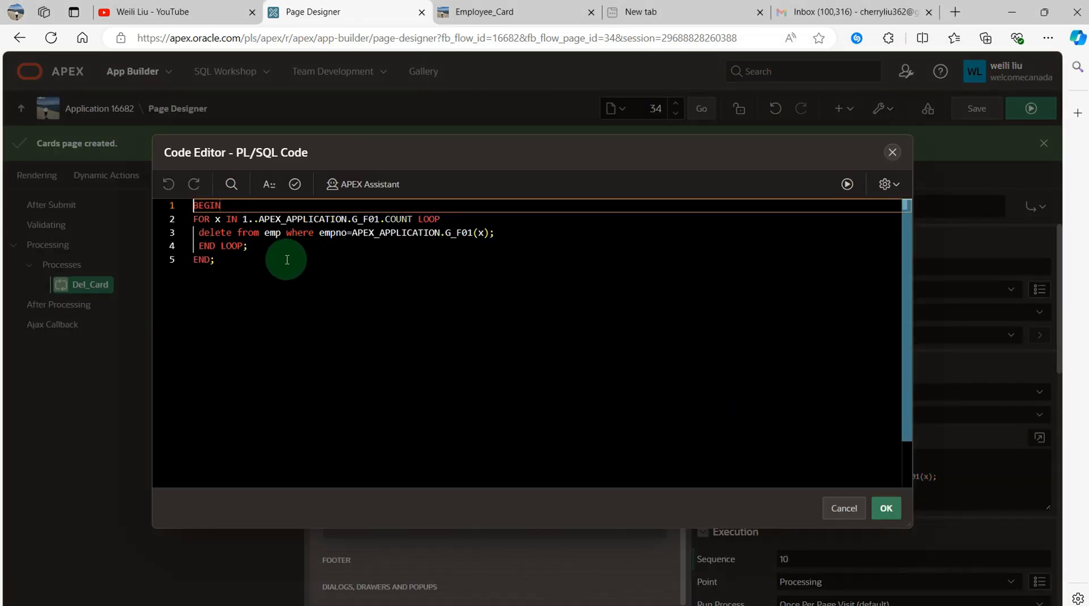
{"action": "mouse_move", "coordinate": [411, 223]}
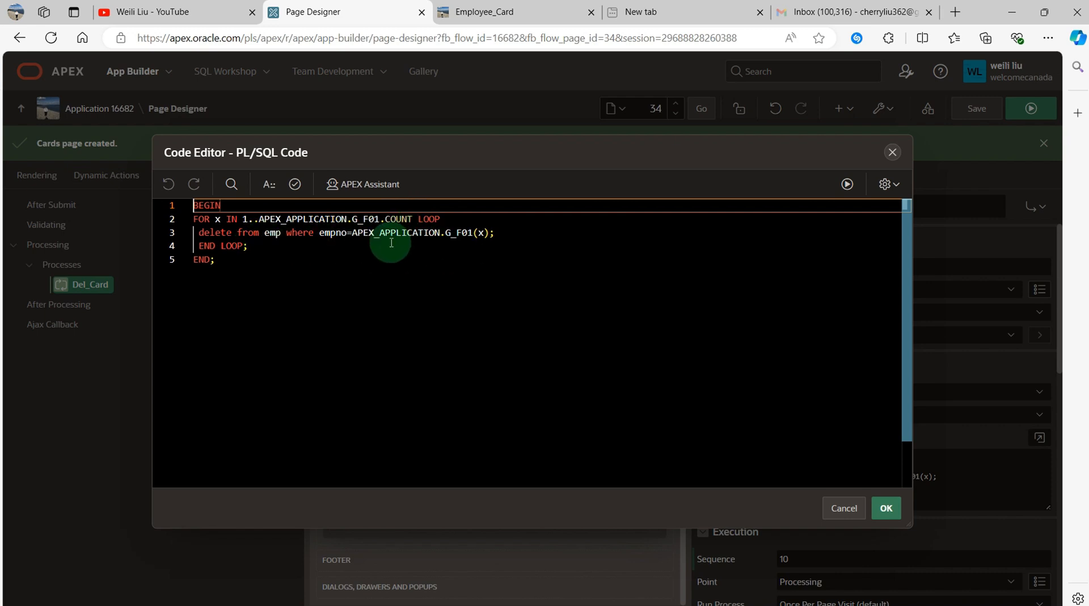
{"action": "mouse_move", "coordinate": [415, 240]}
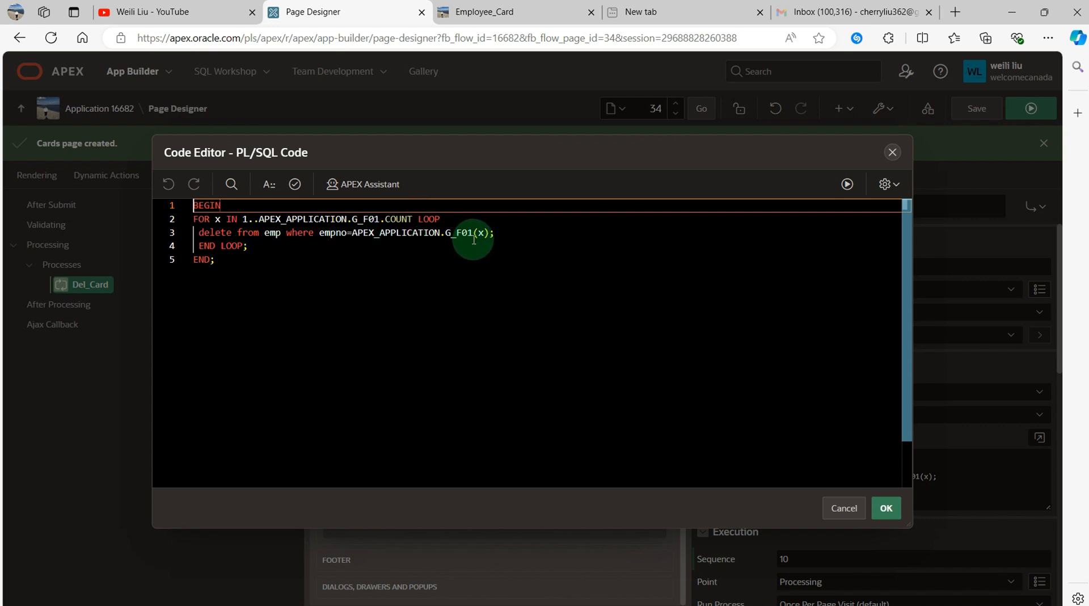
{"action": "mouse_move", "coordinate": [424, 238]}
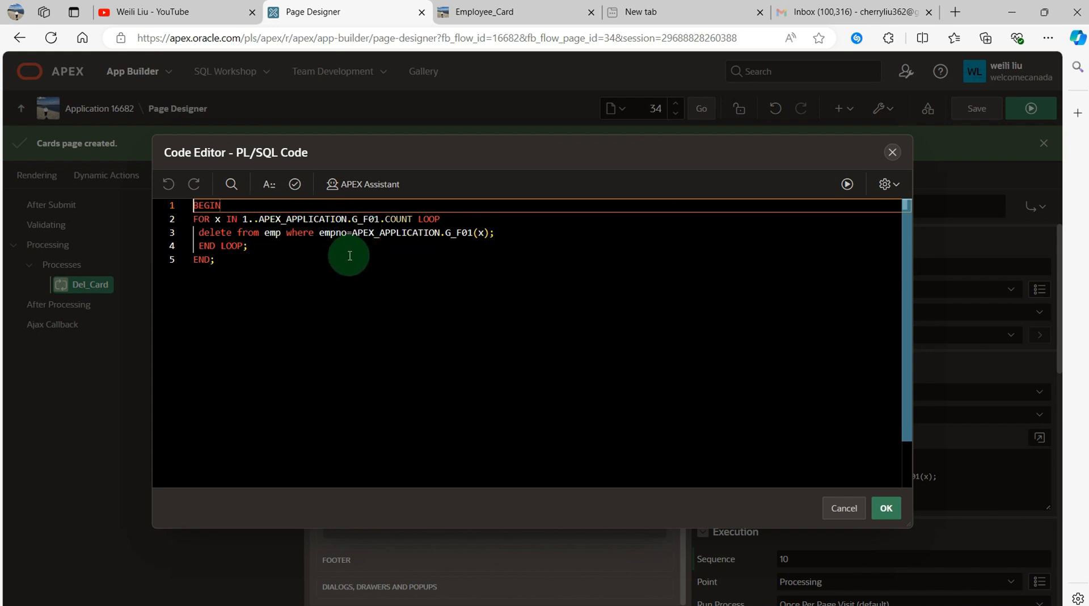
{"action": "mouse_move", "coordinate": [357, 247]}
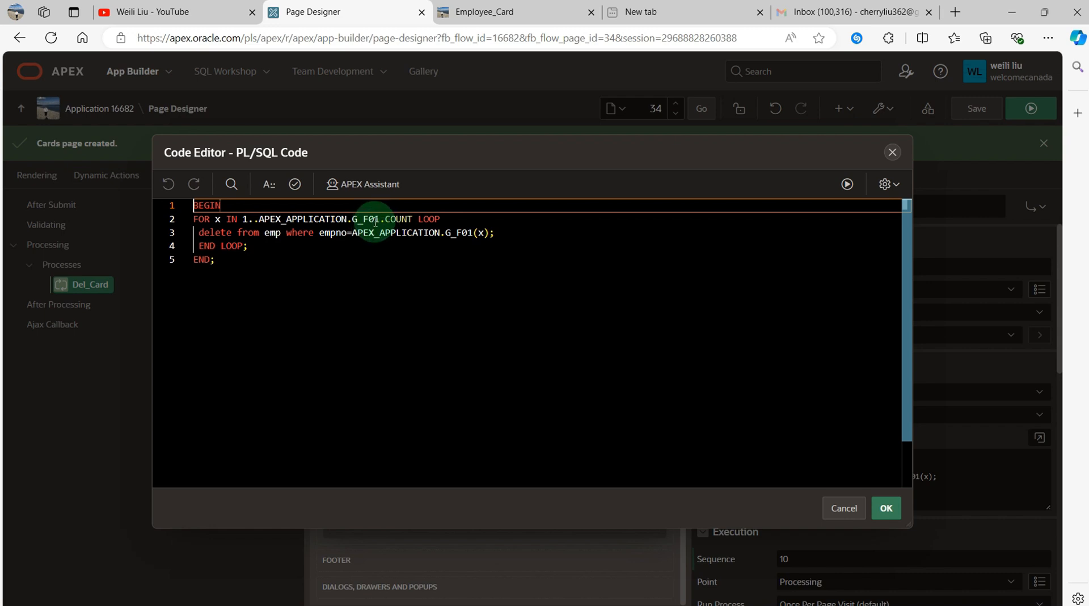
{"action": "mouse_move", "coordinate": [473, 253]}
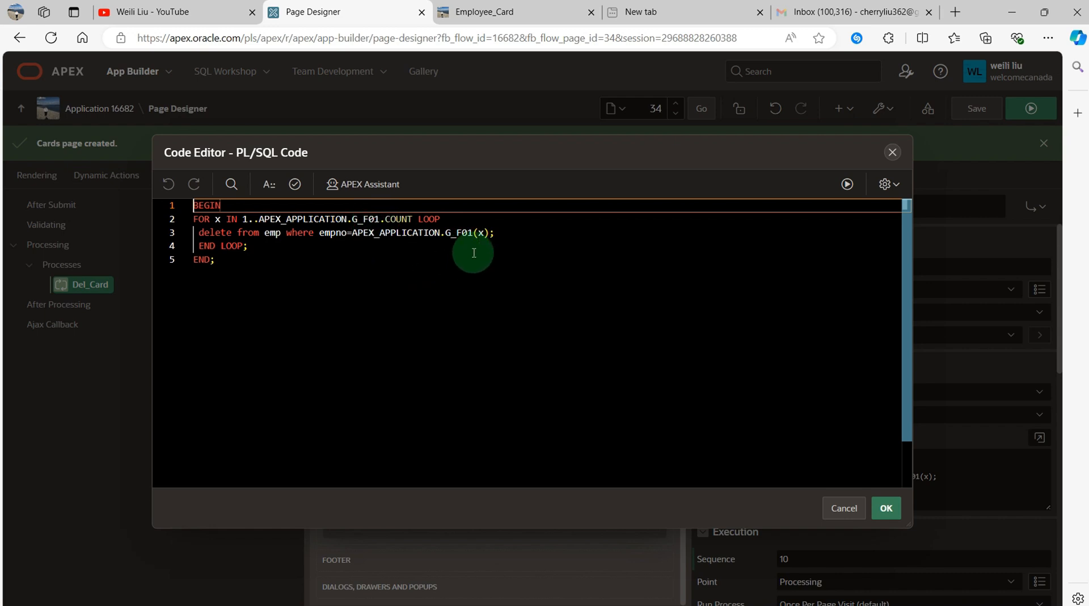
{"action": "mouse_move", "coordinate": [471, 293]}
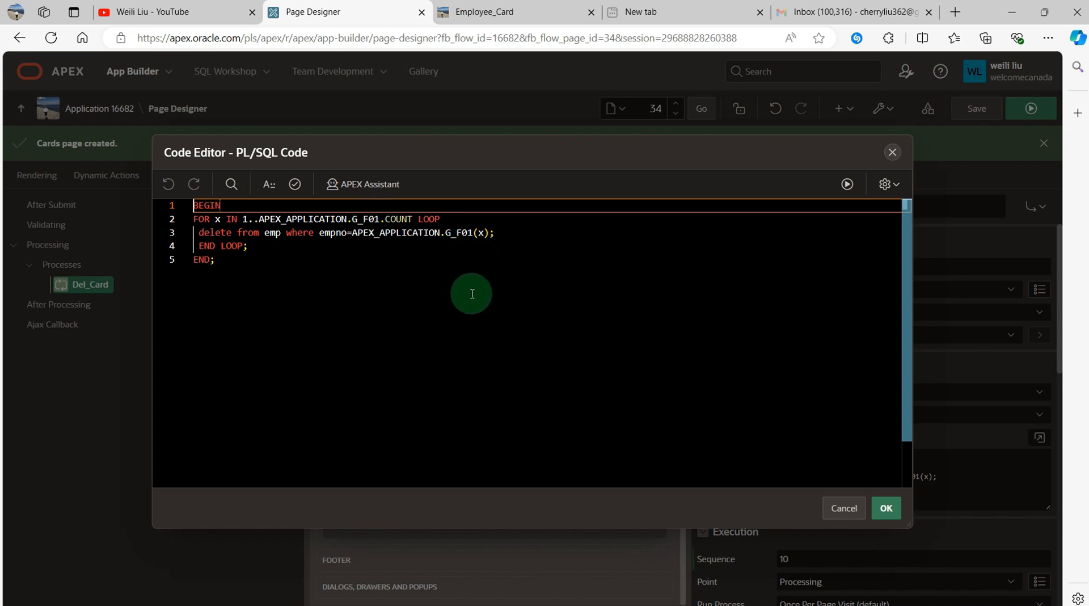
{"action": "mouse_move", "coordinate": [501, 304]}
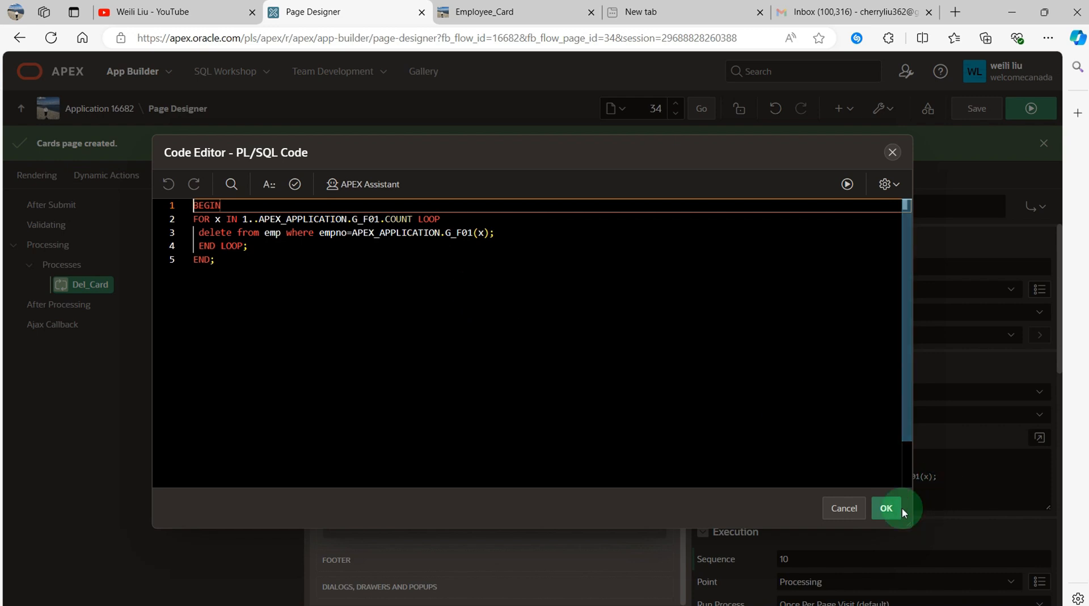
- Accept the delete code, then save and run the Employee_Card page
{"action": "left_click", "coordinate": [886, 508]}
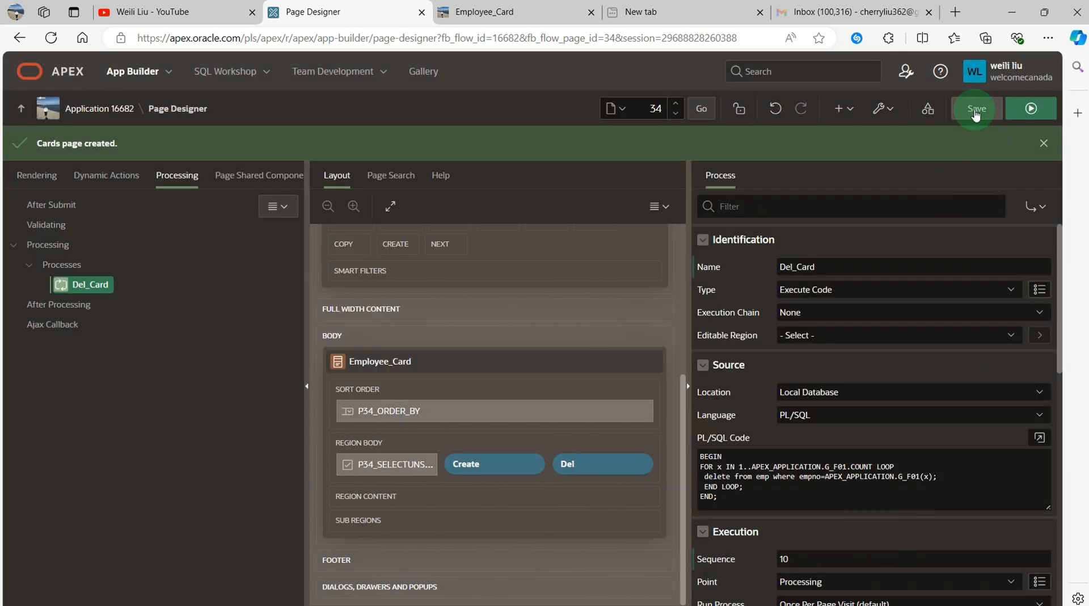
{"action": "left_click", "coordinate": [975, 108]}
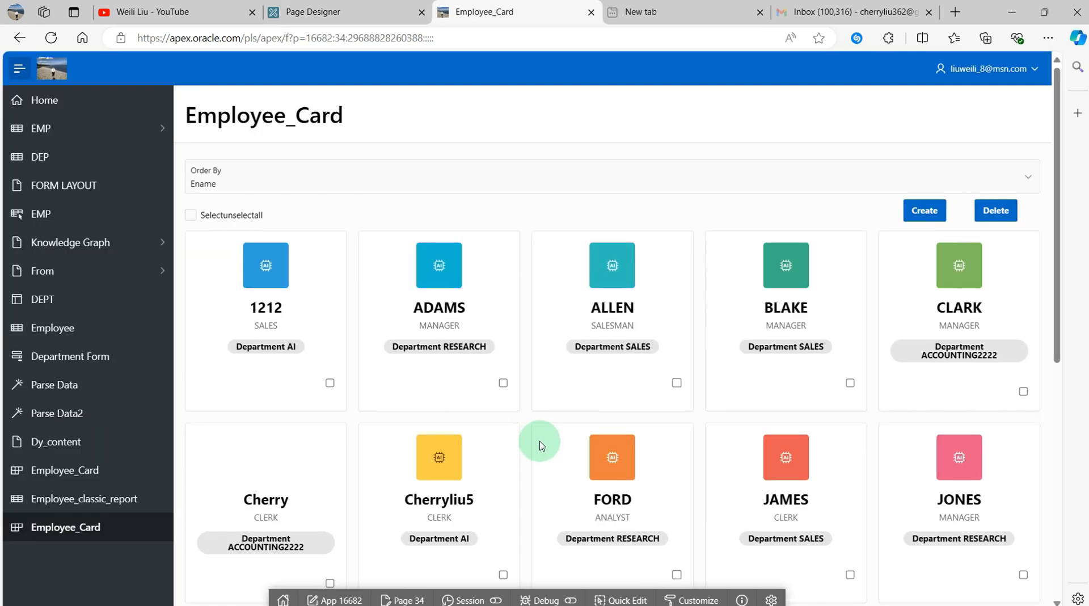
{"action": "scroll", "scroll_direction": "down", "scroll_amount": 3}
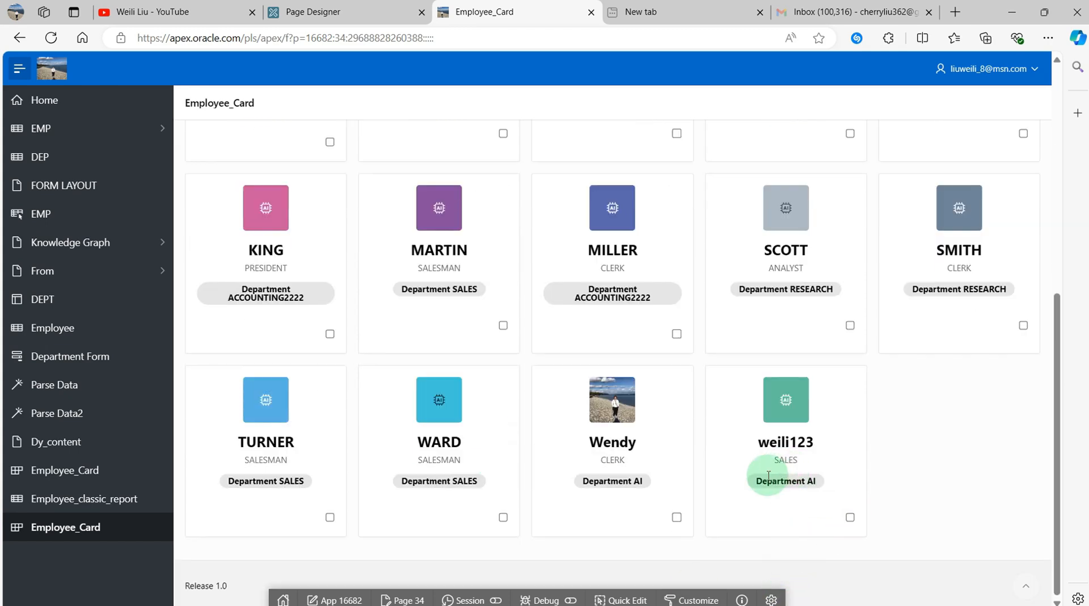
- Tick the weili123 card and delete it
{"action": "left_click", "coordinate": [850, 517]}
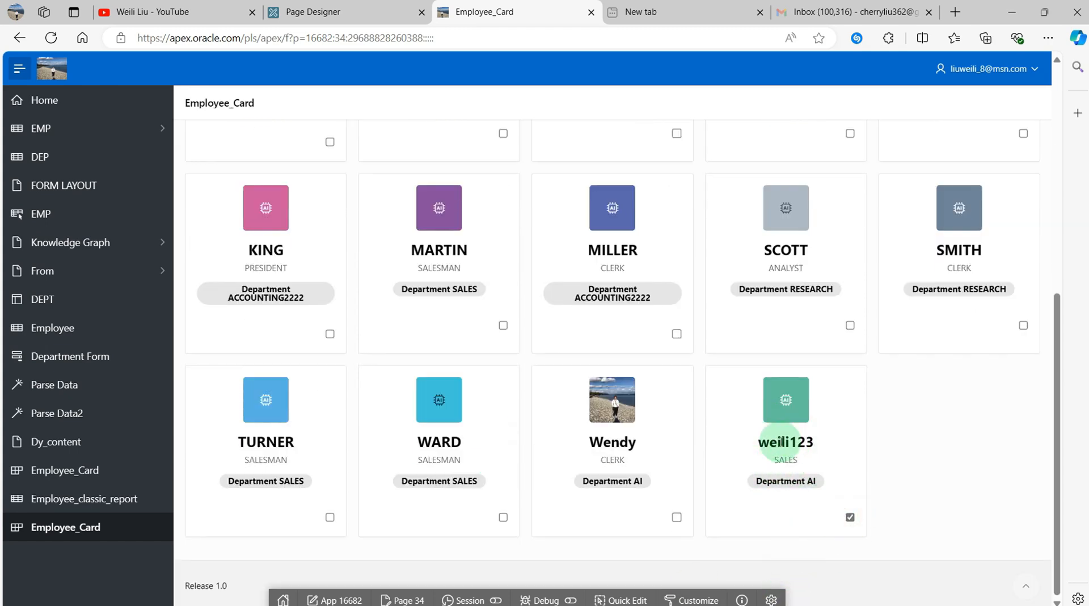
{"action": "left_click", "coordinate": [996, 210]}
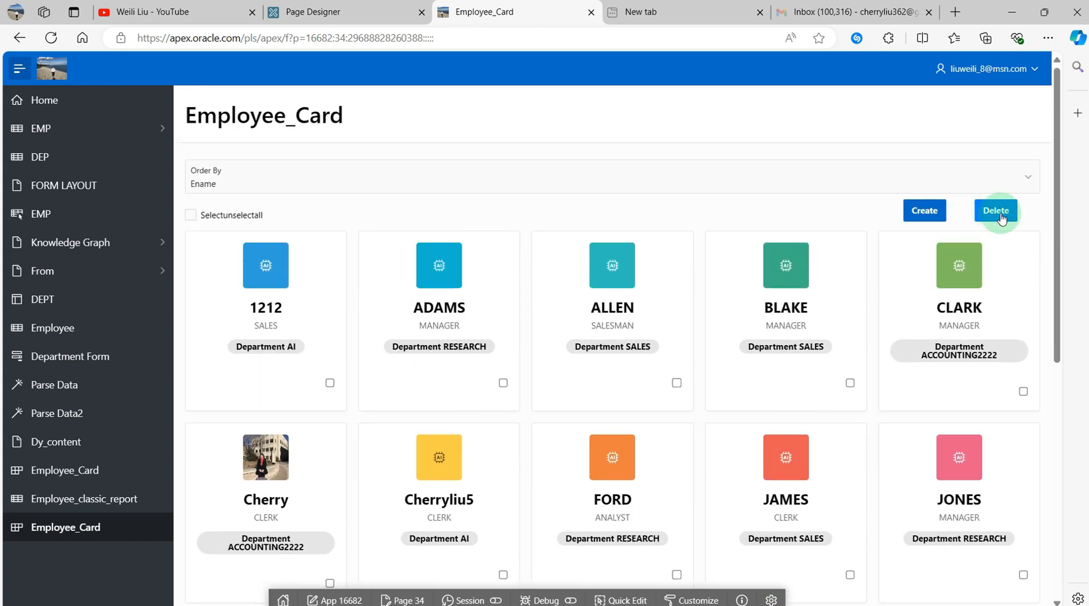
{"action": "left_click", "coordinate": [995, 210]}
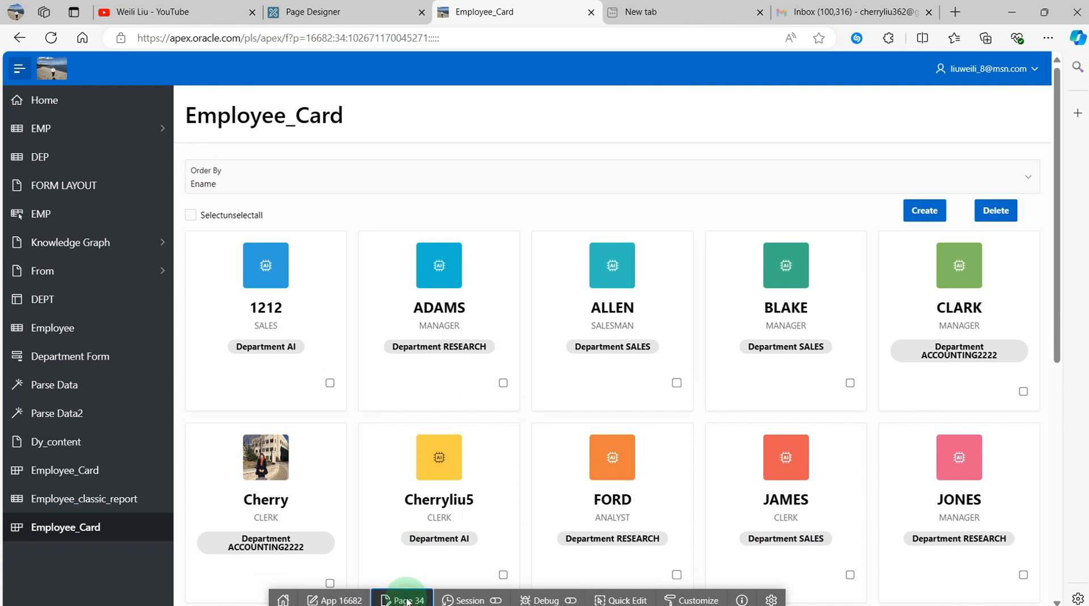
- Return to Page 34's designer and create an action under Employee_Card's Actions
{"action": "left_click", "coordinate": [344, 12]}
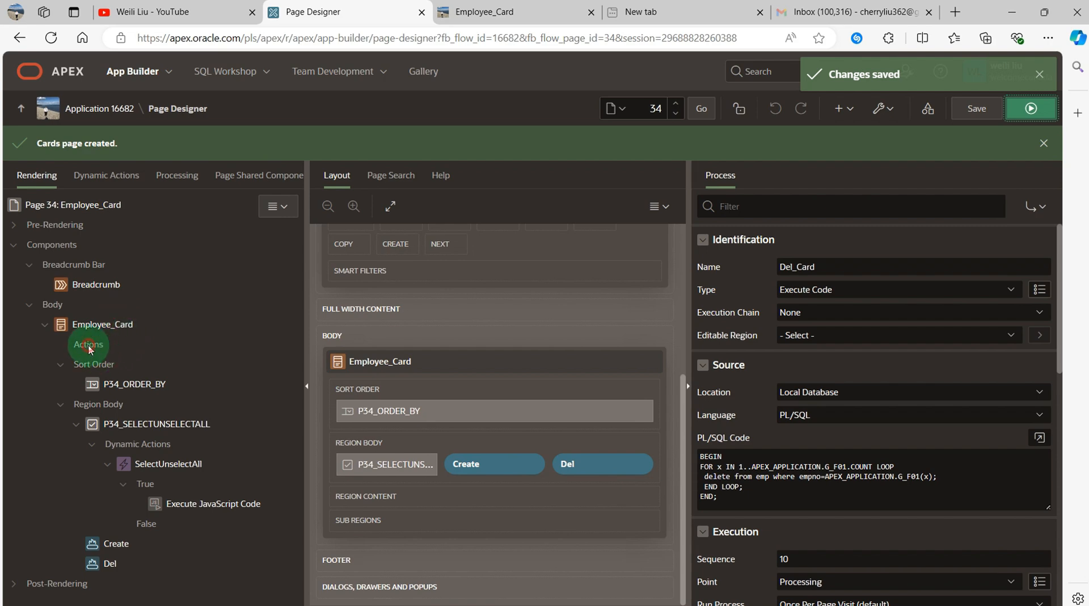
{"action": "left_click", "coordinate": [87, 344]}
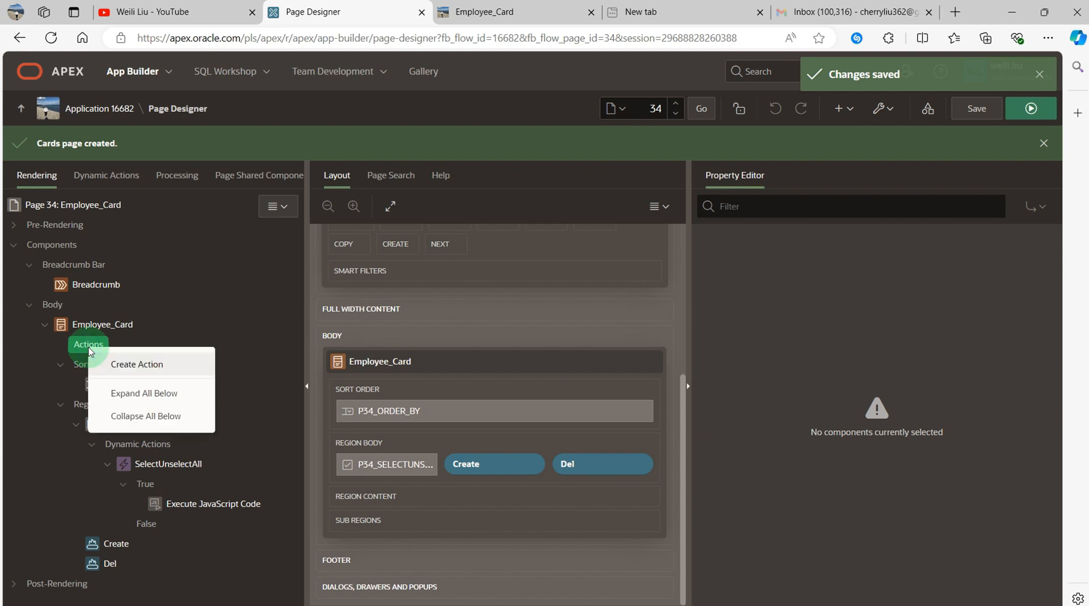
{"action": "left_click", "coordinate": [137, 364]}
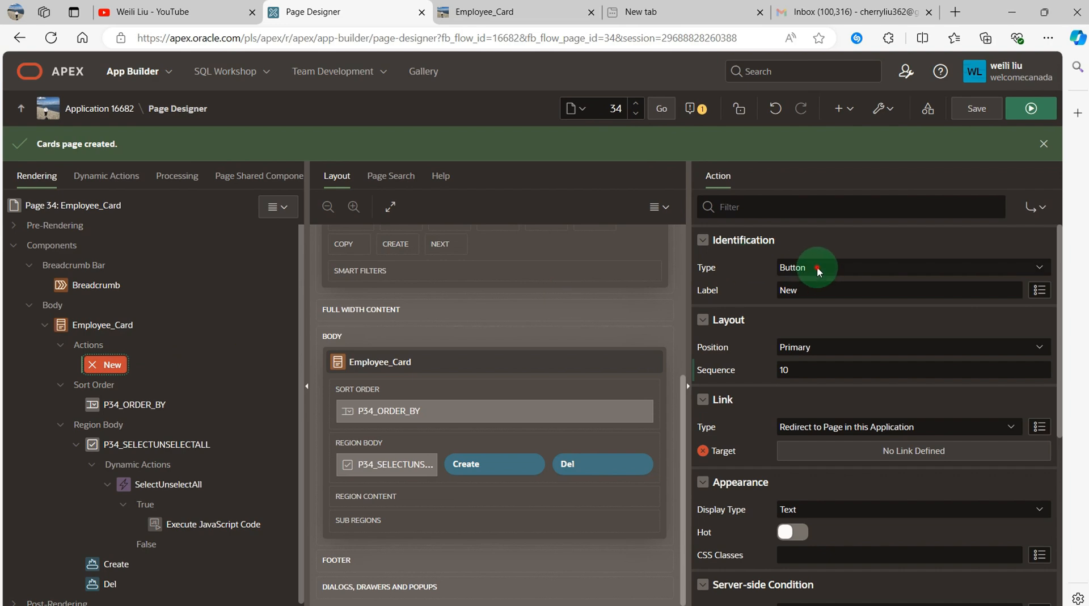
- Set the action type to Title, linking to page 24 with item P24_EMPNO
{"action": "left_click", "coordinate": [903, 267]}
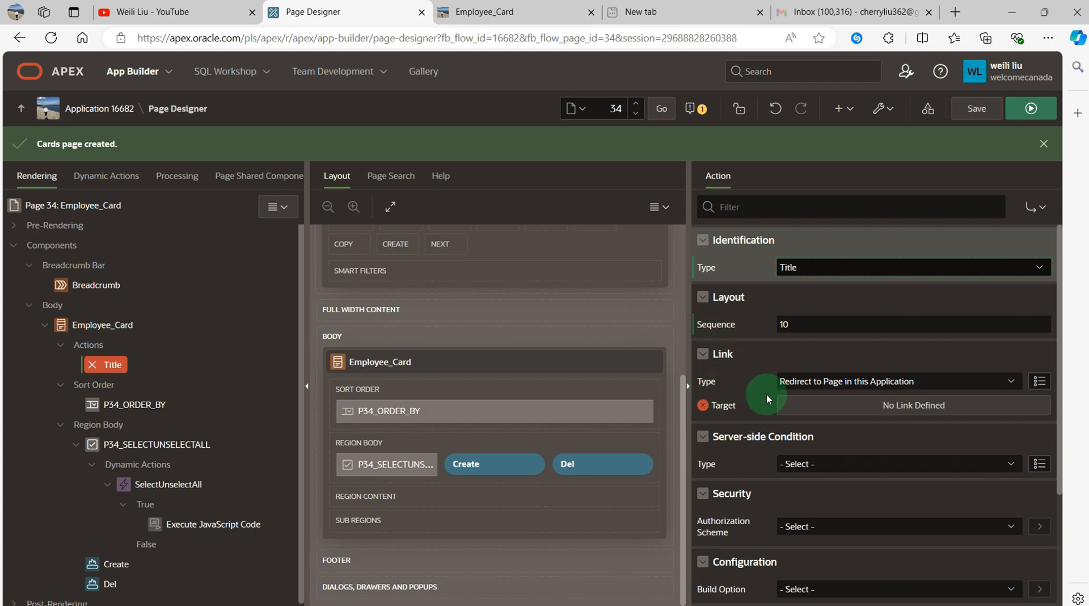
{"action": "mouse_move", "coordinate": [910, 393]}
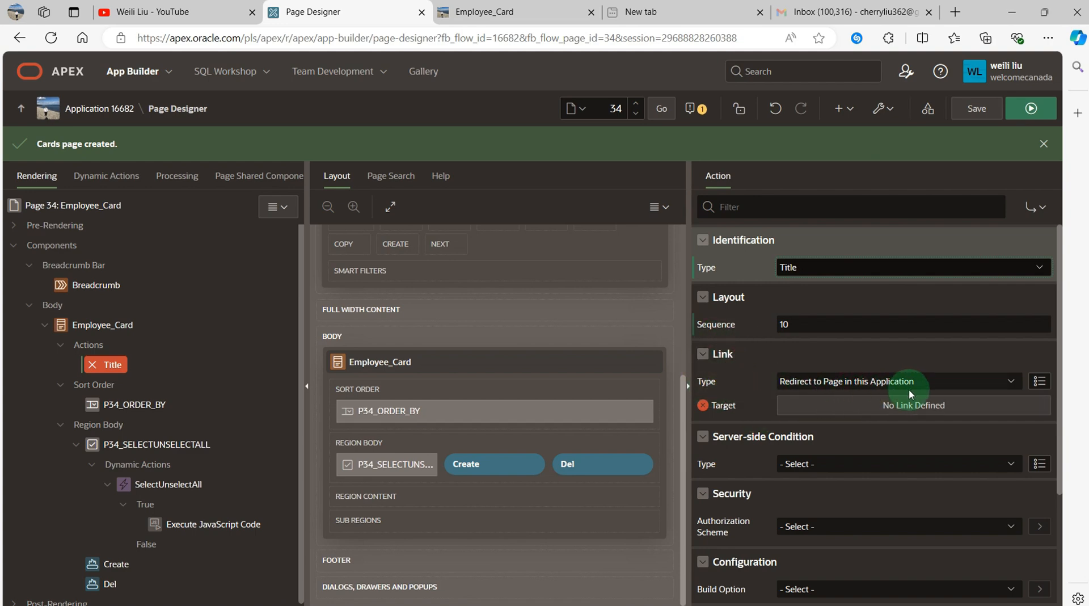
{"action": "left_click", "coordinate": [913, 405]}
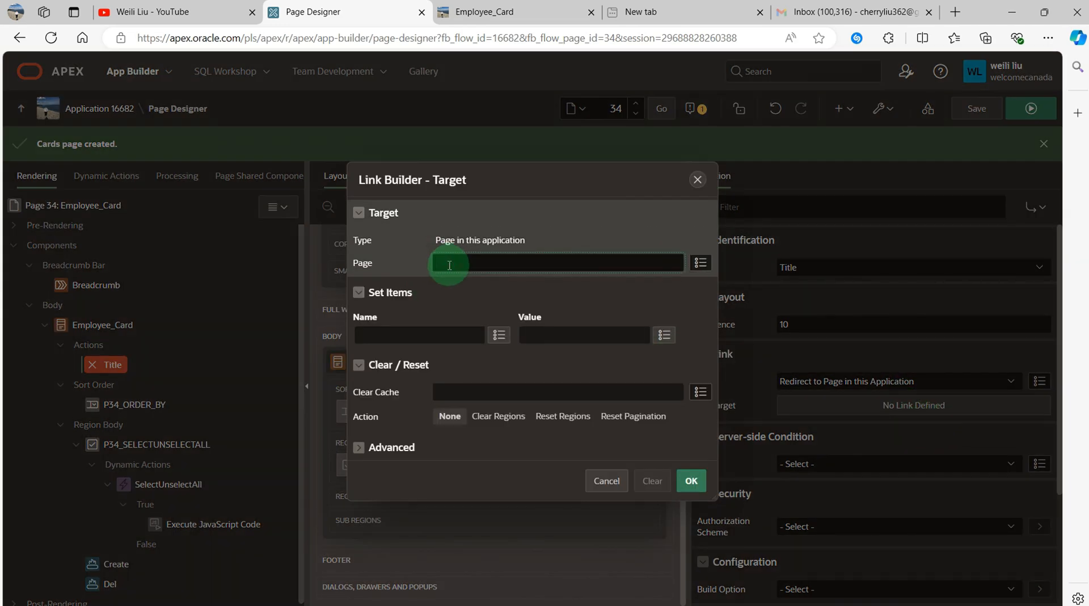
{"action": "type", "text": "24"}
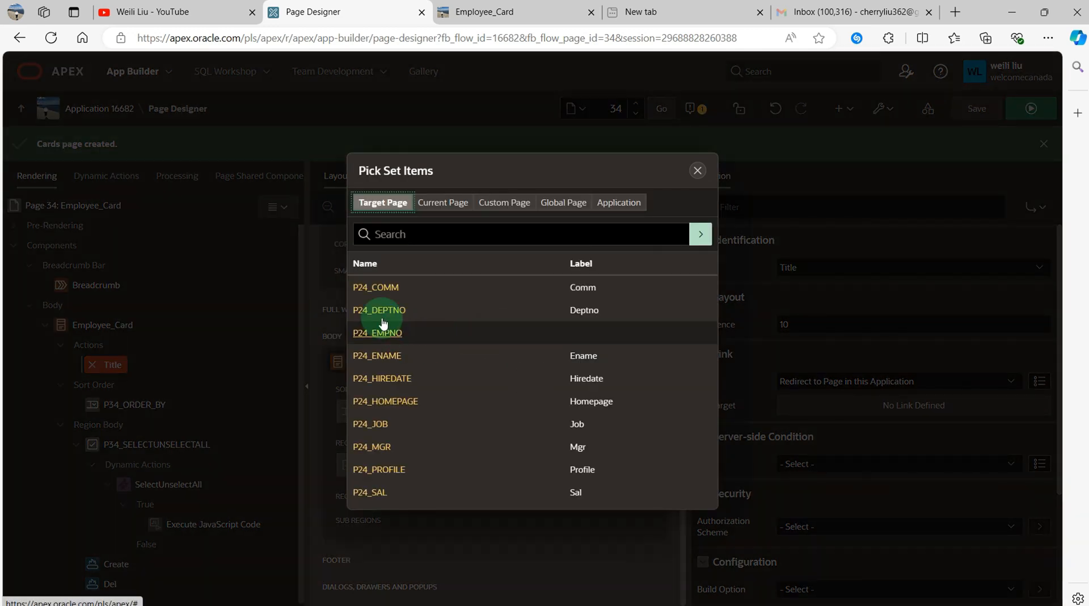
{"action": "left_click", "coordinate": [378, 332]}
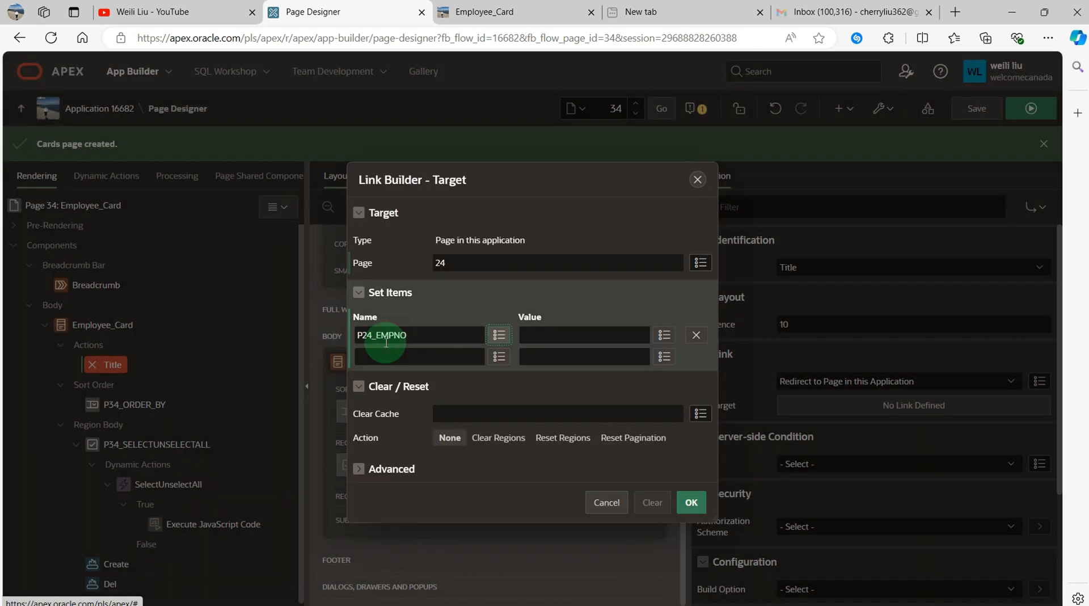
{"action": "left_click", "coordinate": [498, 335]}
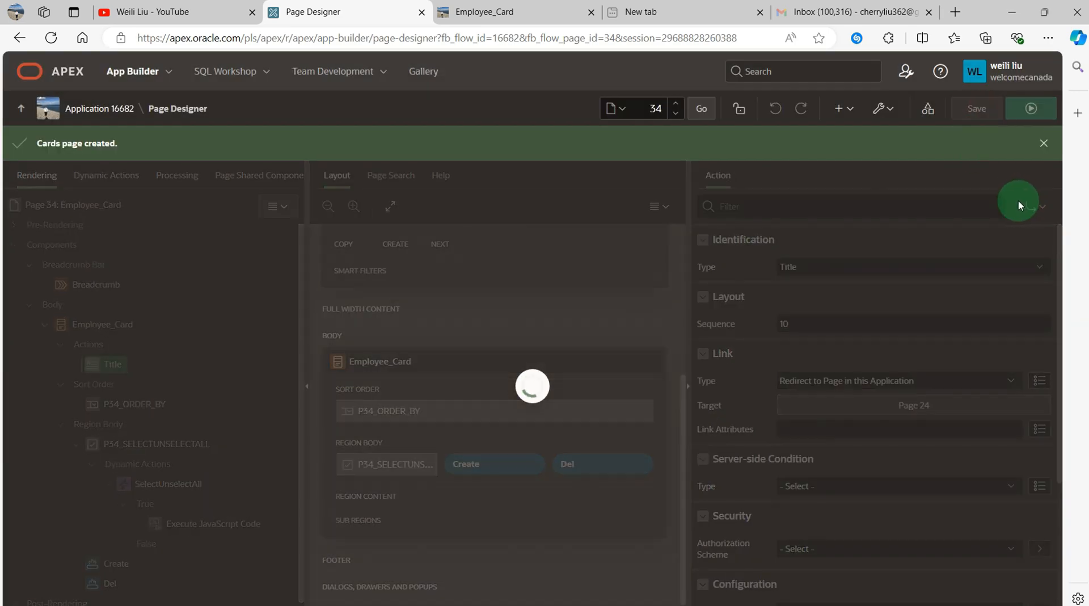
- Run the page and open the EMP Form for employee 1212 via its name link
{"action": "left_click", "coordinate": [1030, 109]}
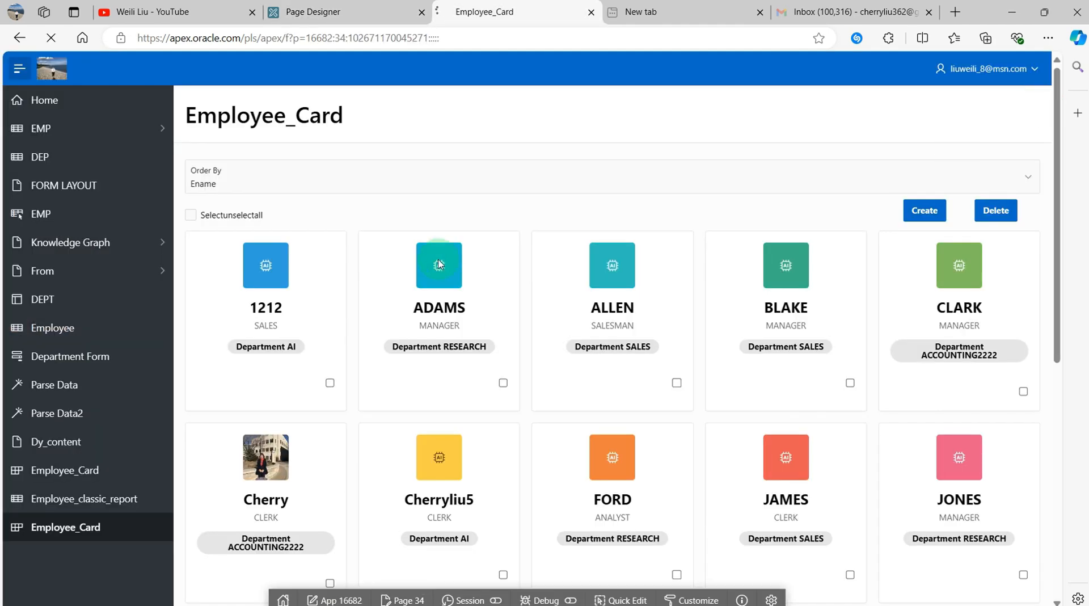
{"action": "left_click", "coordinate": [266, 308]}
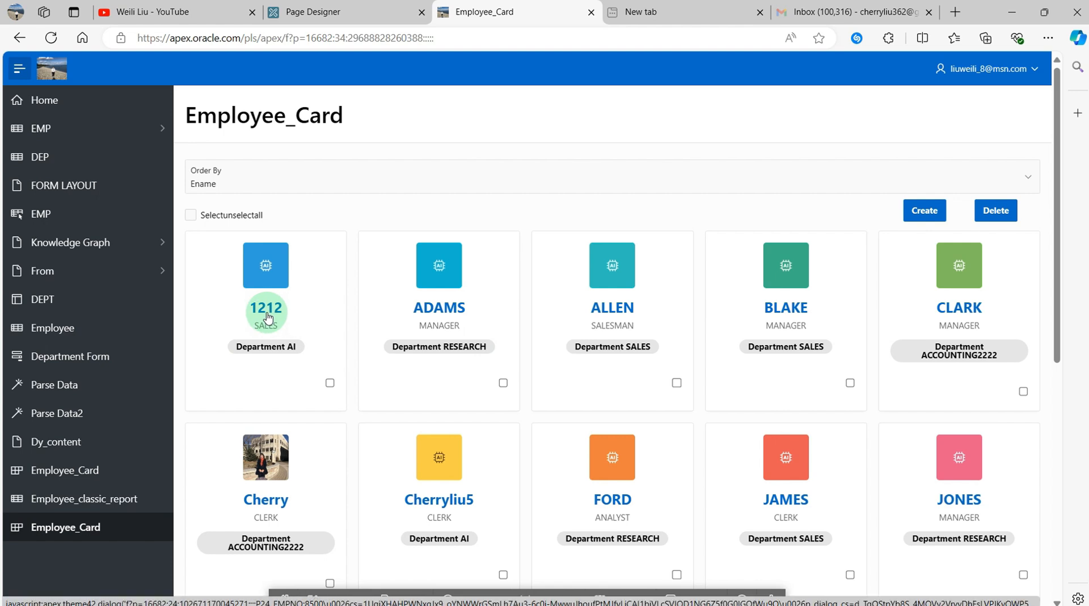
{"action": "left_click", "coordinate": [265, 309]}
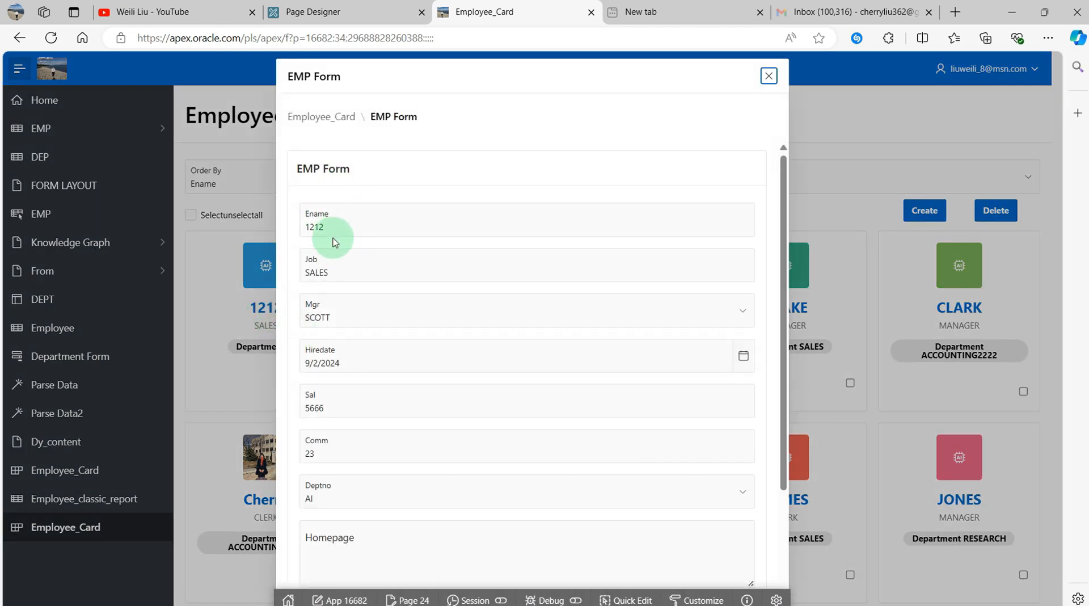
{"action": "scroll", "scroll_direction": "down", "scroll_amount": 3}
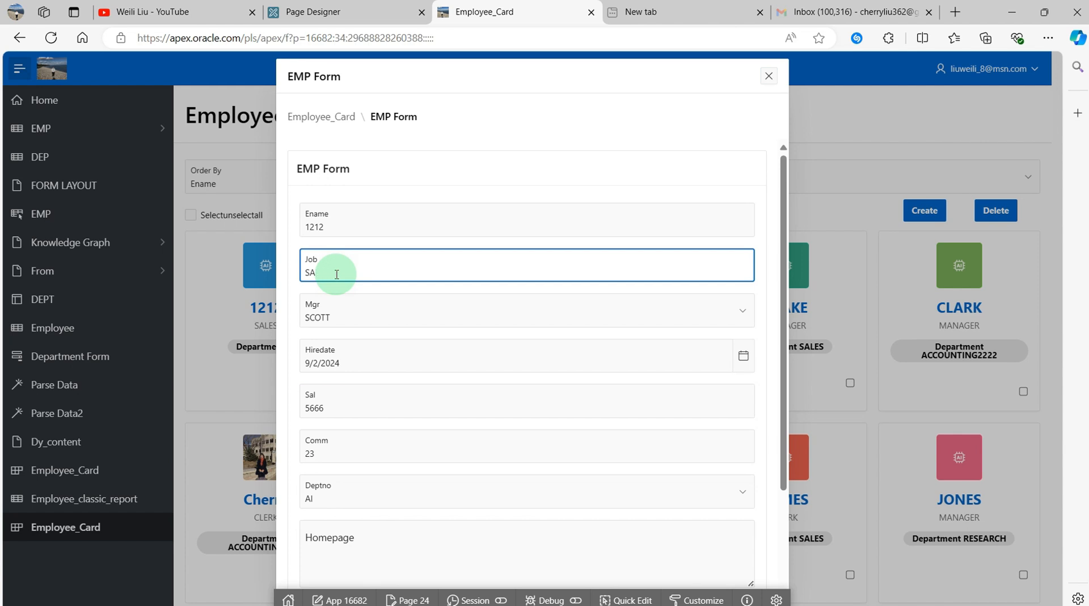
- Change employee 1212's Job to Manager and apply the changes
{"action": "key", "text": "Backspace"}
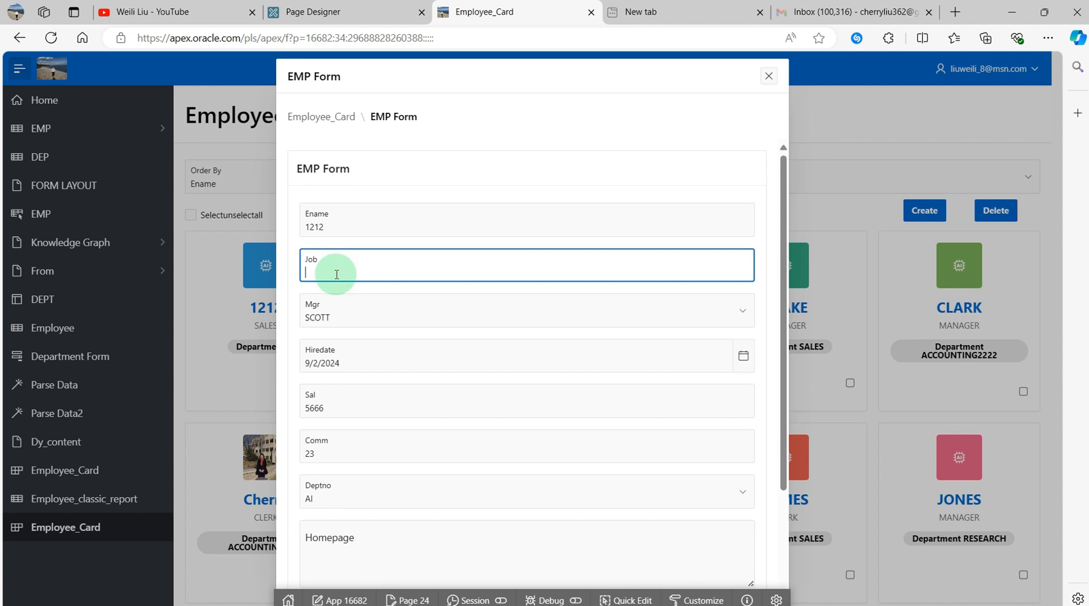
{"action": "type", "text": "M"}
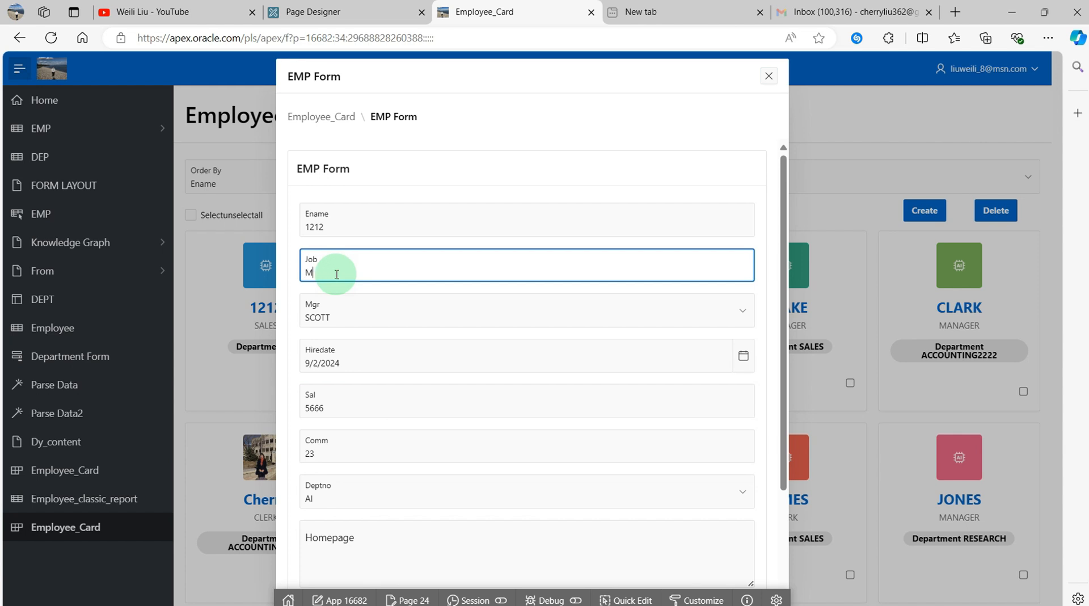
{"action": "type", "text": "anager"}
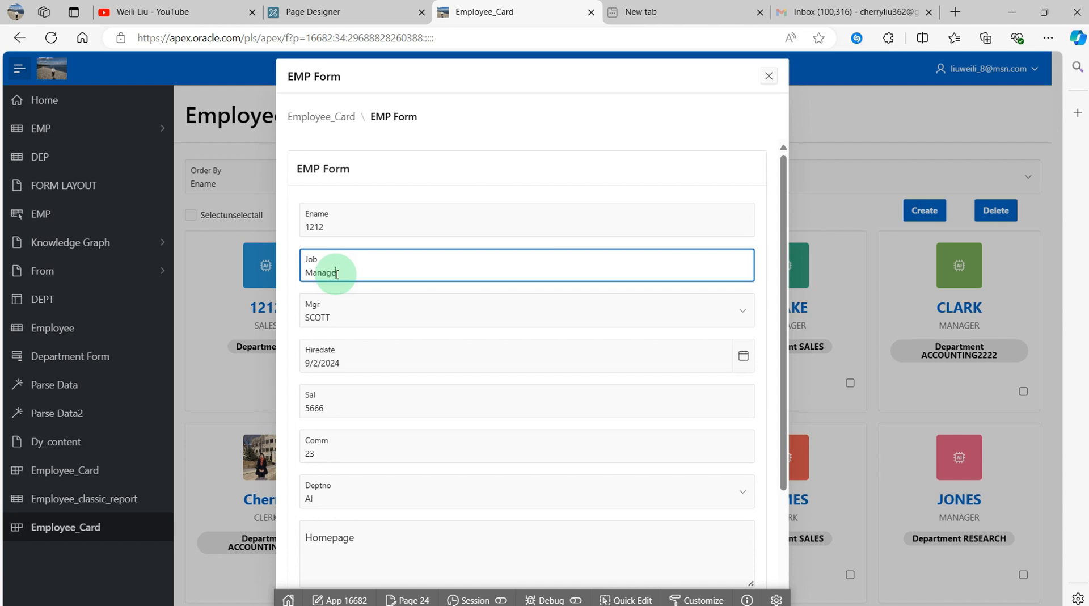
{"action": "scroll", "scroll_direction": "down", "scroll_amount": 3}
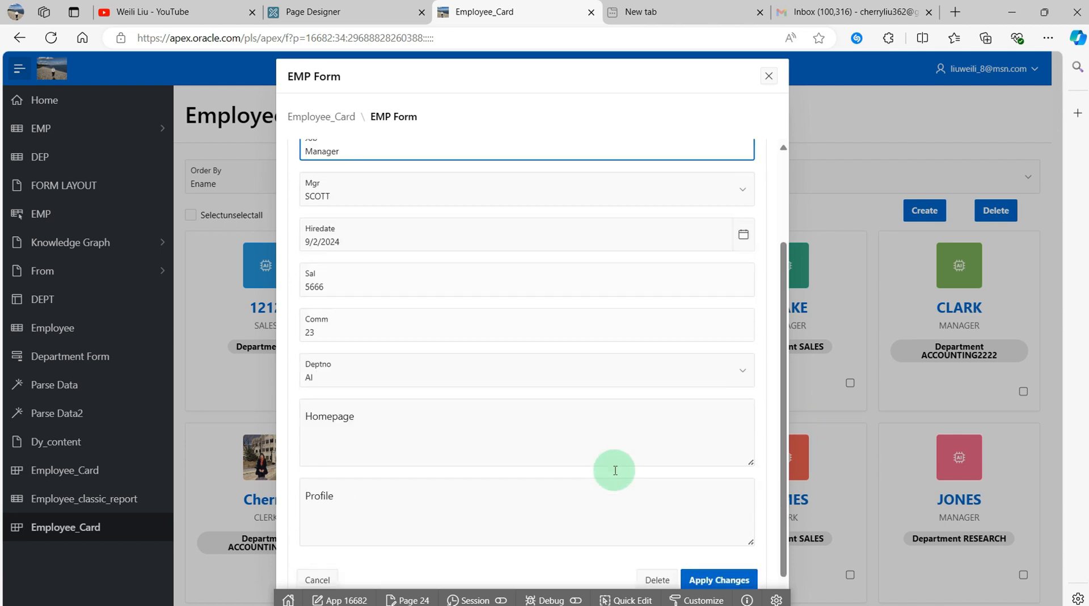
{"action": "left_click", "coordinate": [718, 574]}
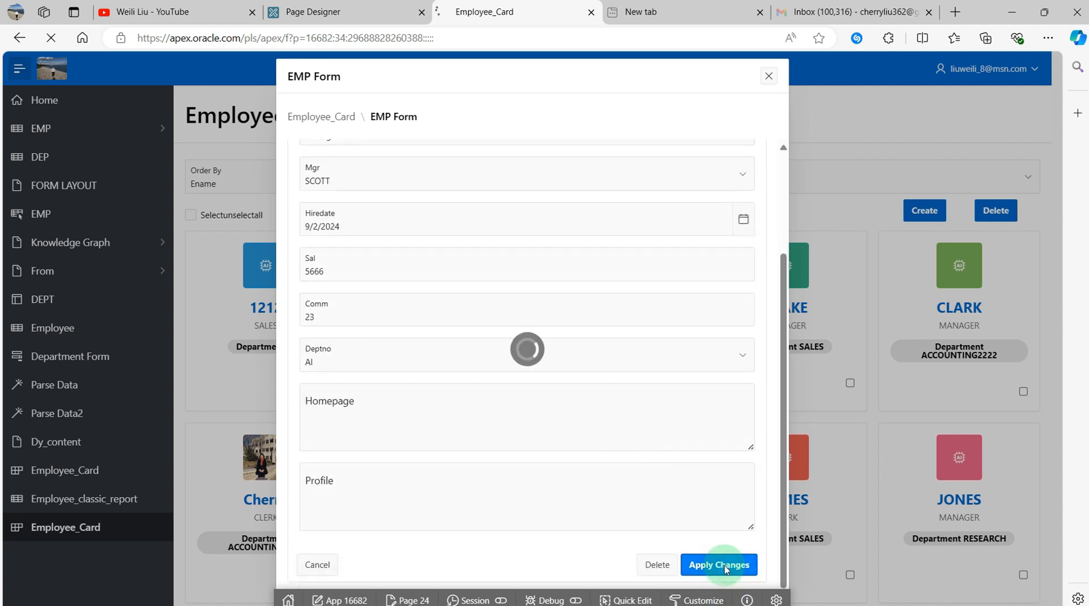
{"action": "left_click", "coordinate": [718, 564]}
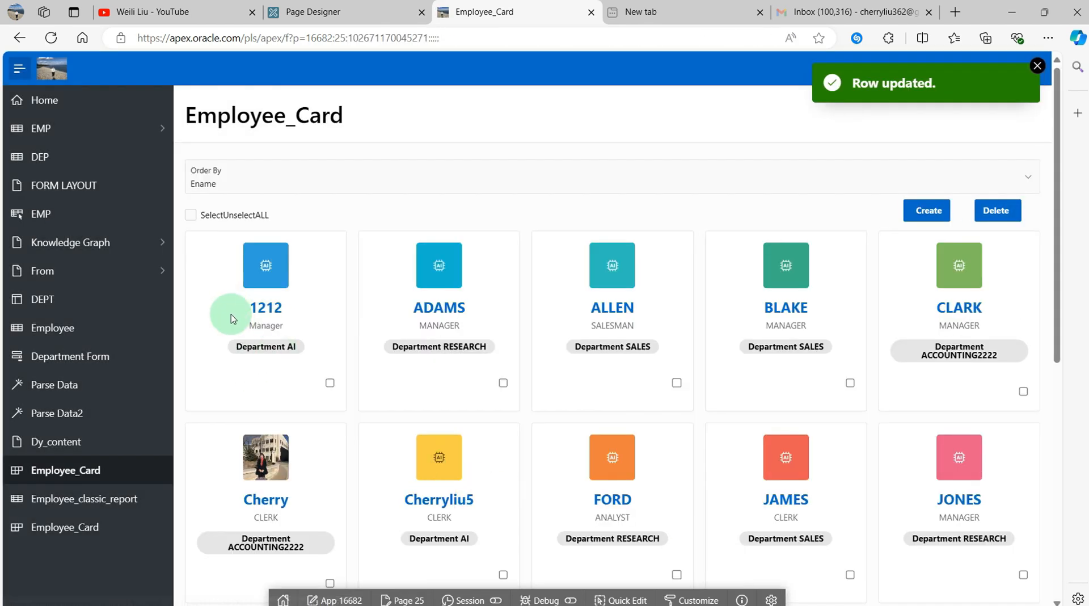
{"action": "mouse_move", "coordinate": [270, 321]}
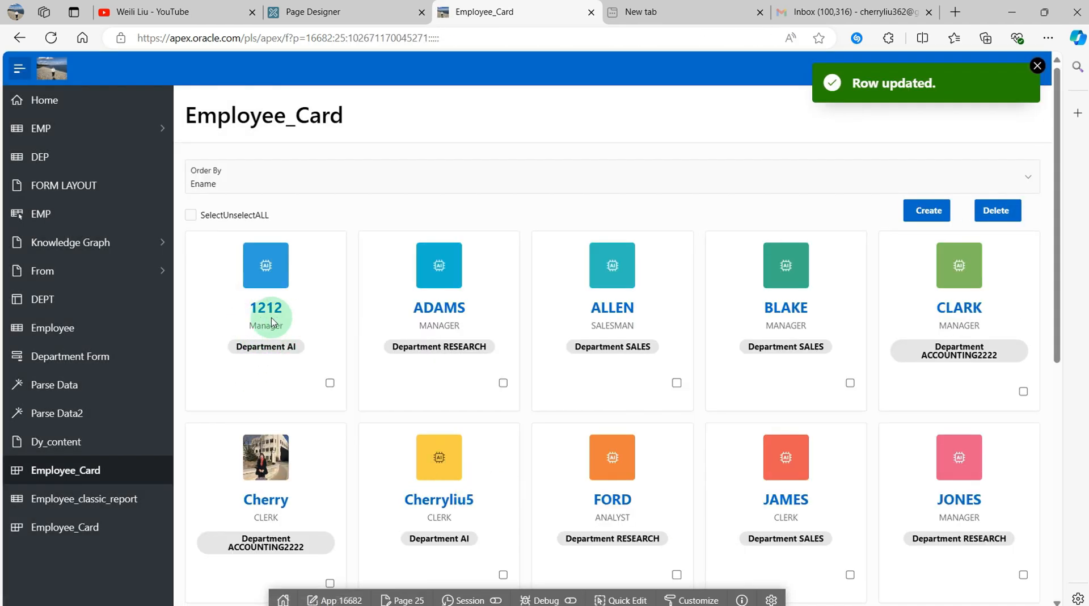
{"action": "mouse_move", "coordinate": [926, 214]}
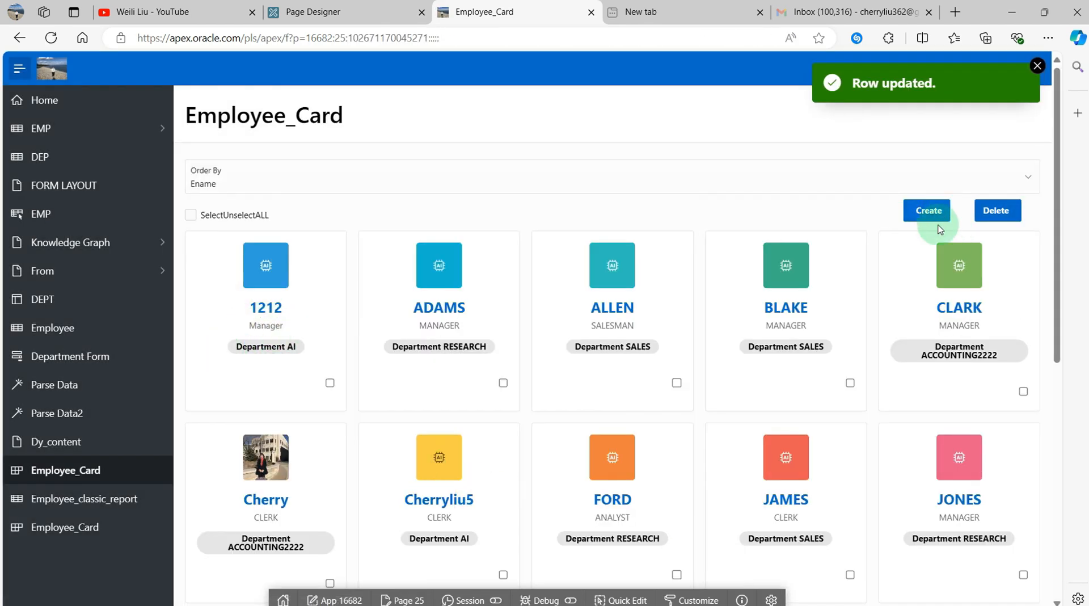
{"action": "mouse_move", "coordinate": [928, 216]}
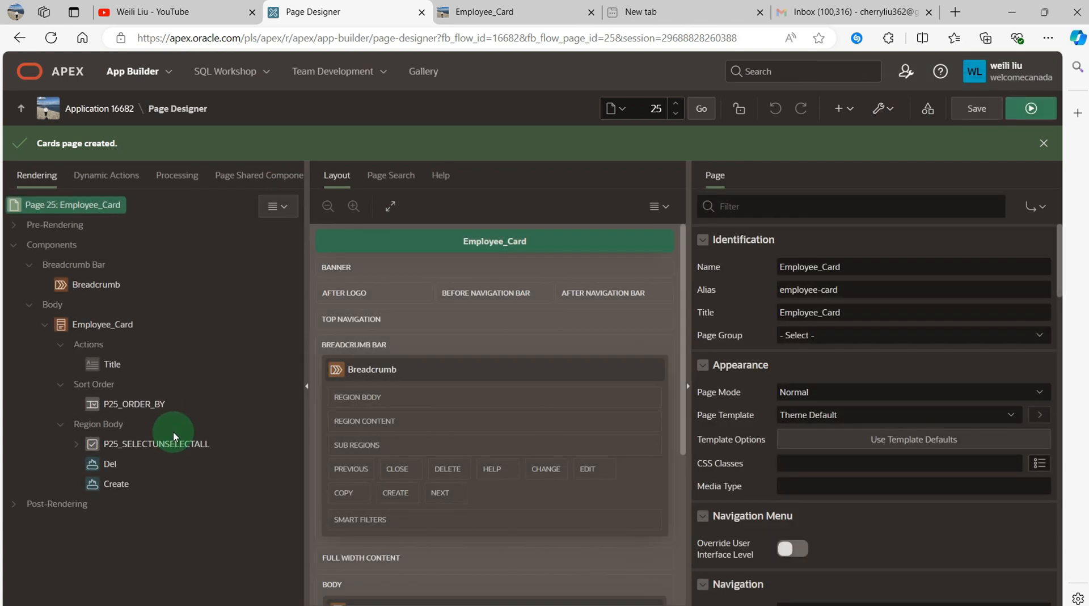
- Select the Create button under Region Body and scroll through its properties
{"action": "left_click", "coordinate": [116, 483]}
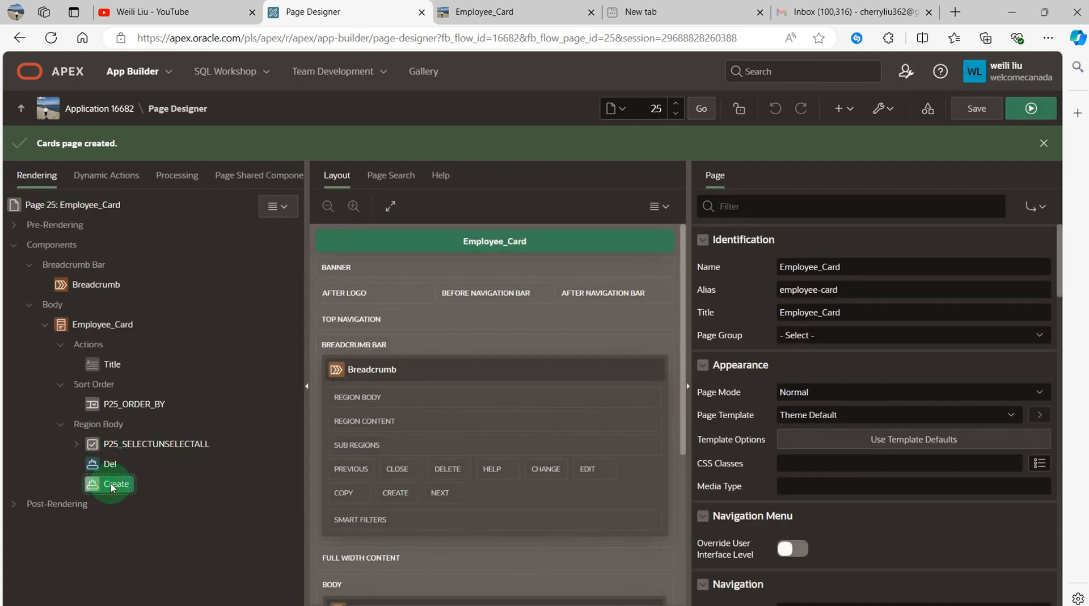
{"action": "left_click", "coordinate": [118, 483]}
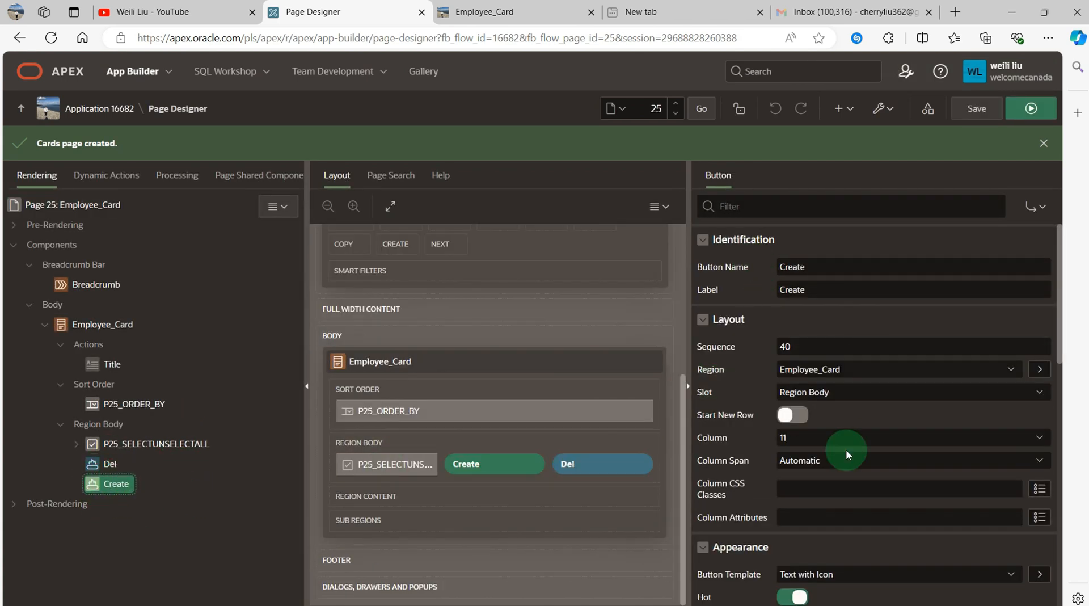
{"action": "scroll", "scroll_direction": "down", "scroll_amount": 3}
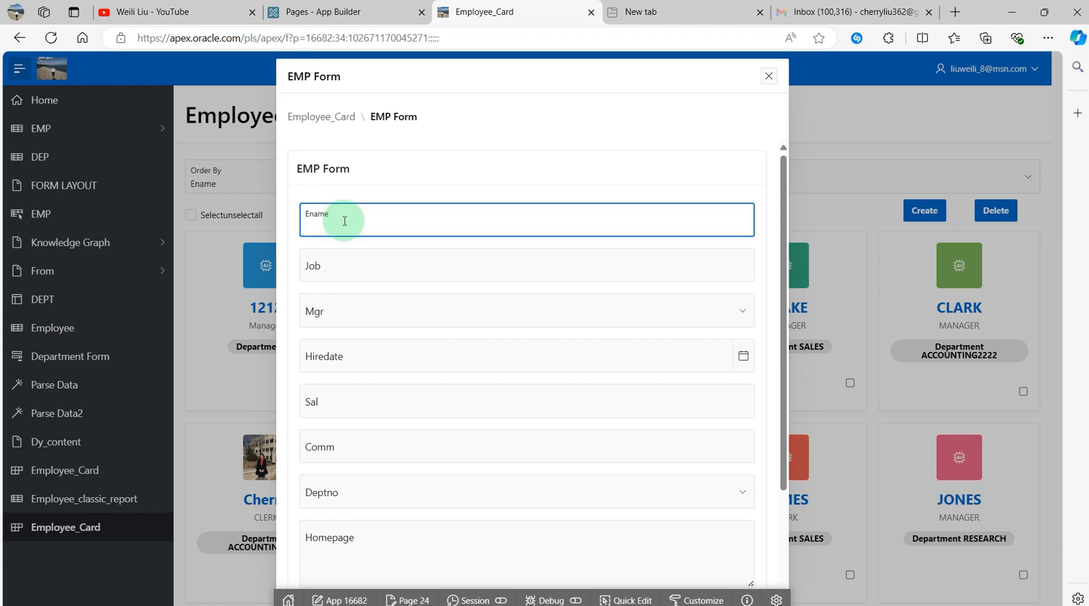
{"action": "type", "text": "liuweil"}
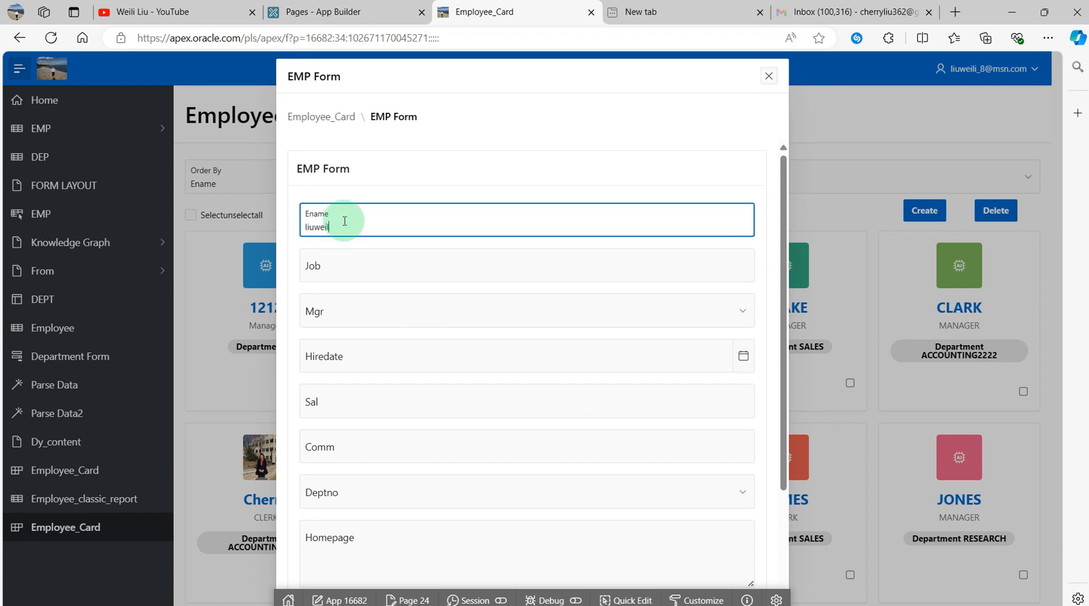
{"action": "left_click", "coordinate": [525, 265]}
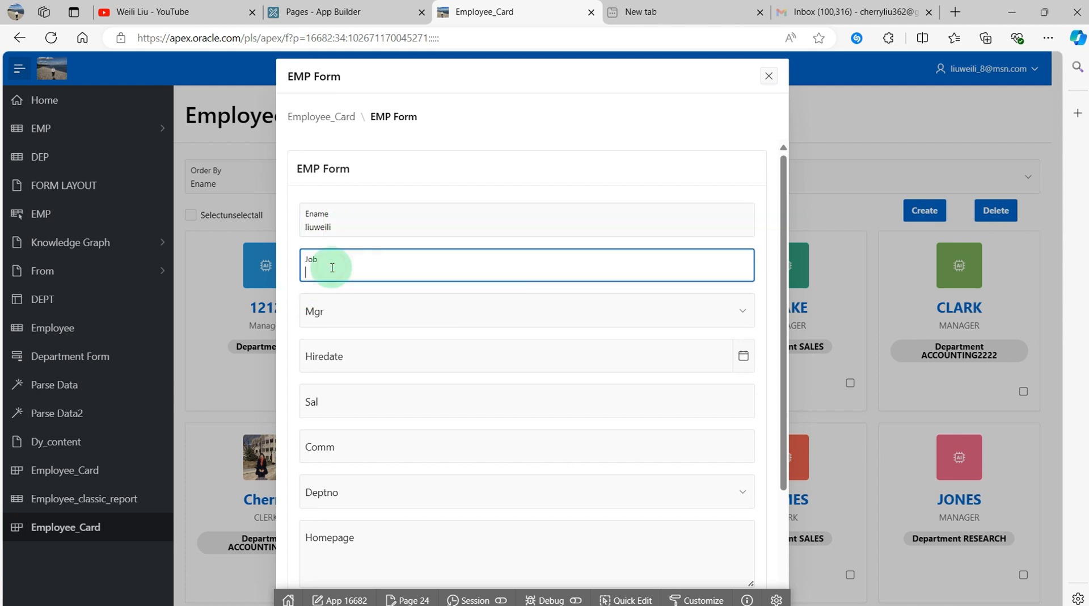
{"action": "type", "text": "SALES"}
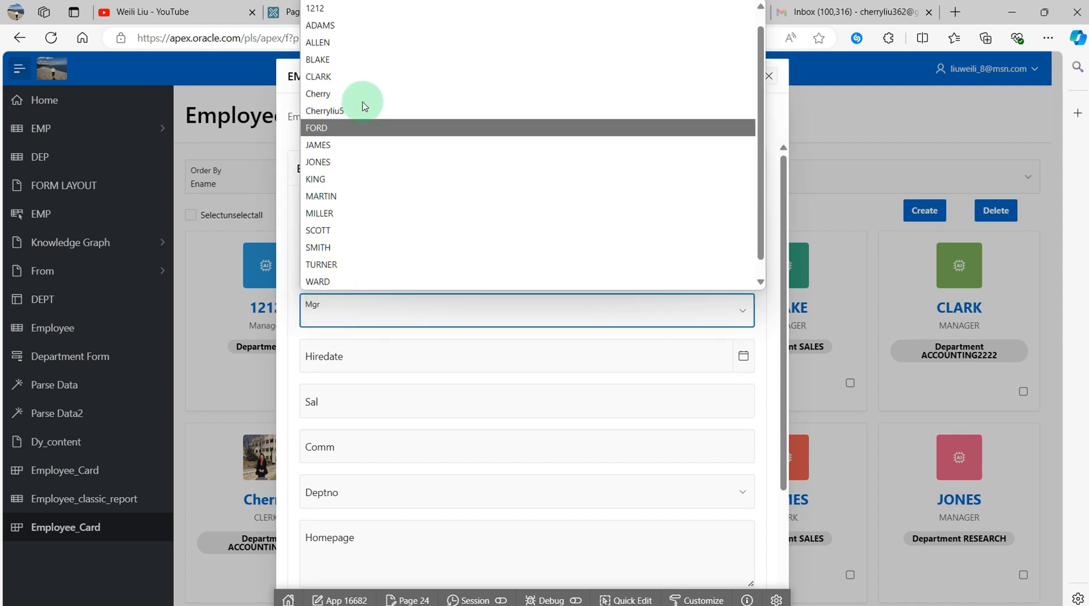
{"action": "left_click", "coordinate": [317, 127]}
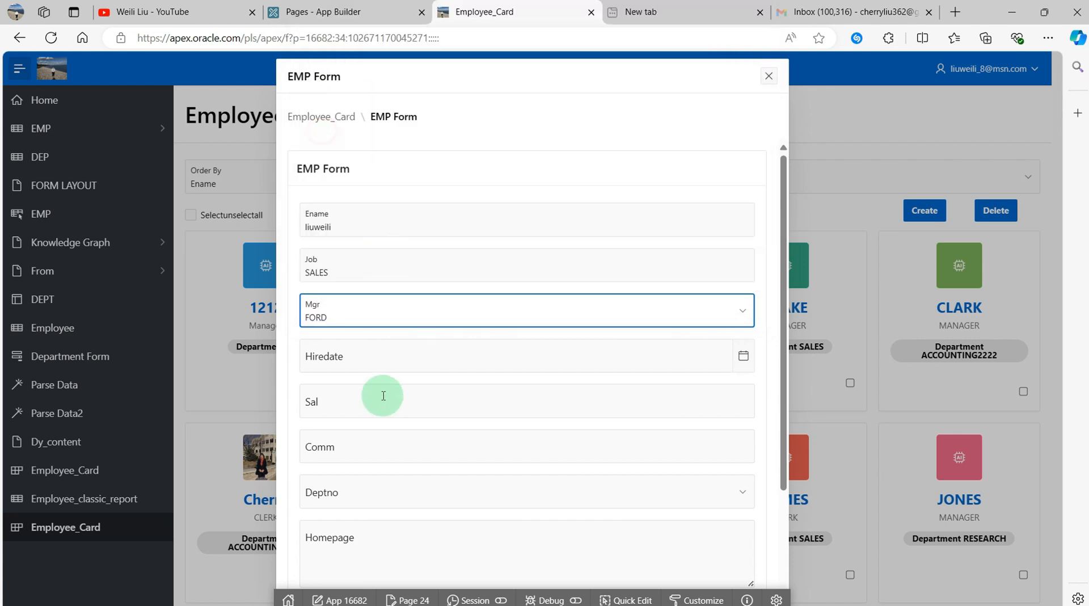
{"action": "type", "text": "9/03/2024"}
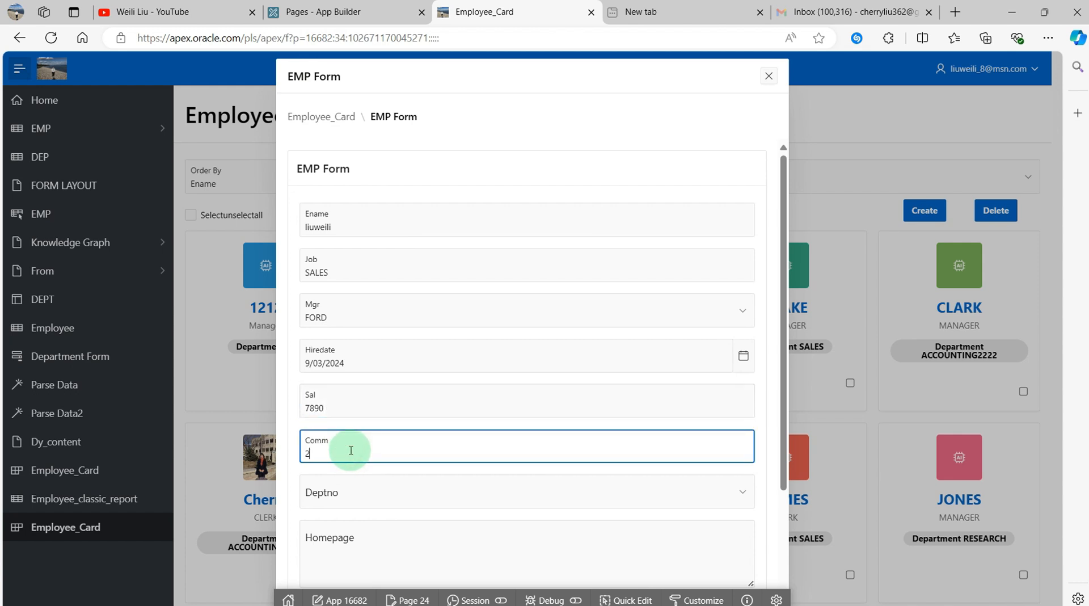
{"action": "type", "text": "3"}
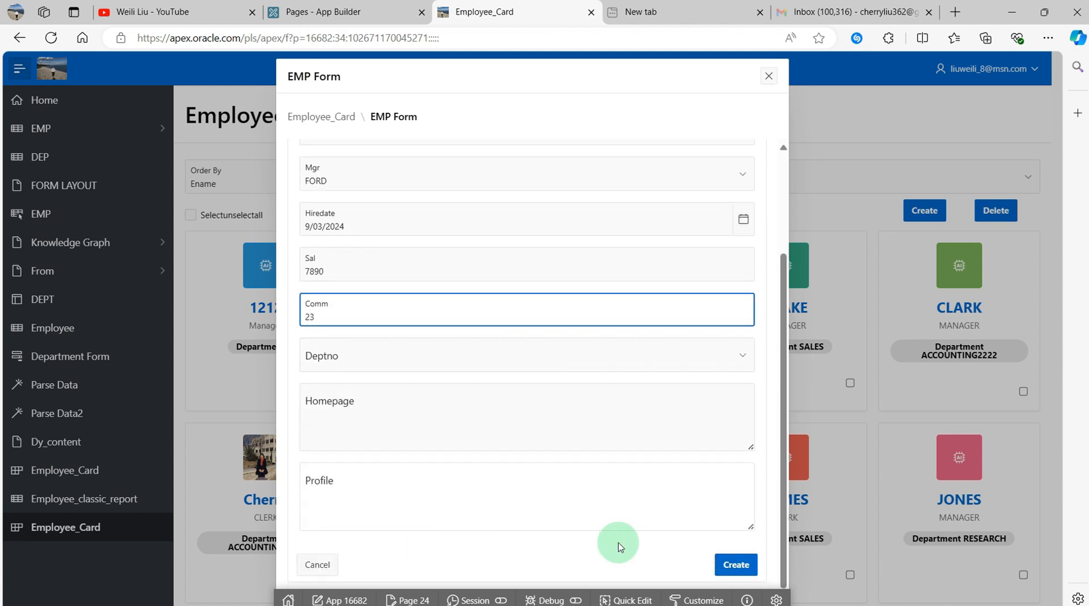
{"action": "left_click", "coordinate": [736, 564]}
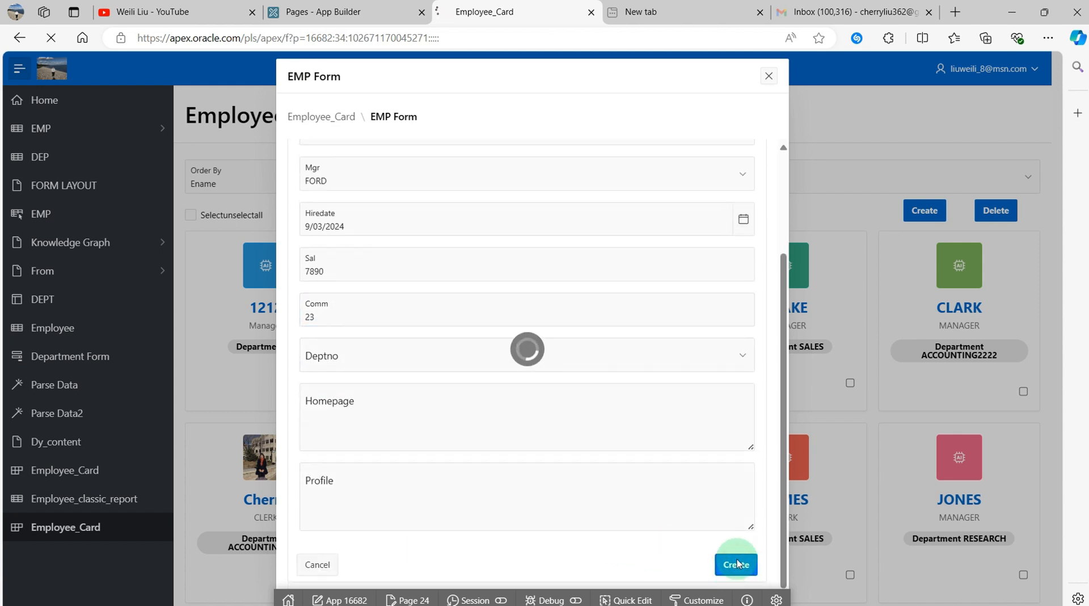
{"action": "left_click", "coordinate": [735, 565]}
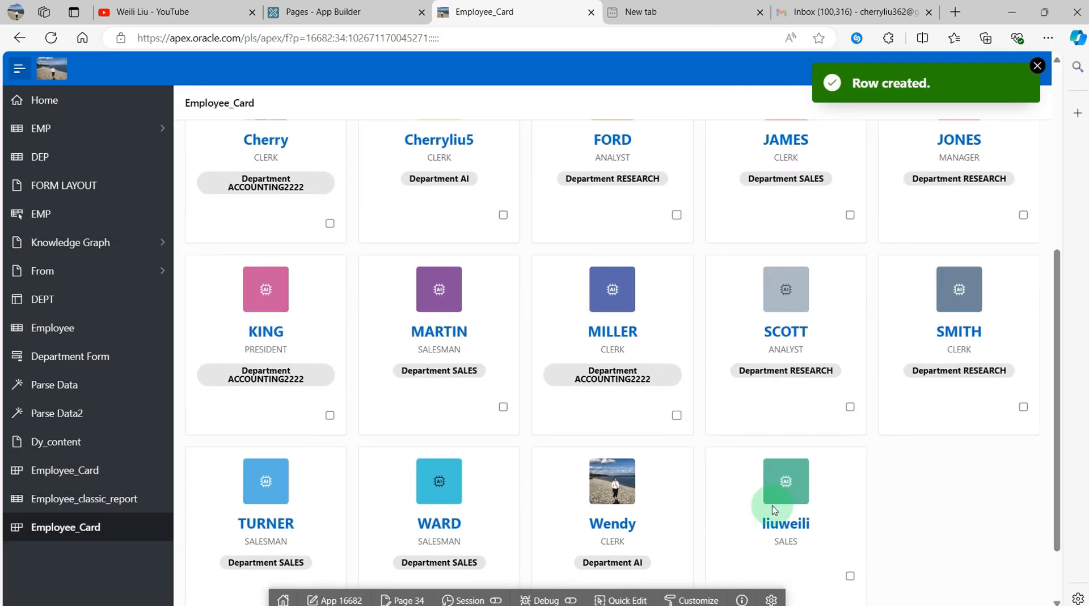
{"action": "scroll", "scroll_direction": "down", "scroll_amount": 3}
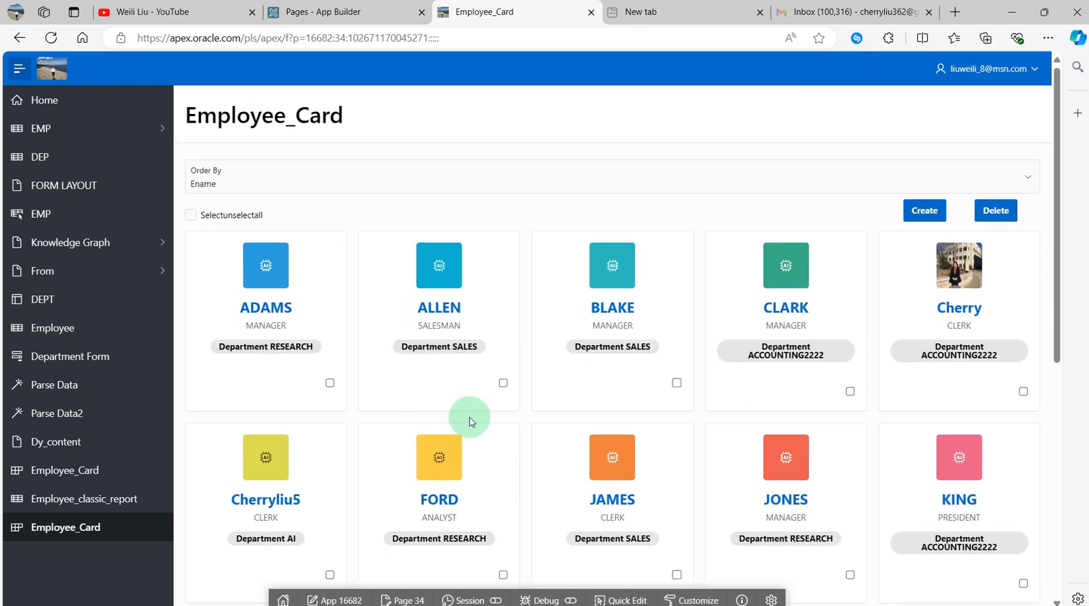
{"action": "mouse_move", "coordinate": [512, 403]}
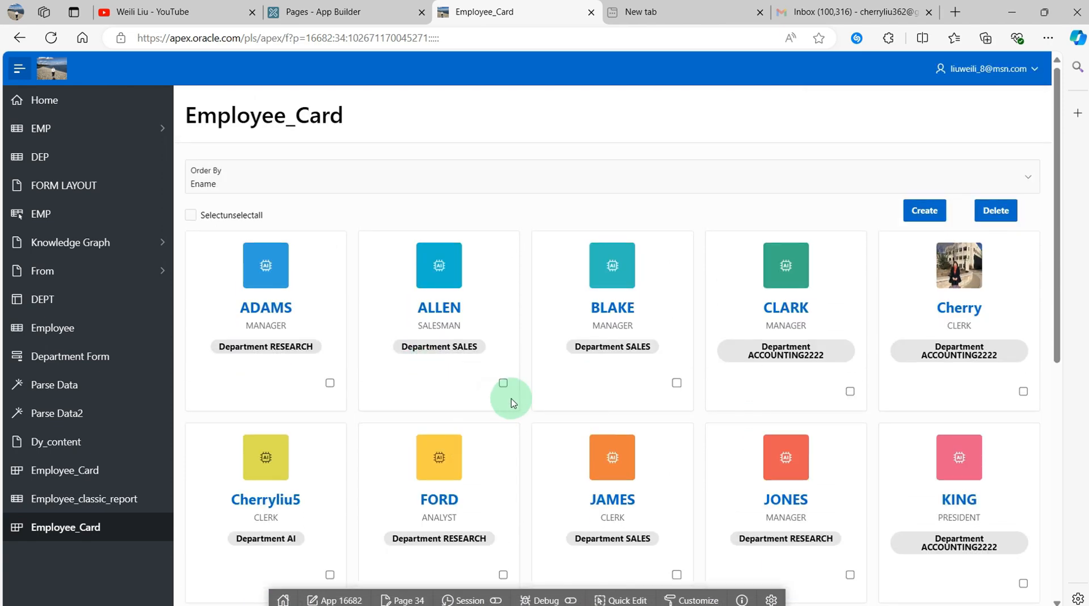
{"action": "mouse_move", "coordinate": [513, 408]}
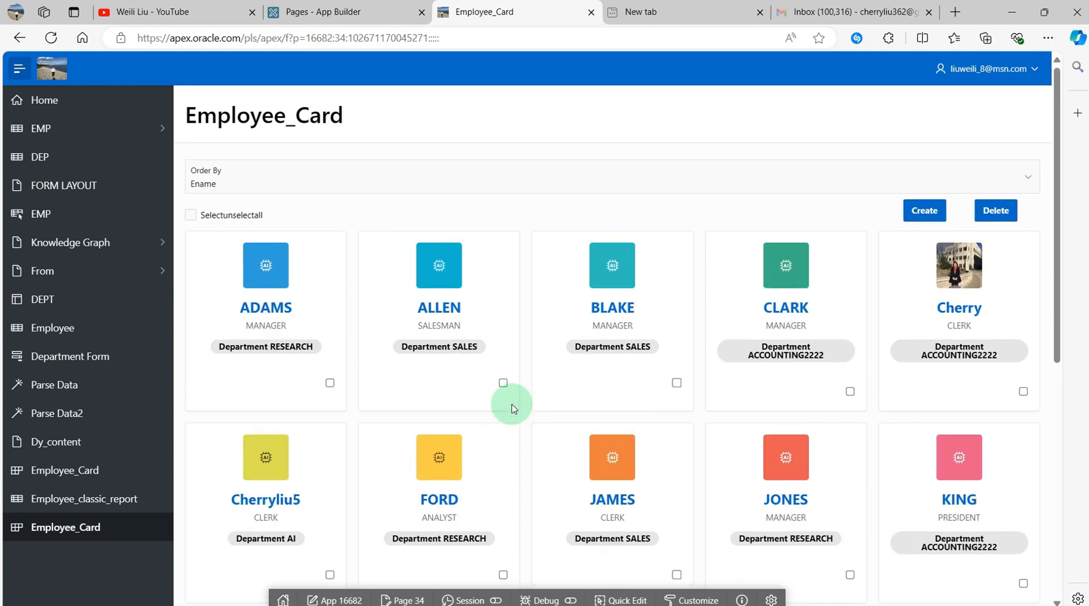
{"action": "mouse_move", "coordinate": [520, 382]}
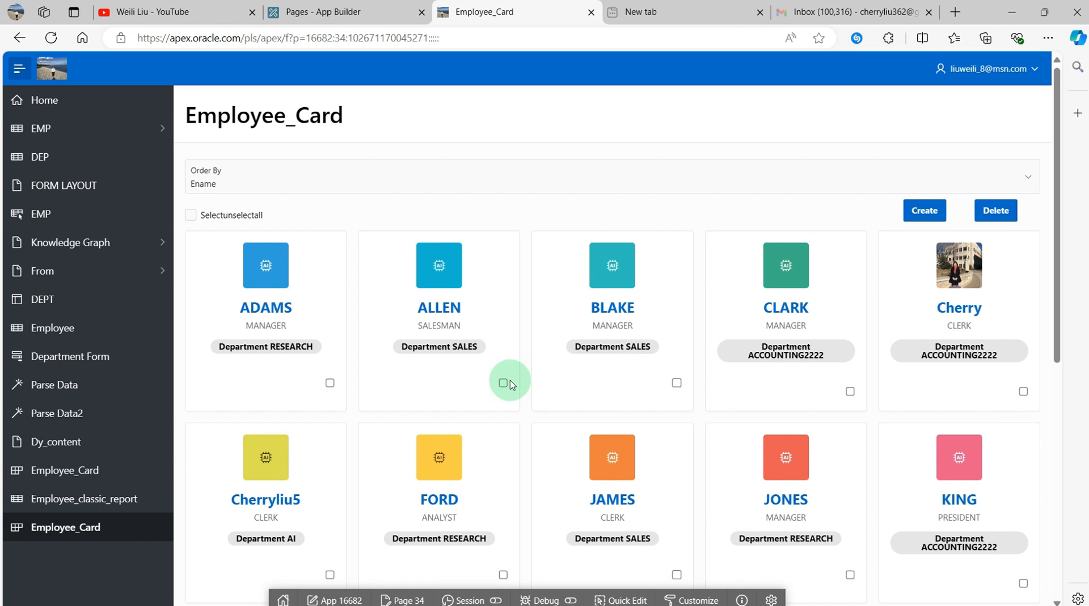
{"action": "mouse_move", "coordinate": [456, 359]}
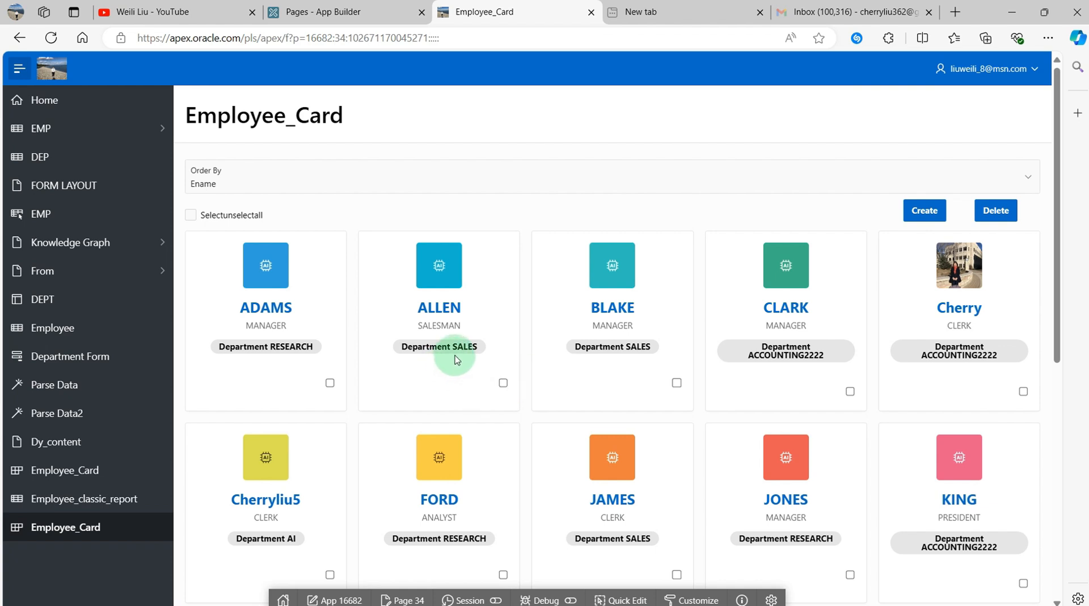
{"action": "mouse_move", "coordinate": [547, 355]}
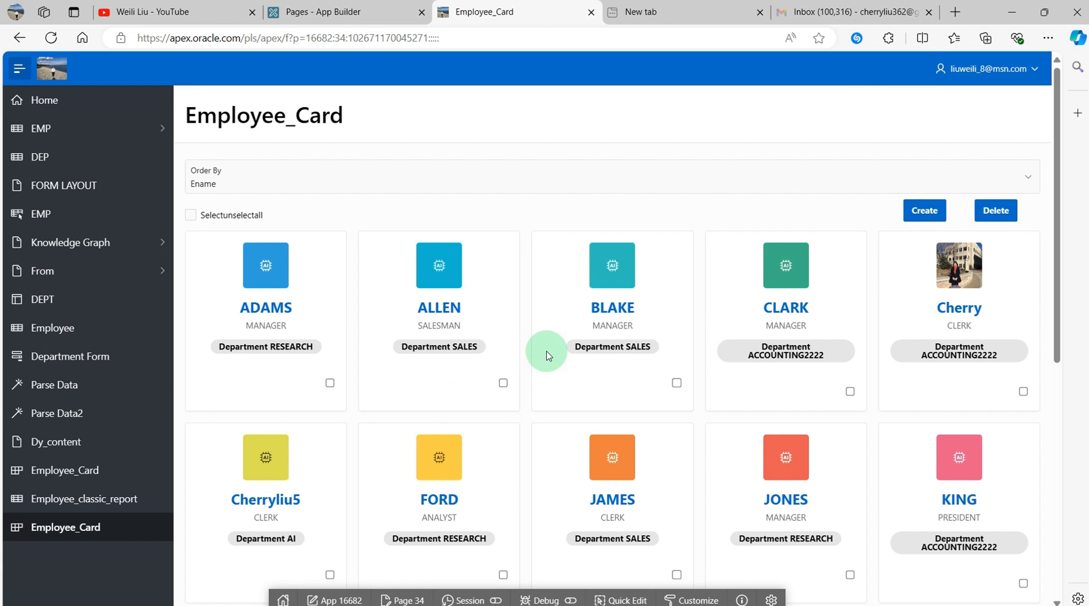
{"action": "mouse_move", "coordinate": [665, 553]}
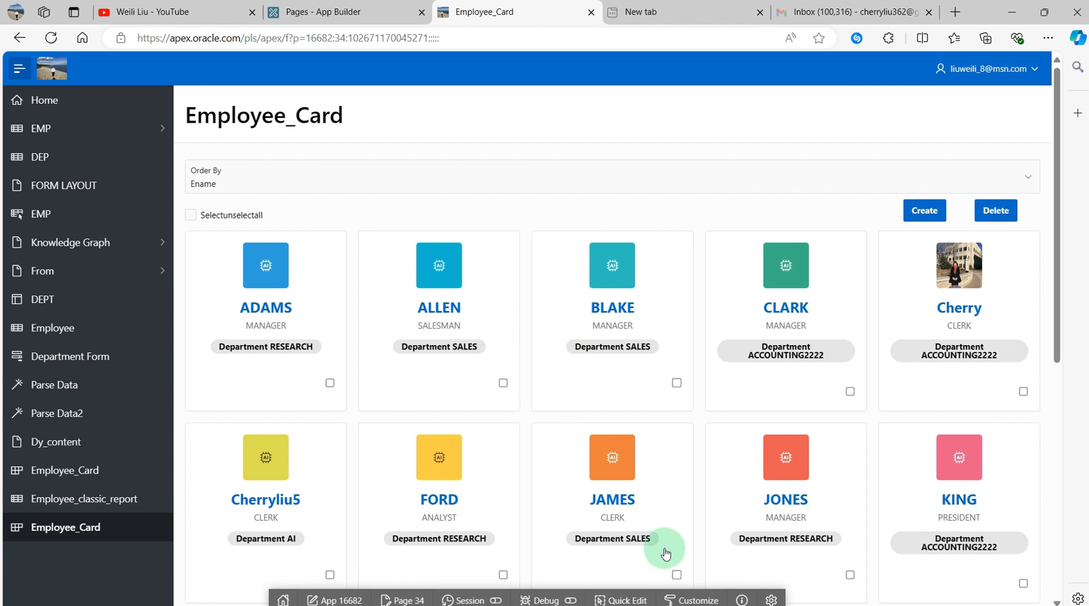